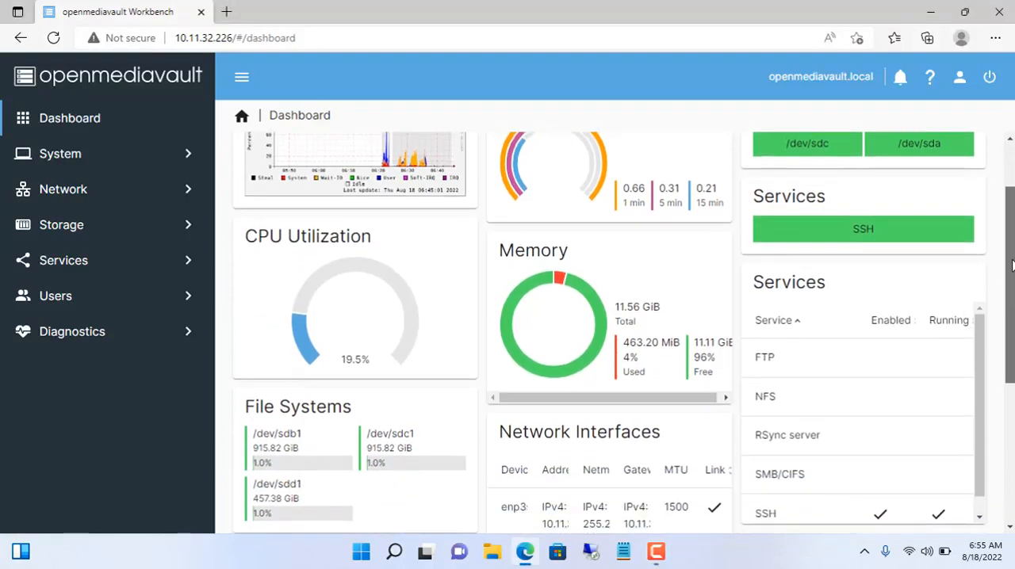
Review the dashboard, the disk list and the mounted EXT4 file systems data1, data2 and data3
{"action": "scroll", "scroll_direction": "down", "scroll_amount": 3}
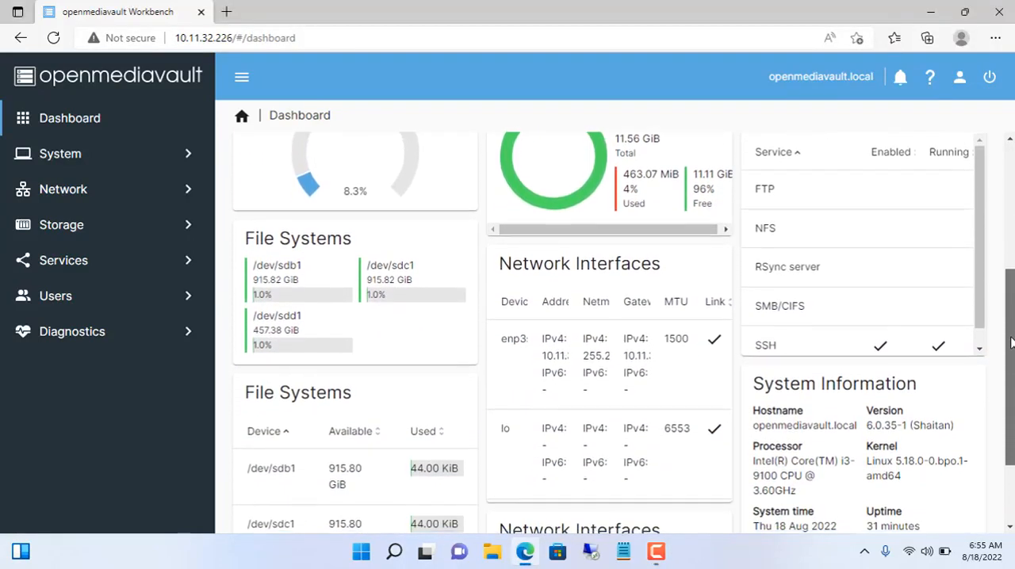
{"action": "scroll", "scroll_direction": "down", "scroll_amount": 3}
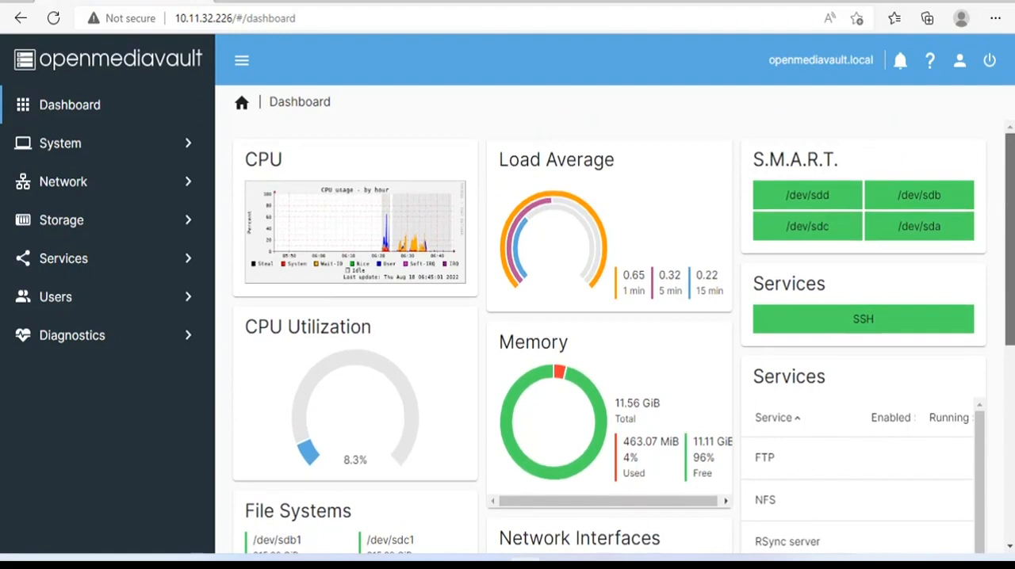
{"action": "mouse_move", "coordinate": [87, 224]}
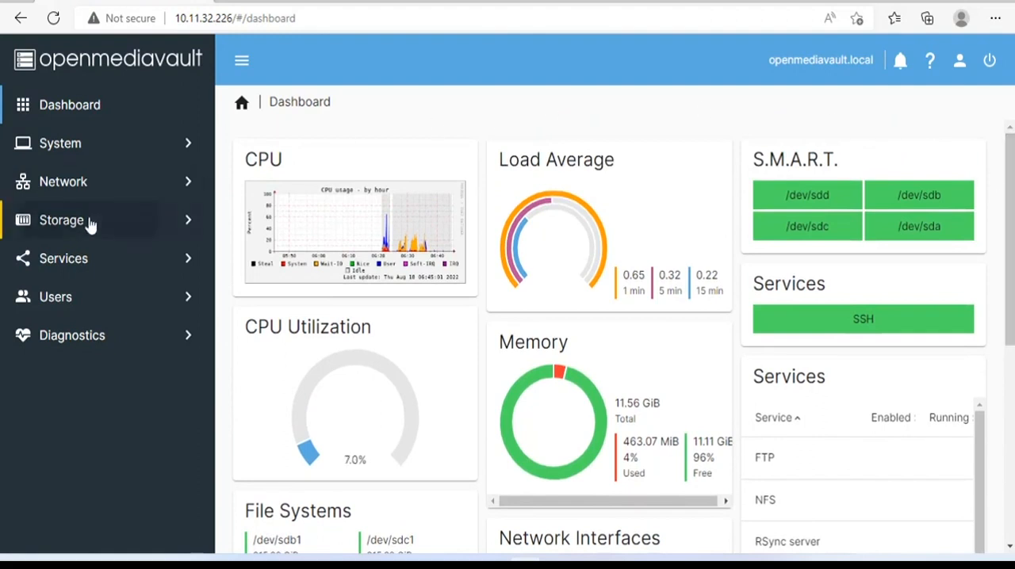
{"action": "left_click", "coordinate": [61, 221]}
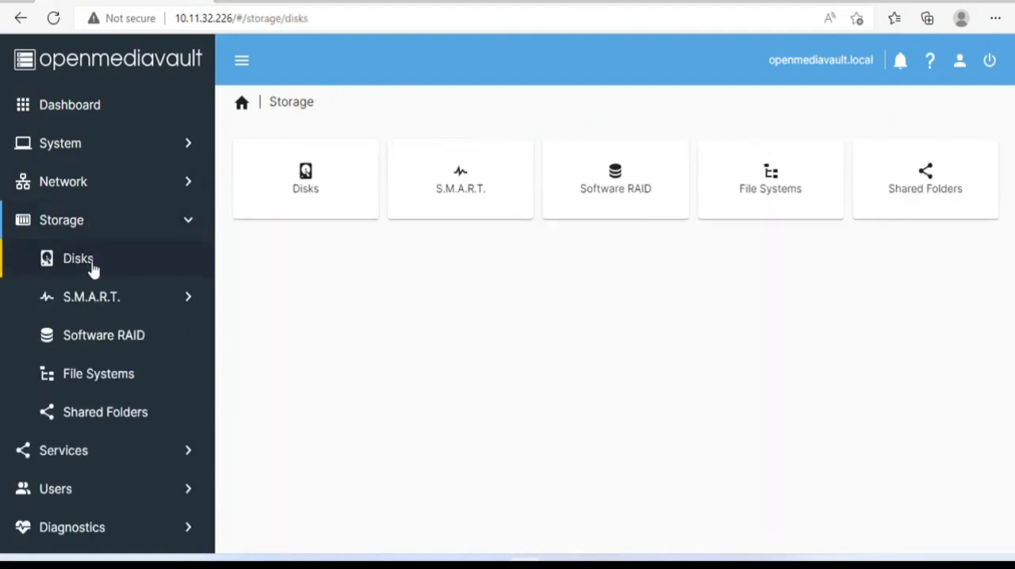
{"action": "left_click", "coordinate": [77, 259]}
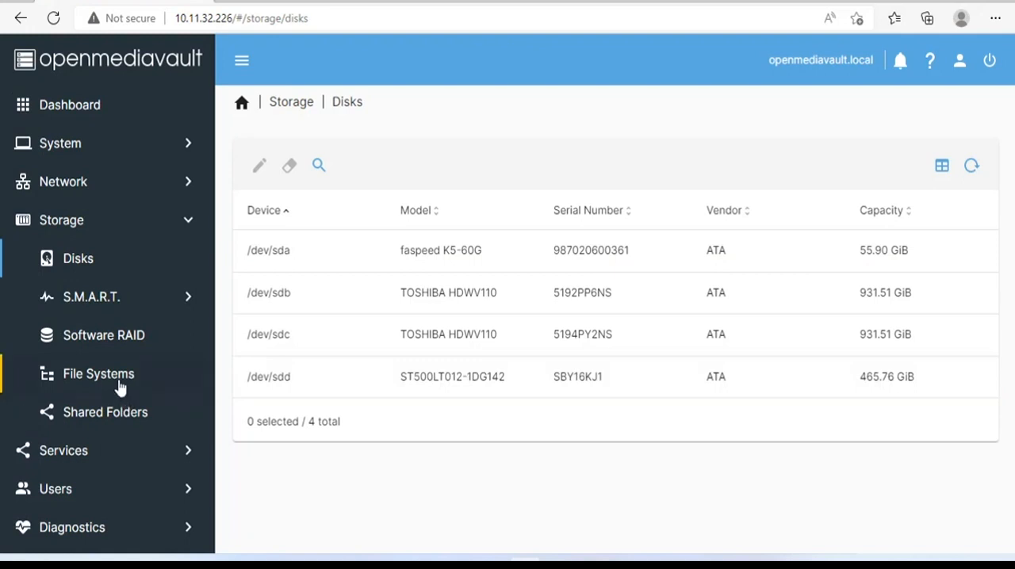
{"action": "left_click", "coordinate": [97, 374]}
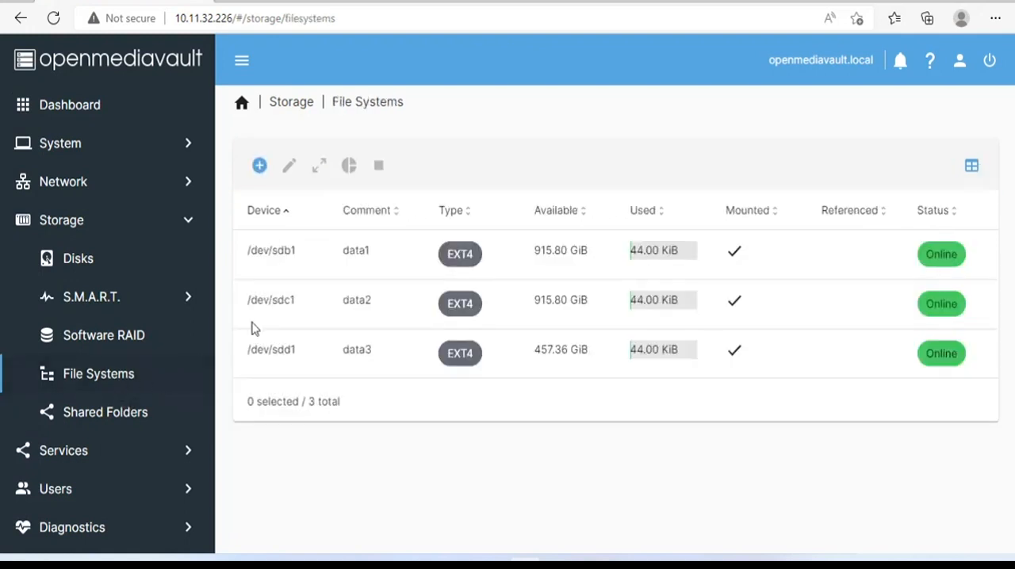
{"action": "left_click", "coordinate": [291, 350]}
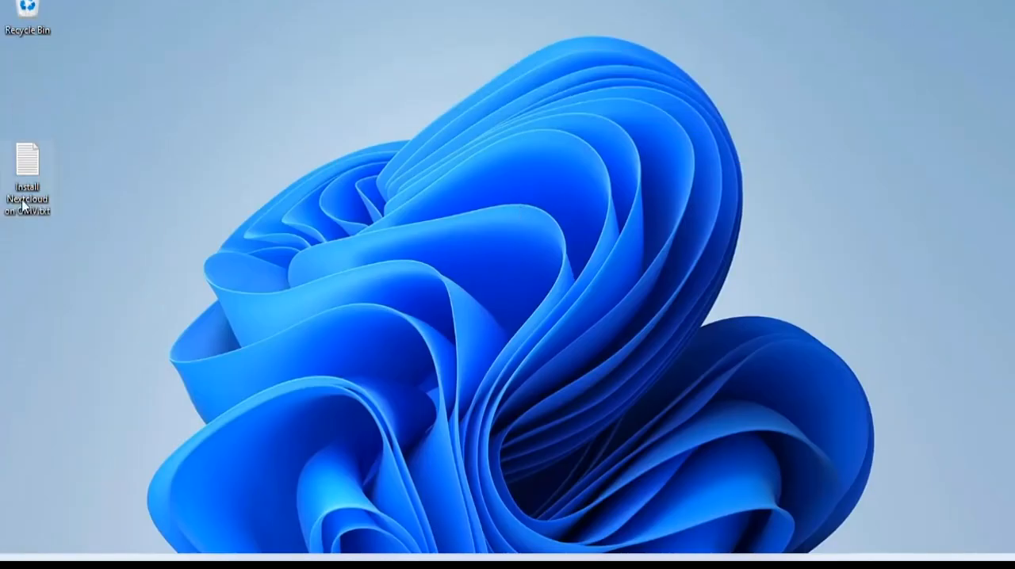
Open Install Nextcloud on OMV.txt in Notepad, maximize it and select all the notes
{"action": "double_click", "coordinate": [32, 159]}
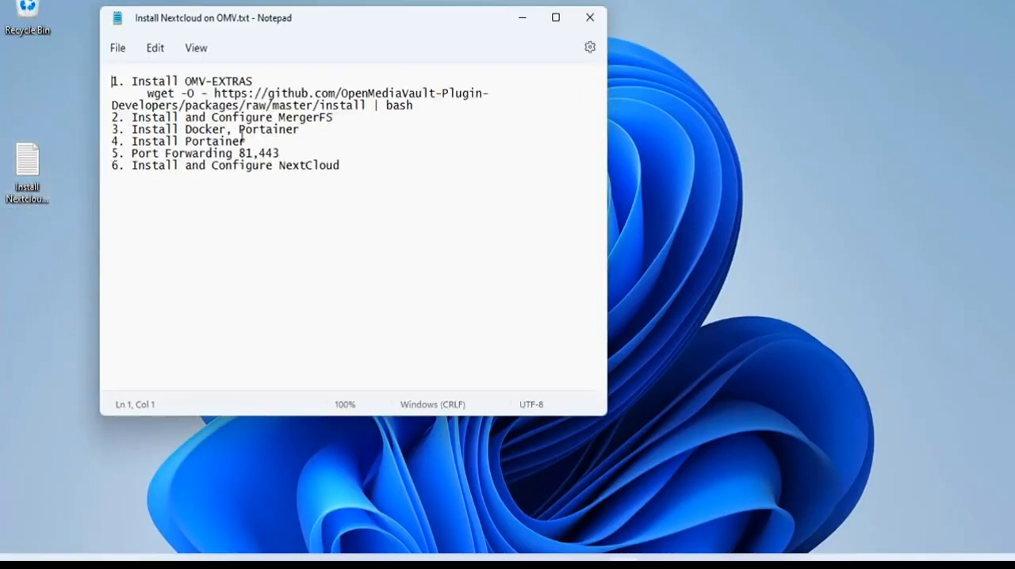
{"action": "left_click", "coordinate": [555, 17]}
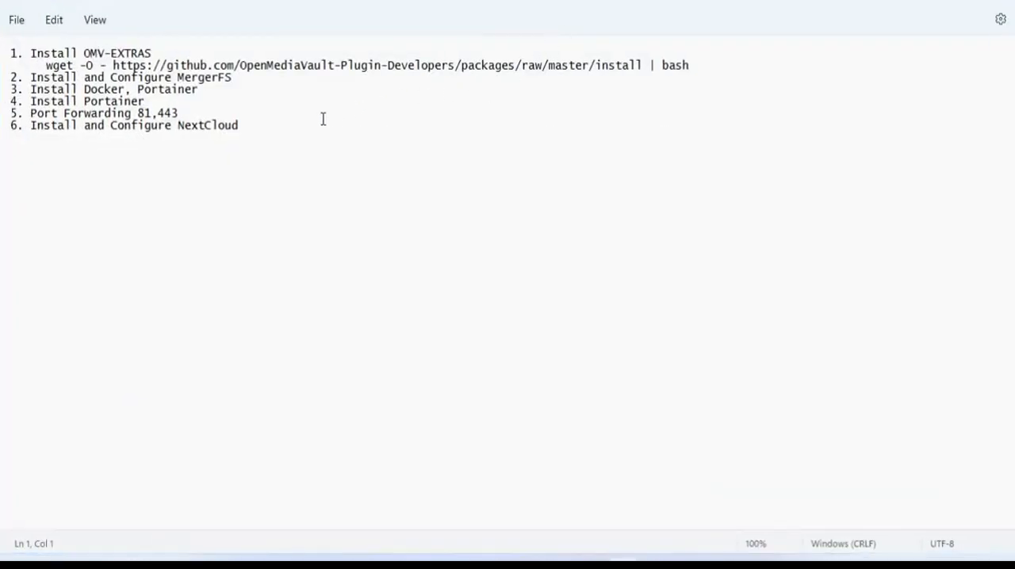
{"action": "key", "text": "ctrl+a"}
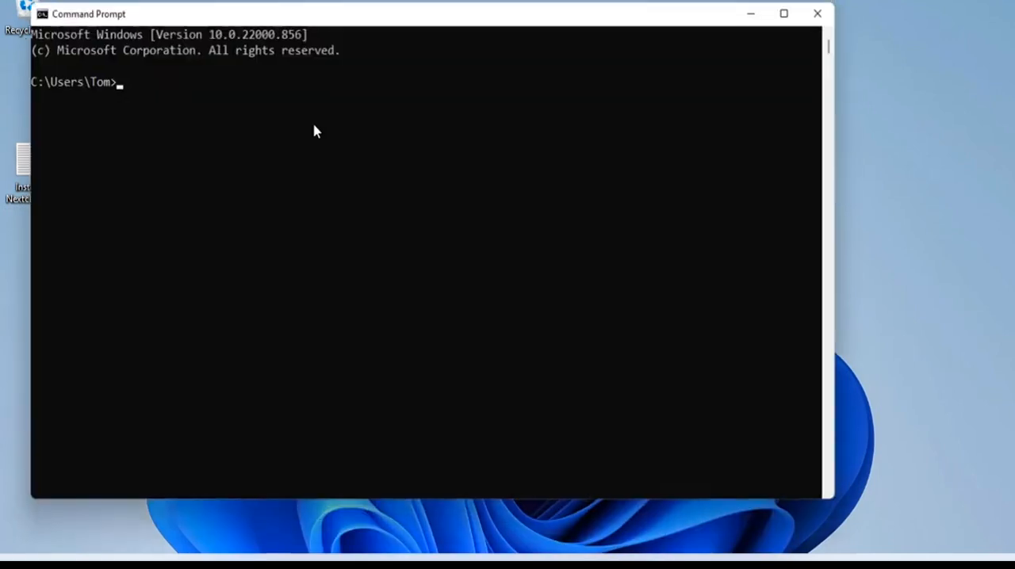
SSH into 10.11.32.226 as root, accept the host key and run the OMV-Extras install
{"action": "type", "text": "ssh root@10.11.32."}
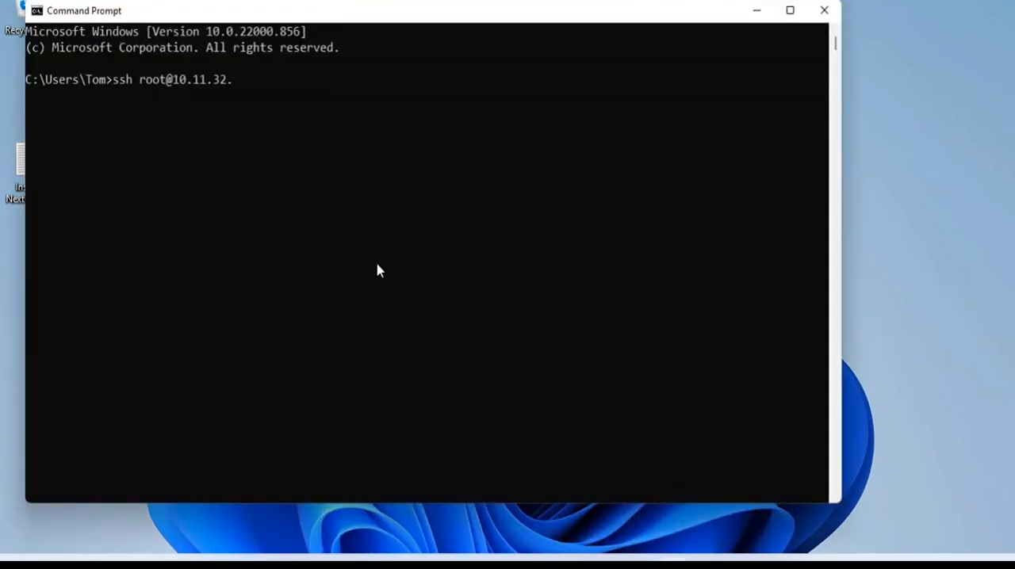
{"action": "type", "text": "226"}
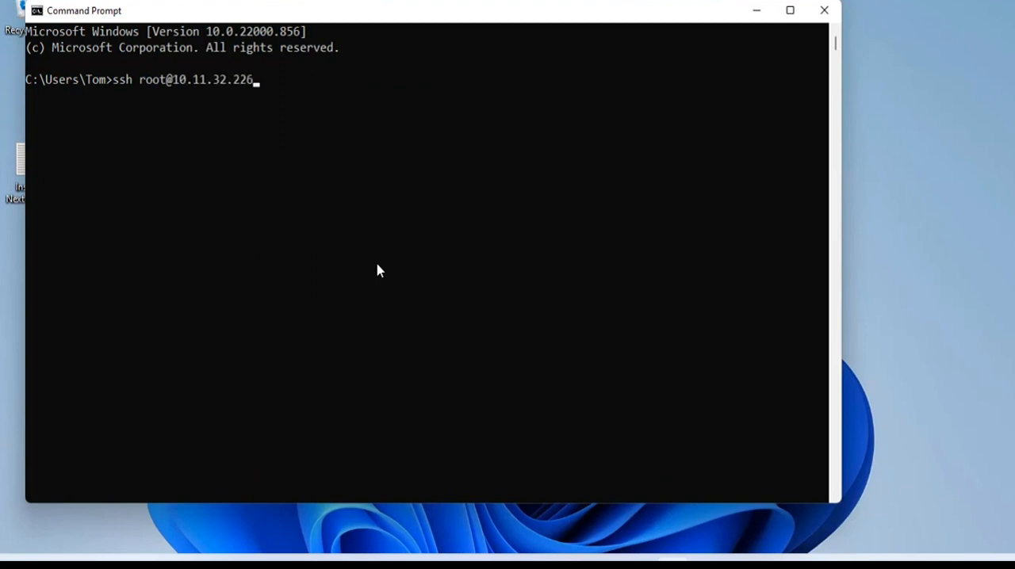
{"action": "type", "text": "yes"}
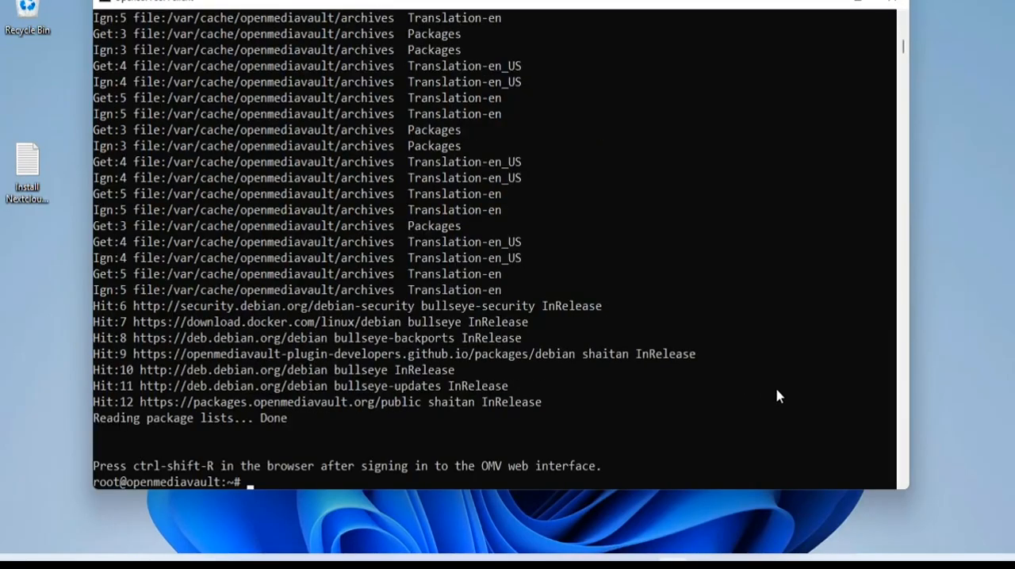
{"action": "mouse_move", "coordinate": [97, 466]}
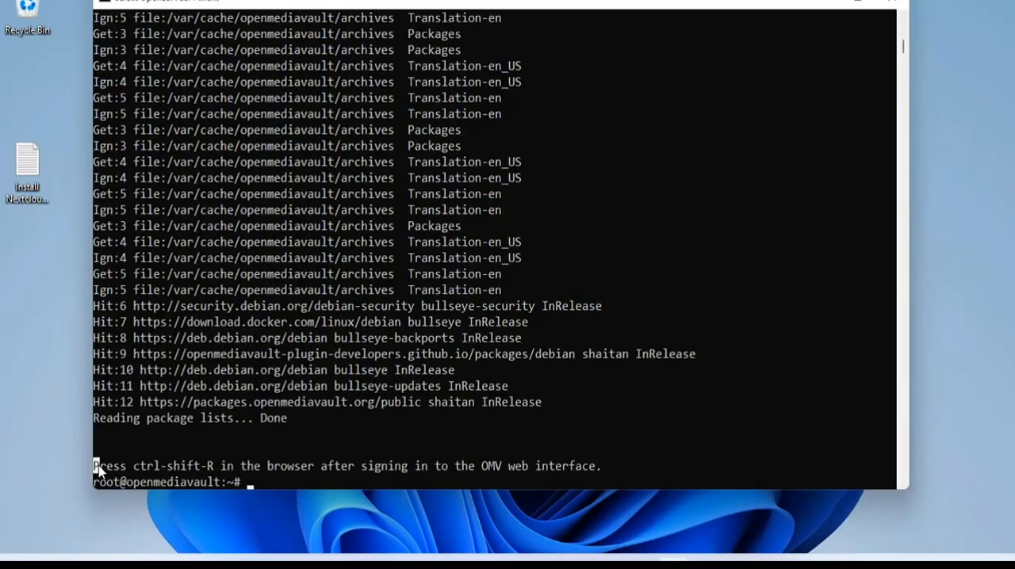
{"action": "left_click_drag", "start_coordinate": [94, 465], "coordinate": [600, 465]}
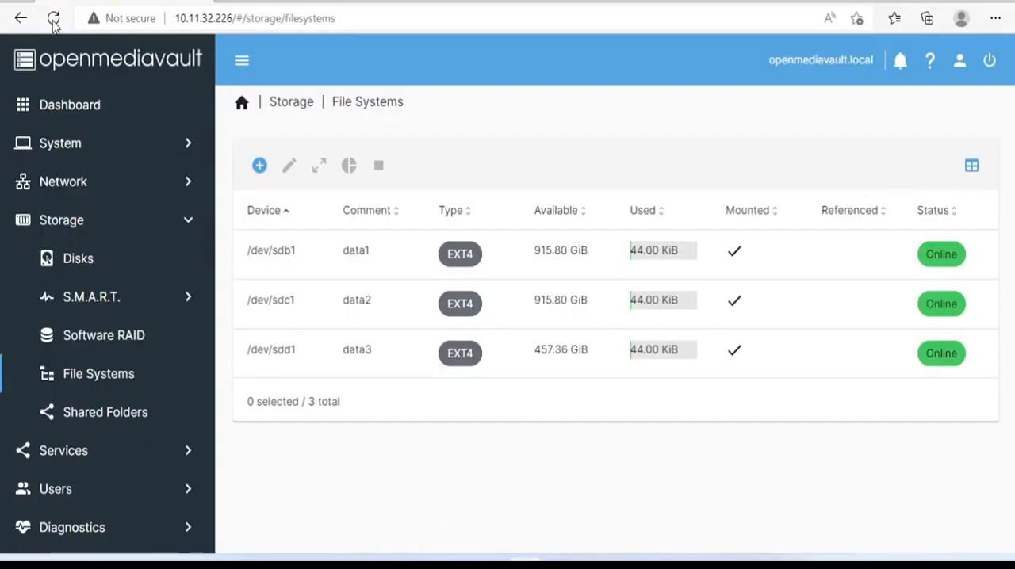
Reload the web interface and open the new omv-extras section under System
{"action": "left_click", "coordinate": [56, 19]}
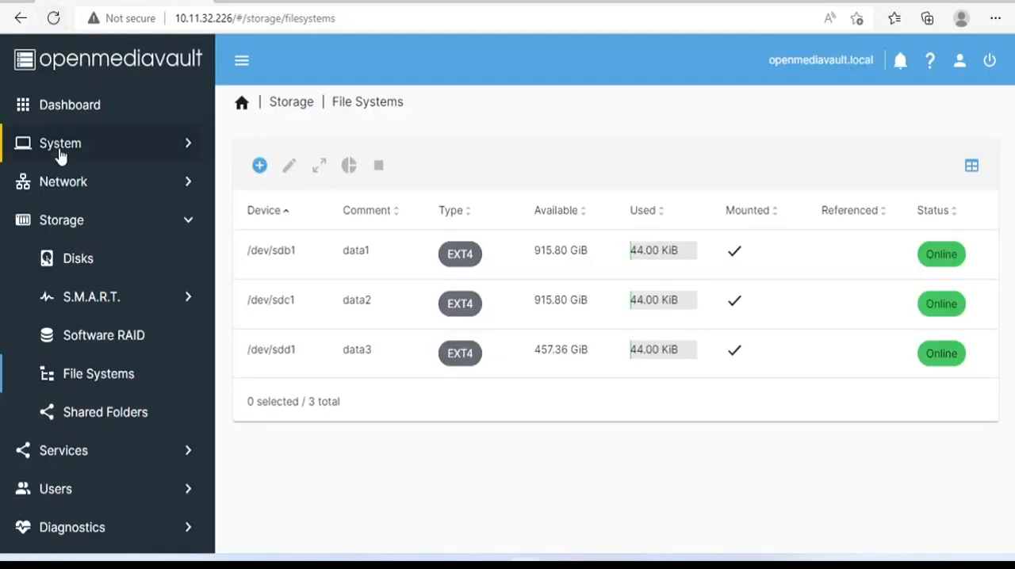
{"action": "left_click", "coordinate": [60, 143]}
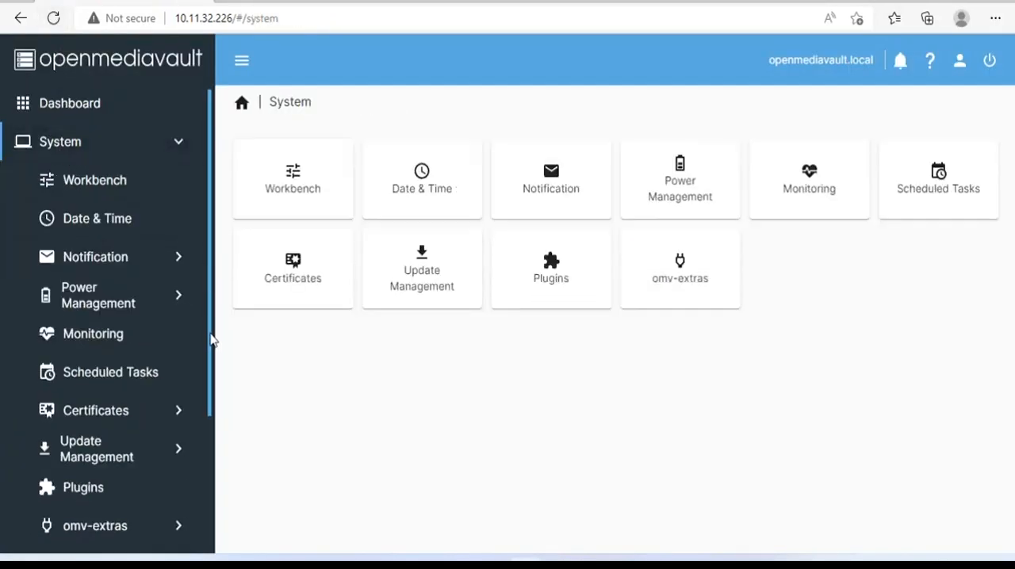
{"action": "left_click", "coordinate": [94, 342]}
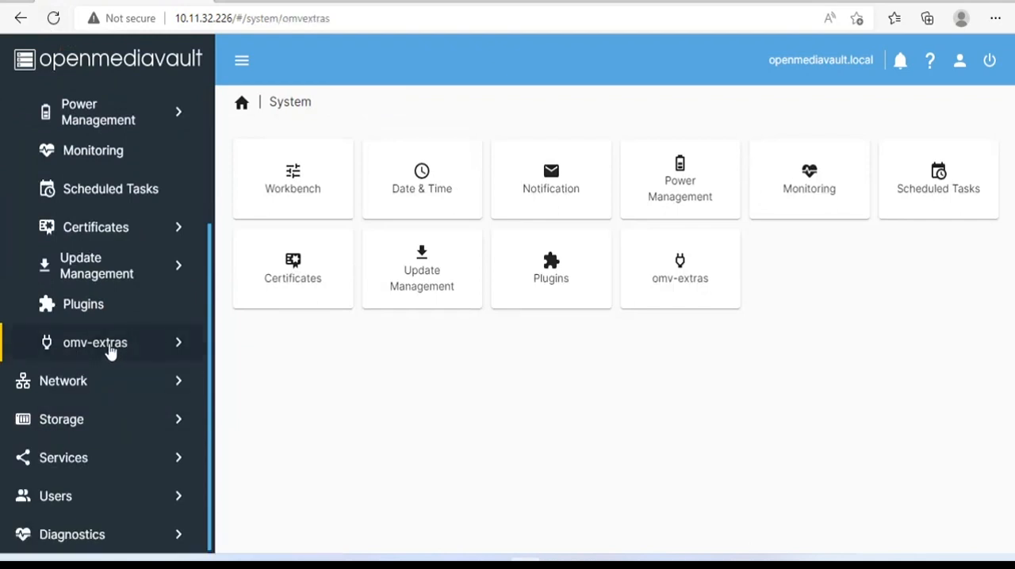
{"action": "left_click", "coordinate": [95, 343]}
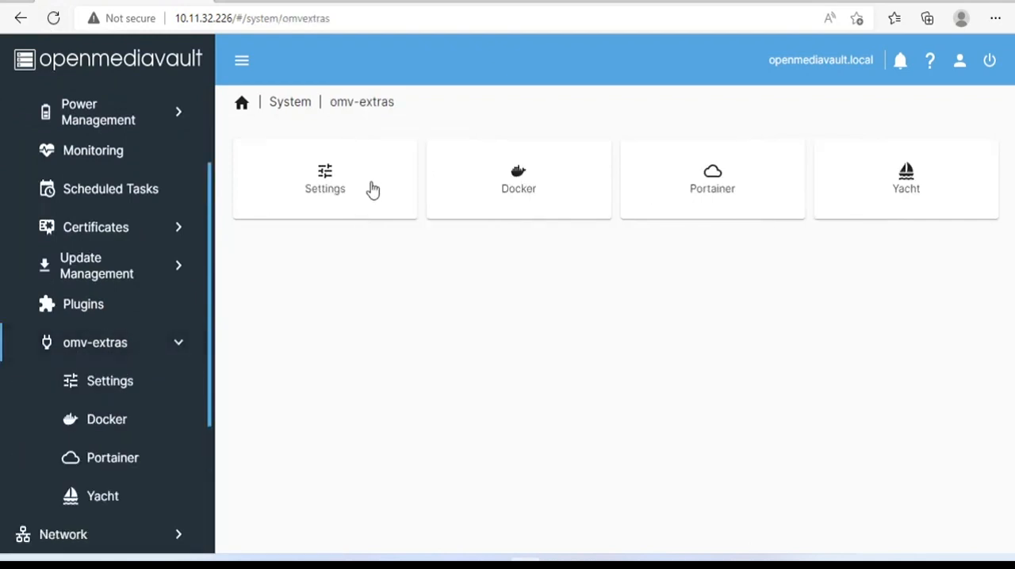
{"action": "mouse_move", "coordinate": [777, 228]}
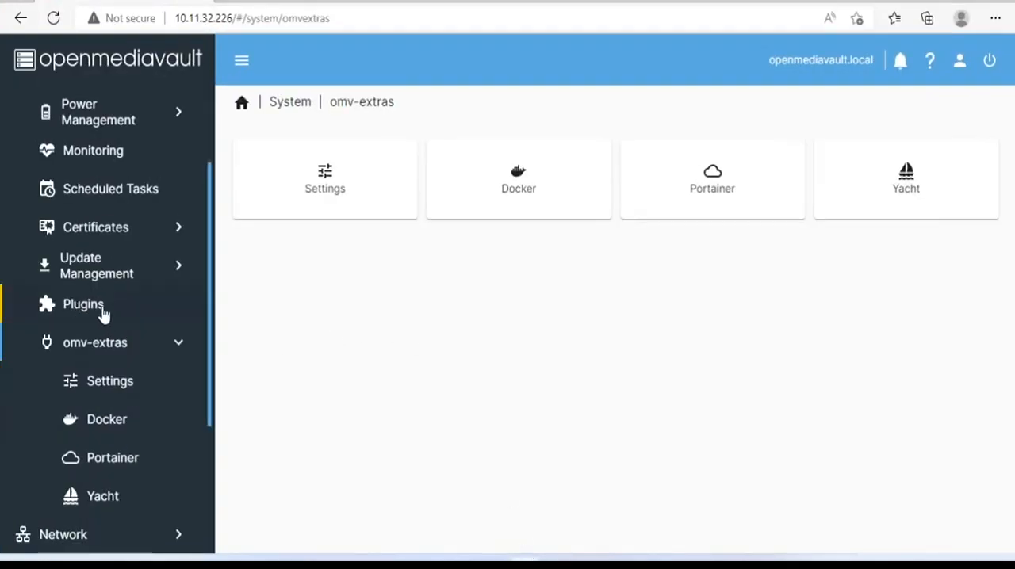
Search the plugin list for mergerfs and install openmediavault-mergerfs 6.2
{"action": "left_click", "coordinate": [82, 304]}
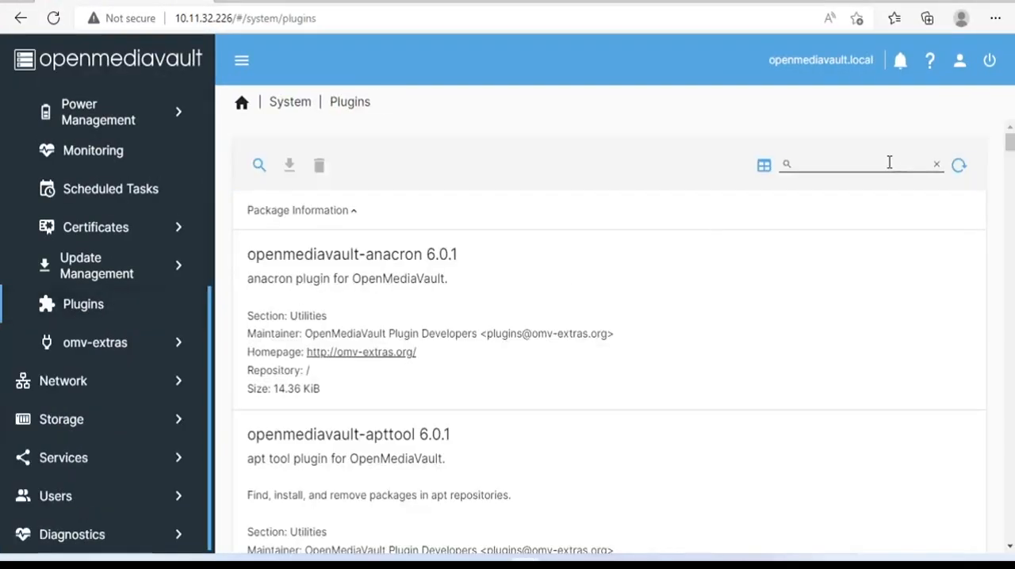
{"action": "type", "text": "mergerfs"}
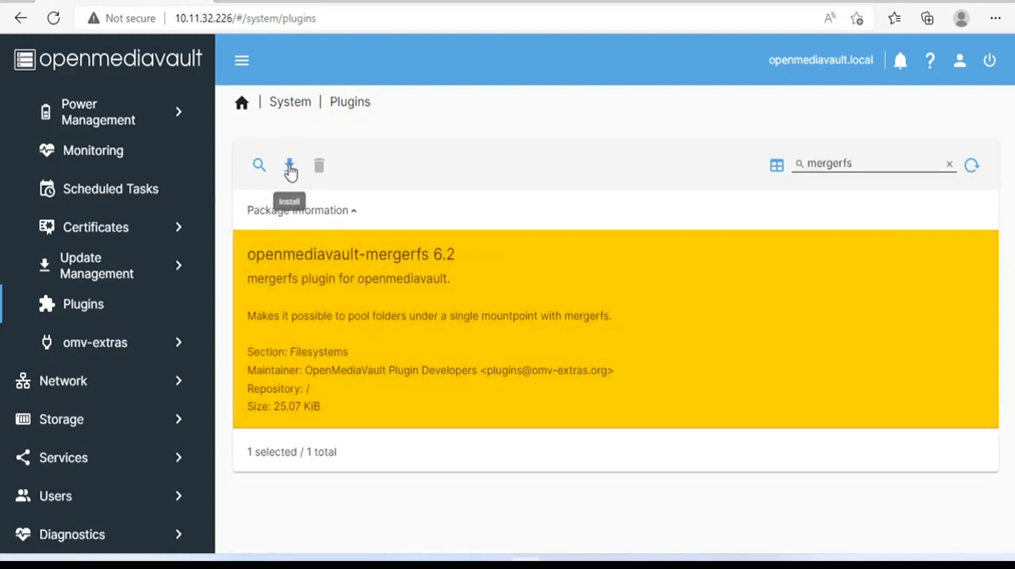
{"action": "left_click", "coordinate": [289, 165]}
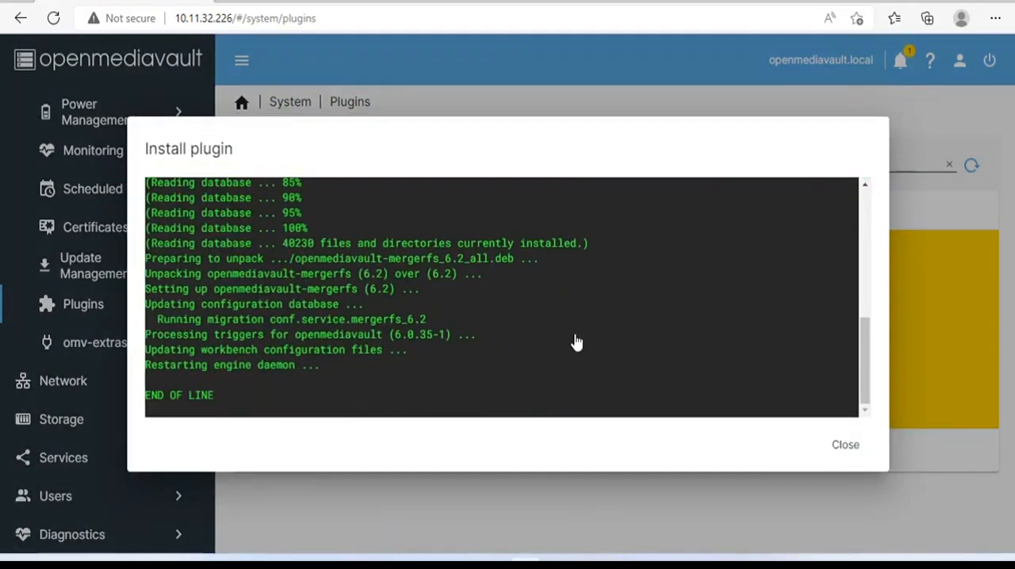
{"action": "left_click", "coordinate": [845, 445]}
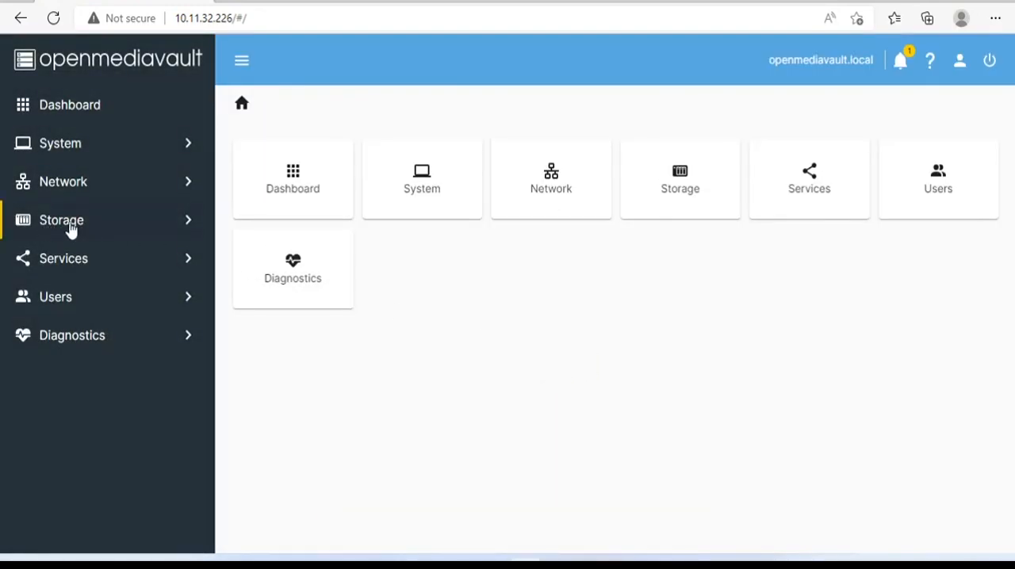
Start a new mergerfs pool under Storage and enter the name mergerHDD
{"action": "left_click", "coordinate": [61, 220]}
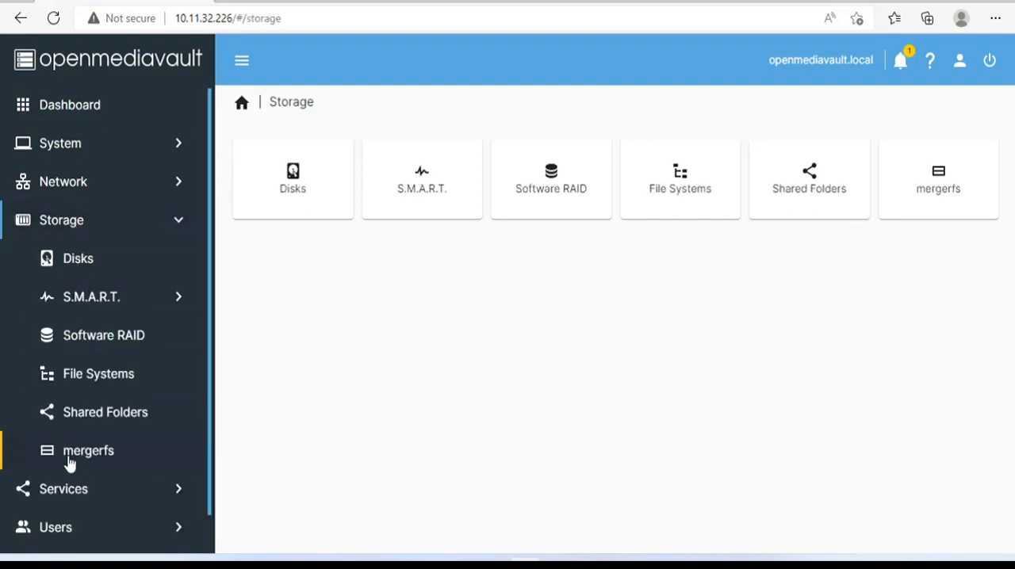
{"action": "left_click", "coordinate": [88, 450]}
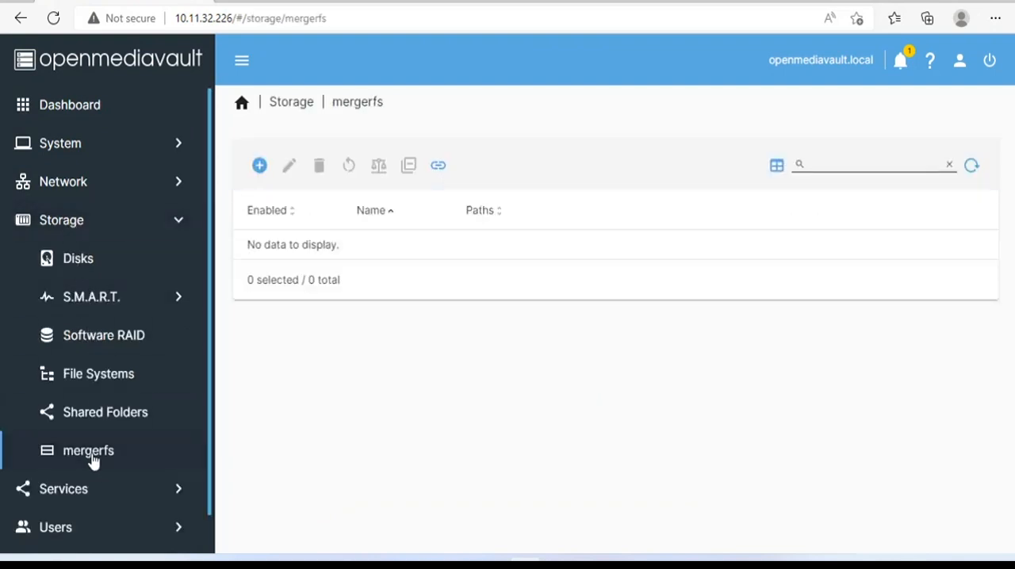
{"action": "left_click", "coordinate": [259, 165]}
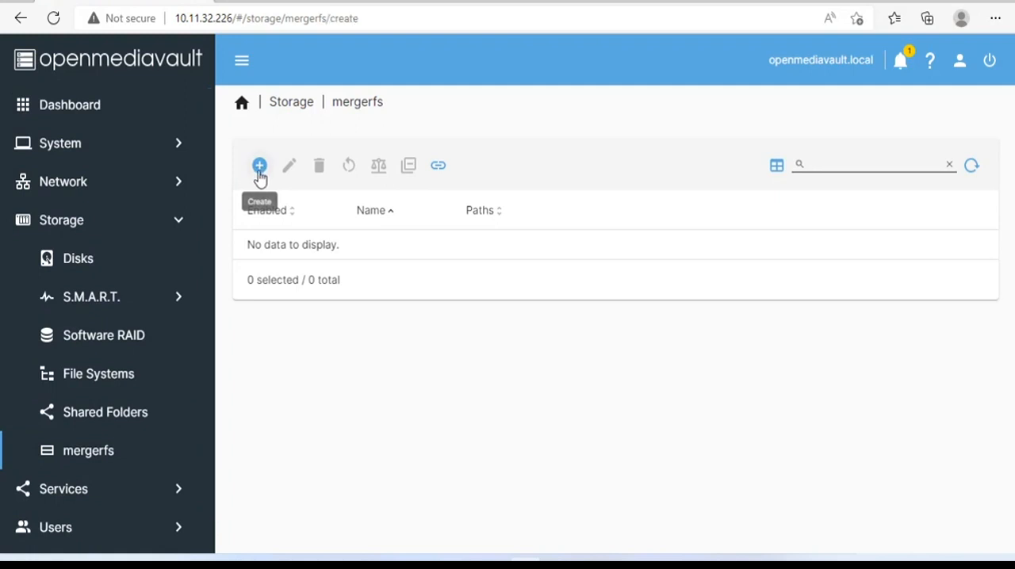
{"action": "left_click", "coordinate": [260, 166]}
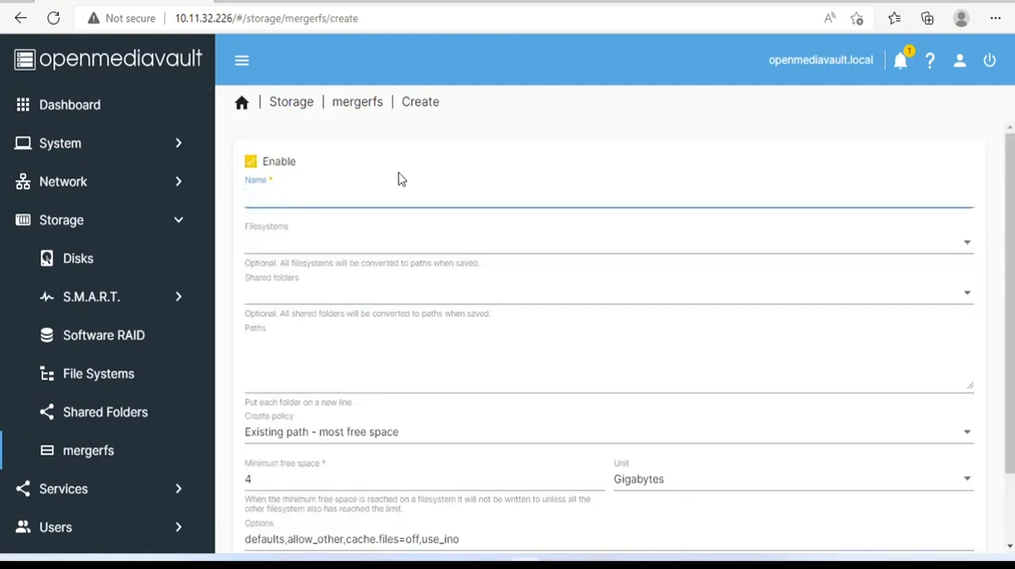
{"action": "type", "text": "merged"}
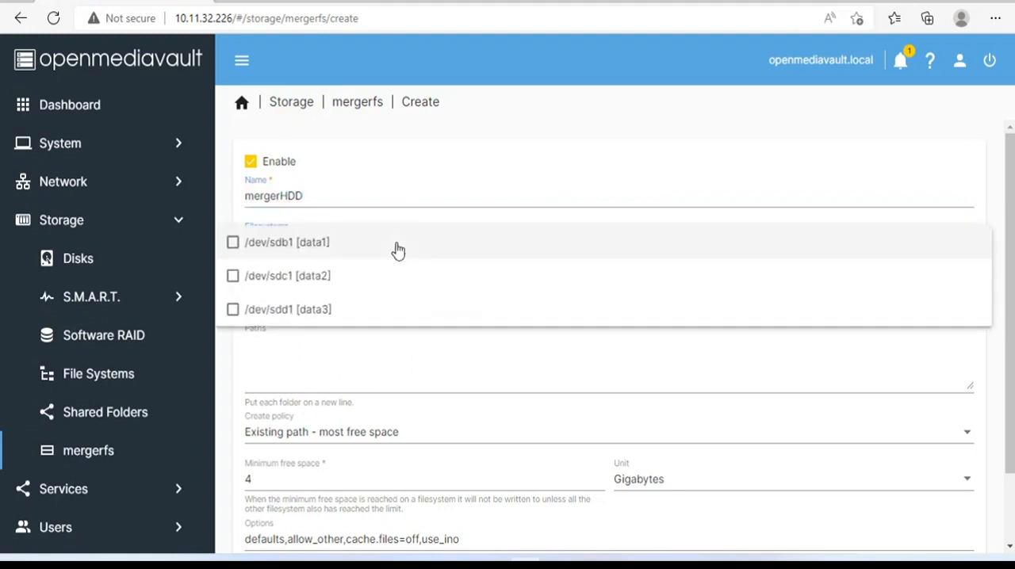
Add data1, data2 and data3 to the pool, save it and apply the pending changes
{"action": "left_click", "coordinate": [233, 275]}
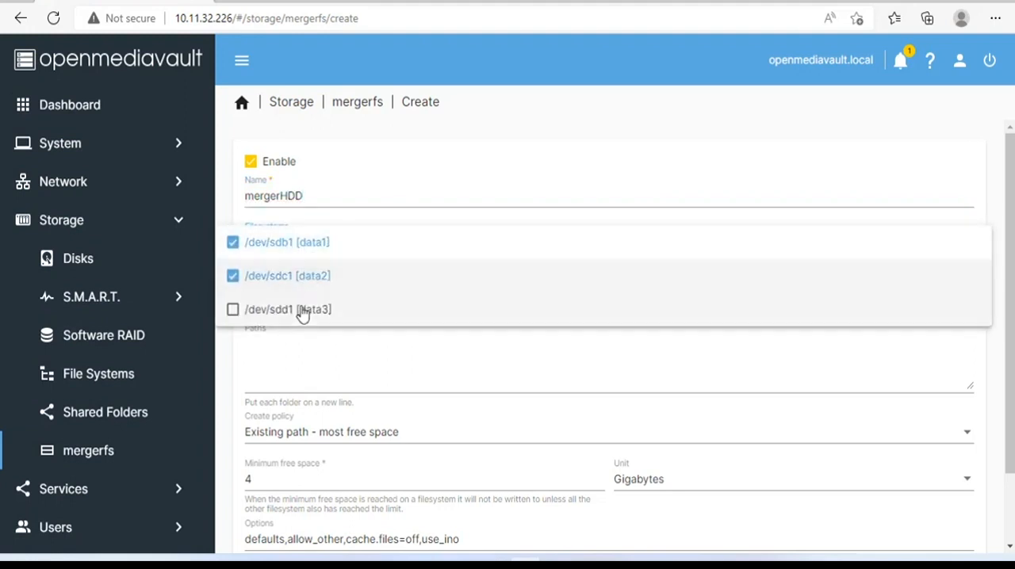
{"action": "left_click", "coordinate": [233, 310]}
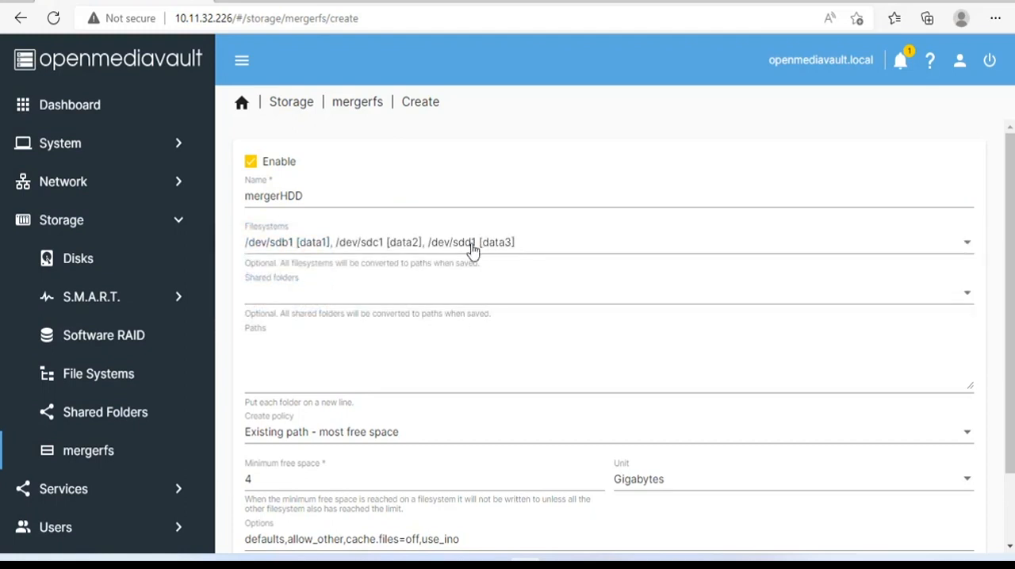
{"action": "mouse_move", "coordinate": [553, 353]}
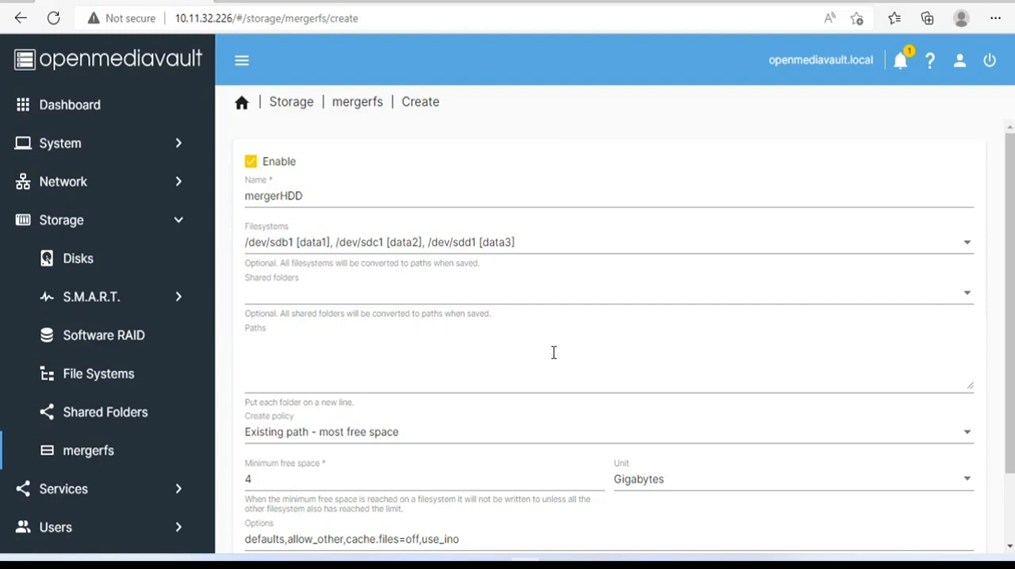
{"action": "scroll", "scroll_direction": "down", "scroll_amount": 3}
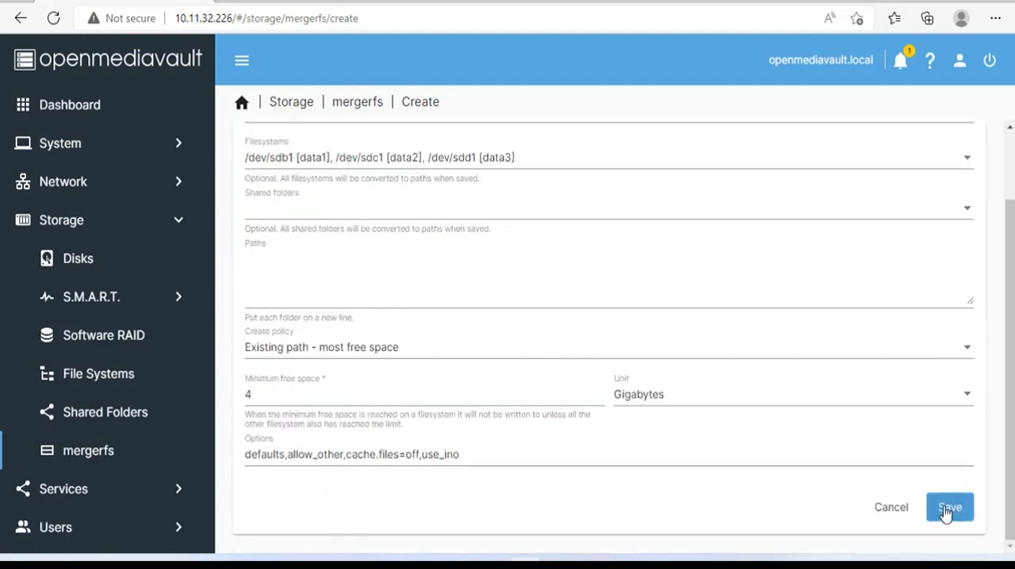
{"action": "left_click", "coordinate": [950, 506]}
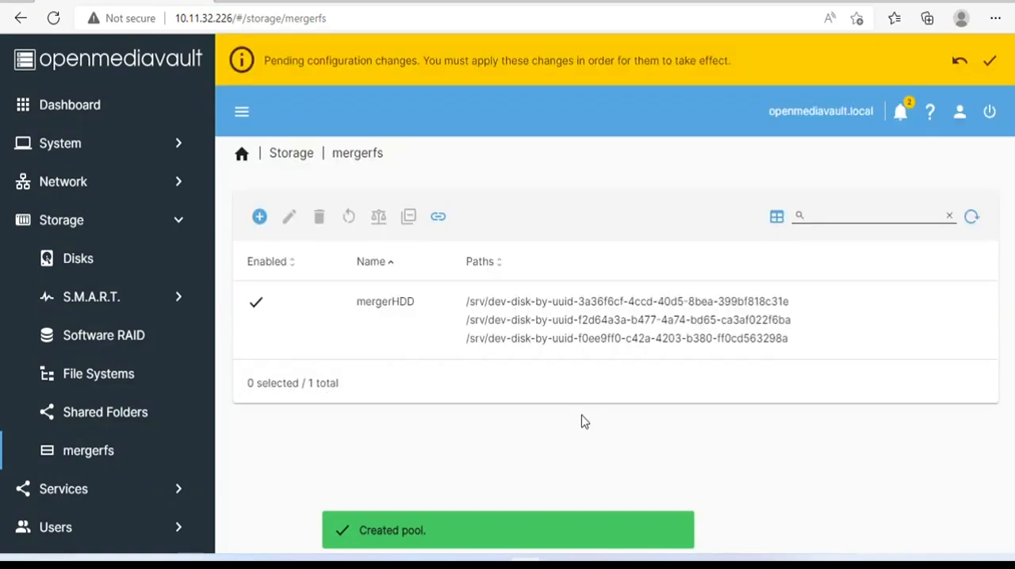
{"action": "left_click", "coordinate": [994, 58]}
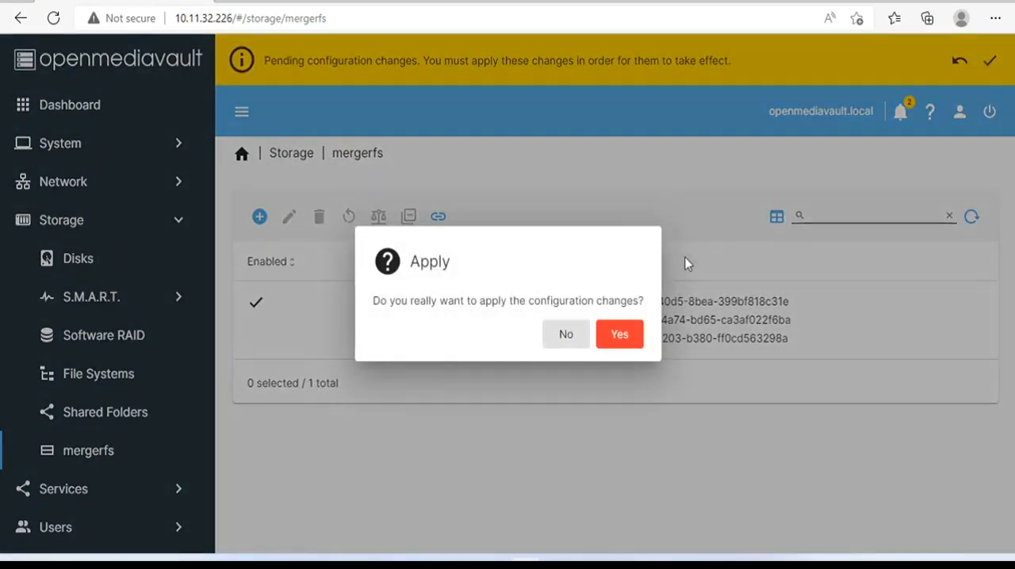
{"action": "left_click", "coordinate": [619, 334]}
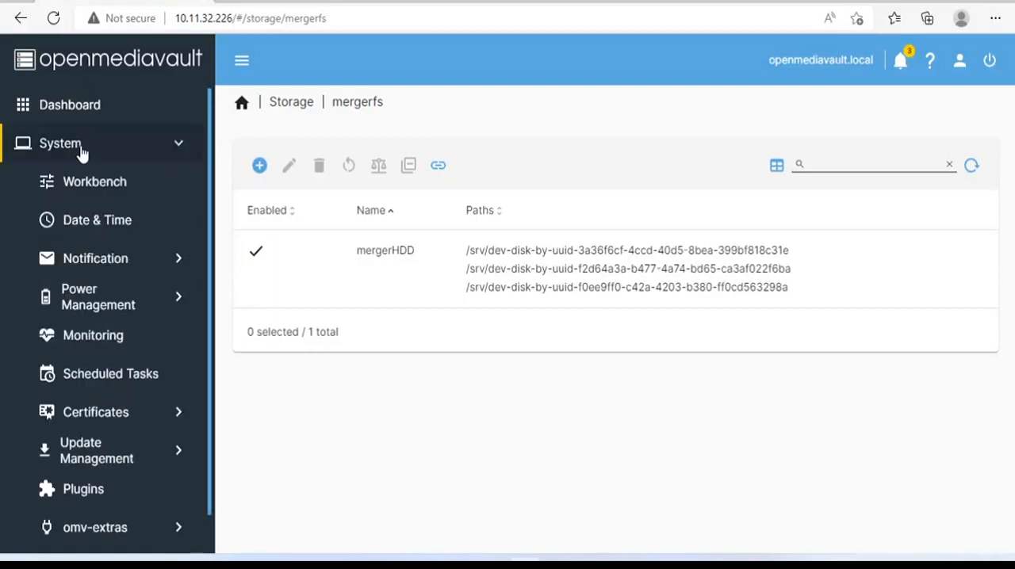
Install Docker from omv-extras and confirm it is installed and running, version 20.10.17
{"action": "left_click", "coordinate": [59, 143]}
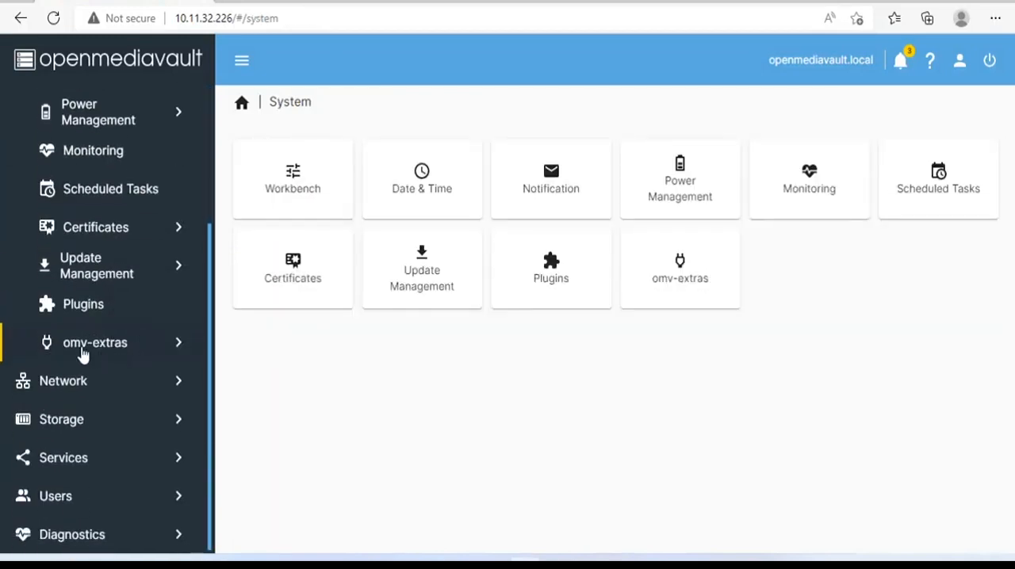
{"action": "left_click", "coordinate": [94, 343]}
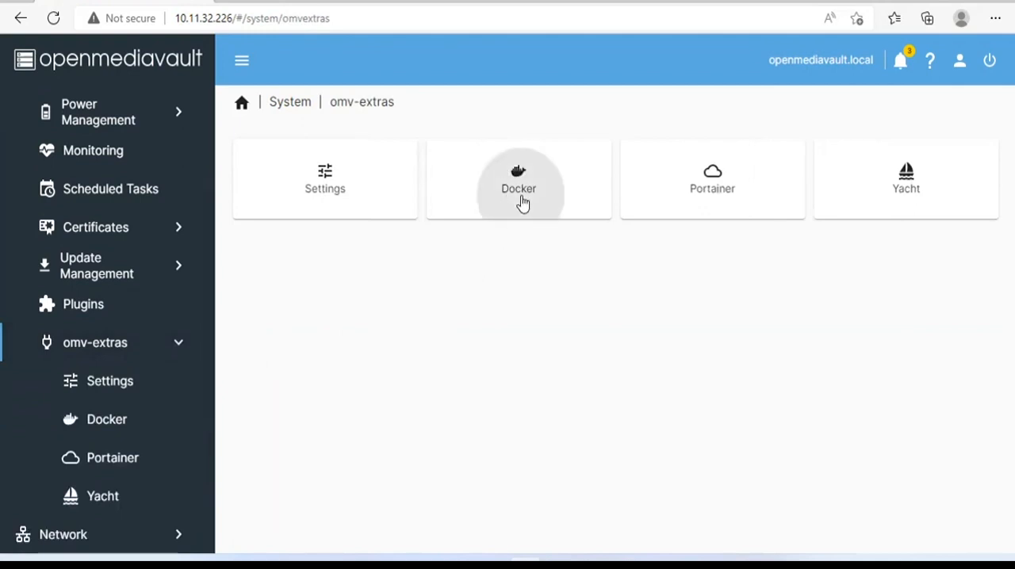
{"action": "left_click", "coordinate": [517, 188]}
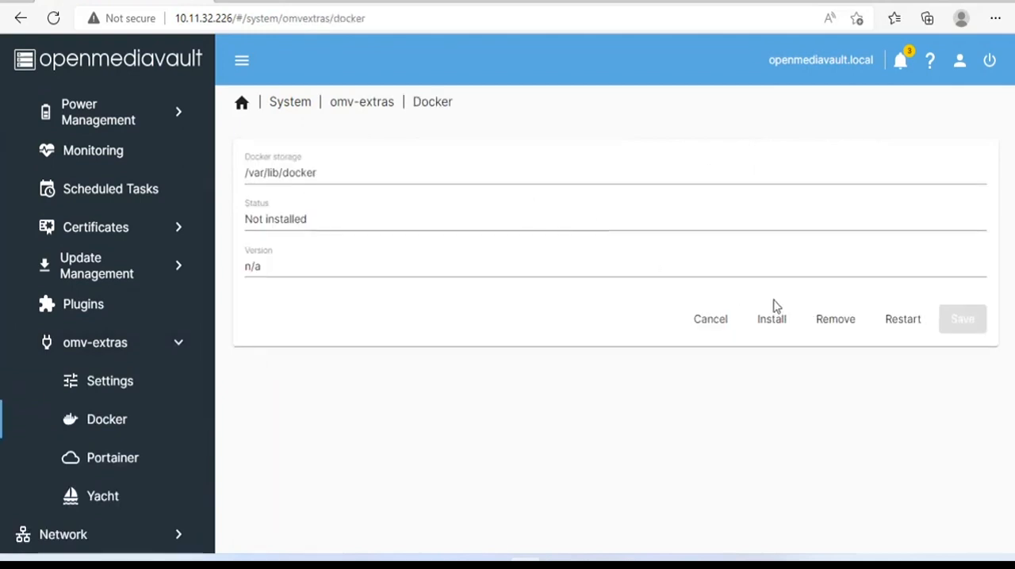
{"action": "left_click", "coordinate": [771, 319]}
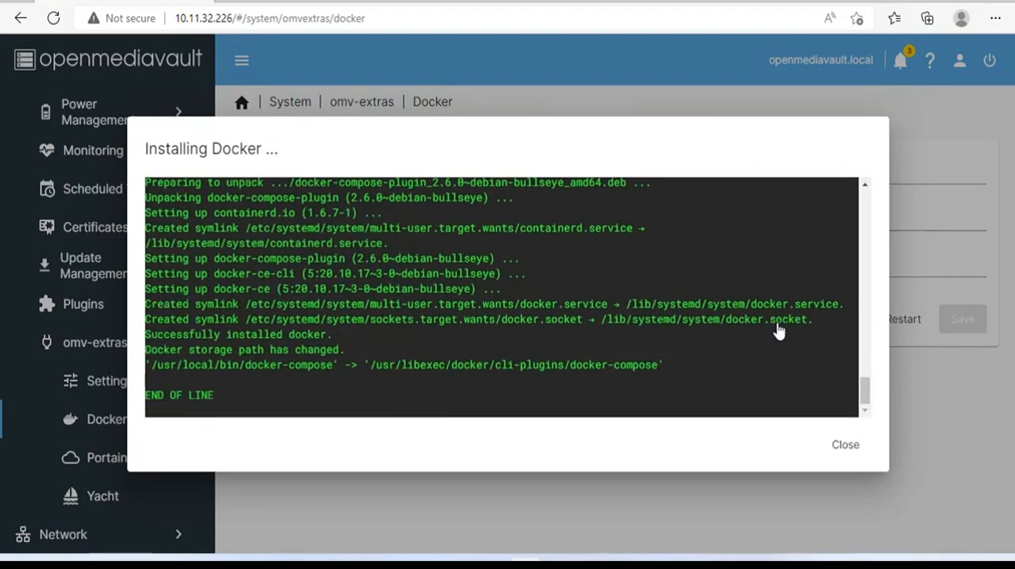
{"action": "mouse_move", "coordinate": [847, 445]}
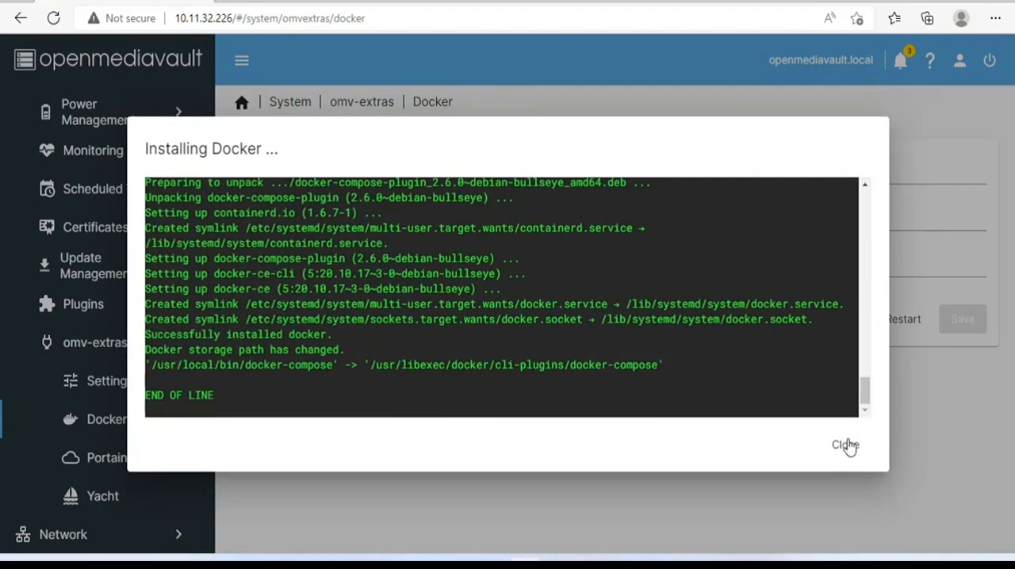
{"action": "left_click", "coordinate": [841, 445]}
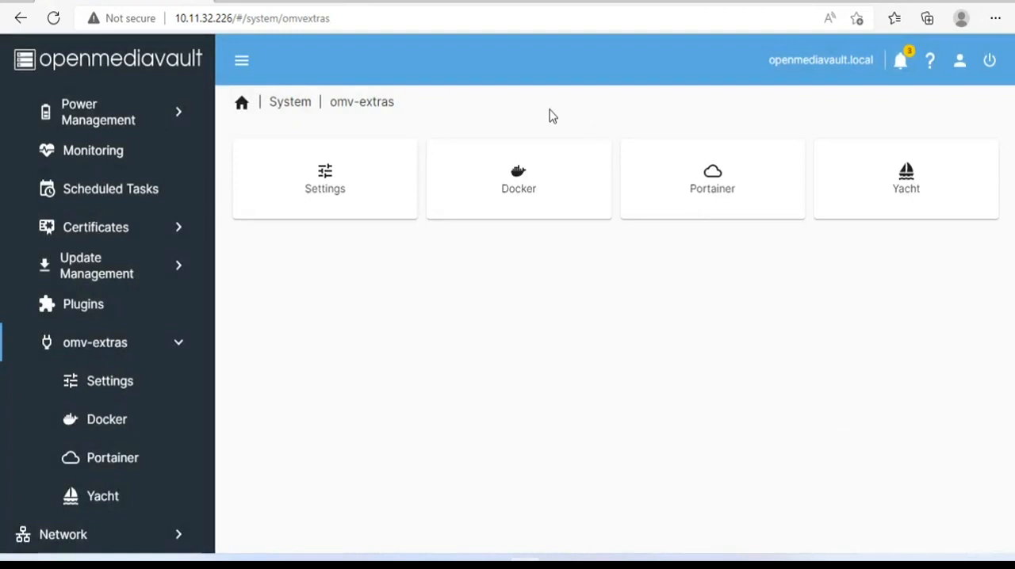
{"action": "left_click", "coordinate": [518, 178]}
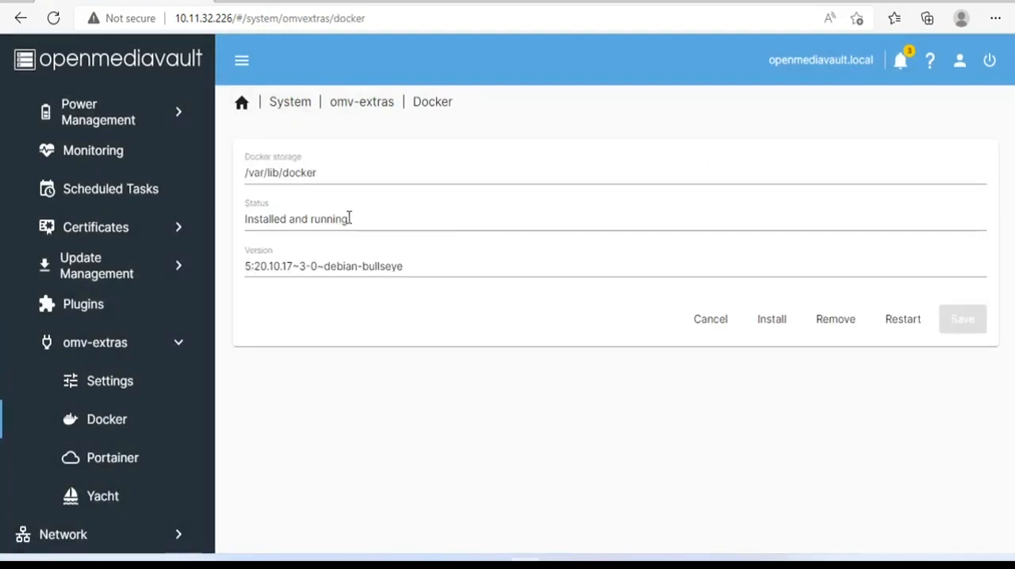
{"action": "triple_click", "coordinate": [295, 219]}
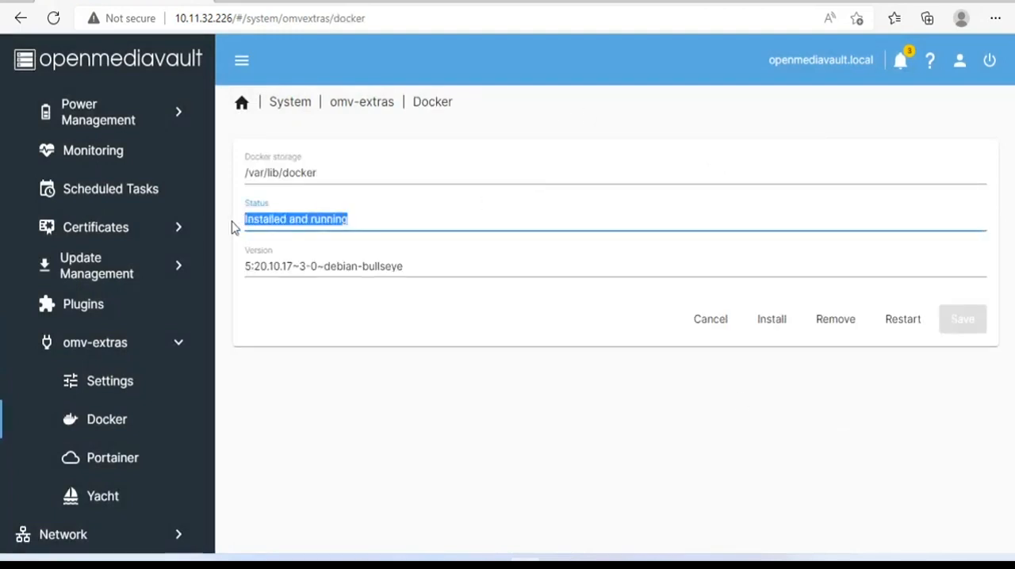
{"action": "left_click", "coordinate": [360, 102]}
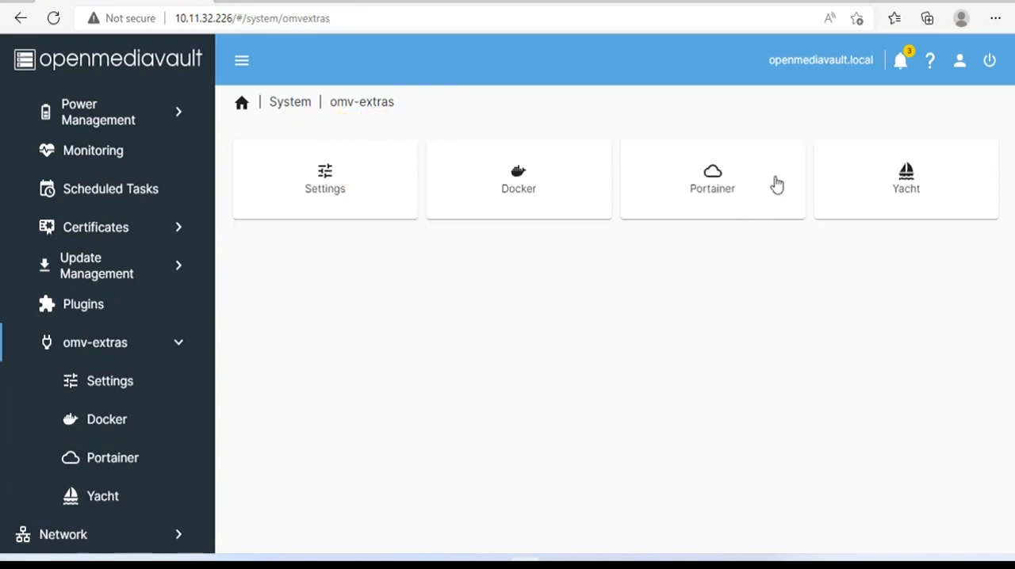
Install Portainer from omv-extras and confirm it is running on web port 9000
{"action": "left_click", "coordinate": [712, 178]}
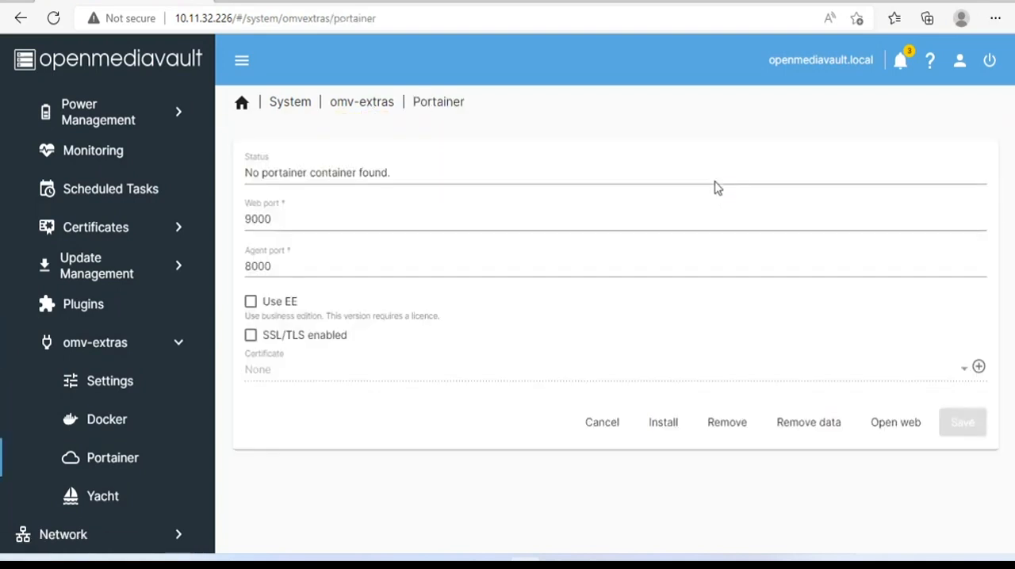
{"action": "mouse_move", "coordinate": [664, 428]}
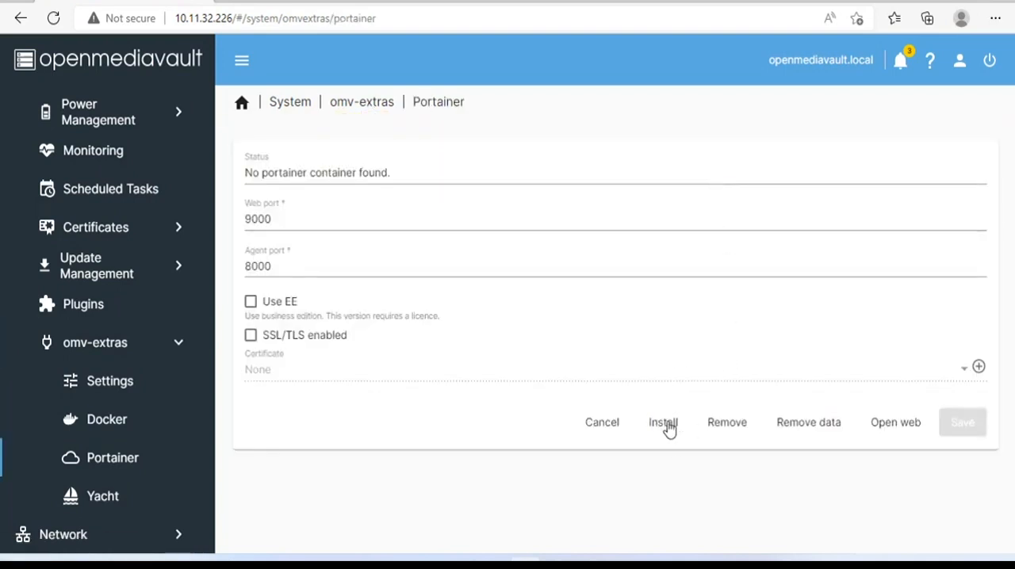
{"action": "left_click", "coordinate": [663, 423]}
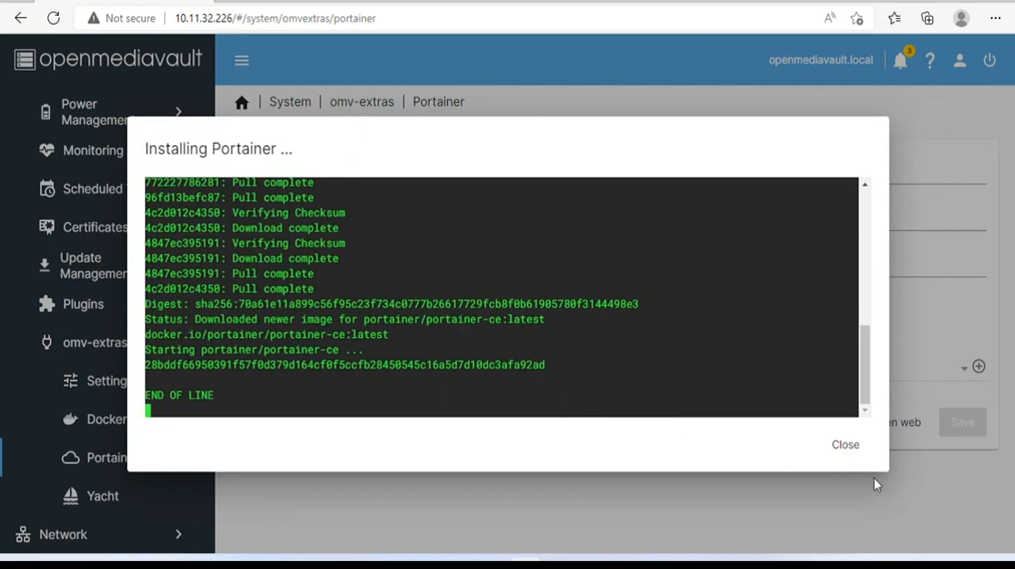
{"action": "left_click", "coordinate": [845, 443]}
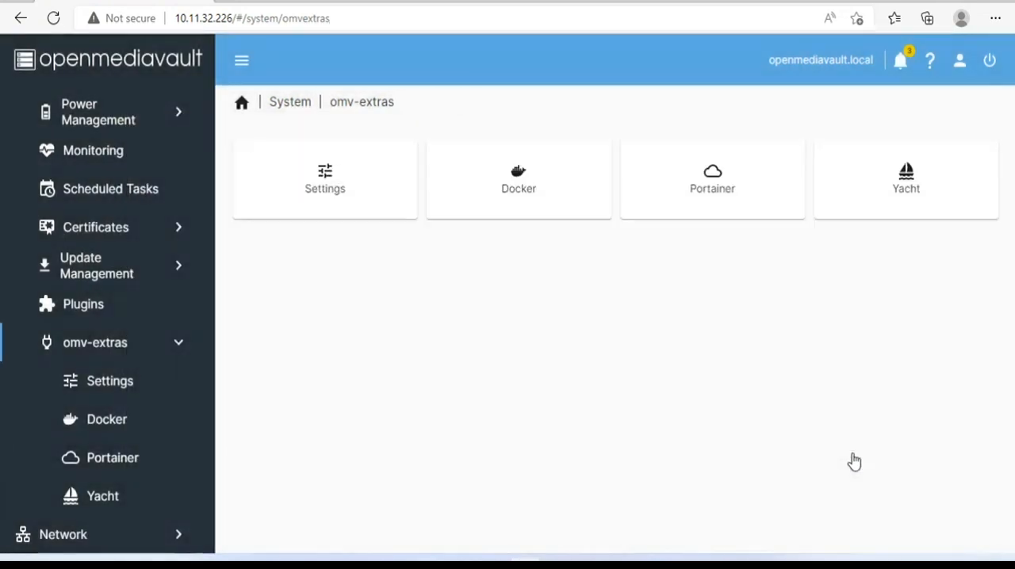
{"action": "left_click", "coordinate": [712, 178]}
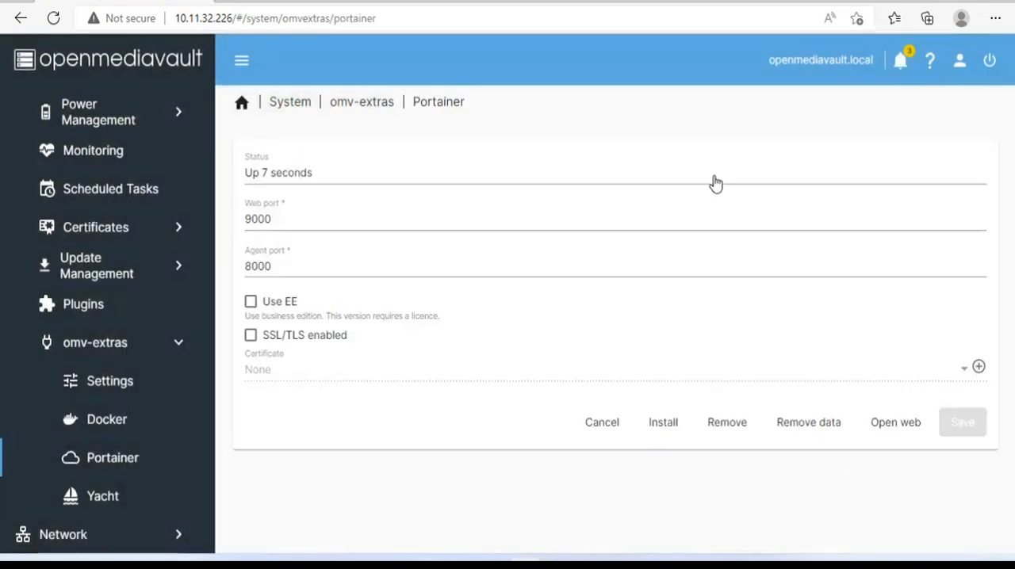
{"action": "mouse_move", "coordinate": [826, 371]}
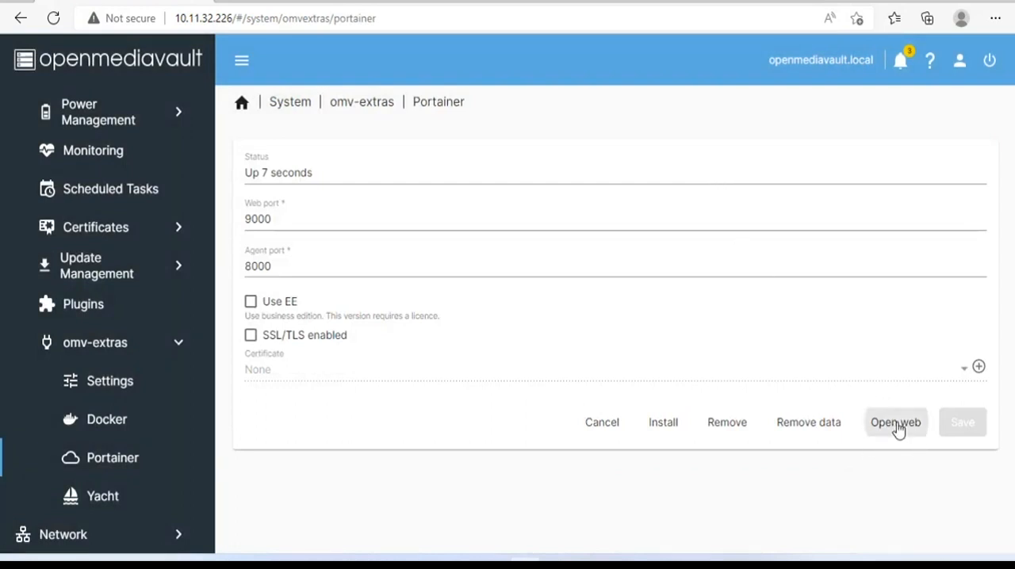
Create the Portainer admin account and open the local Docker environment dashboard
{"action": "left_click", "coordinate": [898, 423]}
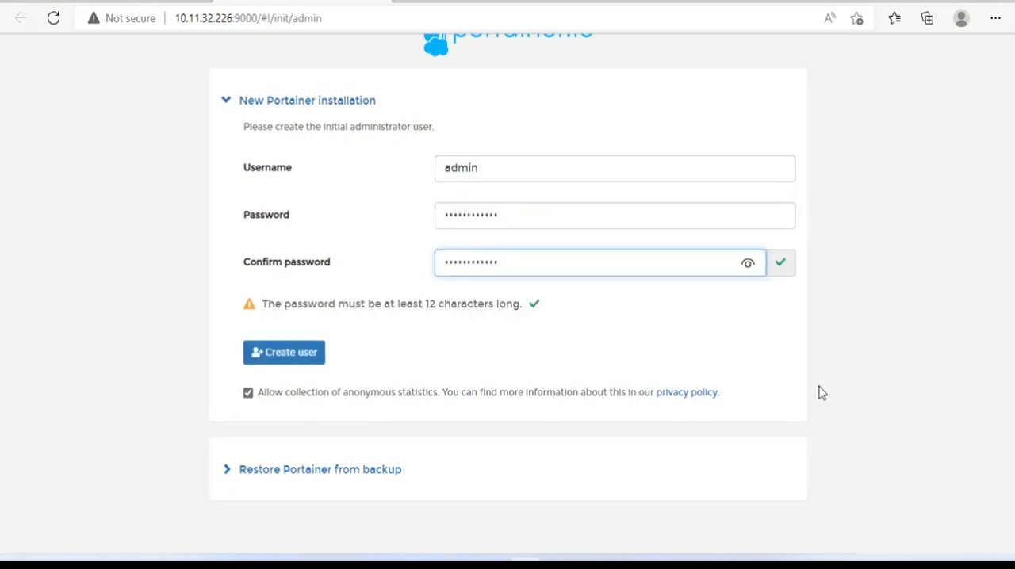
{"action": "mouse_move", "coordinate": [284, 353]}
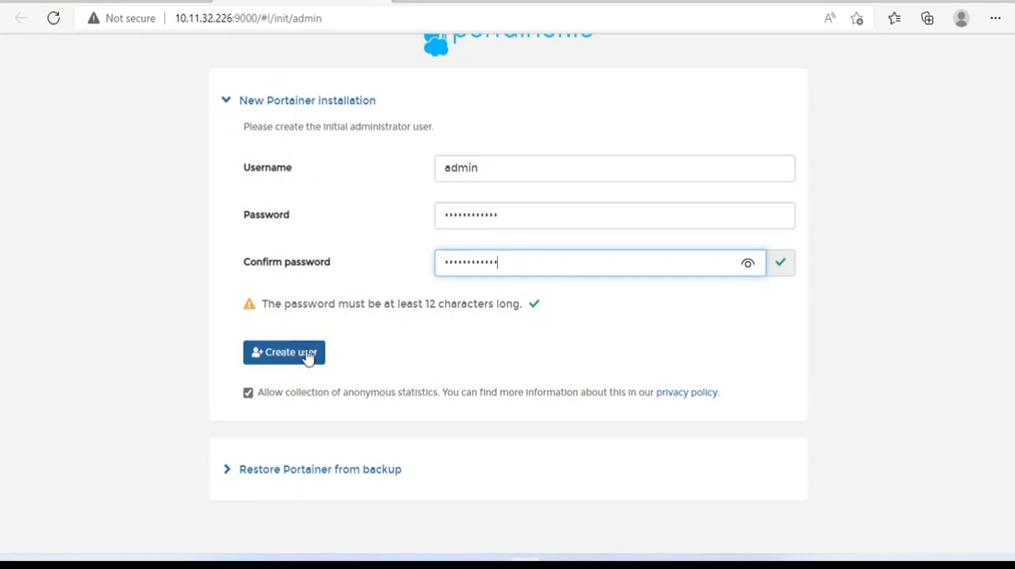
{"action": "left_click", "coordinate": [283, 352]}
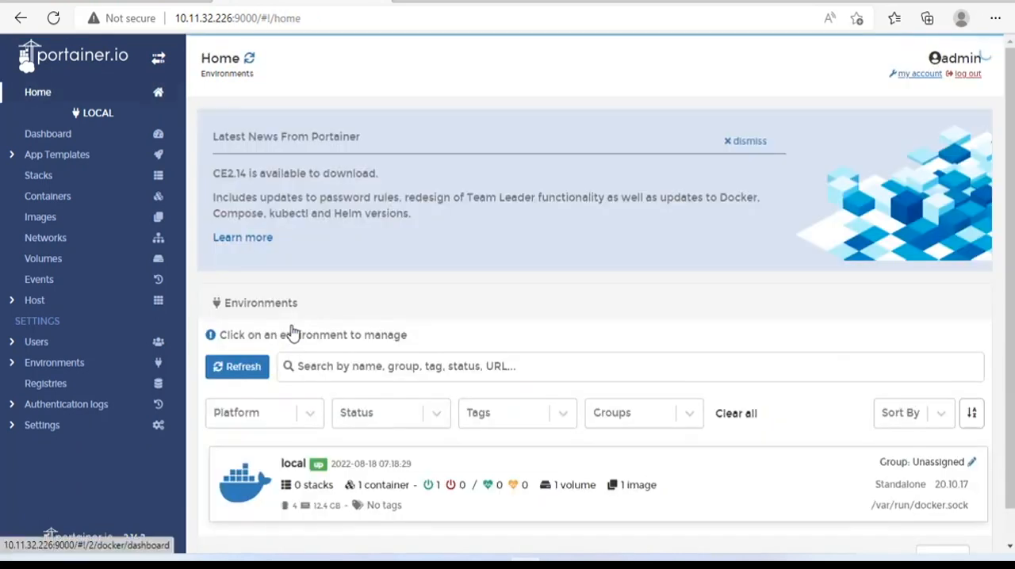
{"action": "scroll", "scroll_direction": "down", "scroll_amount": 3}
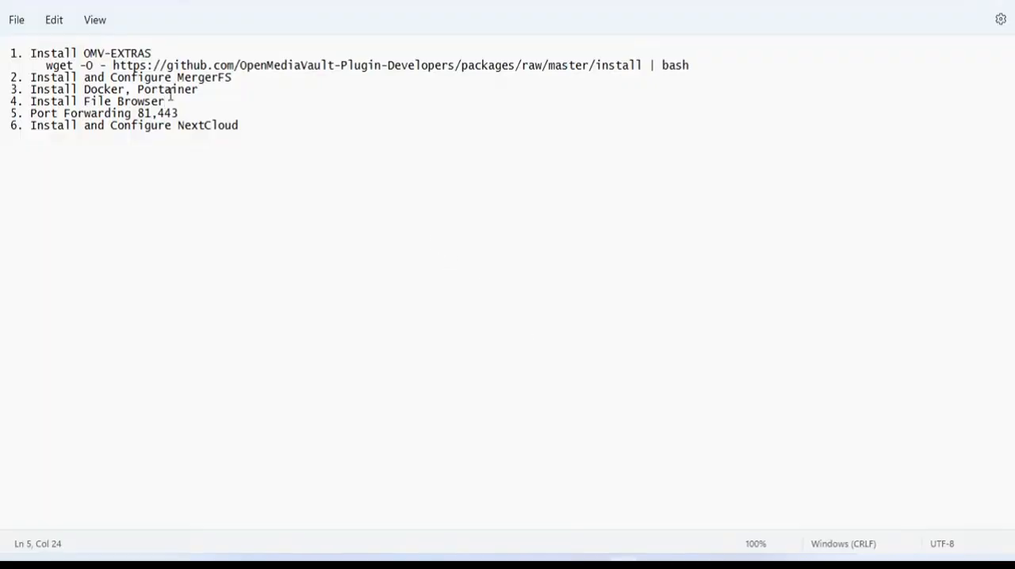
{"action": "triple_click", "coordinate": [95, 102]}
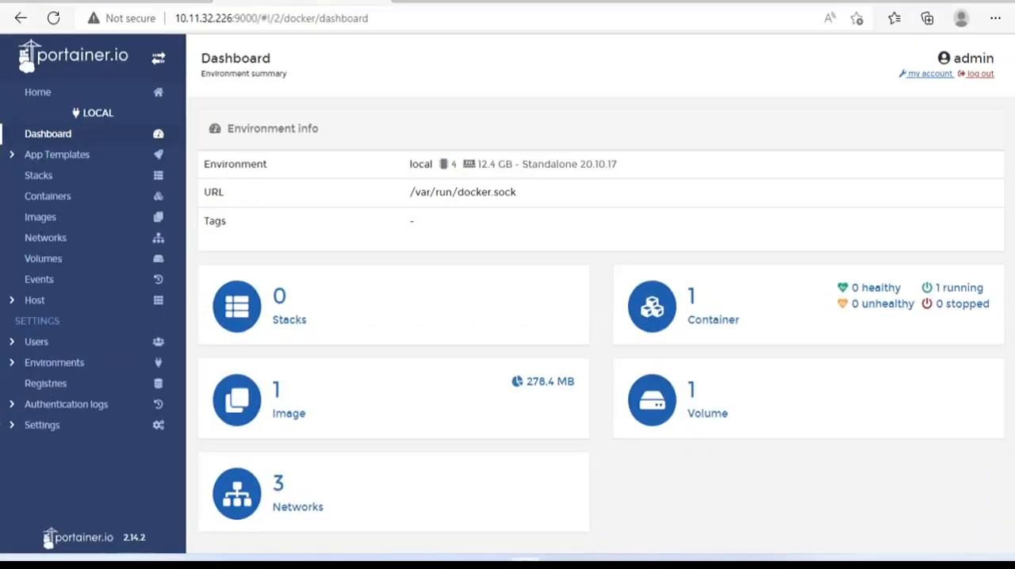
{"action": "mouse_move", "coordinate": [63, 164]}
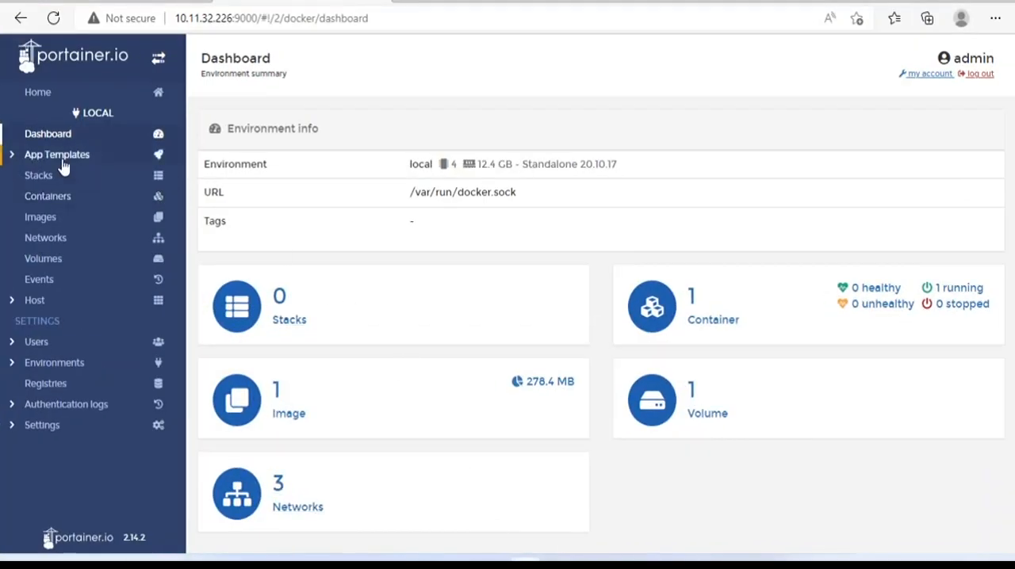
Filter App Templates for File browser, choose it and name the container FileBrowser
{"action": "left_click", "coordinate": [57, 155]}
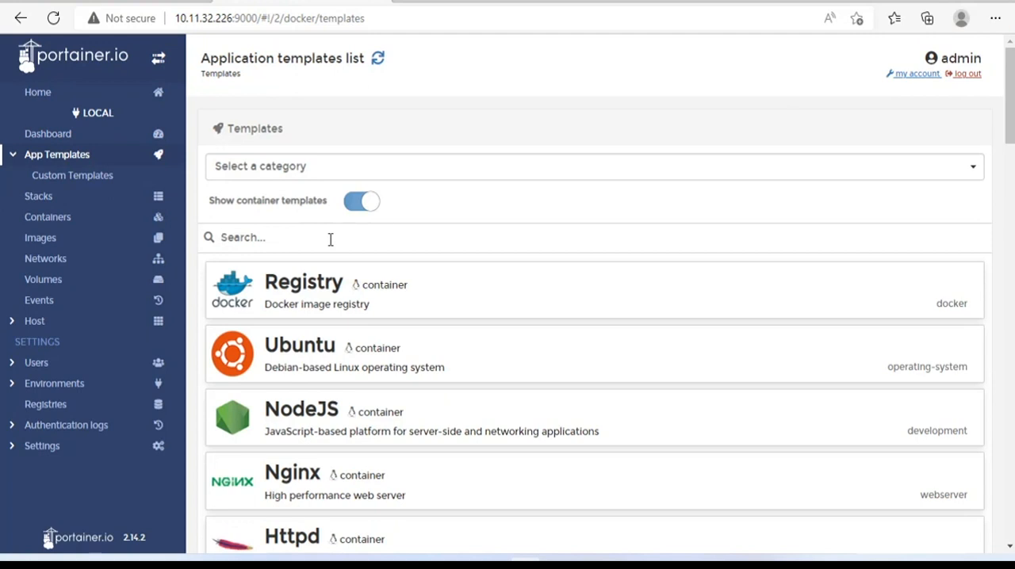
{"action": "type", "text": "File"}
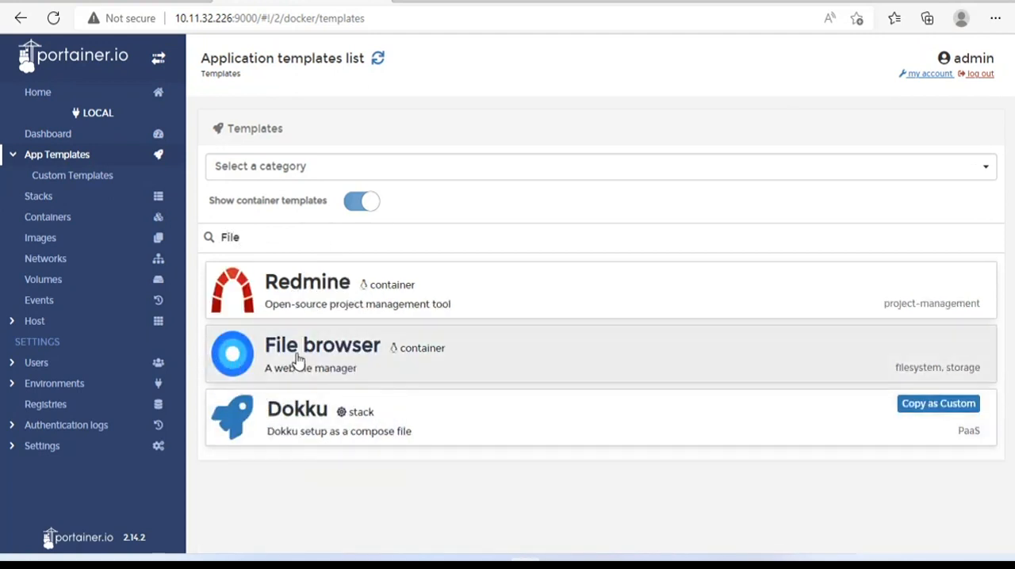
{"action": "left_click", "coordinate": [322, 353]}
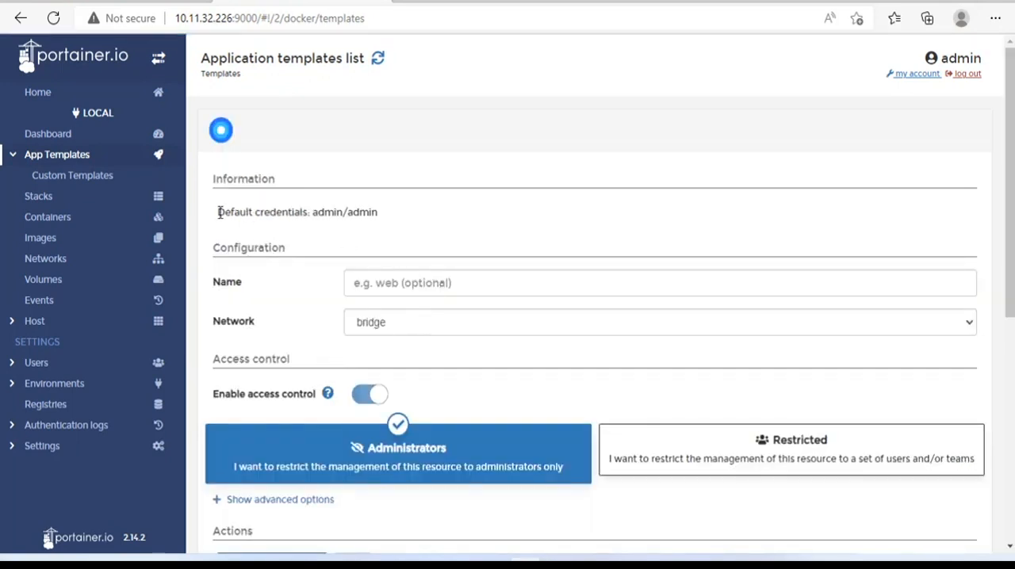
{"action": "triple_click", "coordinate": [296, 211]}
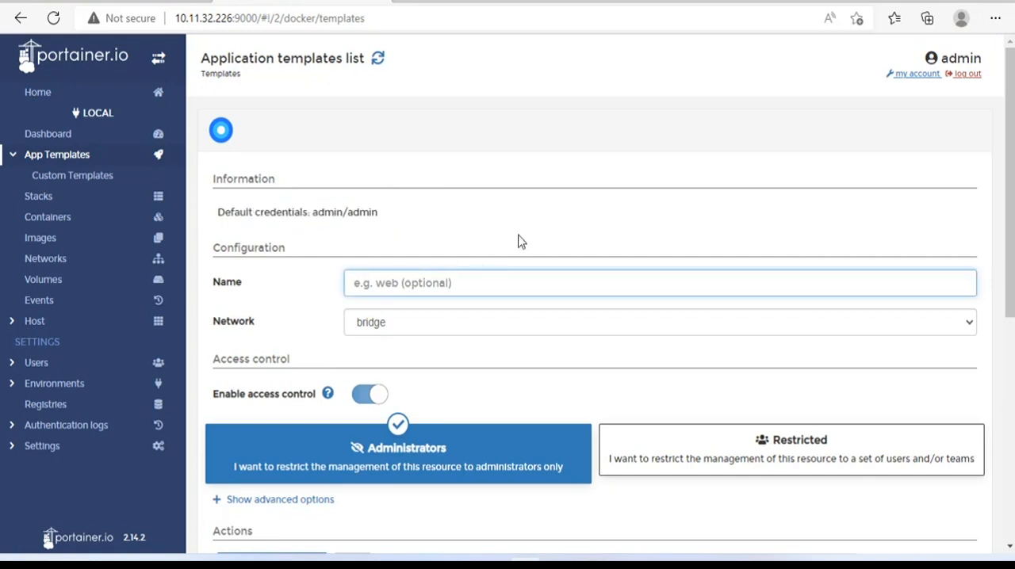
{"action": "type", "text": "FileBr"}
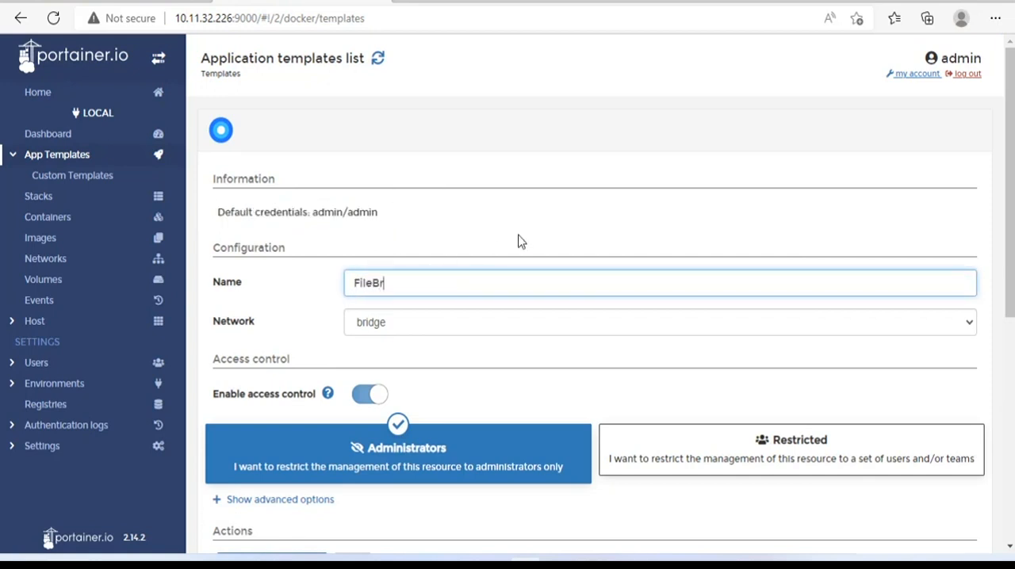
{"action": "type", "text": "owser"}
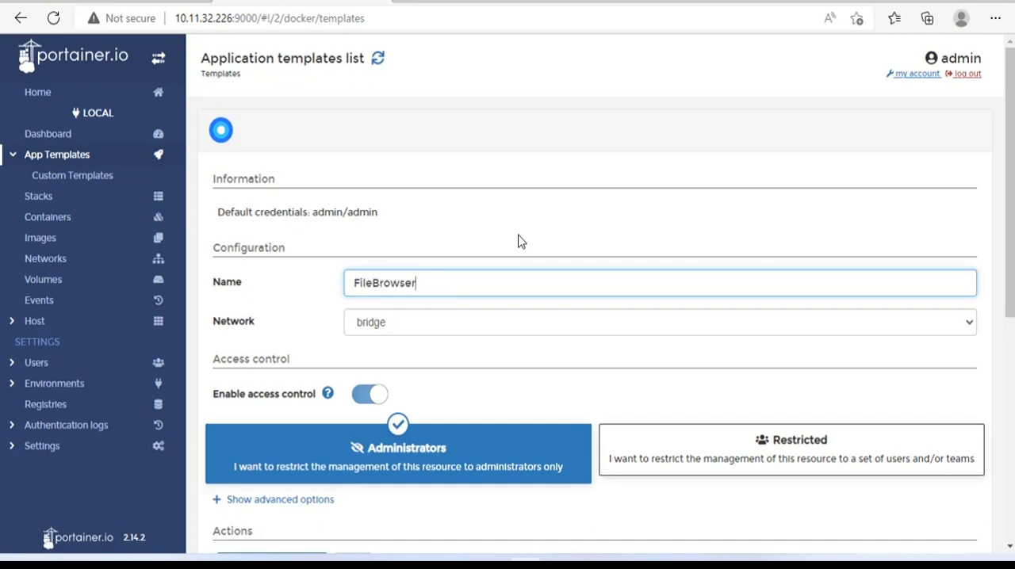
{"action": "scroll", "scroll_direction": "down", "scroll_amount": 3}
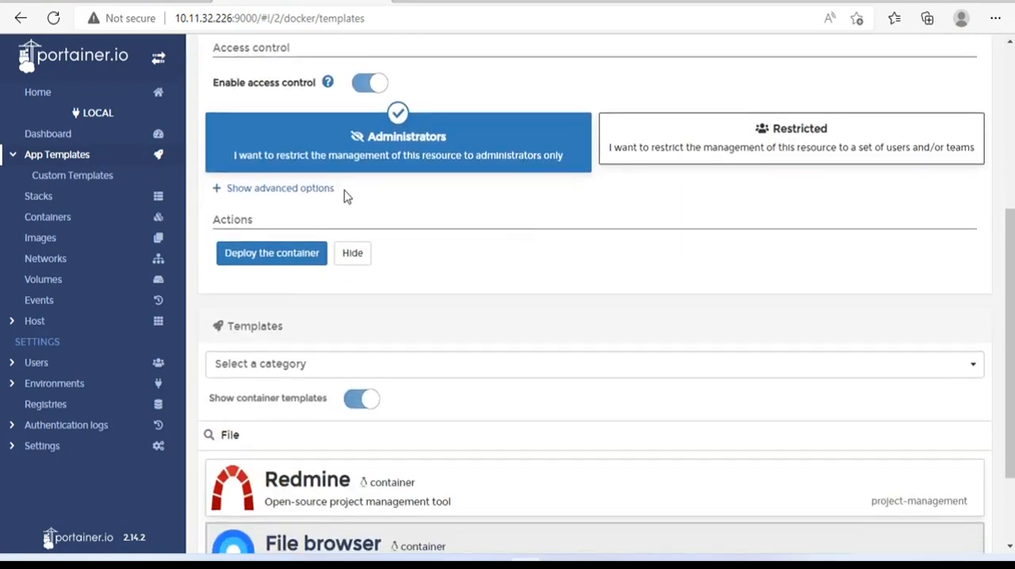
In advanced options, map host port 82 to container port 80 and bind /srv
{"action": "left_click", "coordinate": [274, 188]}
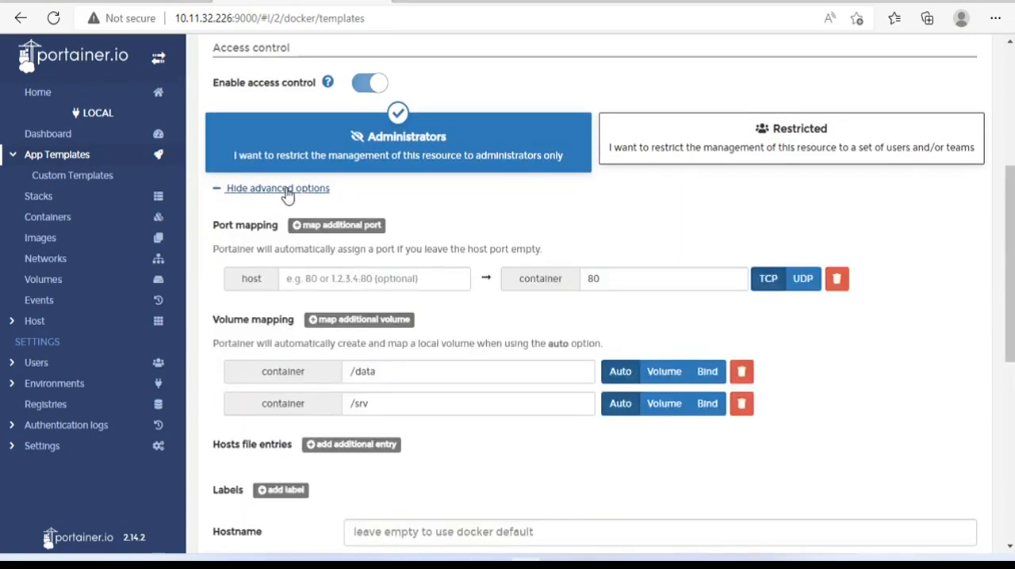
{"action": "left_click", "coordinate": [374, 279]}
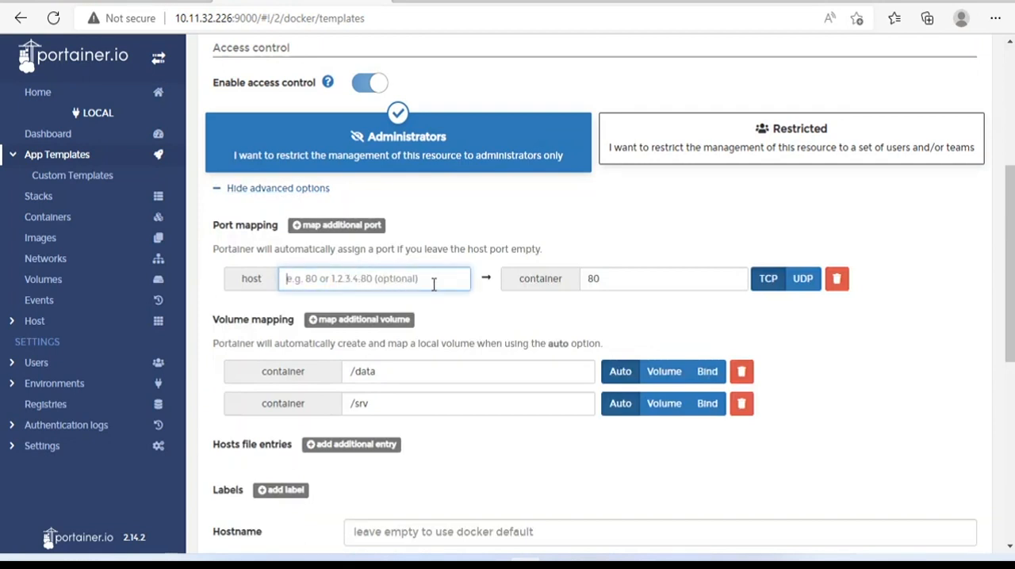
{"action": "type", "text": "82"}
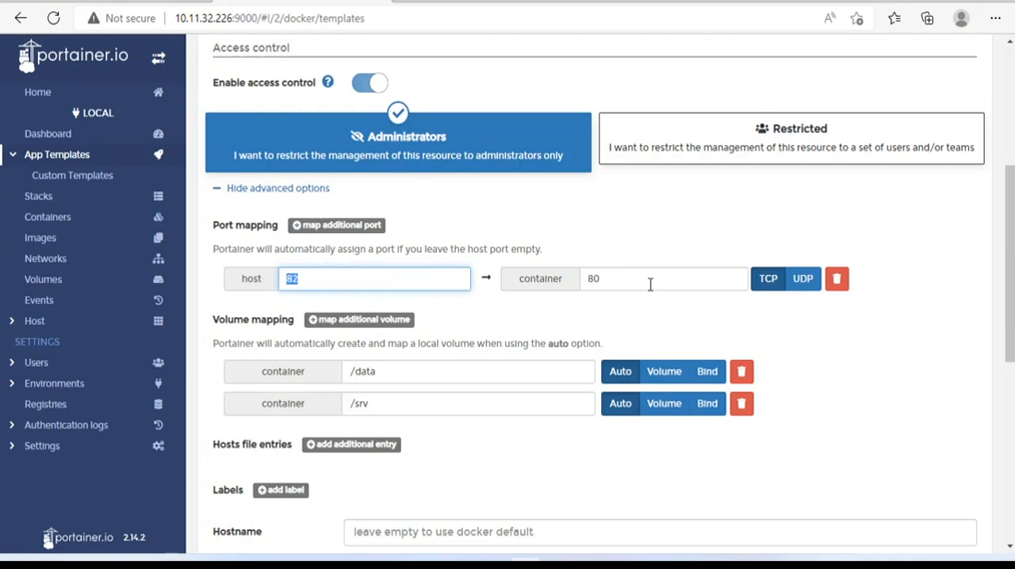
{"action": "left_click", "coordinate": [651, 278]}
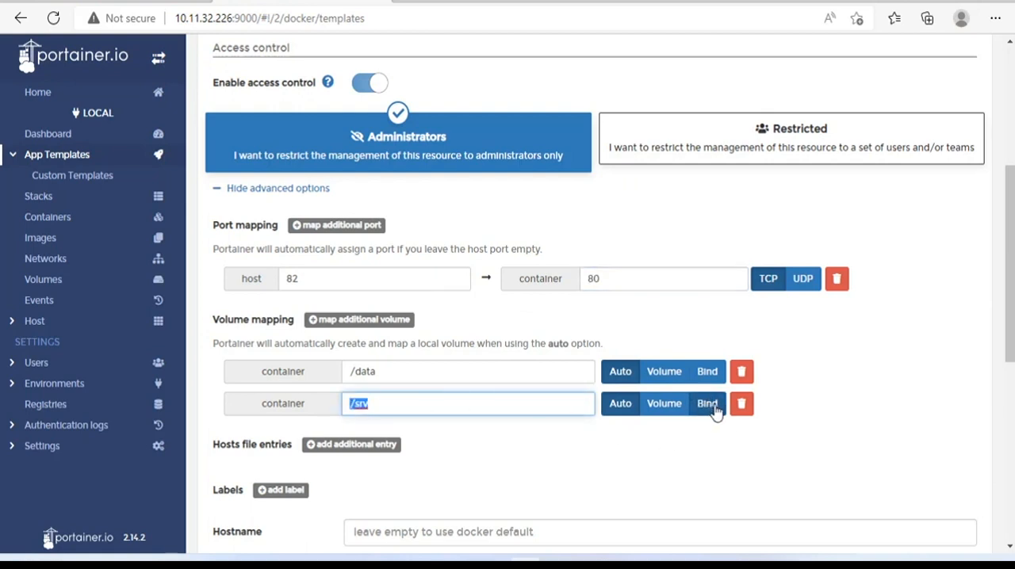
{"action": "left_click", "coordinate": [707, 403]}
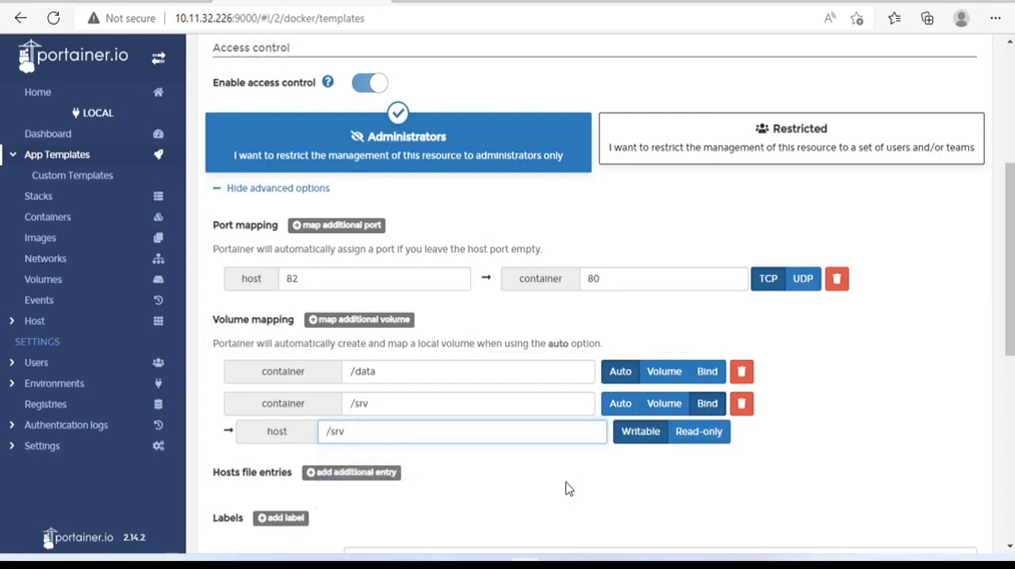
Deploy the FileBrowser container and refresh the container list to check its status
{"action": "scroll", "scroll_direction": "down", "scroll_amount": 3}
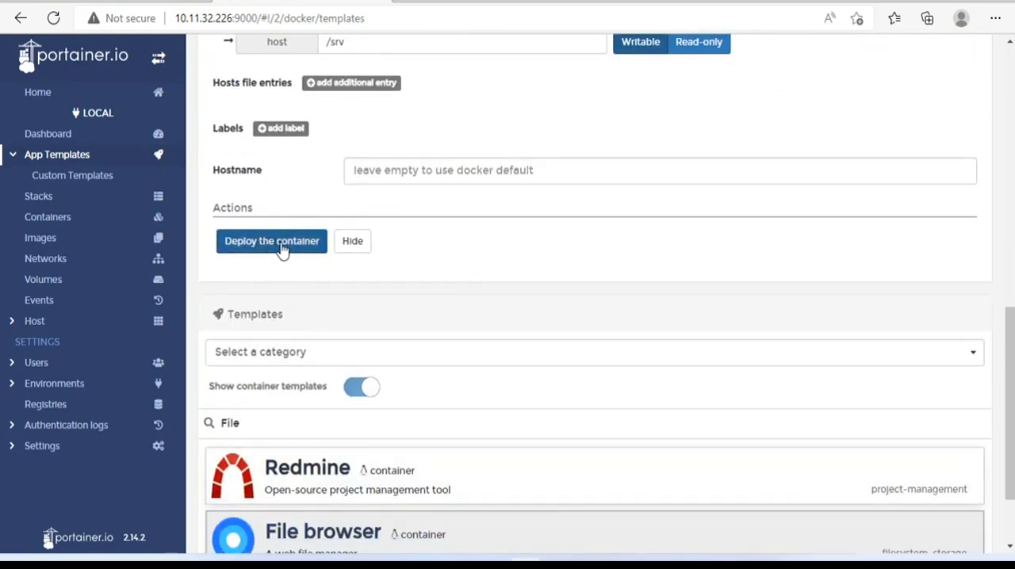
{"action": "left_click", "coordinate": [271, 241]}
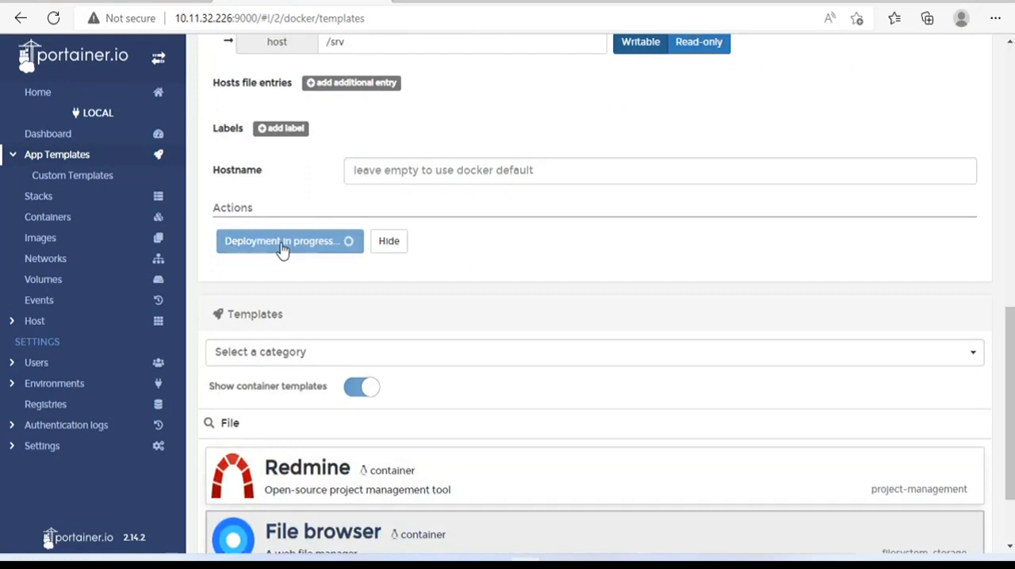
{"action": "left_click", "coordinate": [289, 241]}
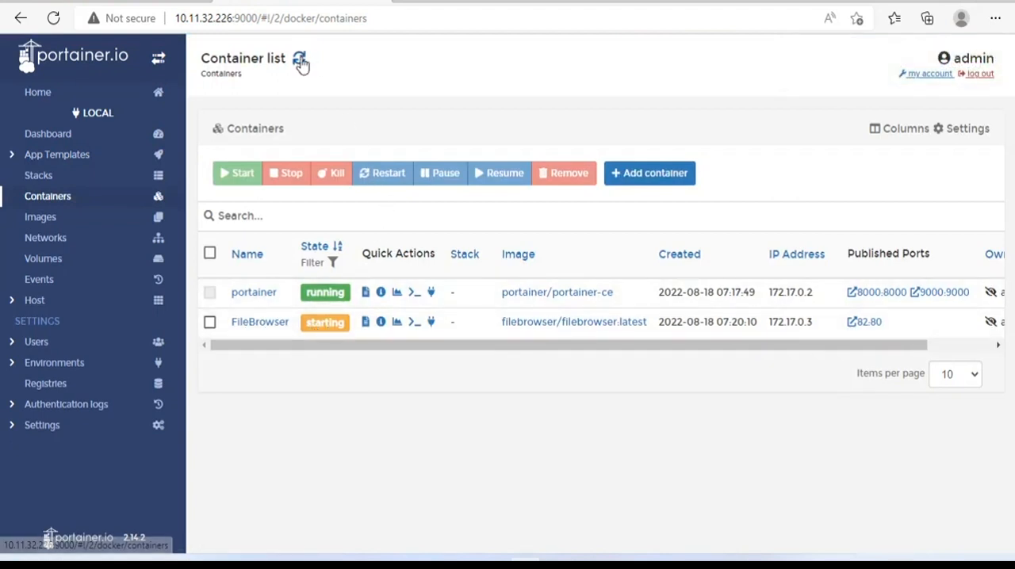
{"action": "left_click", "coordinate": [302, 58]}
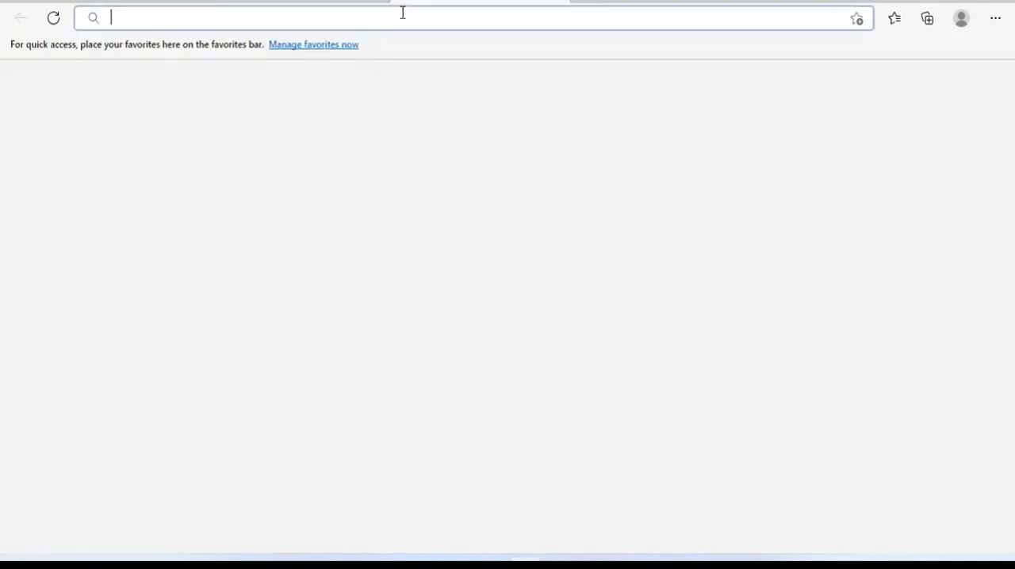
Log in to File Browser at 10.11.32.226:82 with the admin credentials
{"action": "type", "text": "10.11.32.226:82/login?redirect=%2Ffiles%2F"}
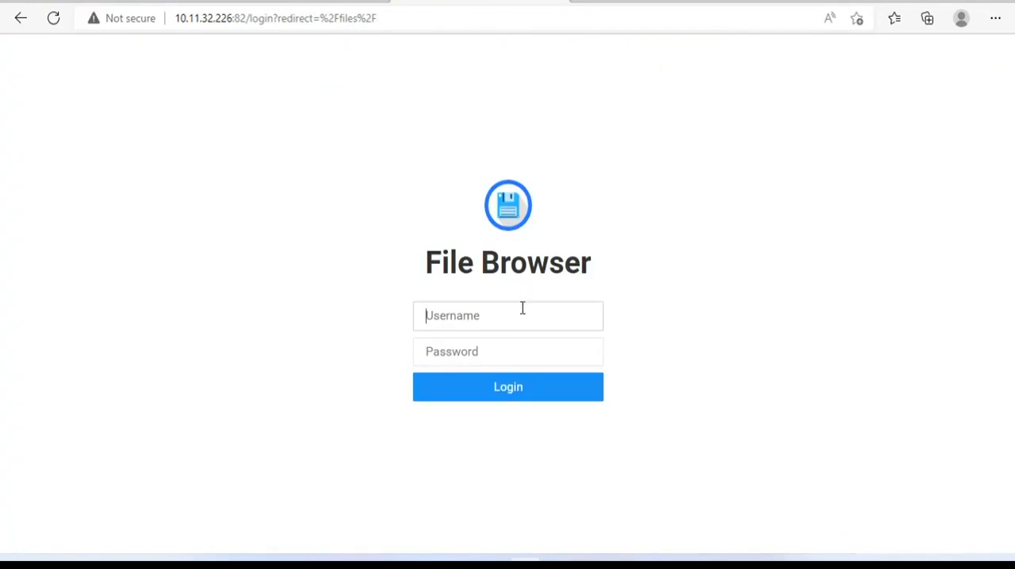
{"action": "type", "text": "admin"}
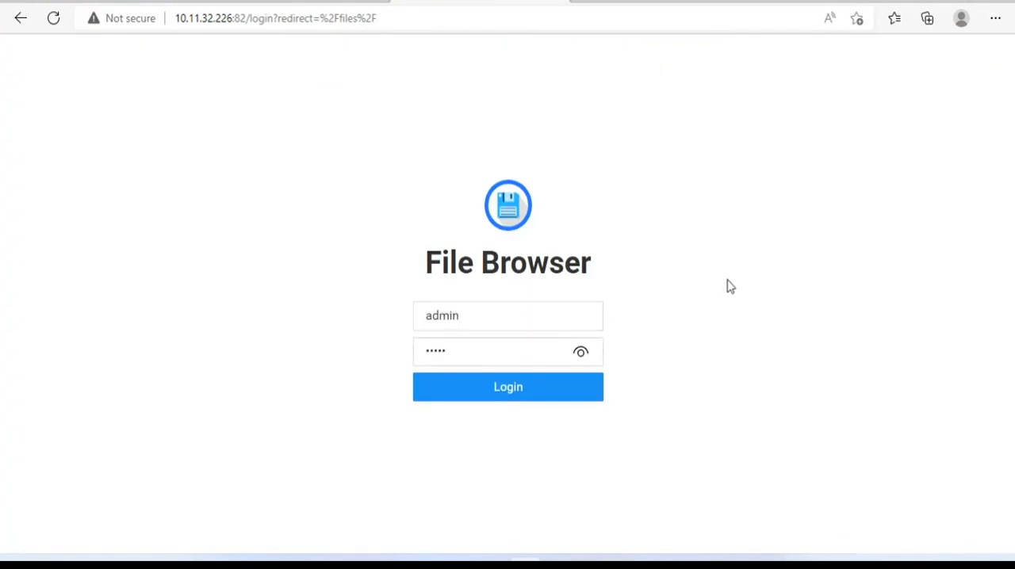
{"action": "left_click", "coordinate": [580, 352]}
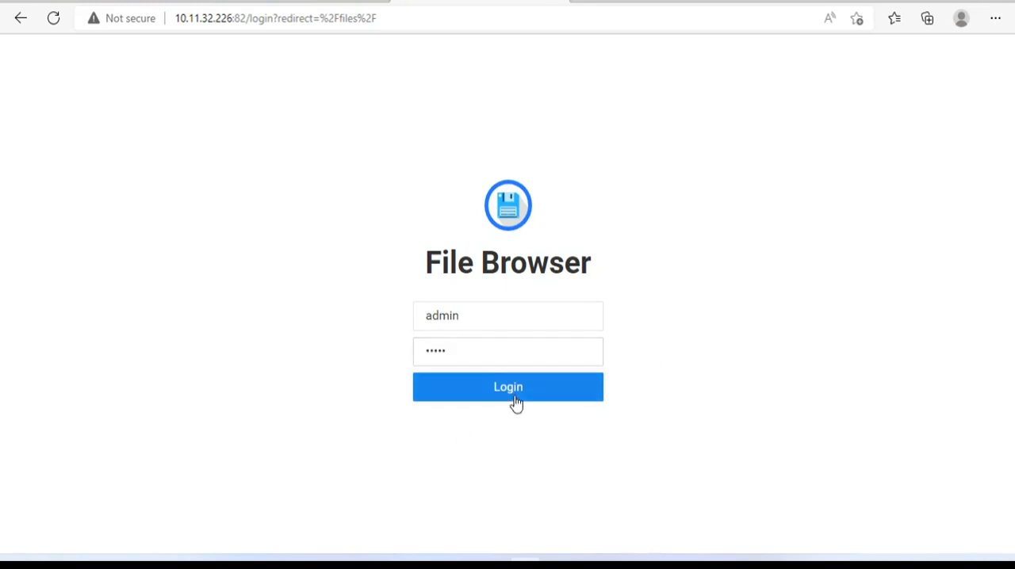
{"action": "left_click", "coordinate": [508, 387]}
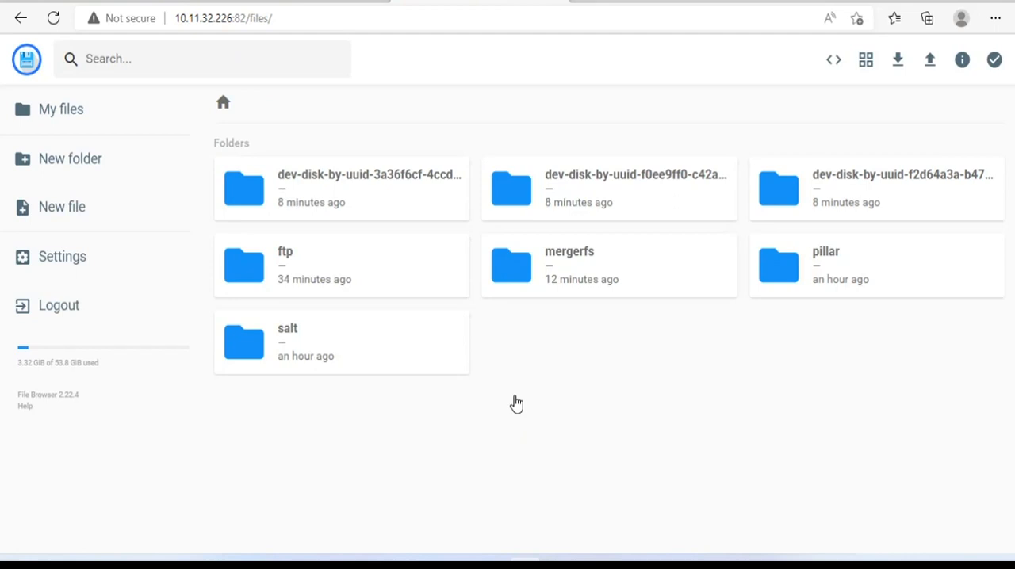
{"action": "mouse_move", "coordinate": [409, 194]}
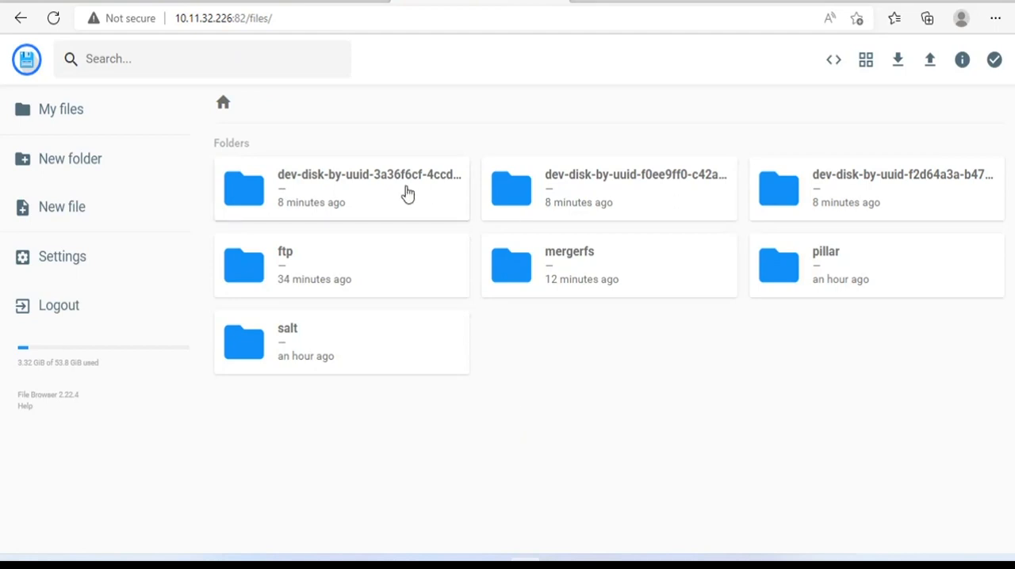
{"action": "mouse_move", "coordinate": [561, 258]}
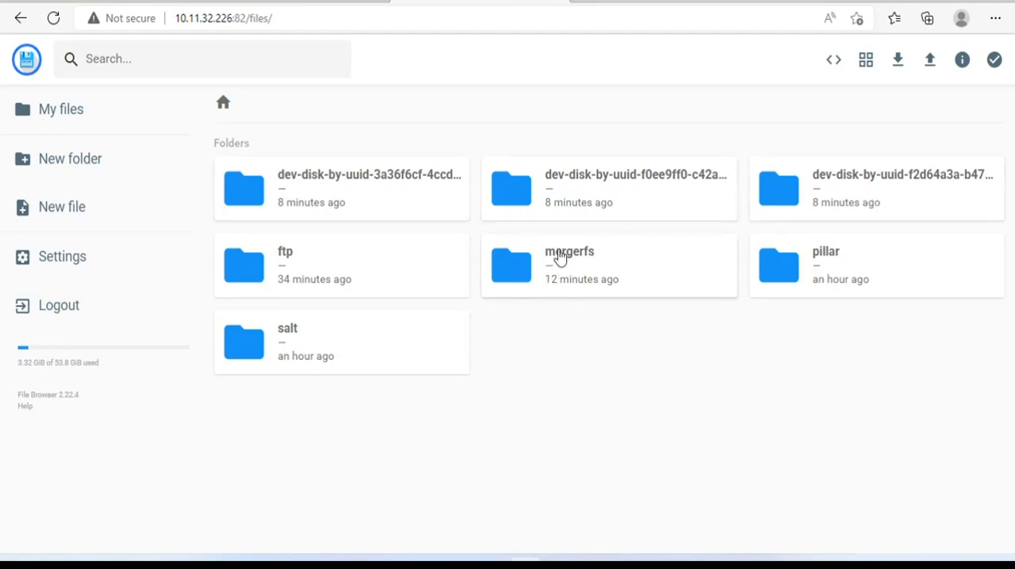
Make a new 'appdata' folder under mergerfs/mergerHDD and open it
{"action": "left_click", "coordinate": [584, 266]}
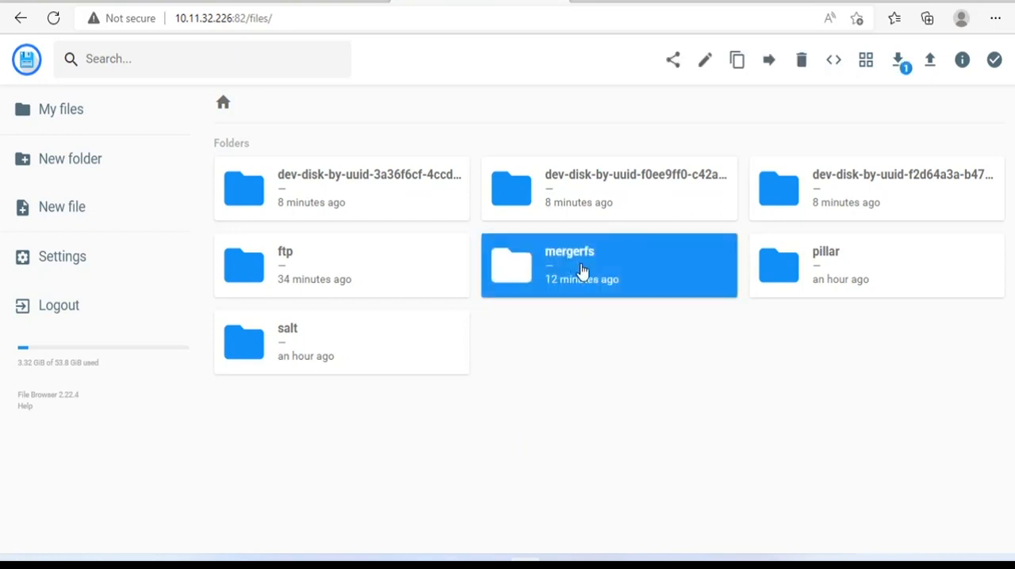
{"action": "double_click", "coordinate": [584, 266]}
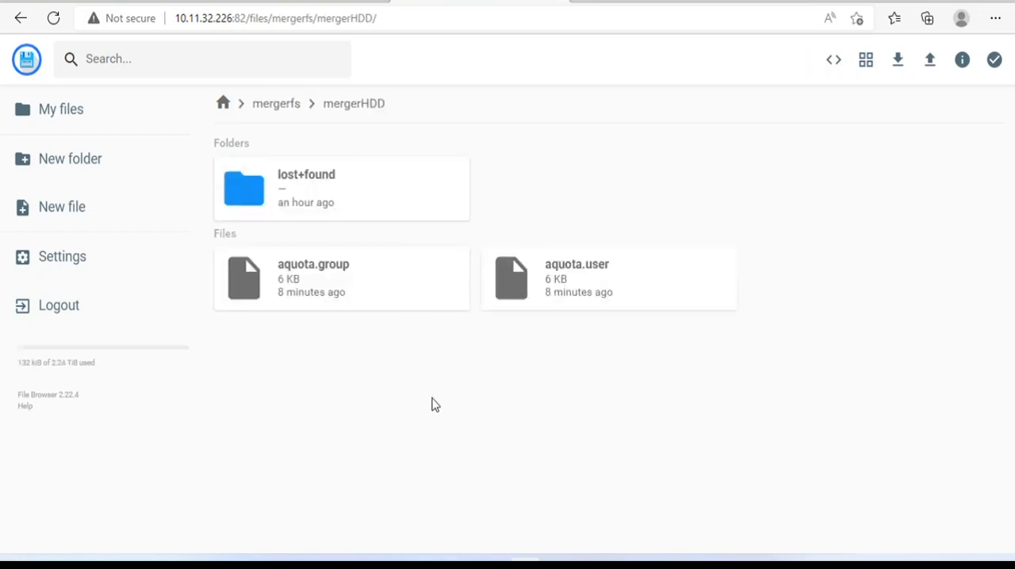
{"action": "mouse_move", "coordinate": [111, 175]}
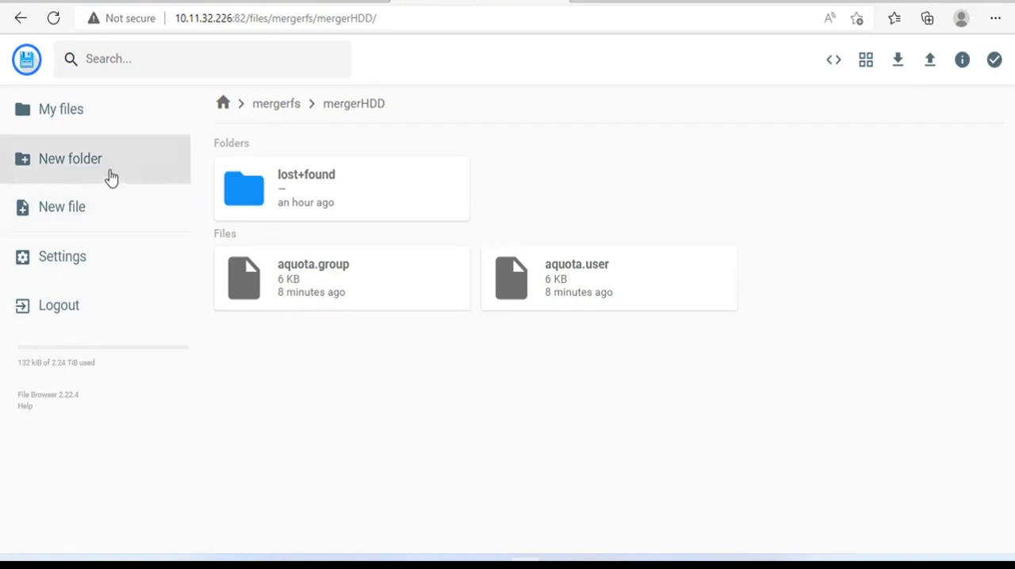
{"action": "left_click", "coordinate": [70, 158]}
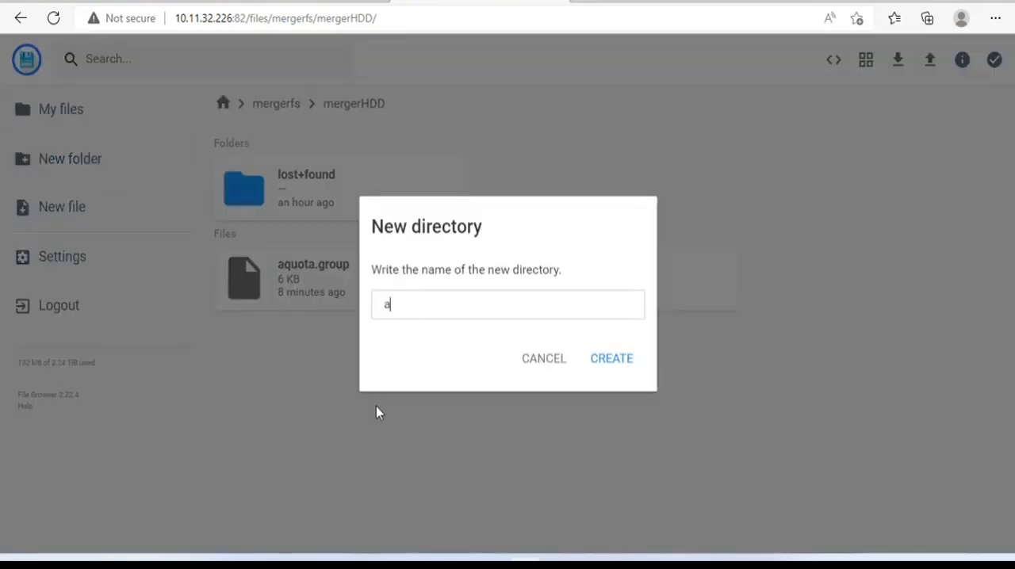
{"action": "type", "text": "ppdata"}
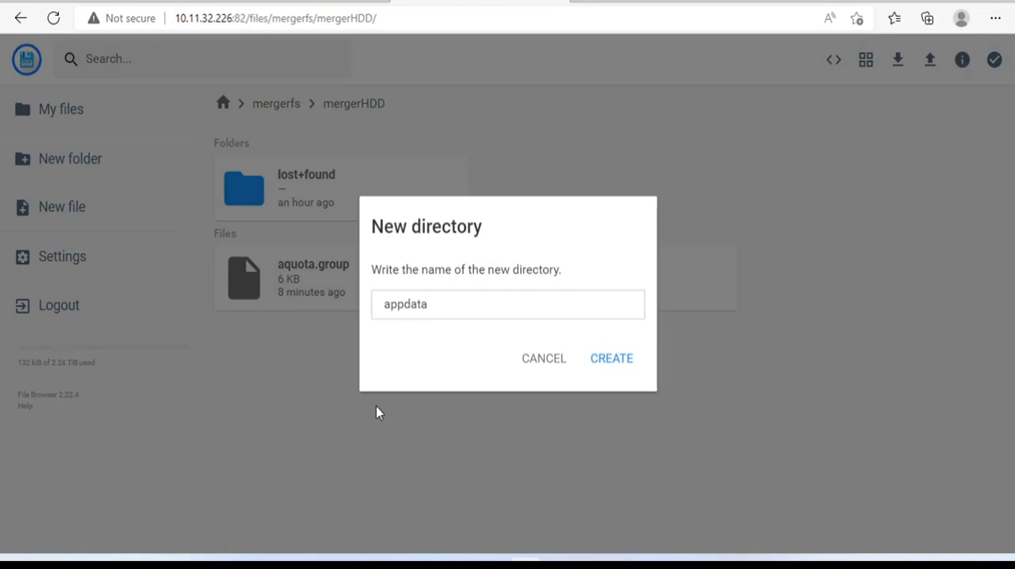
{"action": "left_click", "coordinate": [611, 358]}
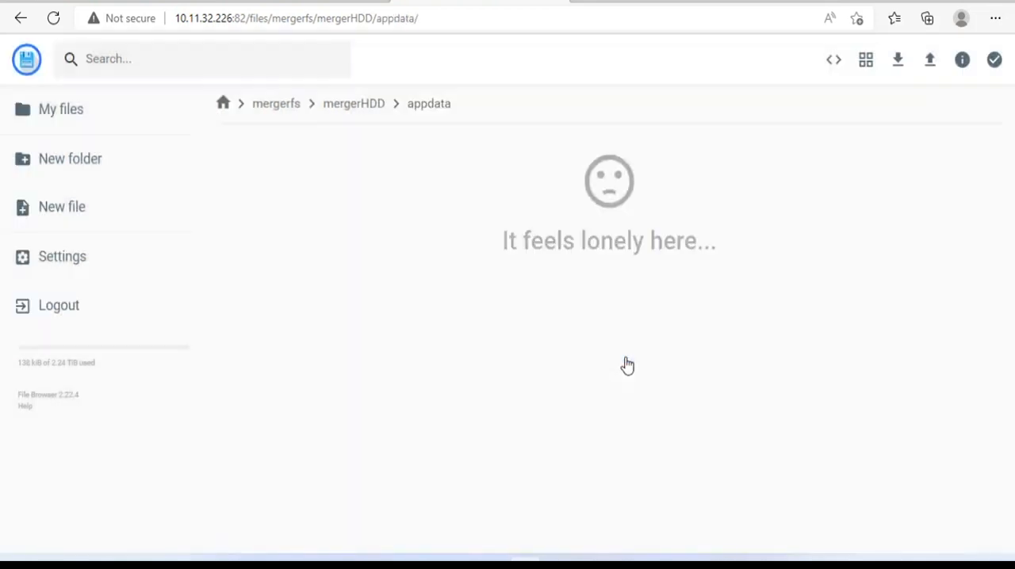
{"action": "left_click", "coordinate": [354, 103]}
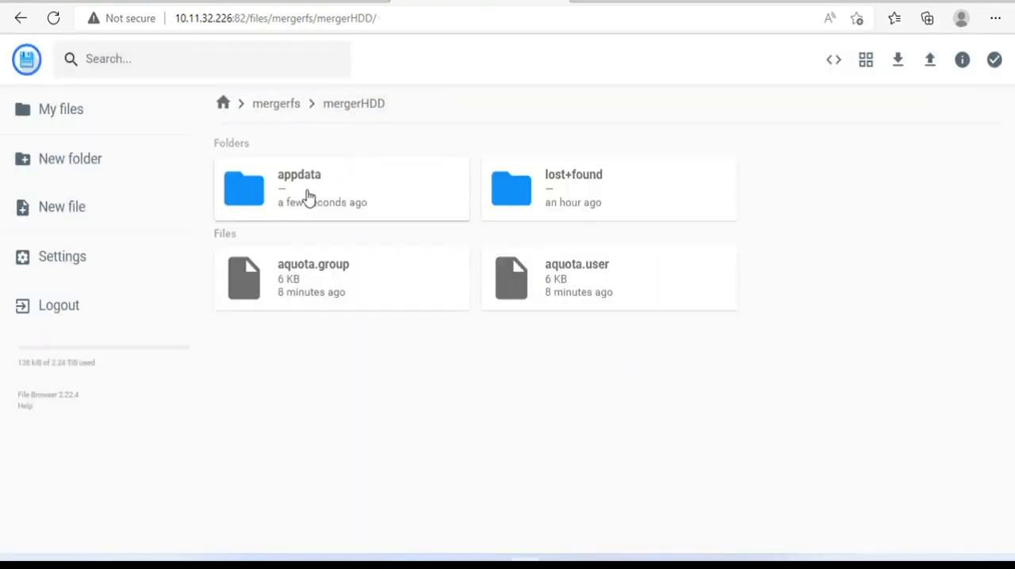
{"action": "double_click", "coordinate": [244, 189]}
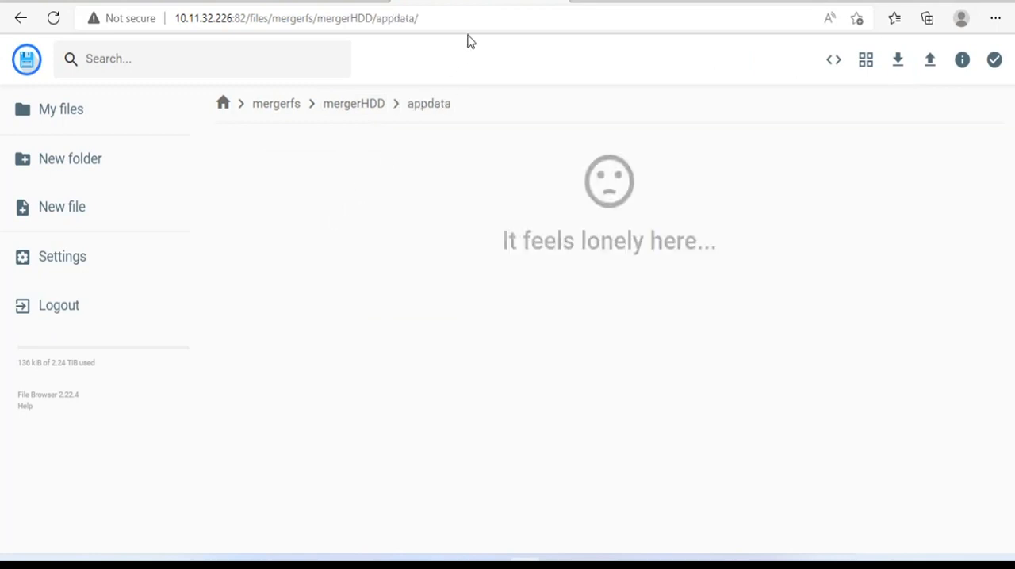
{"action": "left_click", "coordinate": [286, 18]}
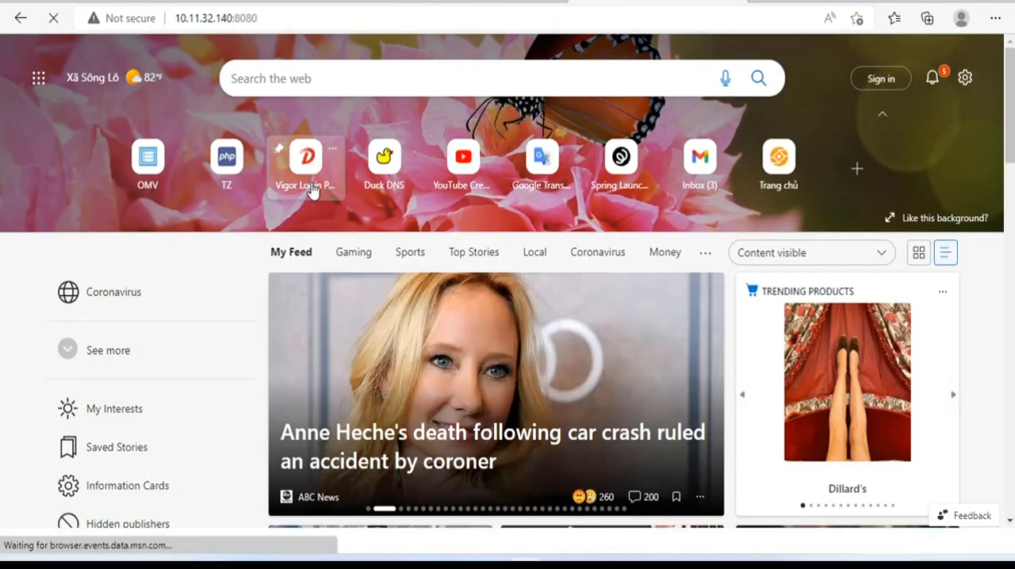
Go to NAT > Port Redirection in the DrayTek router admin page
{"action": "left_click", "coordinate": [305, 156]}
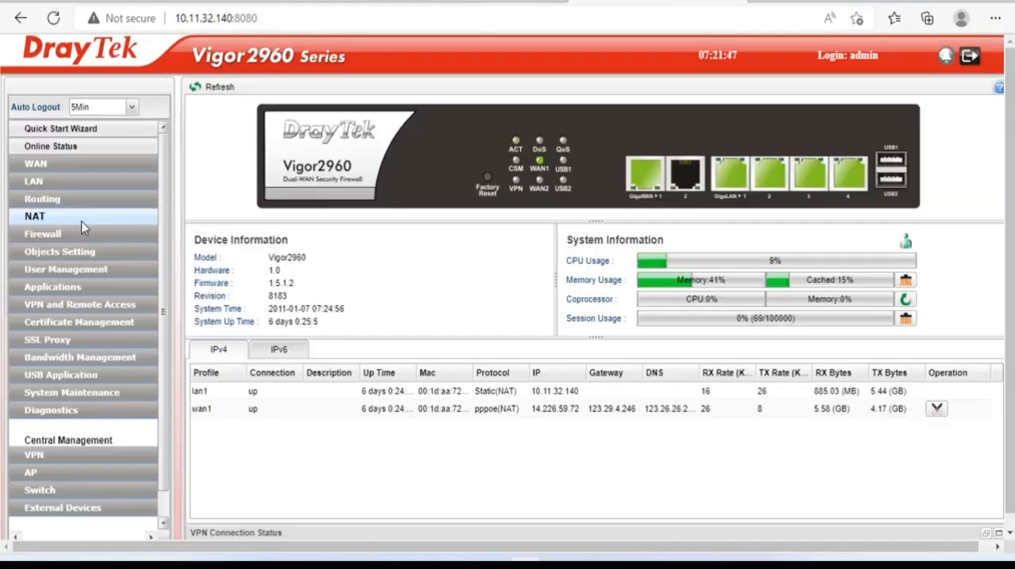
{"action": "left_click", "coordinate": [34, 216]}
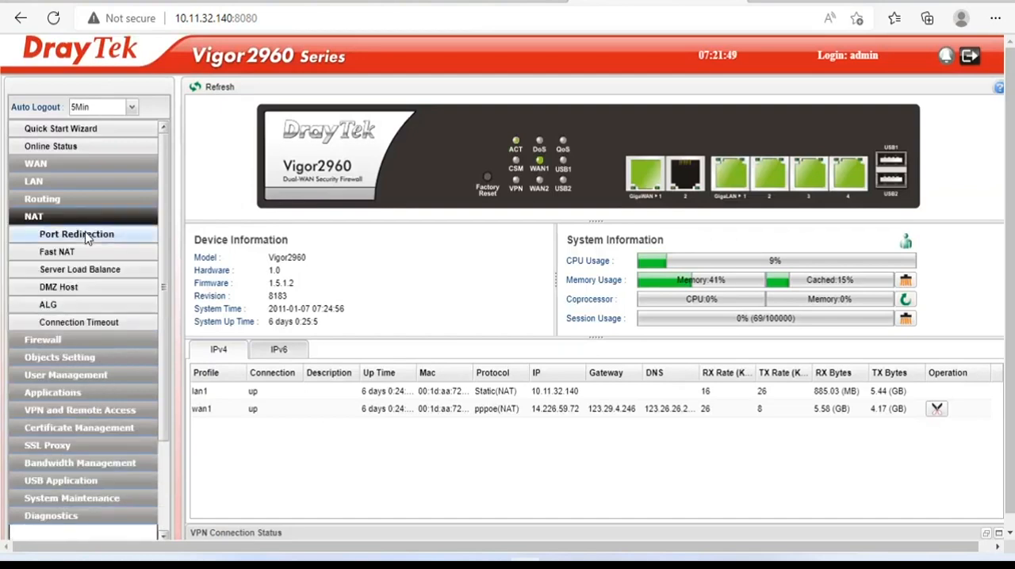
{"action": "left_click", "coordinate": [77, 234]}
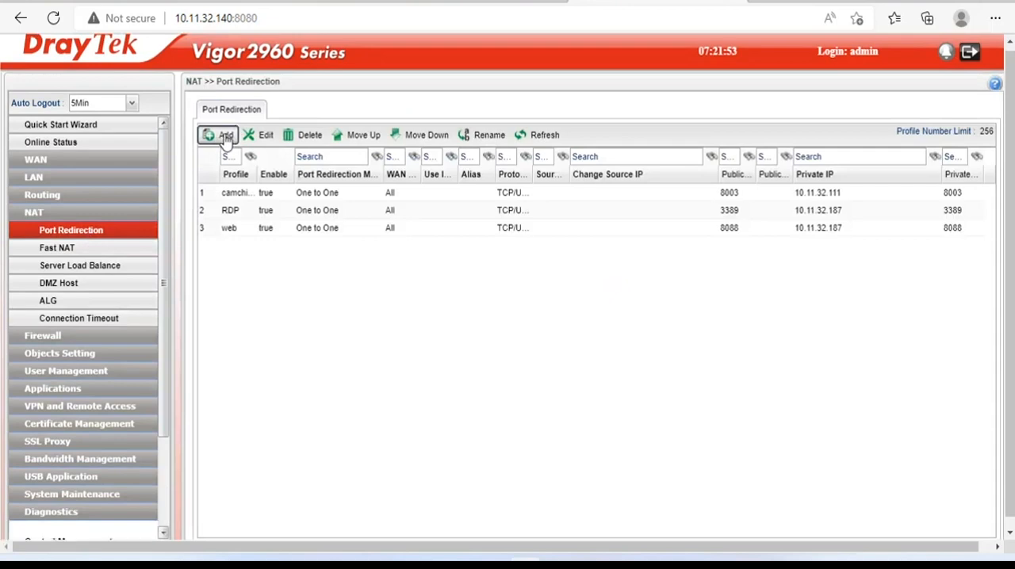
Add a rule forwarding public port 81 to 10.11.32.226 port 81 and apply
{"action": "left_click", "coordinate": [223, 135]}
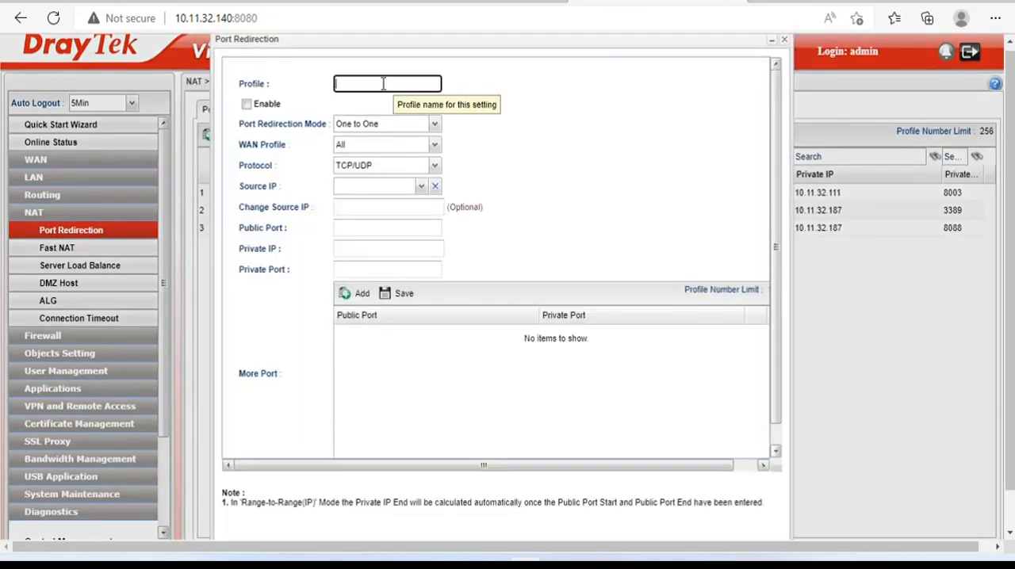
{"action": "type", "text": "81"}
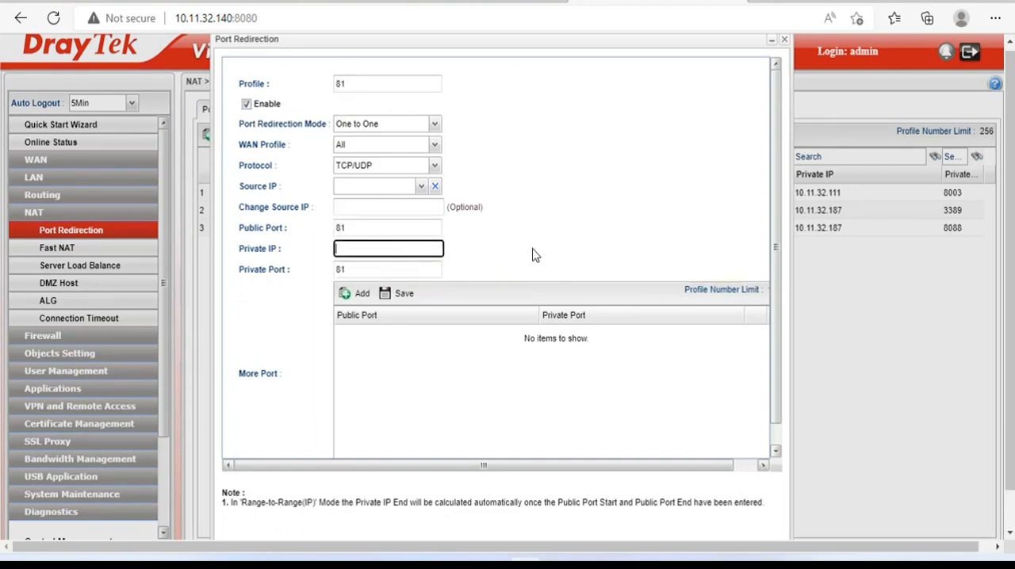
{"action": "type", "text": "10.11.32.228"}
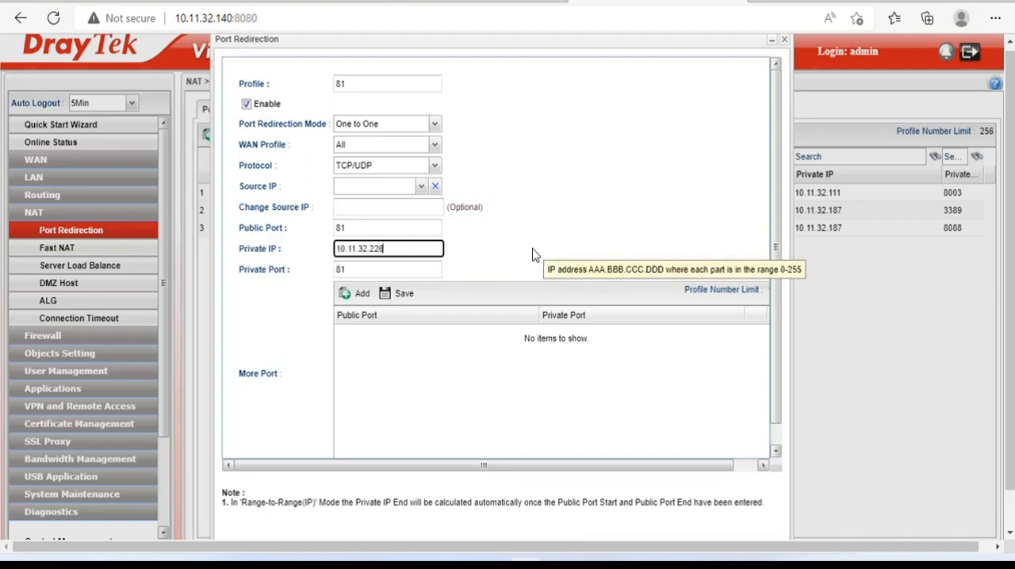
{"action": "triple_click", "coordinate": [387, 248]}
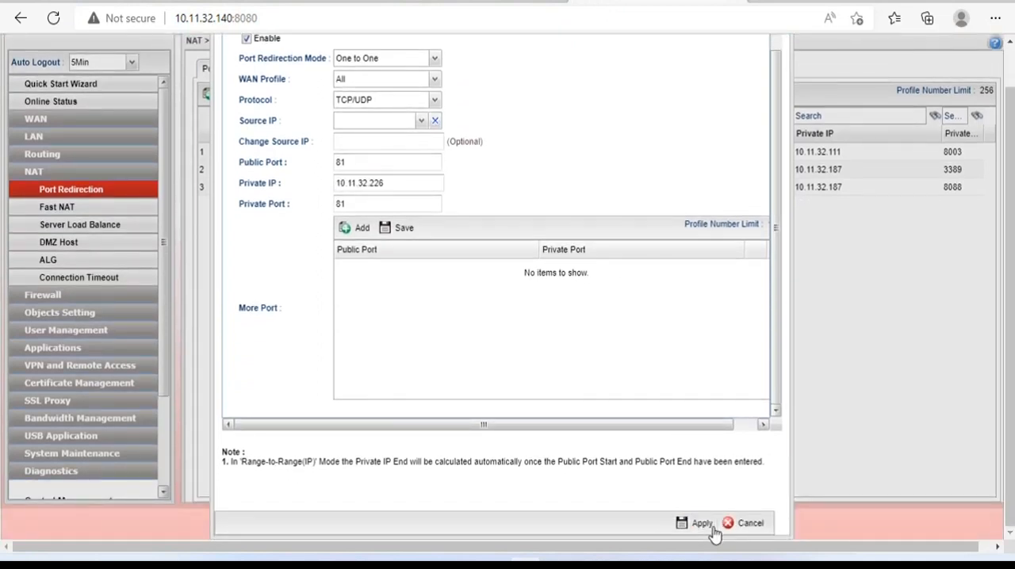
{"action": "left_click", "coordinate": [703, 523]}
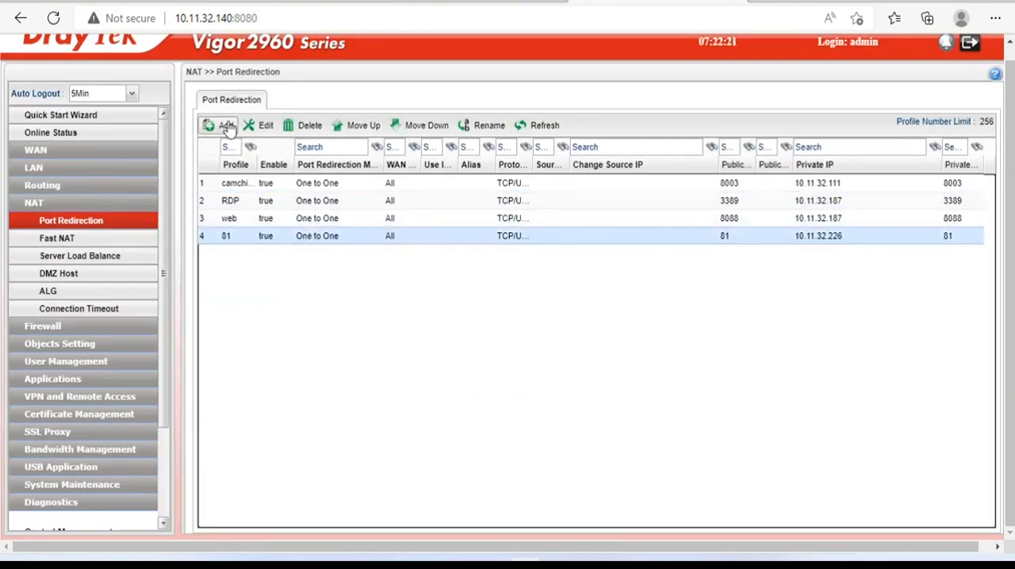
Add enabled profile '443' forwarding port 443 to 10.11.32.226 and apply it
{"action": "left_click", "coordinate": [225, 125]}
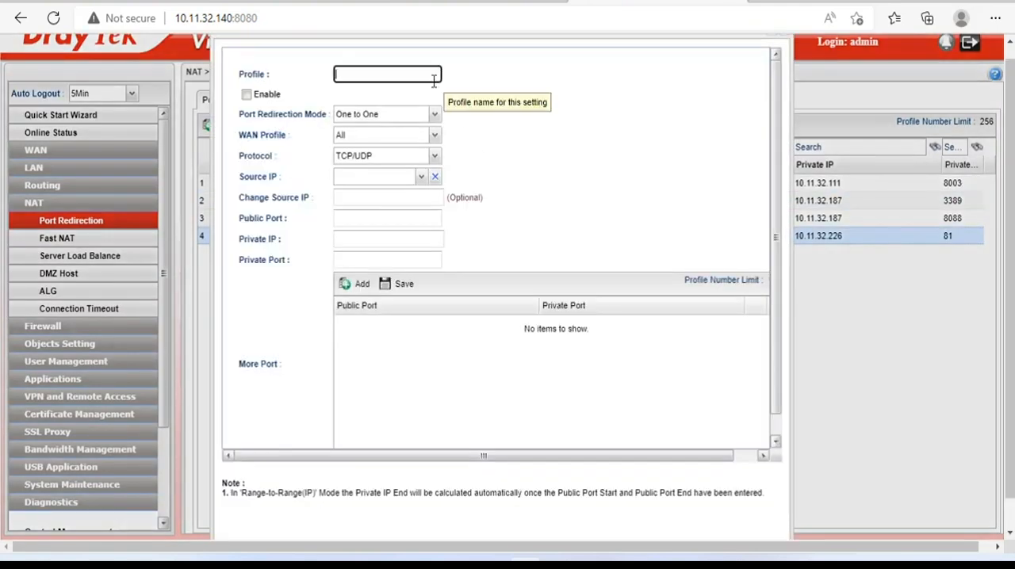
{"action": "left_click", "coordinate": [247, 93]}
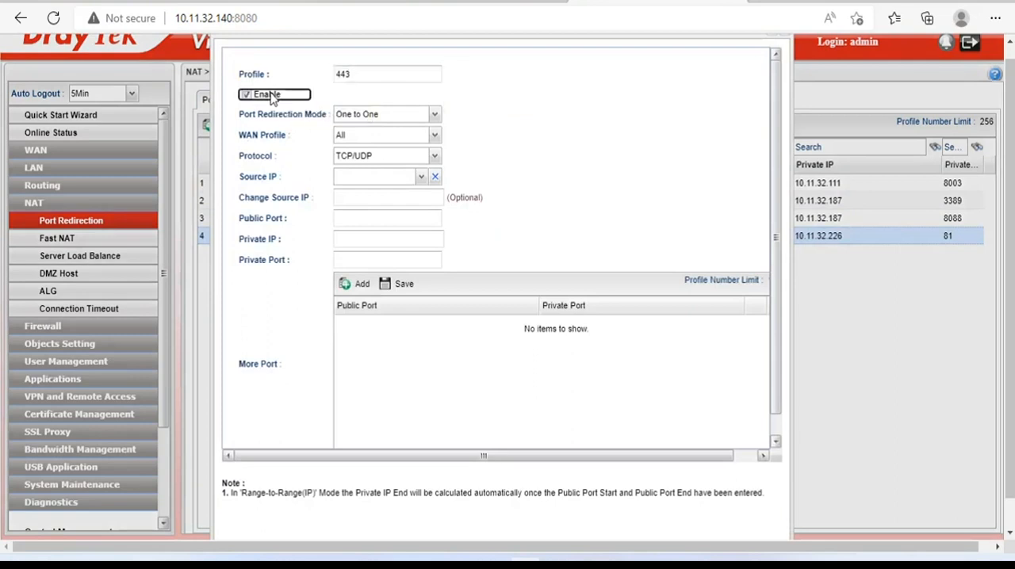
{"action": "type", "text": "4"}
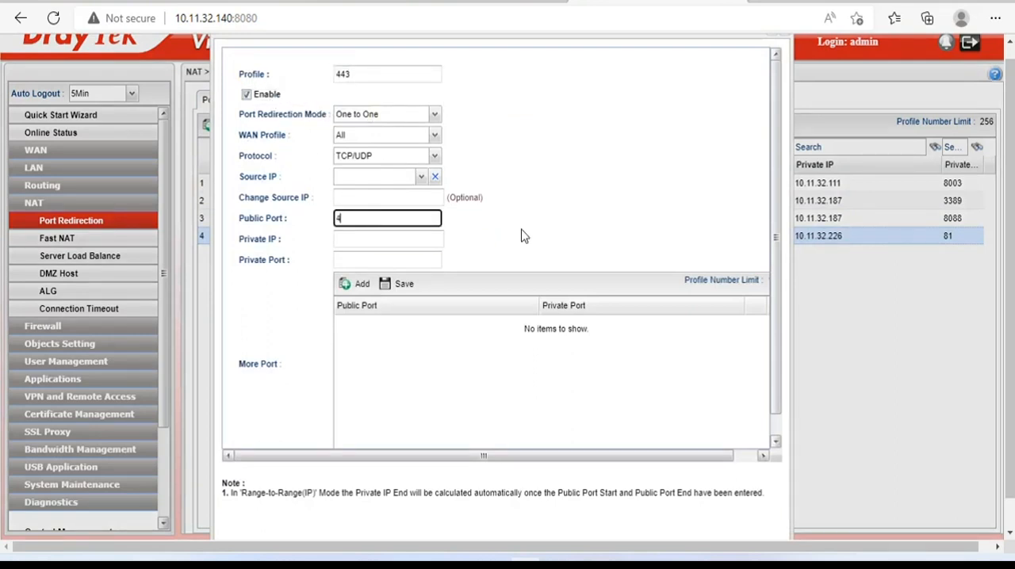
{"action": "type", "text": "44"}
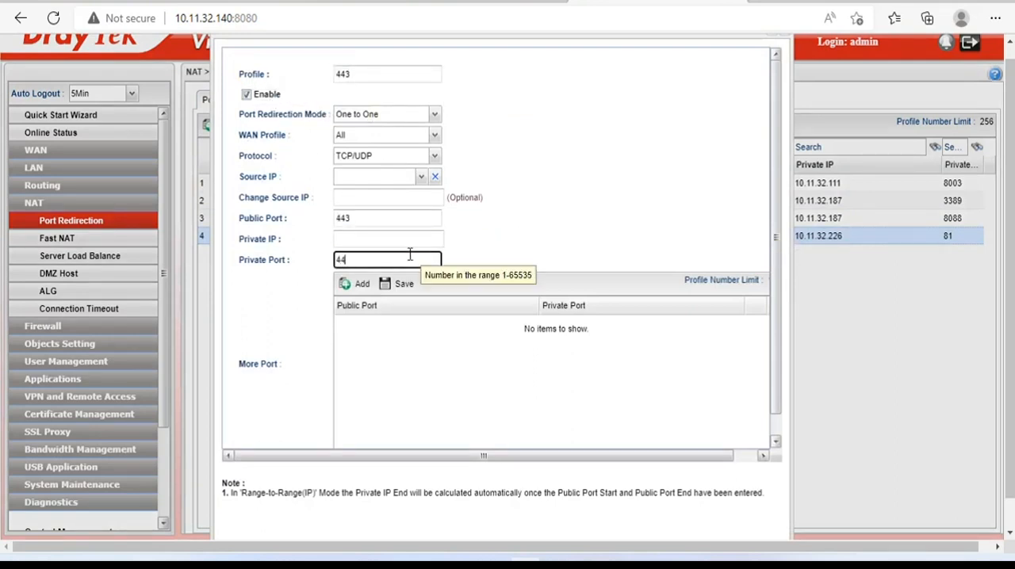
{"action": "left_click", "coordinate": [387, 239]}
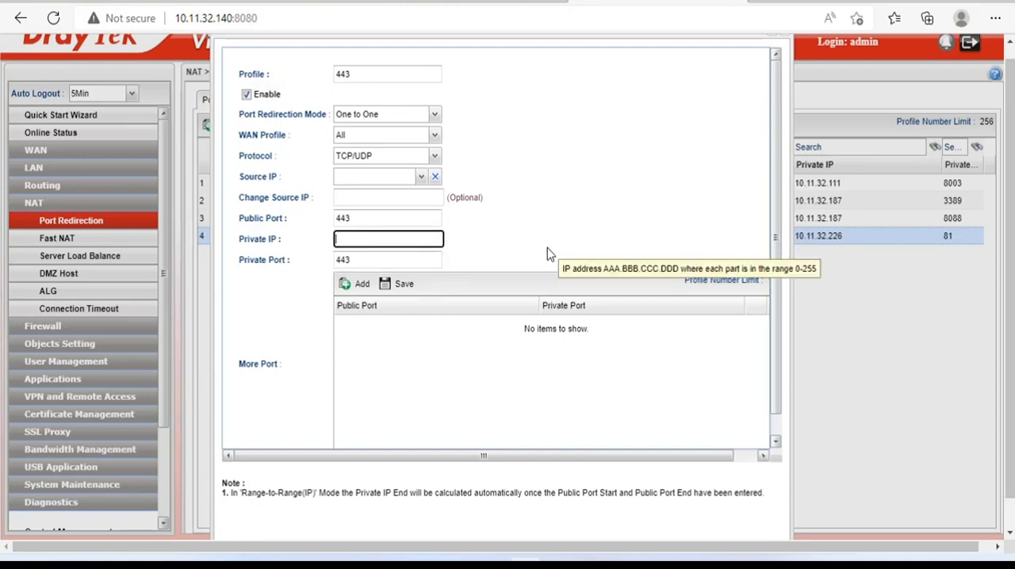
{"action": "type", "text": "10.11.32.226"}
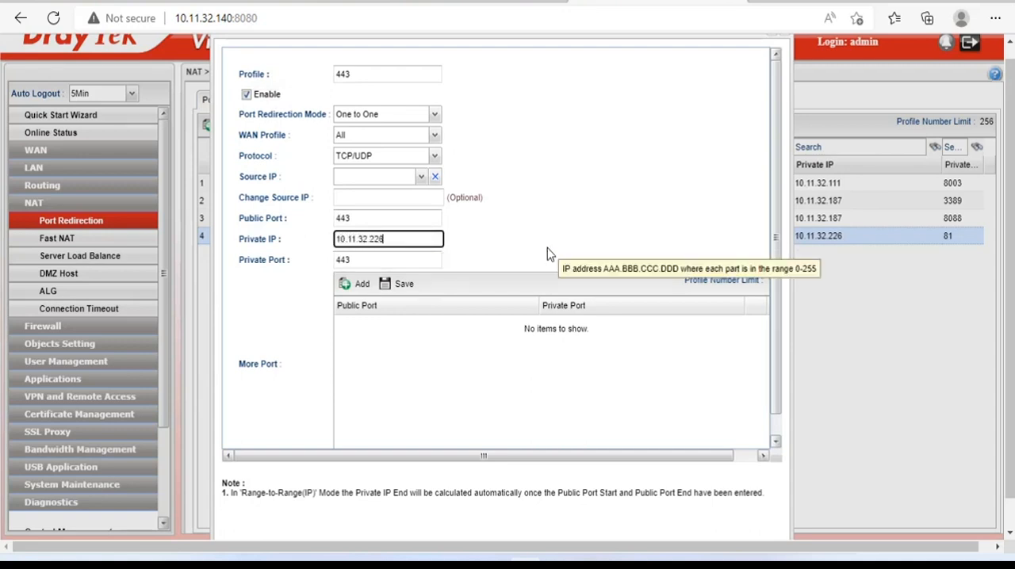
{"action": "scroll", "scroll_direction": "down", "scroll_amount": 3}
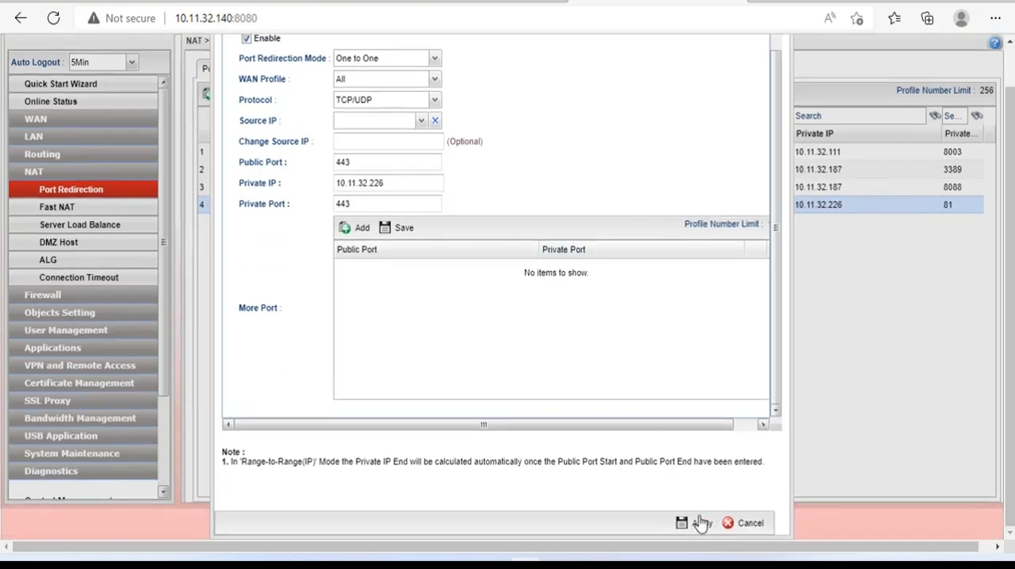
{"action": "left_click", "coordinate": [685, 523]}
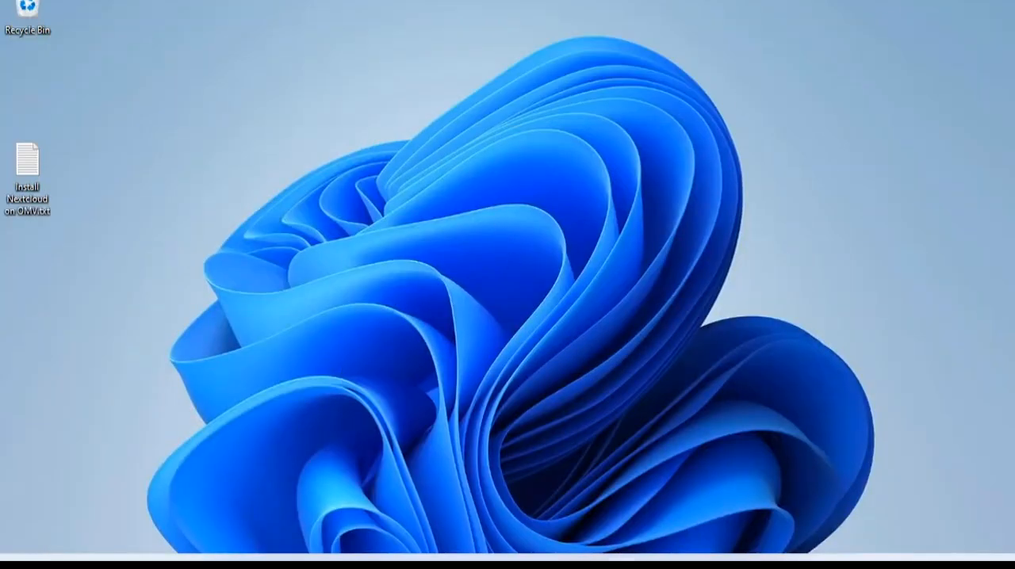
Open the 'Install Nextcloud on OMV' notes and highlight step 6, Install and Configure NextCloud
{"action": "double_click", "coordinate": [30, 156]}
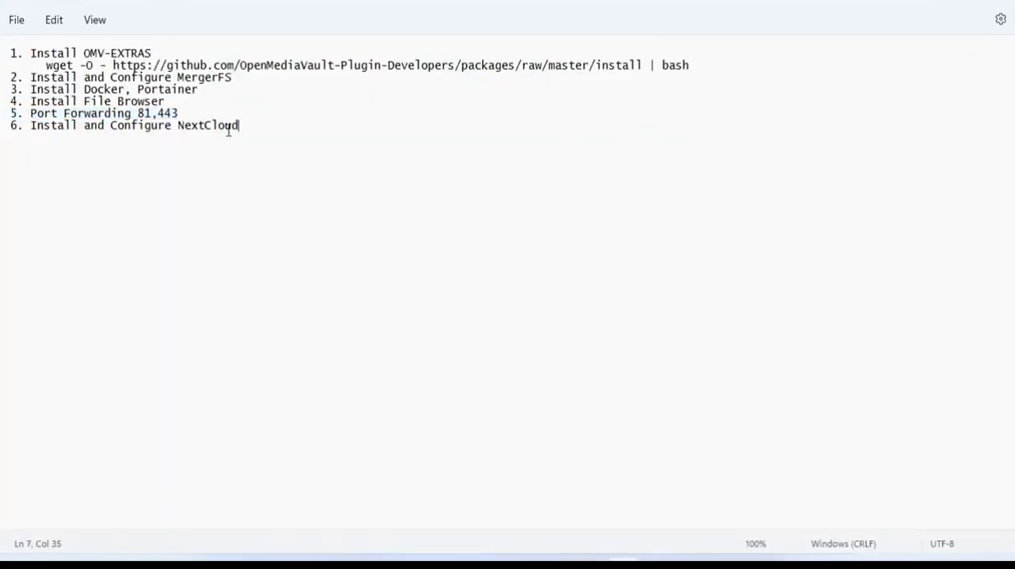
{"action": "triple_click", "coordinate": [133, 125]}
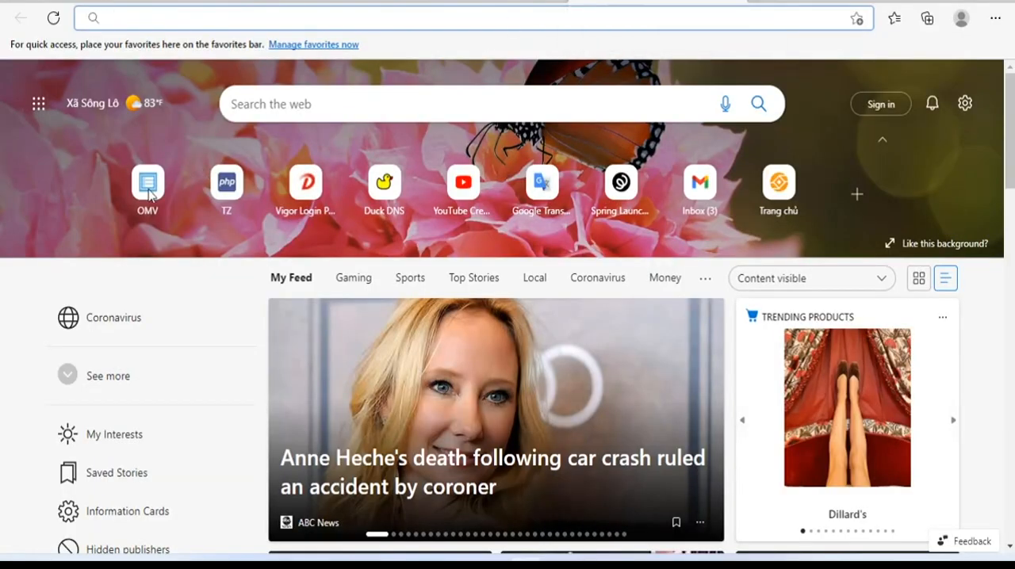
Open the Nextcloud with swag how-to thread on the openmediavault forum
{"action": "left_click", "coordinate": [148, 188]}
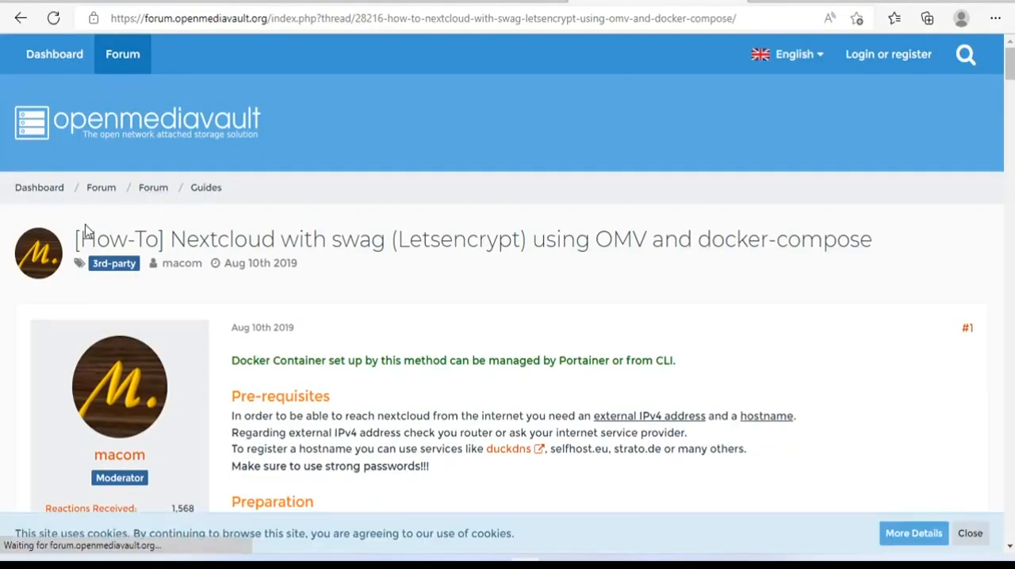
{"action": "left_click_drag", "start_coordinate": [76, 239], "coordinate": [577, 239]}
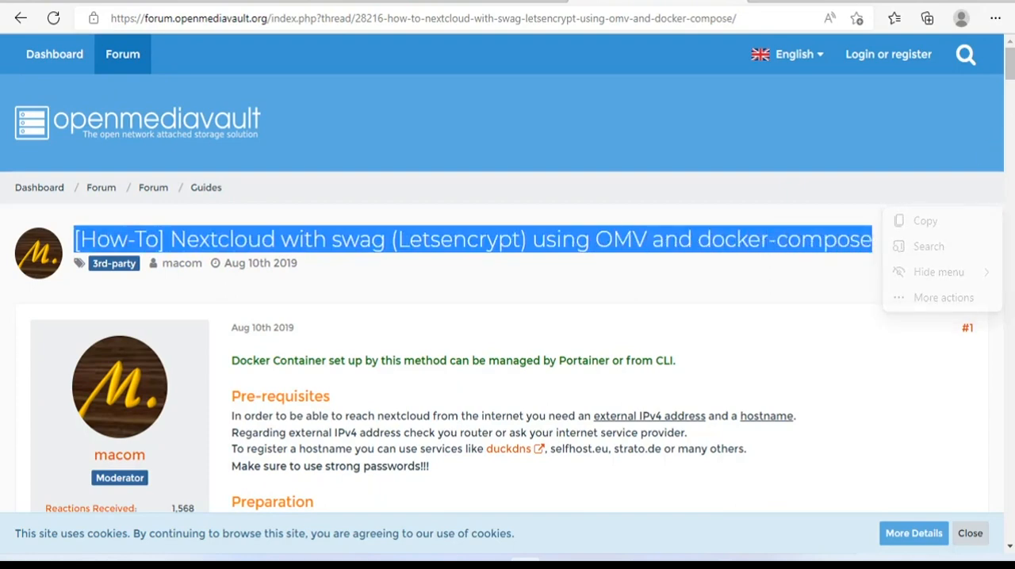
{"action": "scroll", "scroll_direction": "down", "scroll_amount": 3}
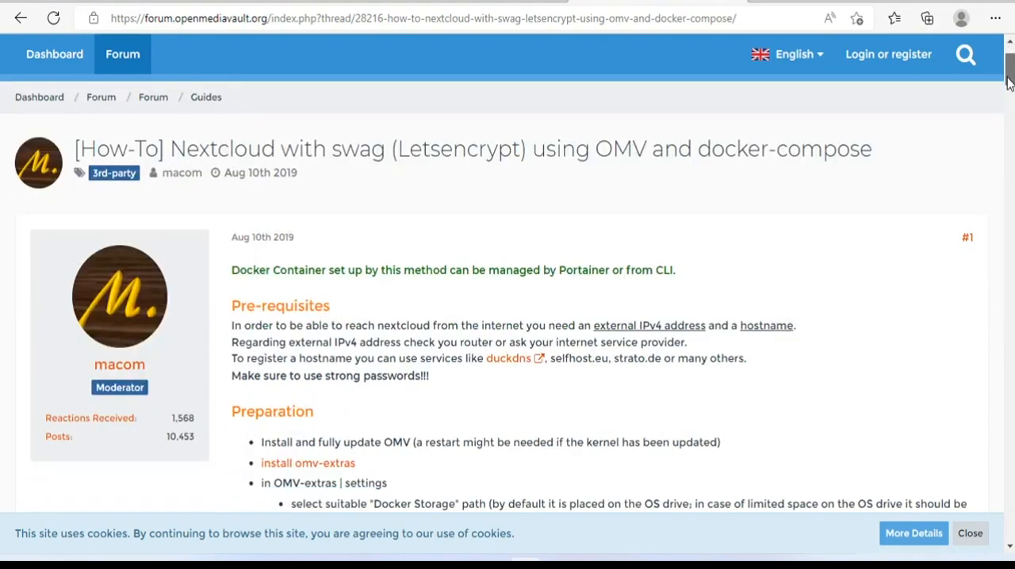
{"action": "scroll", "scroll_direction": "down", "scroll_amount": 3}
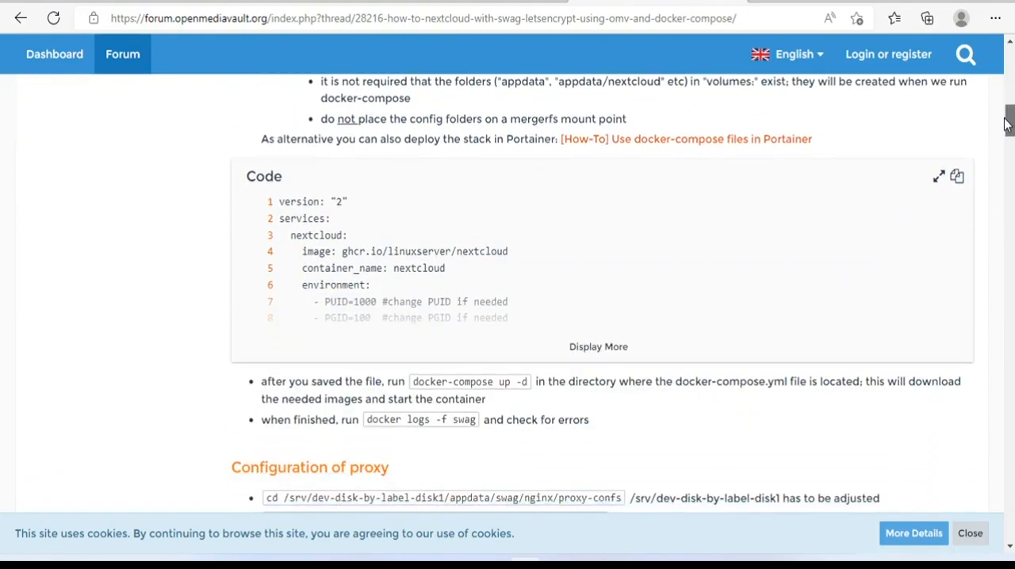
Expand and copy the guide's full docker-compose code, then minimize Edge
{"action": "left_click", "coordinate": [598, 347]}
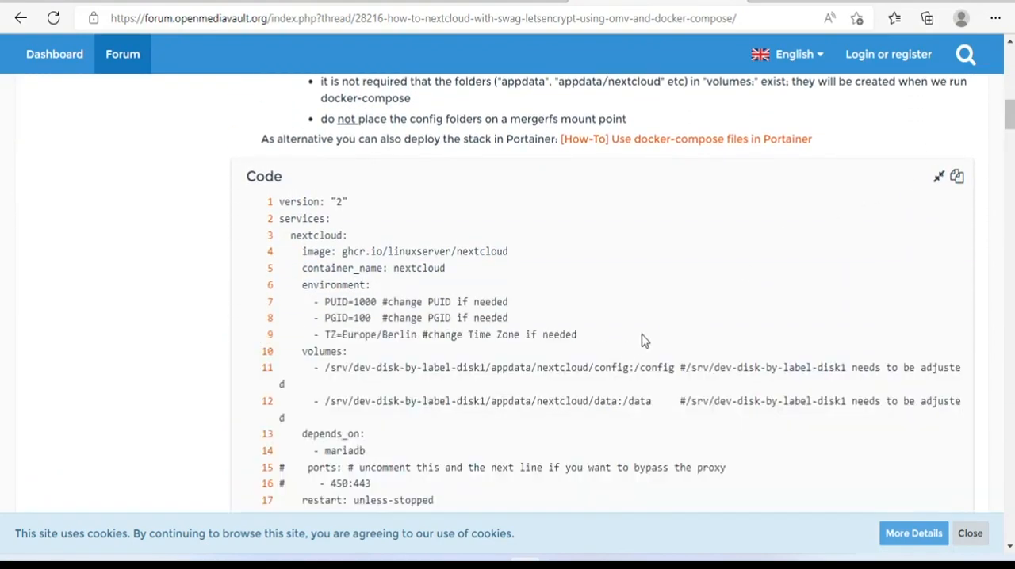
{"action": "mouse_move", "coordinate": [1005, 114]}
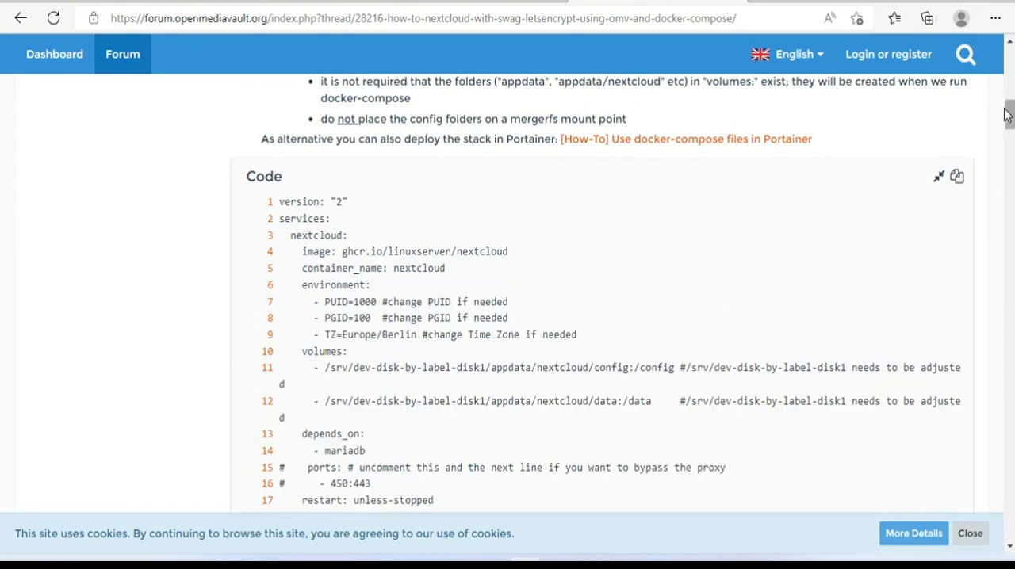
{"action": "scroll", "scroll_direction": "down", "scroll_amount": 3}
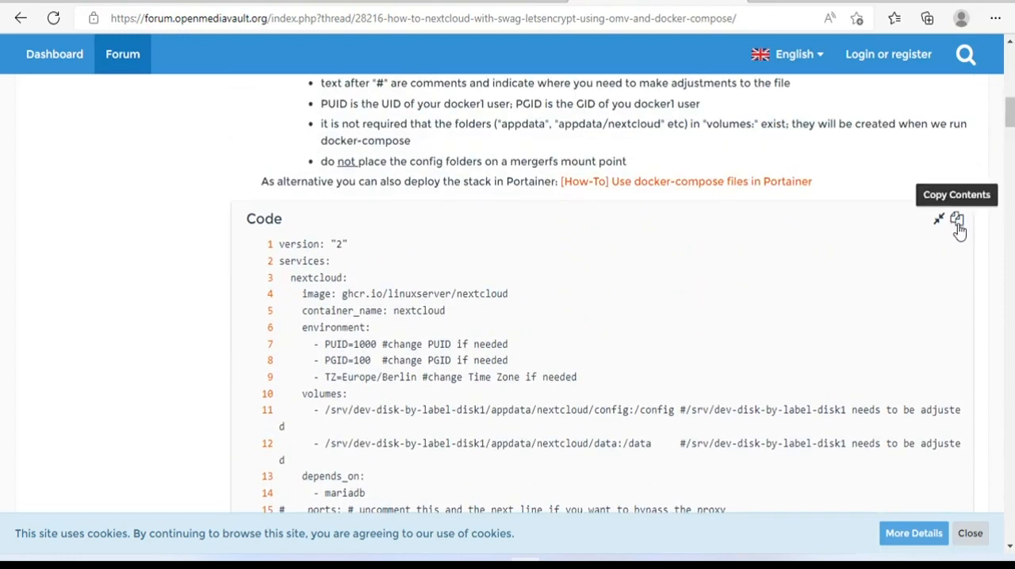
{"action": "left_click", "coordinate": [956, 220]}
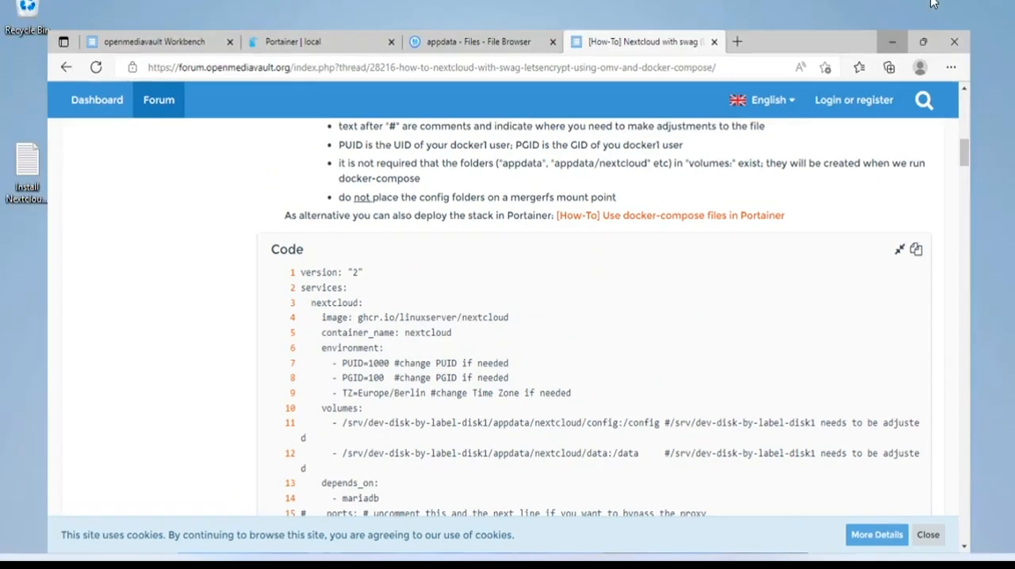
{"action": "left_click", "coordinate": [955, 40]}
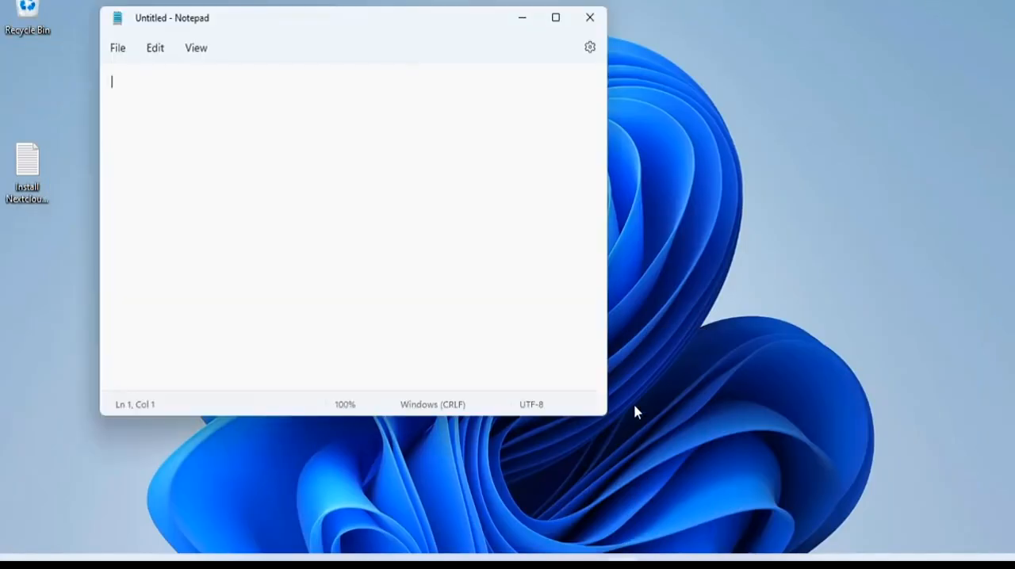
Maximize the pasted compose note and delete trailing comments, including the TZ=Europe/Berlin comment
{"action": "left_click", "coordinate": [554, 17]}
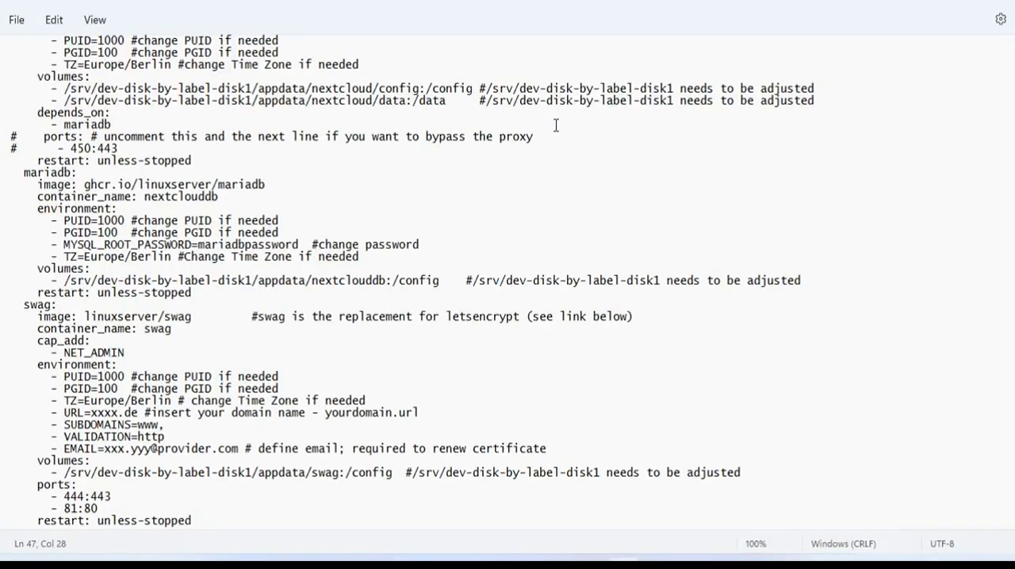
{"action": "scroll", "scroll_direction": "up", "scroll_amount": 3}
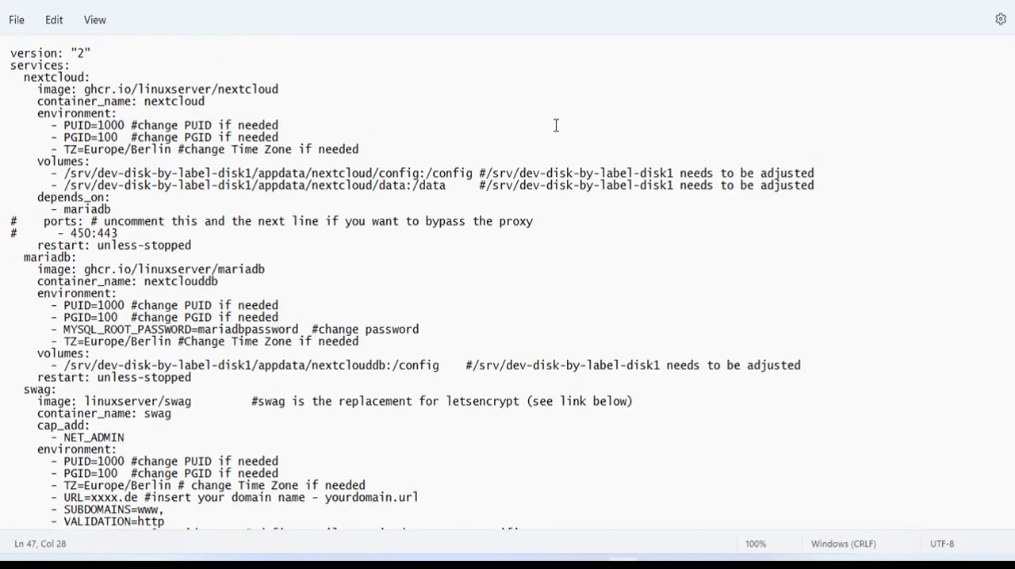
{"action": "left_click_drag", "start_coordinate": [476, 173], "coordinate": [660, 172]}
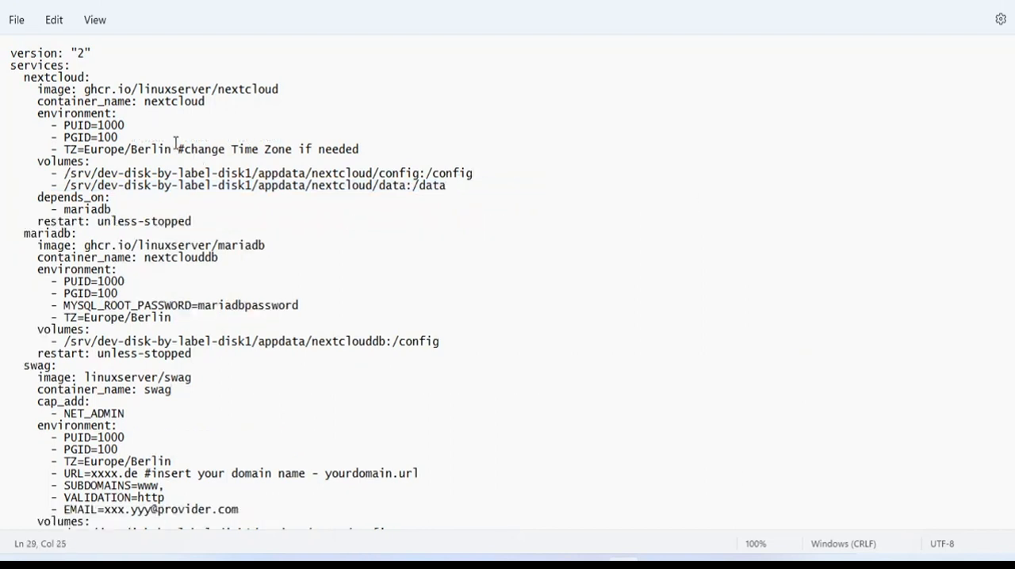
{"action": "left_click_drag", "start_coordinate": [174, 149], "coordinate": [363, 149]}
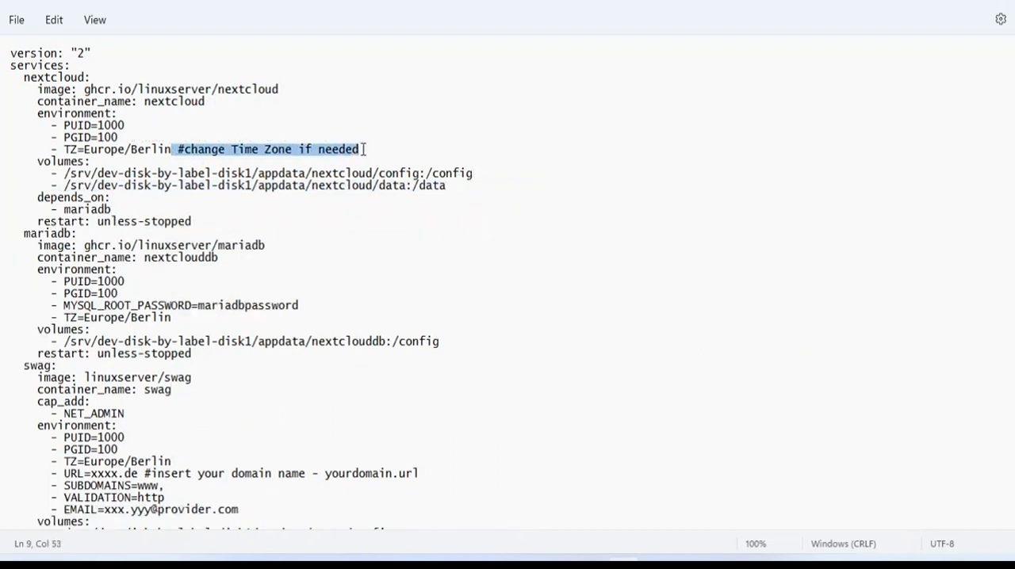
{"action": "key", "text": "Delete"}
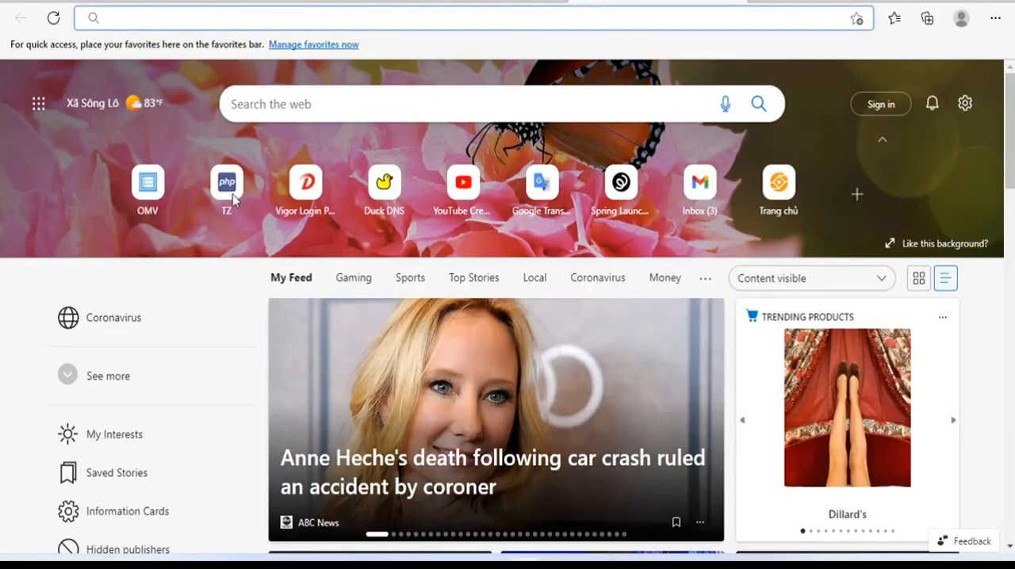
Open PHP's supported Asia timezones list and select Asia/Ho_Chi_Minh
{"action": "left_click", "coordinate": [226, 182]}
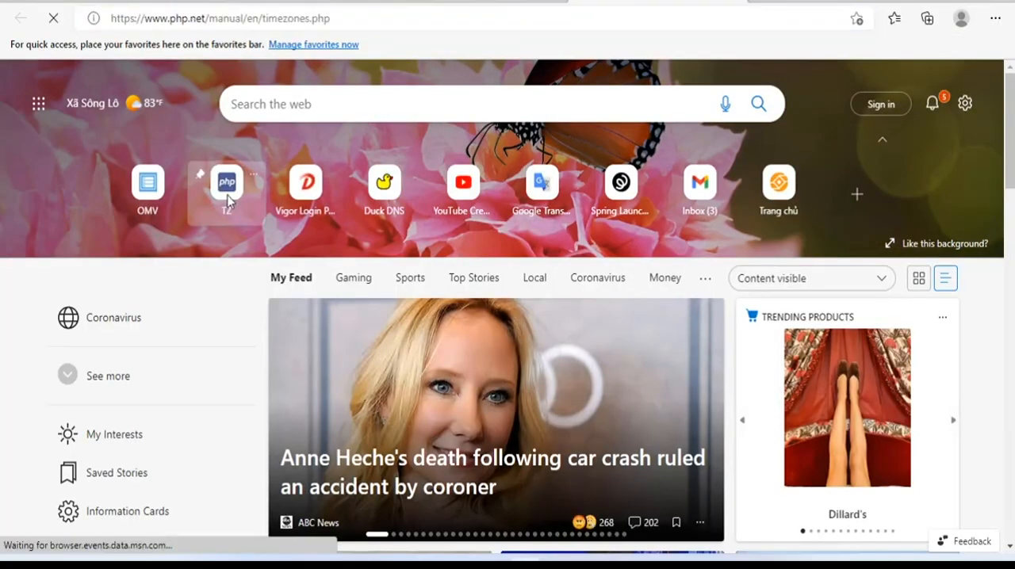
{"action": "left_click", "coordinate": [227, 182]}
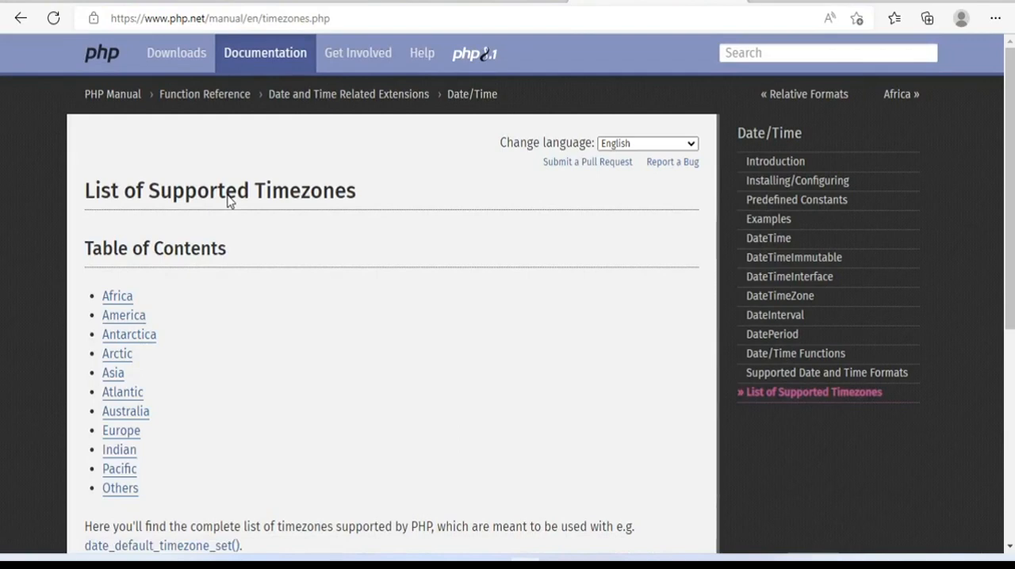
{"action": "mouse_move", "coordinate": [120, 488]}
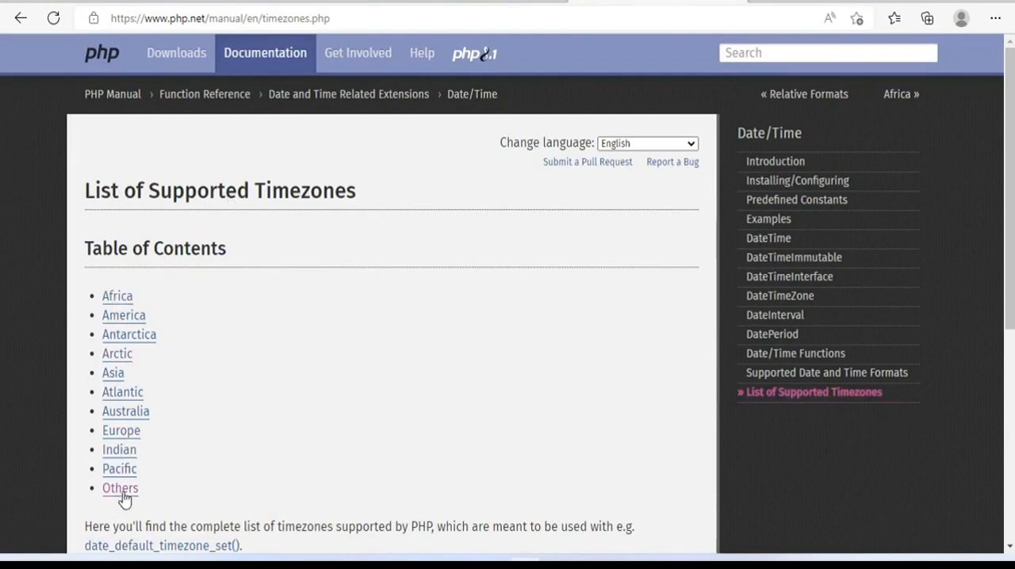
{"action": "left_click", "coordinate": [112, 372]}
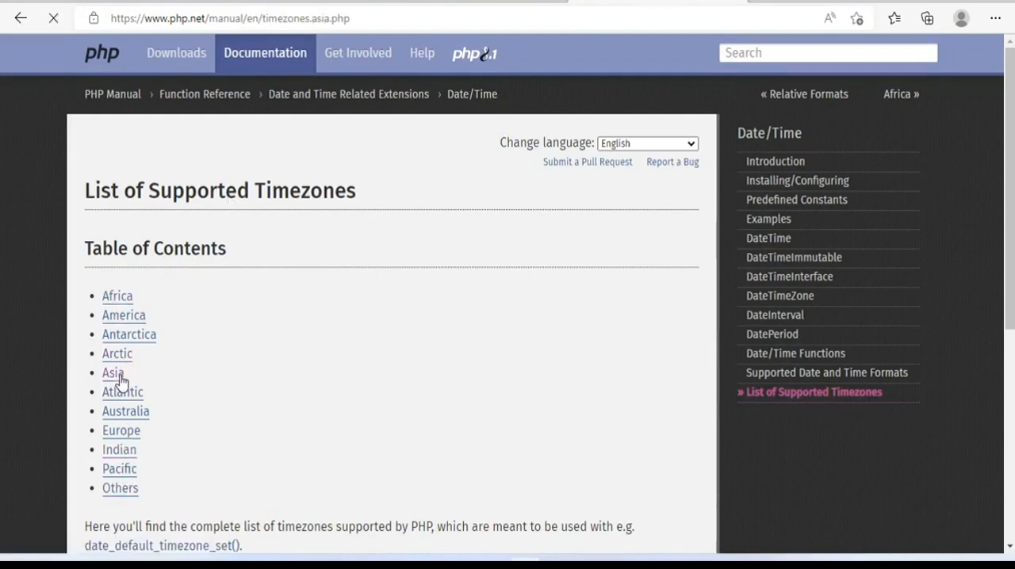
{"action": "left_click", "coordinate": [112, 373]}
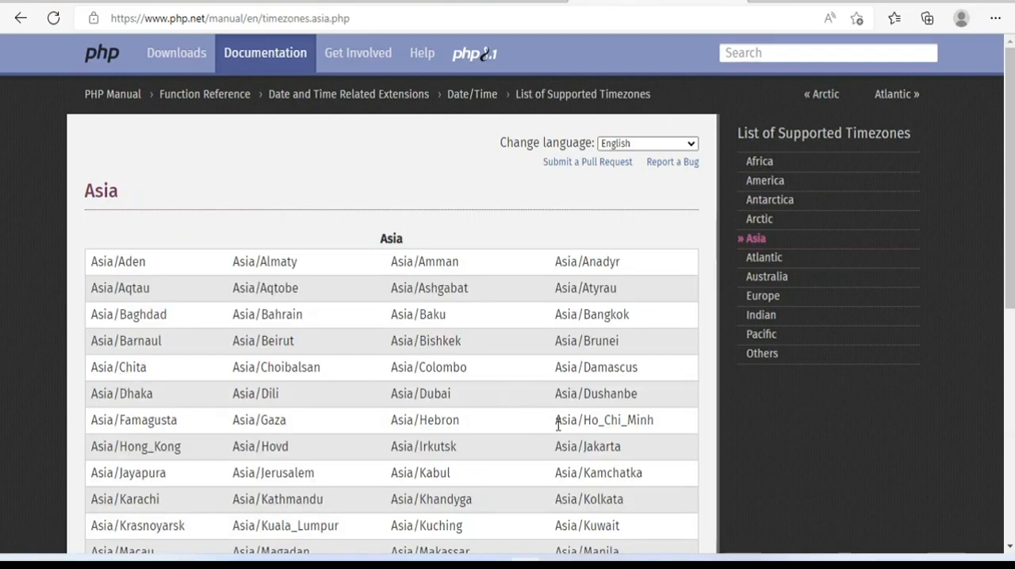
{"action": "double_click", "coordinate": [604, 421]}
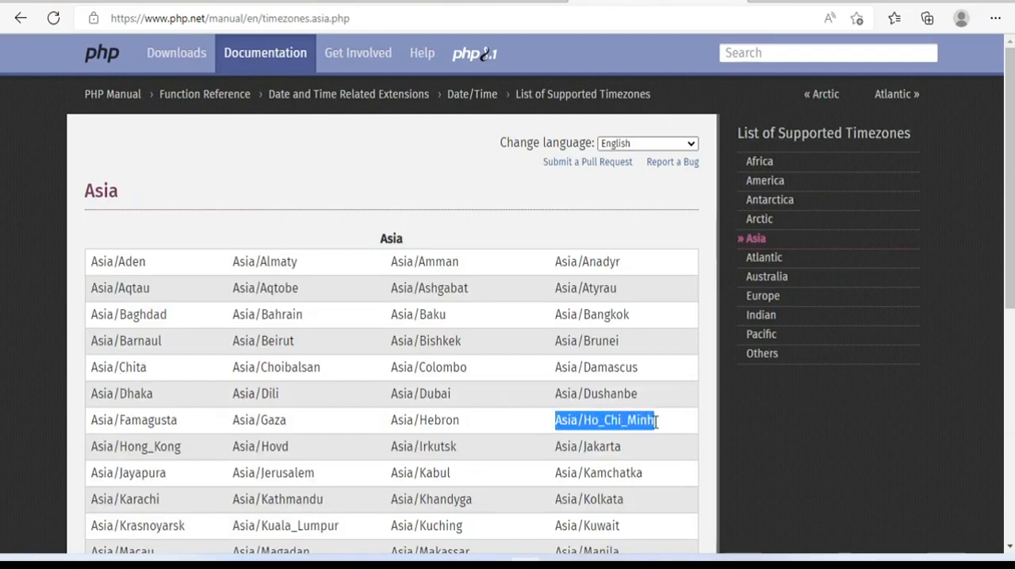
{"action": "mouse_move", "coordinate": [943, 7]}
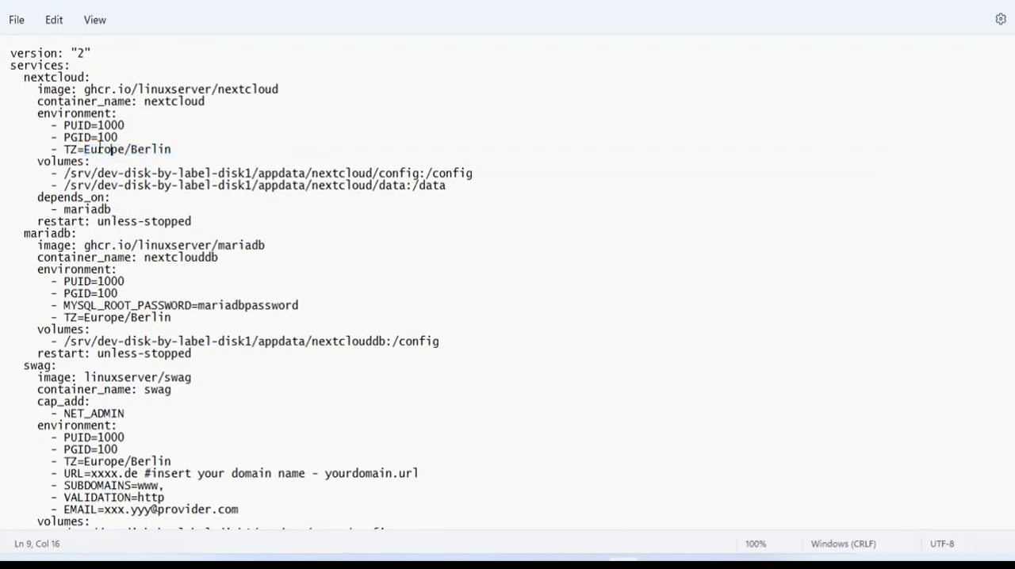
Replace Europe/Berlin with Asia/Ho_Chi_Minh in the nextcloud, mariadb and swag TZ lines
{"action": "left_click_drag", "start_coordinate": [82, 149], "coordinate": [172, 149]}
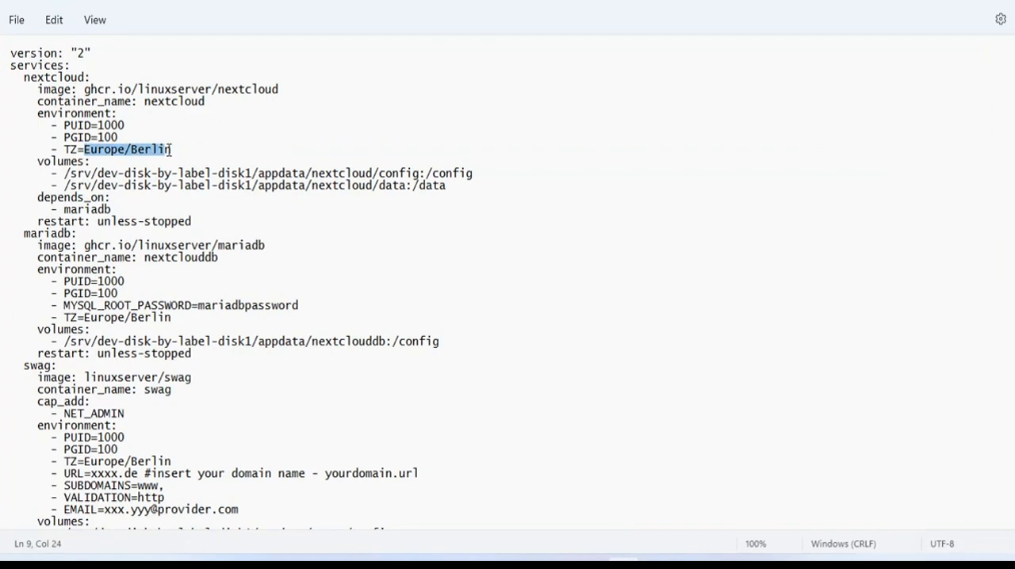
{"action": "type", "text": "Asia/Ho_Chi_Minh"}
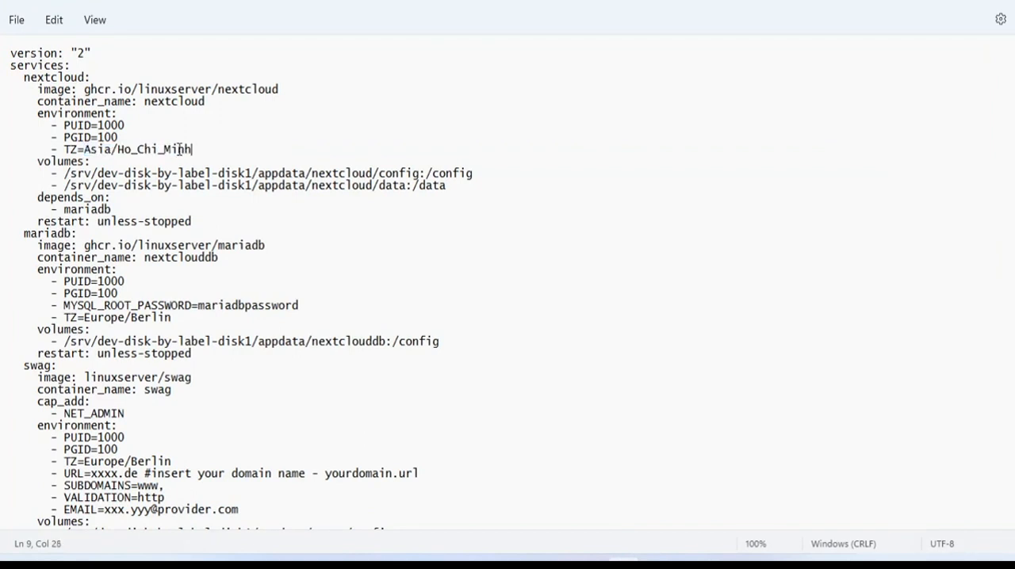
{"action": "left_click", "coordinate": [83, 317]}
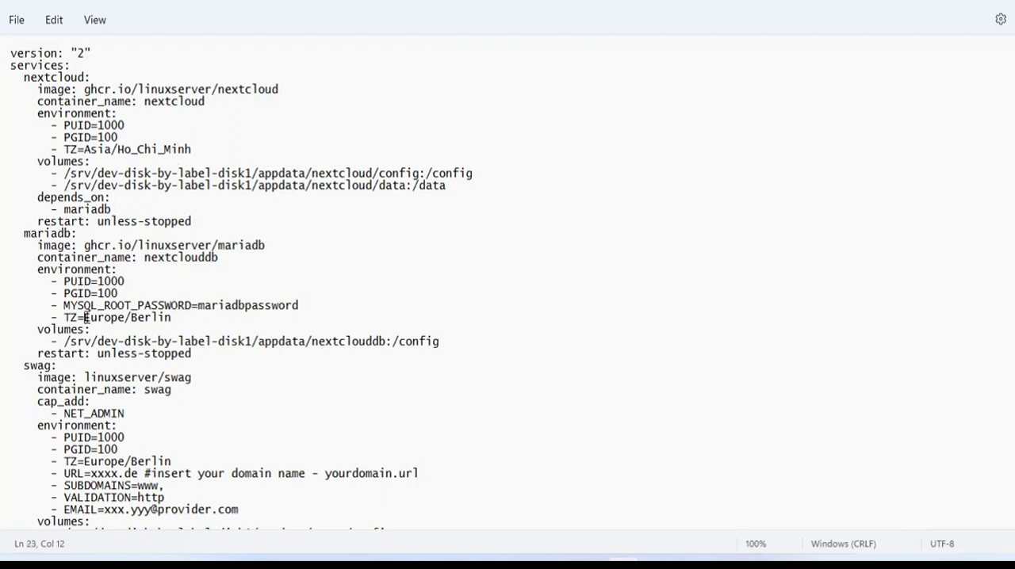
{"action": "type", "text": "Asia/Ho_Chi_Minh"}
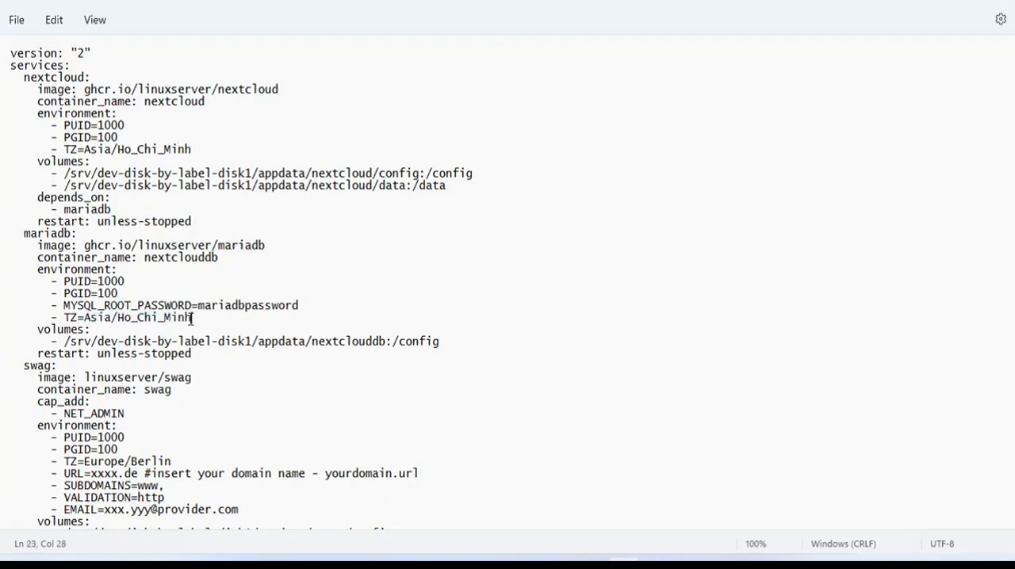
{"action": "scroll", "scroll_direction": "down", "scroll_amount": 3}
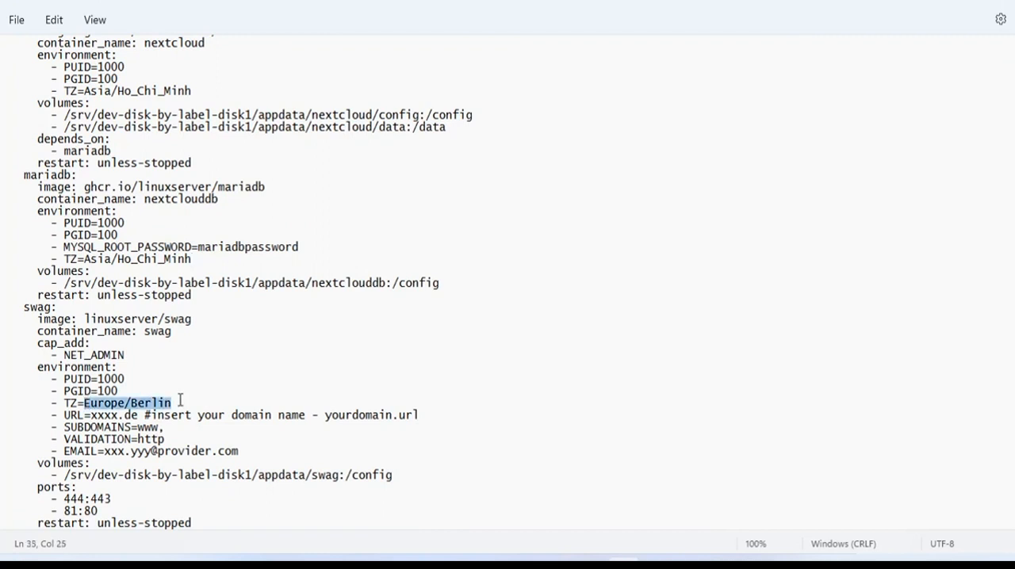
{"action": "type", "text": "Asia/Ho_Chi_Minh"}
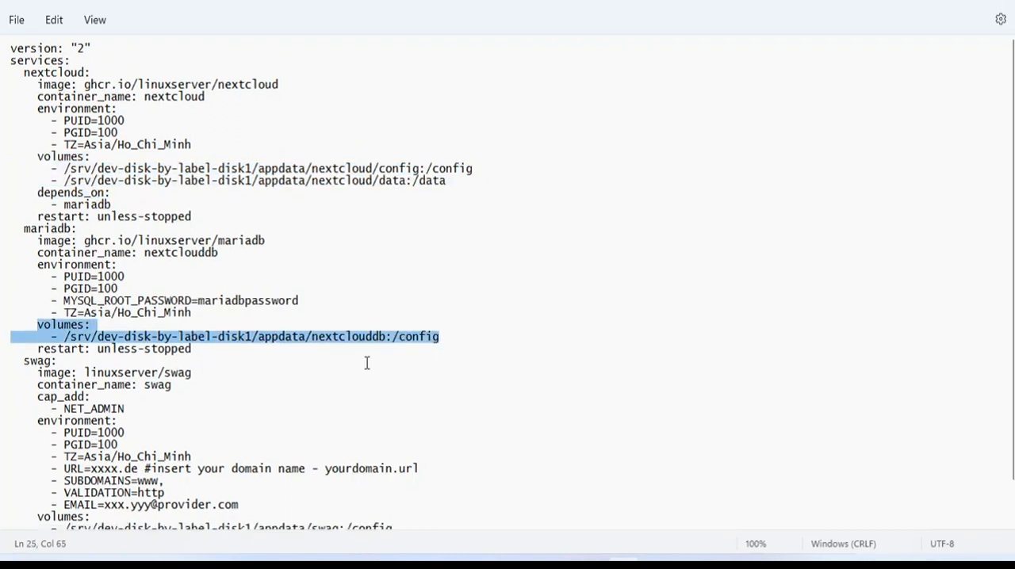
Replace the nextcloud config volume's disk1 path, fixing an accidentally pasted web address
{"action": "scroll", "scroll_direction": "down", "scroll_amount": 3}
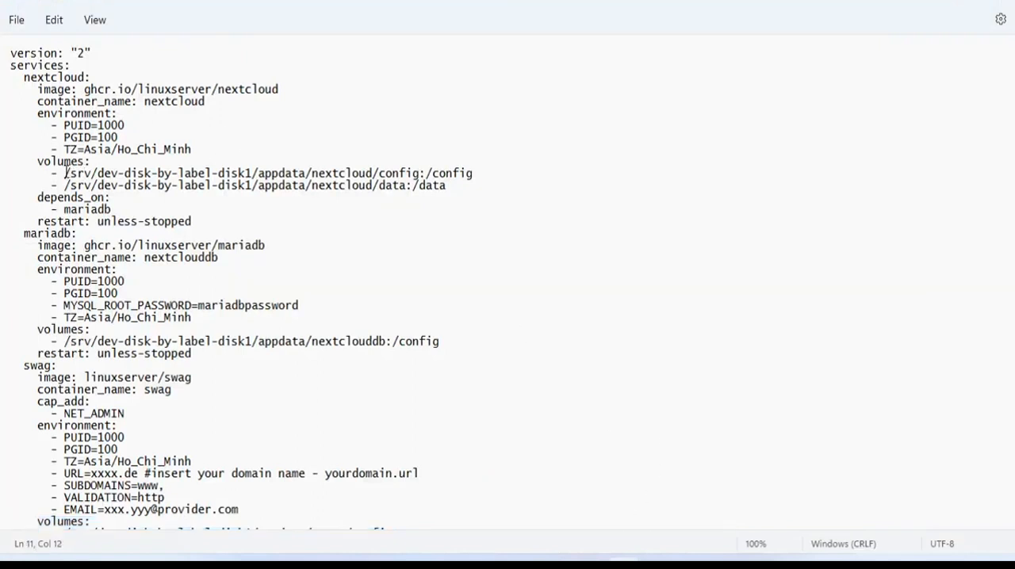
{"action": "left_click_drag", "start_coordinate": [64, 173], "coordinate": [293, 173]}
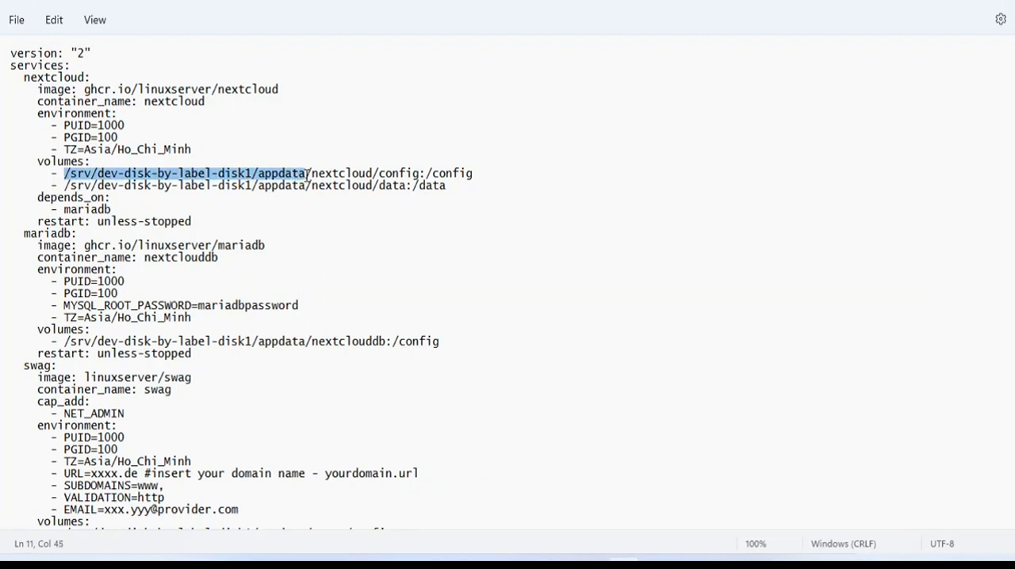
{"action": "type", "text": "http://10.11.32.226:82/files/mergerfs/mergerHDD/appdata/"}
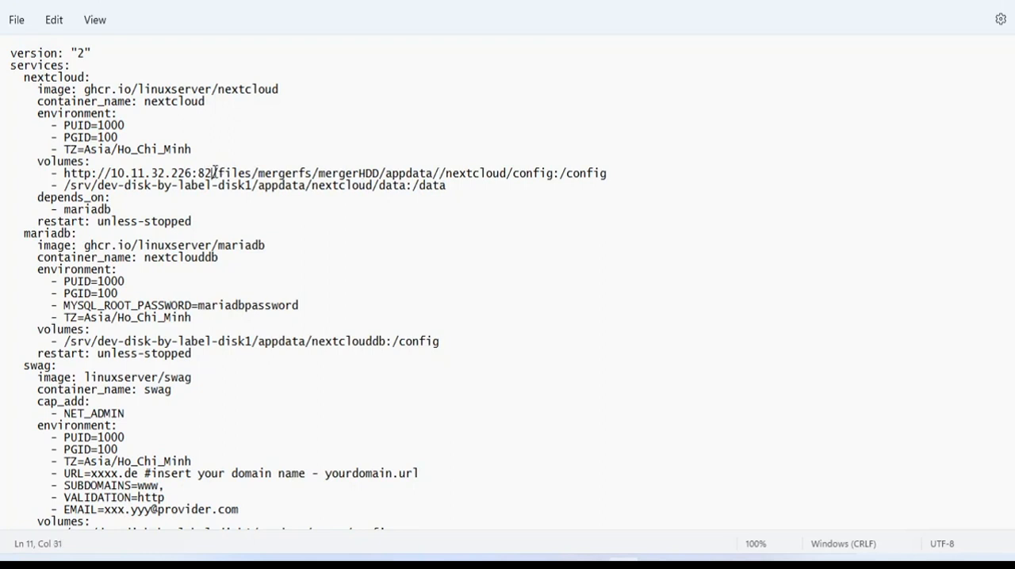
{"action": "left_click_drag", "start_coordinate": [63, 173], "coordinate": [213, 173]}
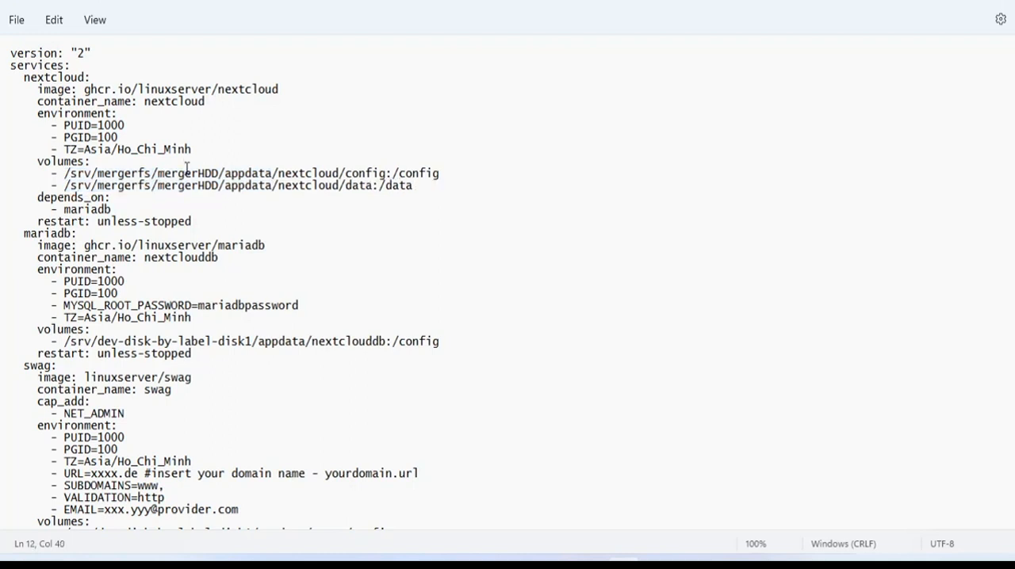
{"action": "mouse_move", "coordinate": [185, 209]}
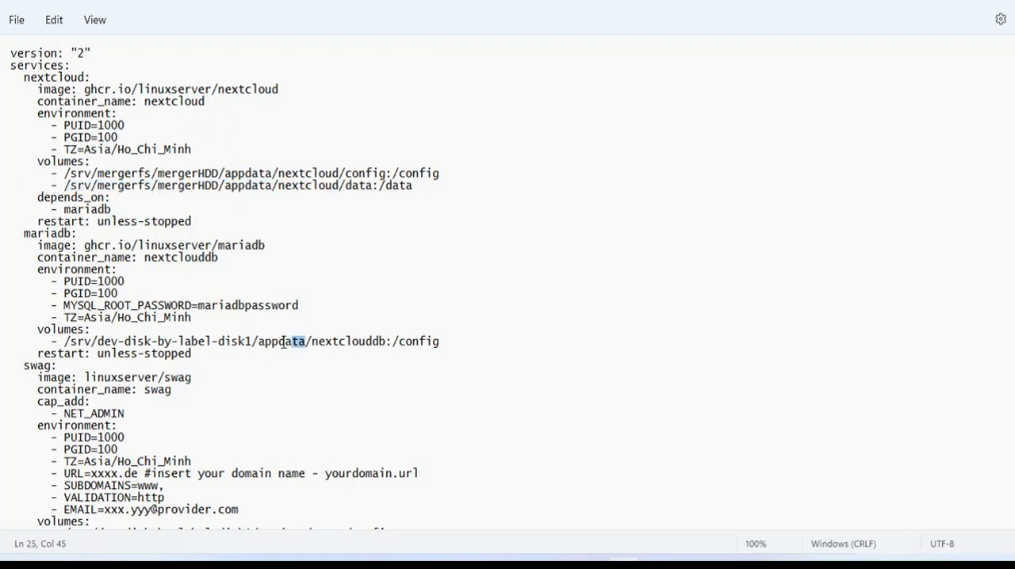
Change the mariadb and swag volume paths to /srv/mergerfs/mergerHDD/appdata
{"action": "left_click_drag", "start_coordinate": [305, 341], "coordinate": [61, 341]}
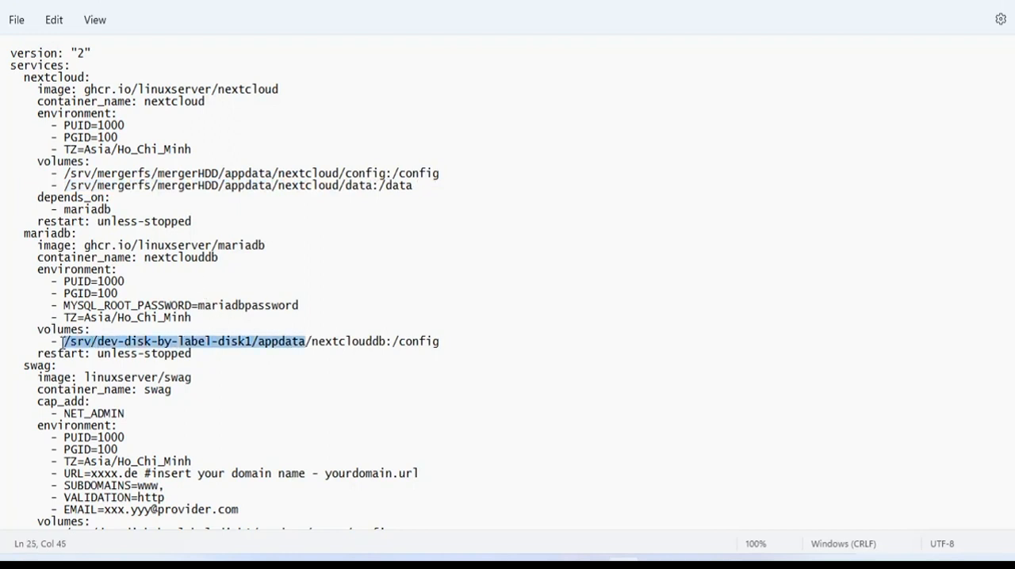
{"action": "type", "text": "/srv/mergerfs/mergerHDD/appdata"}
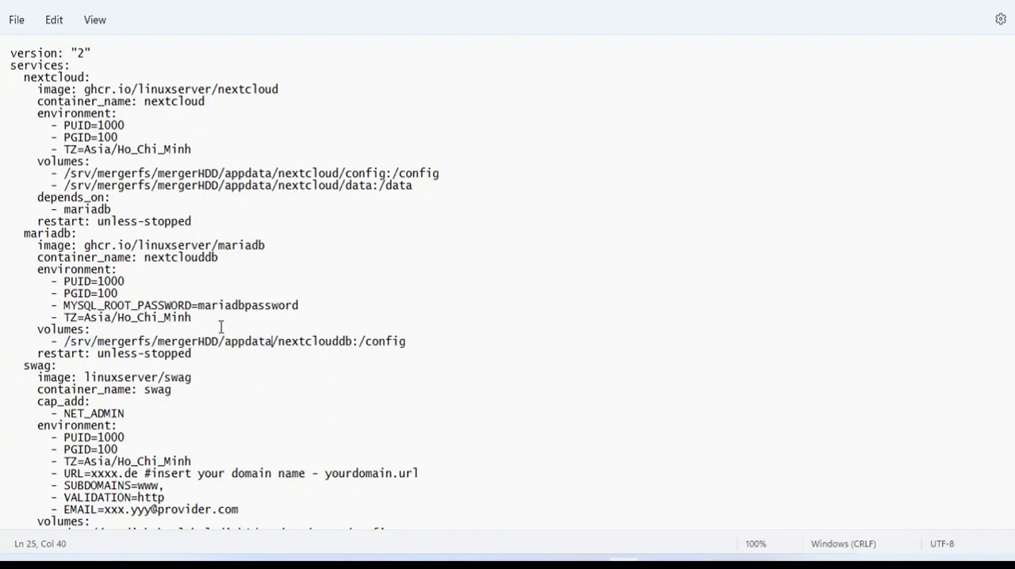
{"action": "scroll", "scroll_direction": "down", "scroll_amount": 3}
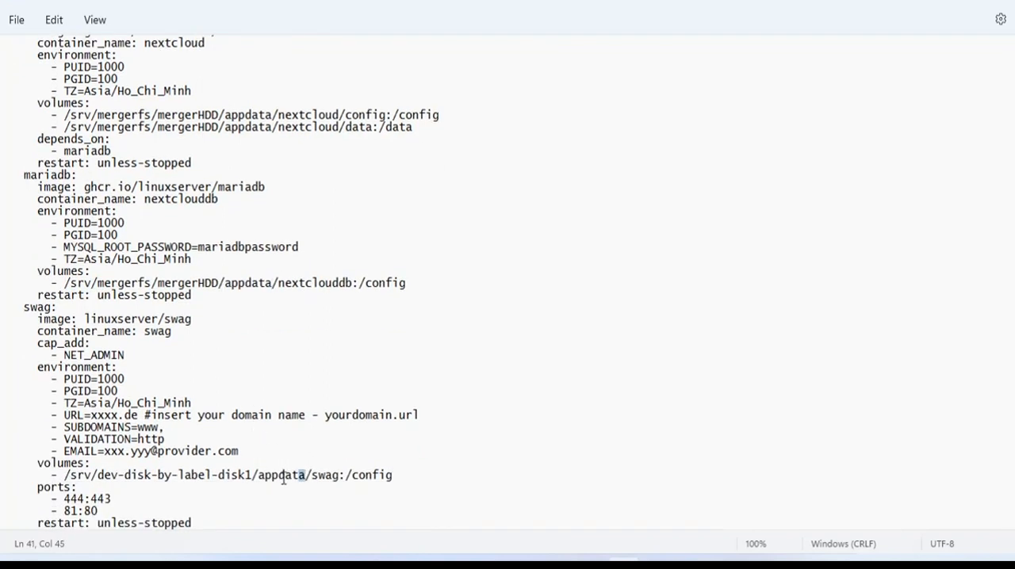
{"action": "left_click_drag", "start_coordinate": [305, 475], "coordinate": [63, 474]}
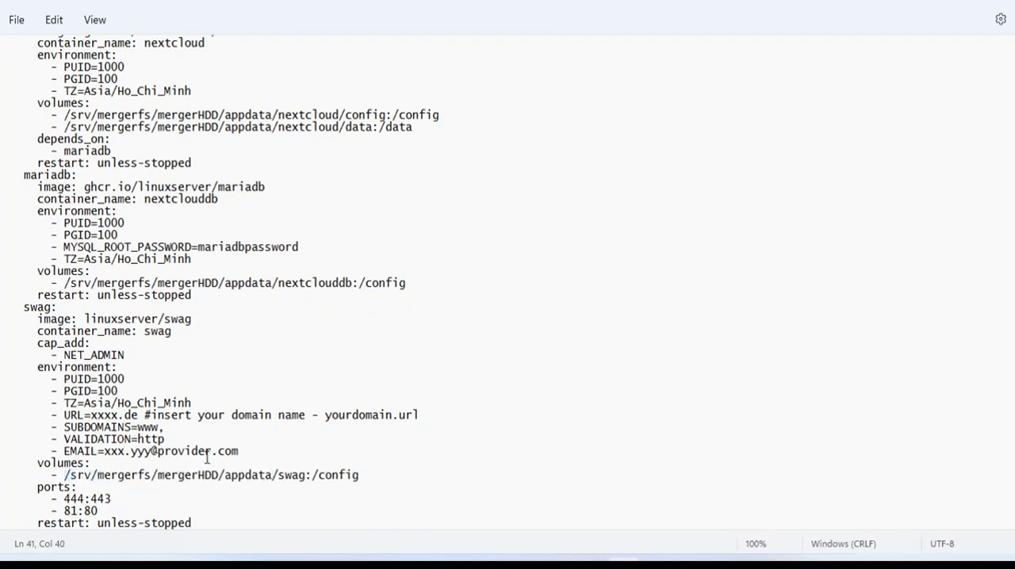
{"action": "left_click_drag", "start_coordinate": [62, 415], "coordinate": [308, 415]}
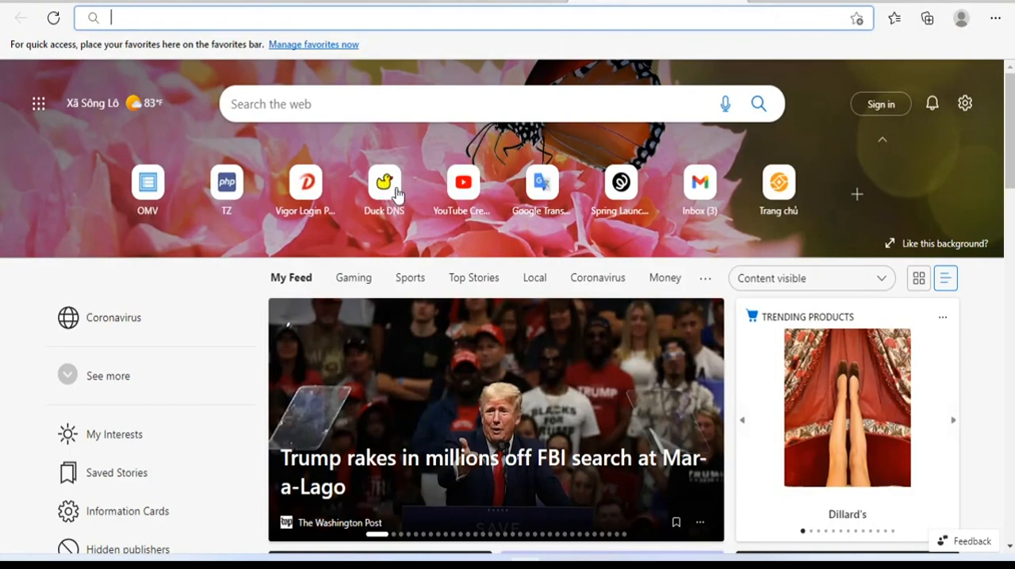
Sign in to Duck DNS with Google and add the netvnomv subdomain
{"action": "left_click", "coordinate": [385, 184]}
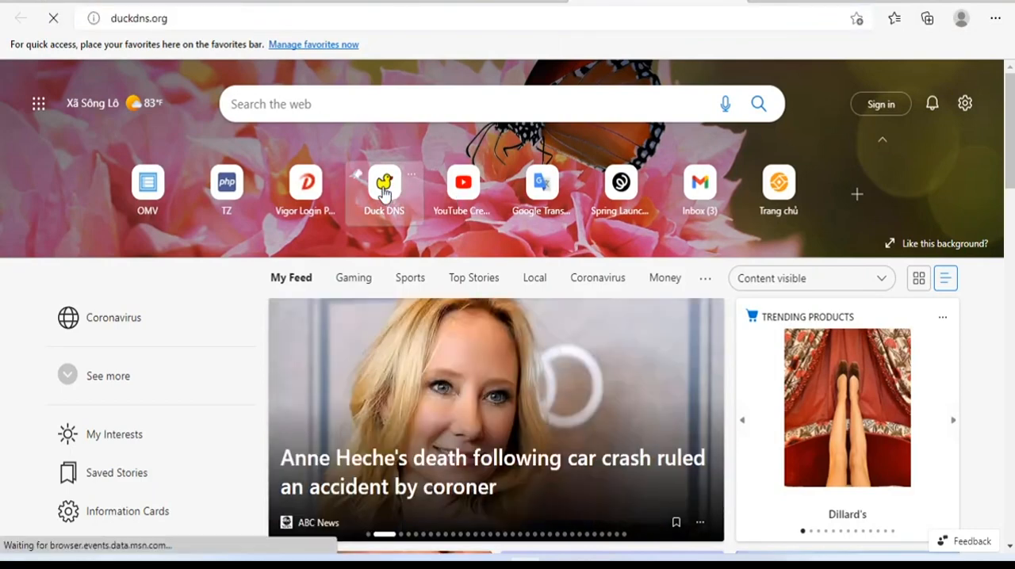
{"action": "left_click", "coordinate": [383, 182]}
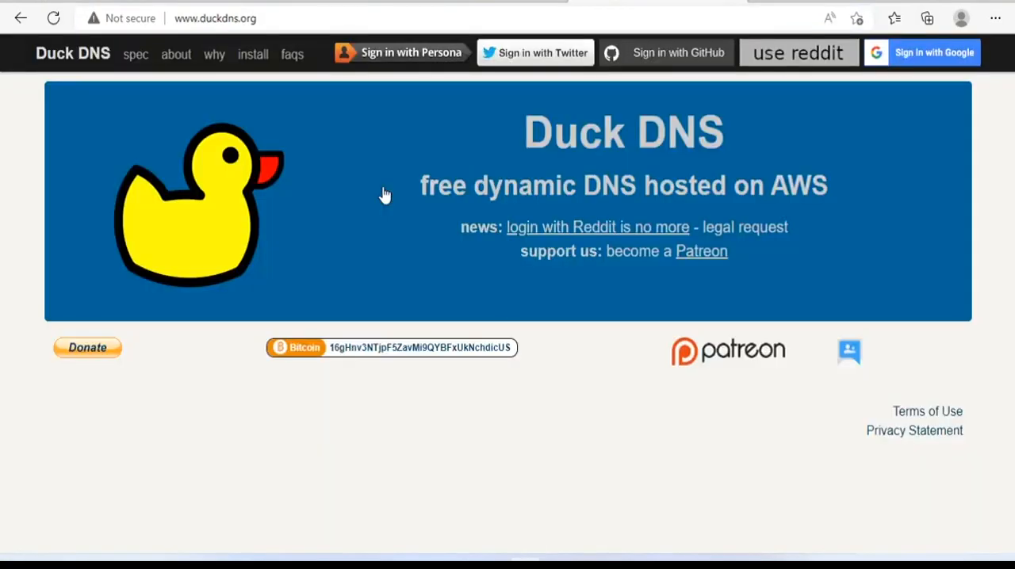
{"action": "left_click", "coordinate": [935, 52]}
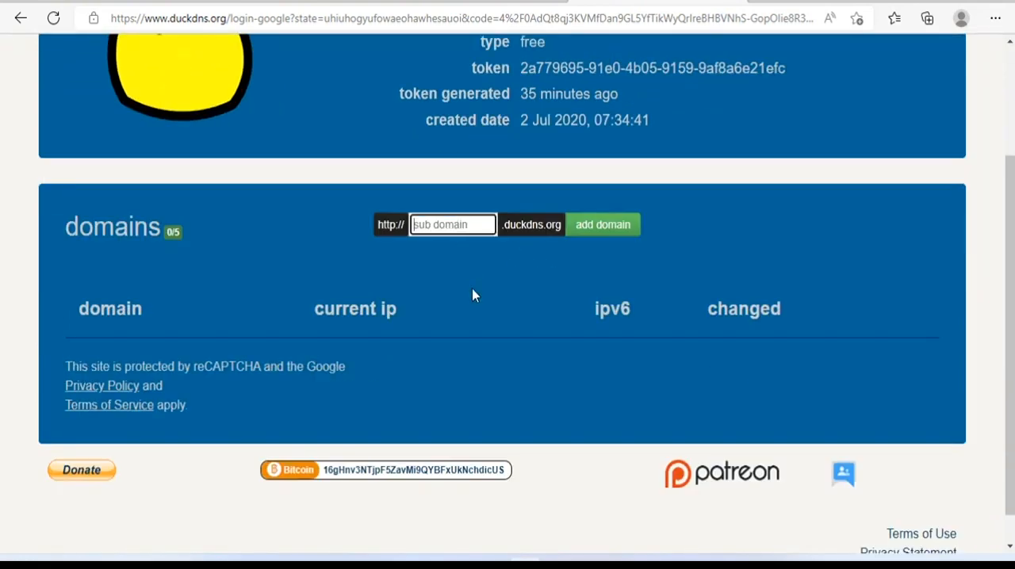
{"action": "type", "text": "netvn"}
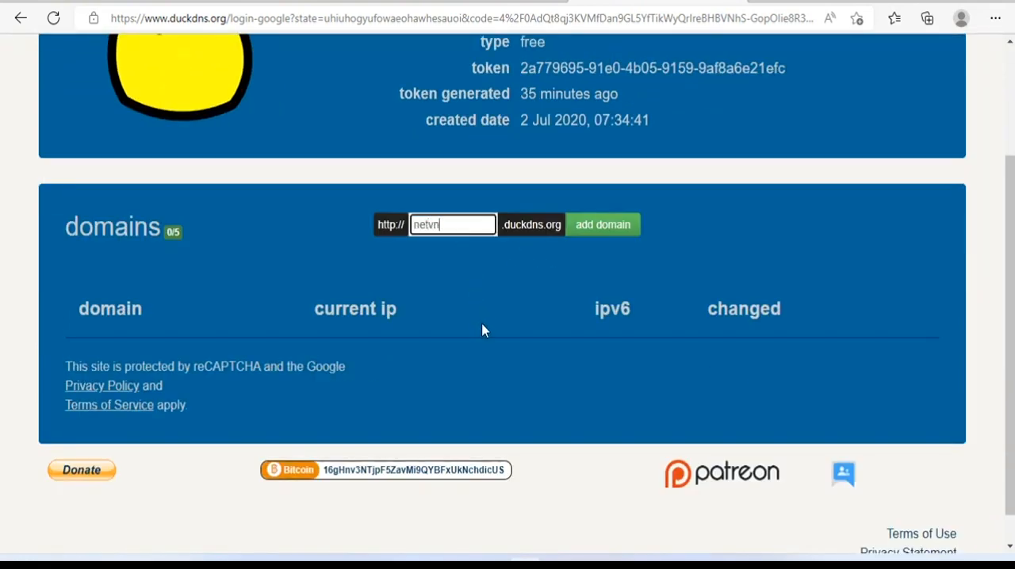
{"action": "type", "text": "omv"}
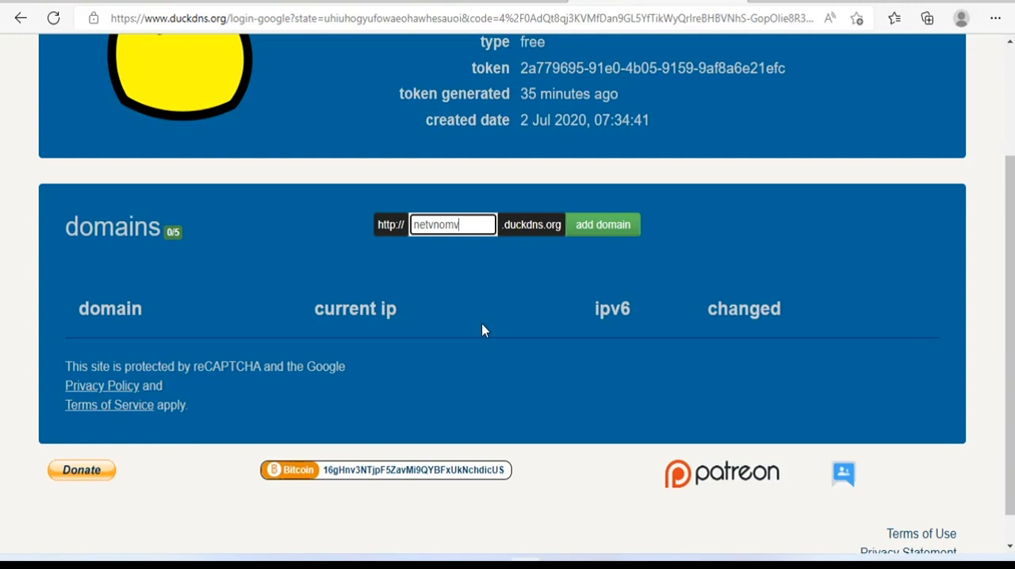
{"action": "mouse_move", "coordinate": [604, 230]}
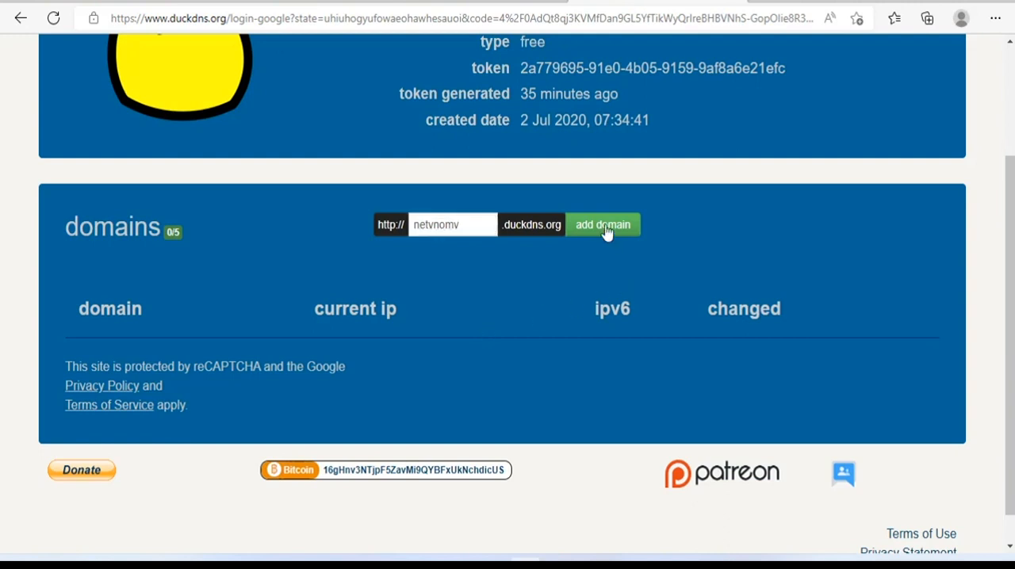
{"action": "left_click", "coordinate": [603, 224]}
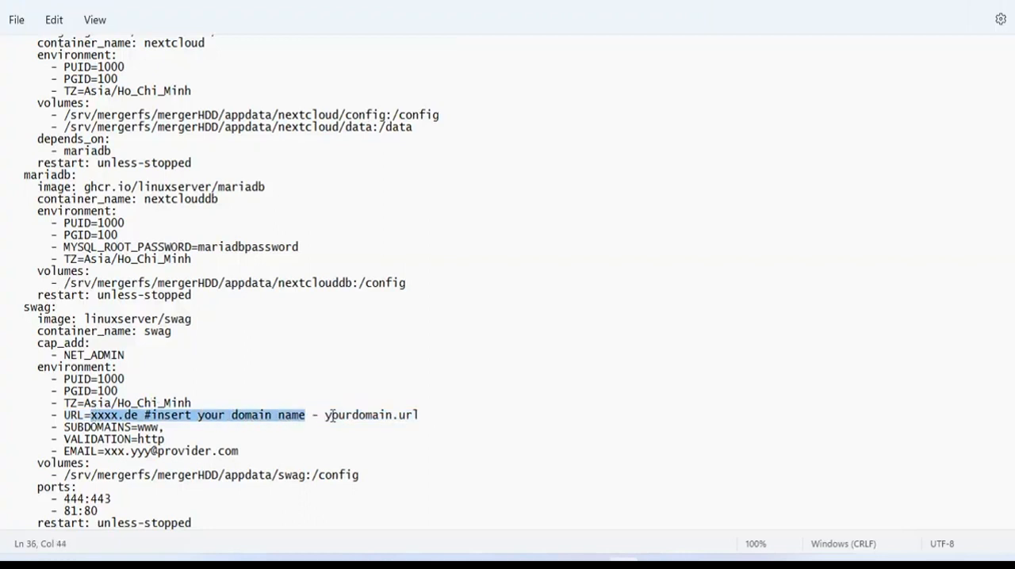
{"action": "type", "text": "netvnomv.duckdns.org"}
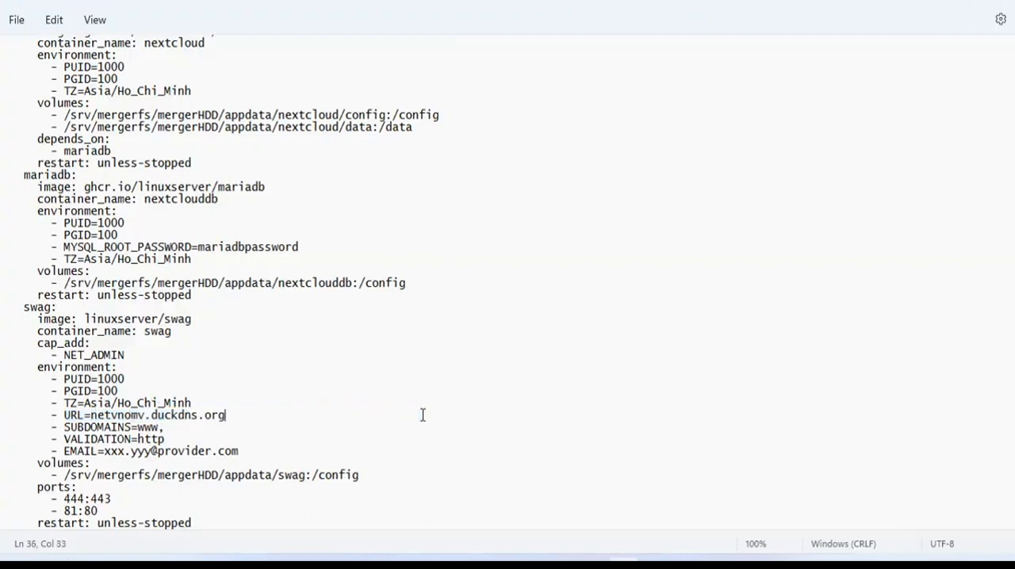
{"action": "left_click", "coordinate": [196, 426]}
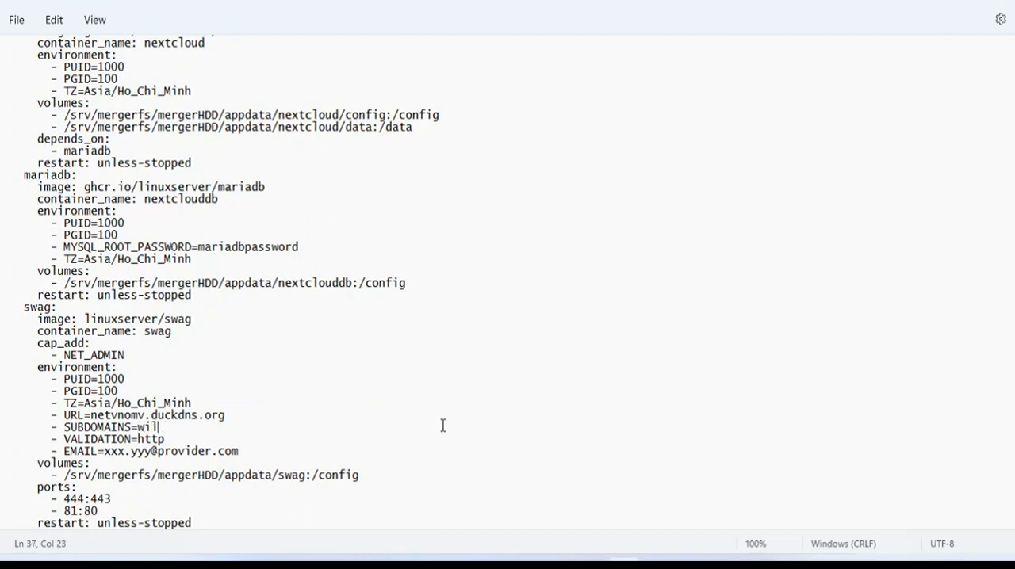
{"action": "type", "text": "dcard"}
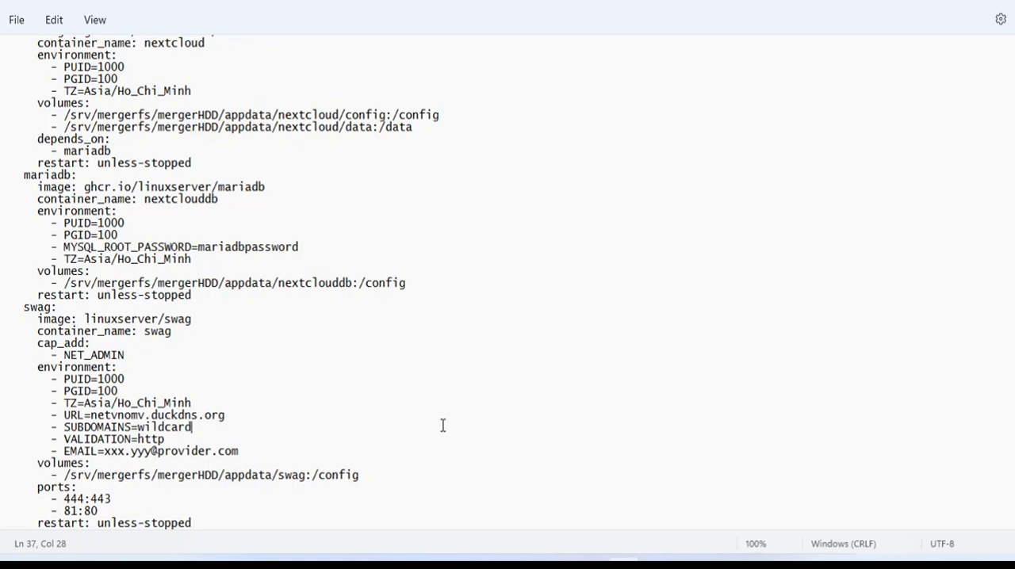
{"action": "mouse_move", "coordinate": [203, 450]}
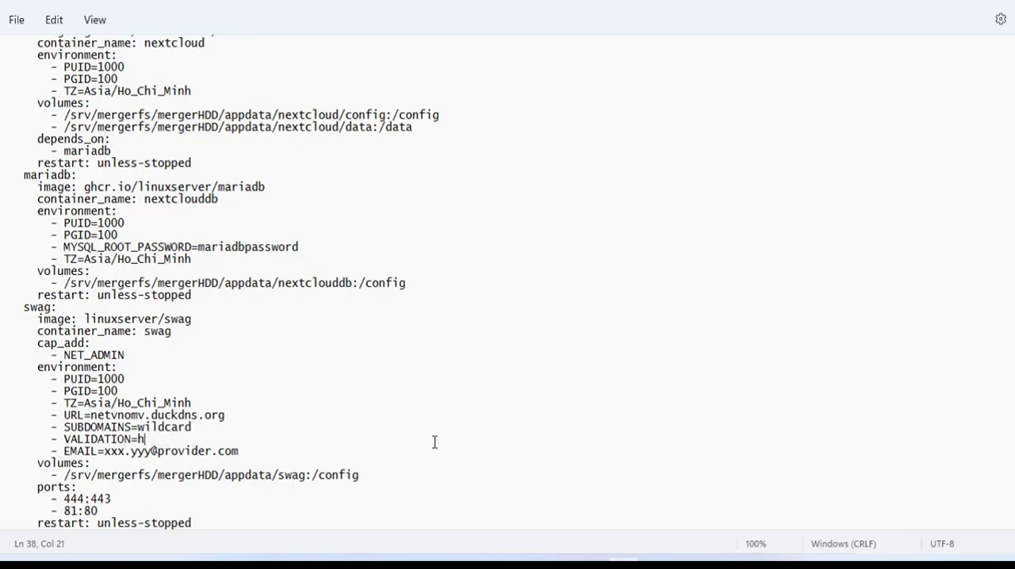
{"action": "type", "text": "uck"}
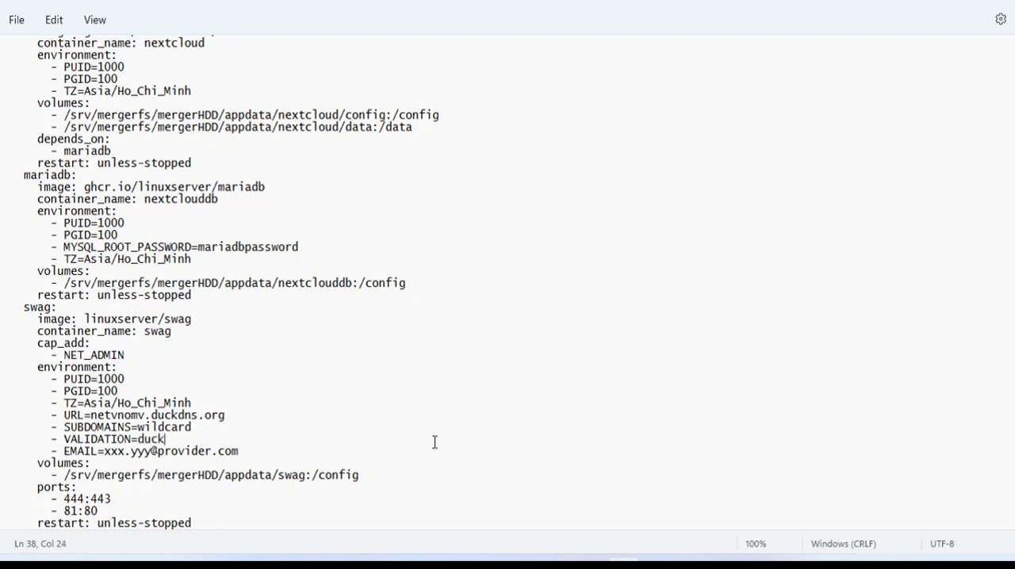
{"action": "type", "text": "dns"}
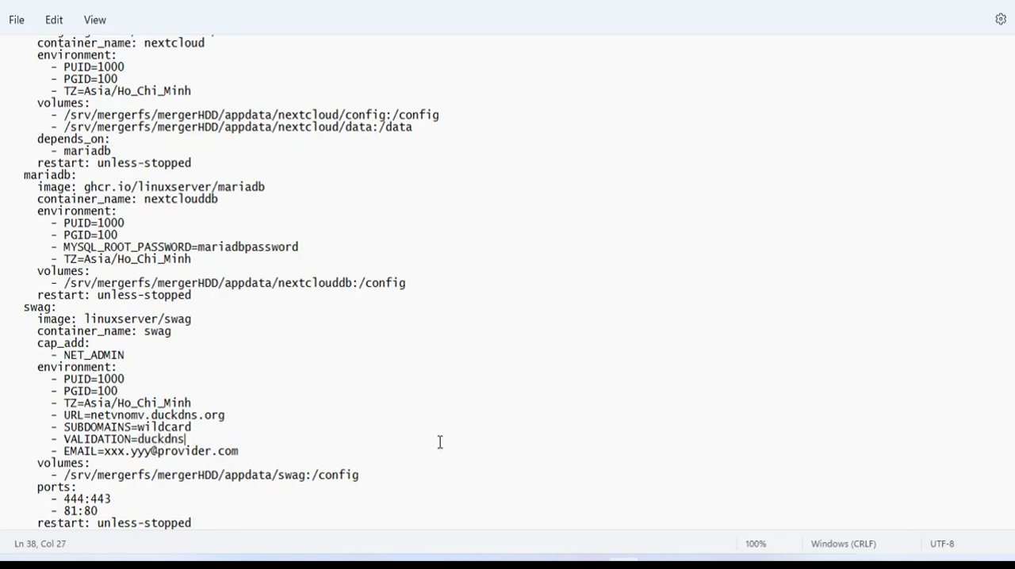
{"action": "mouse_move", "coordinate": [282, 450]}
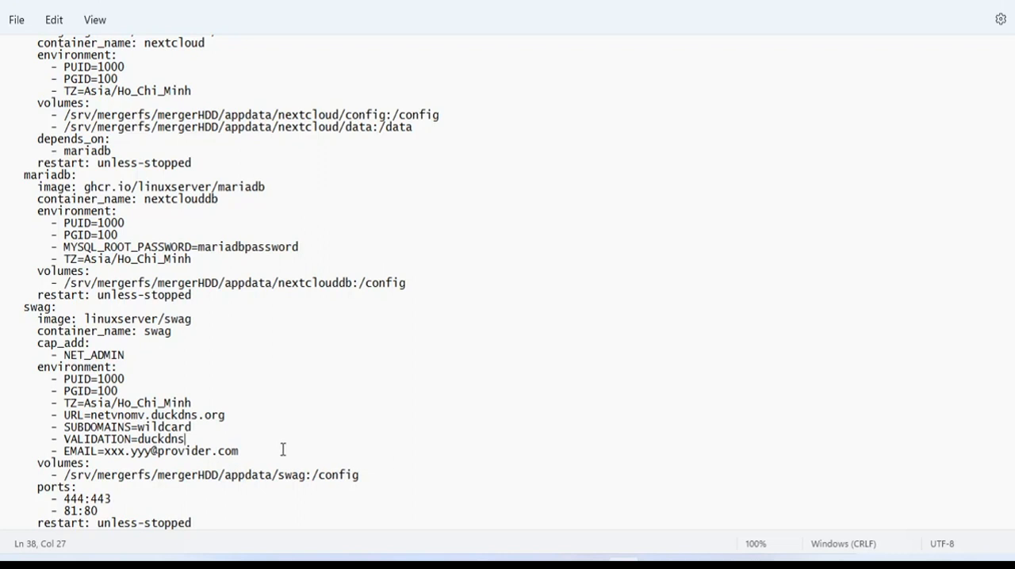
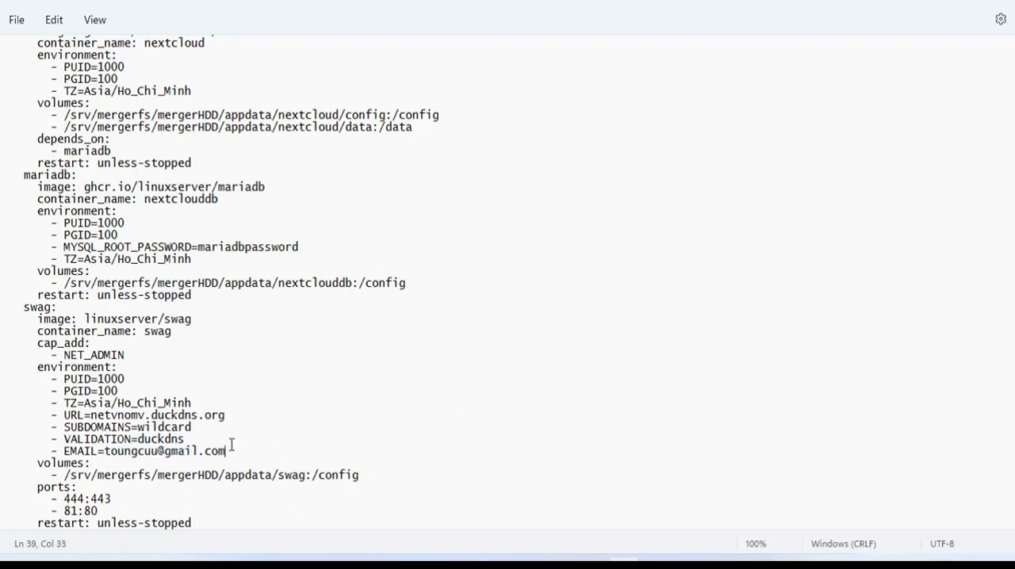
{"action": "left_click", "coordinate": [314, 440]}
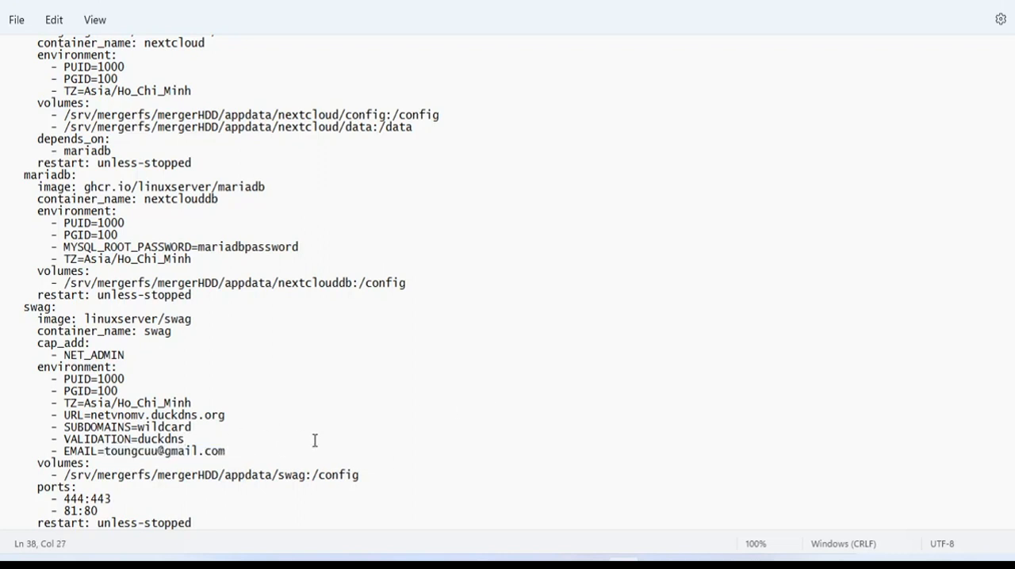
{"action": "key", "text": "Enter"}
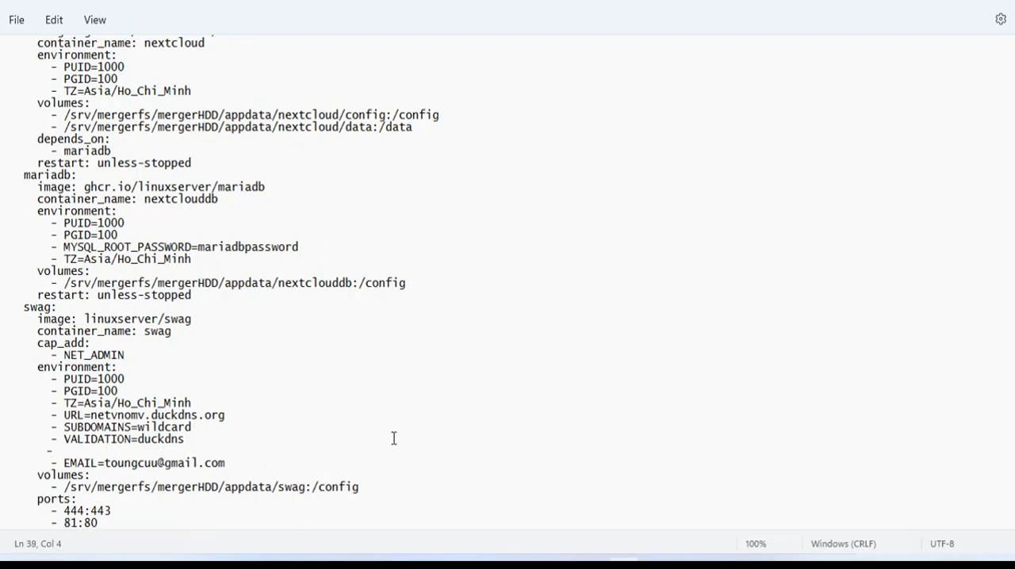
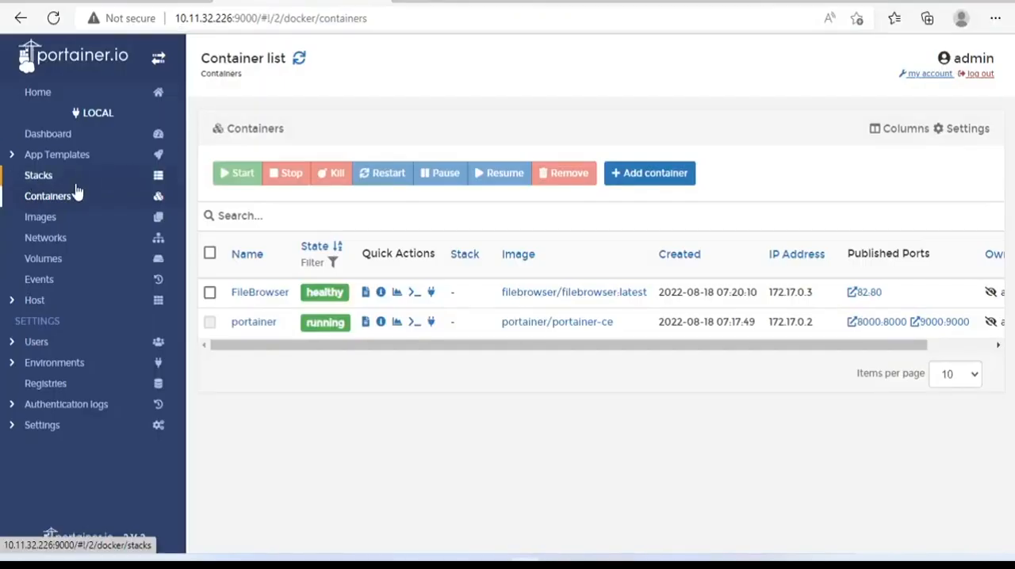
Create stack 'nextcloud' from the compose file, changing swag's 444:443 port to 443:443
{"action": "left_click", "coordinate": [38, 176]}
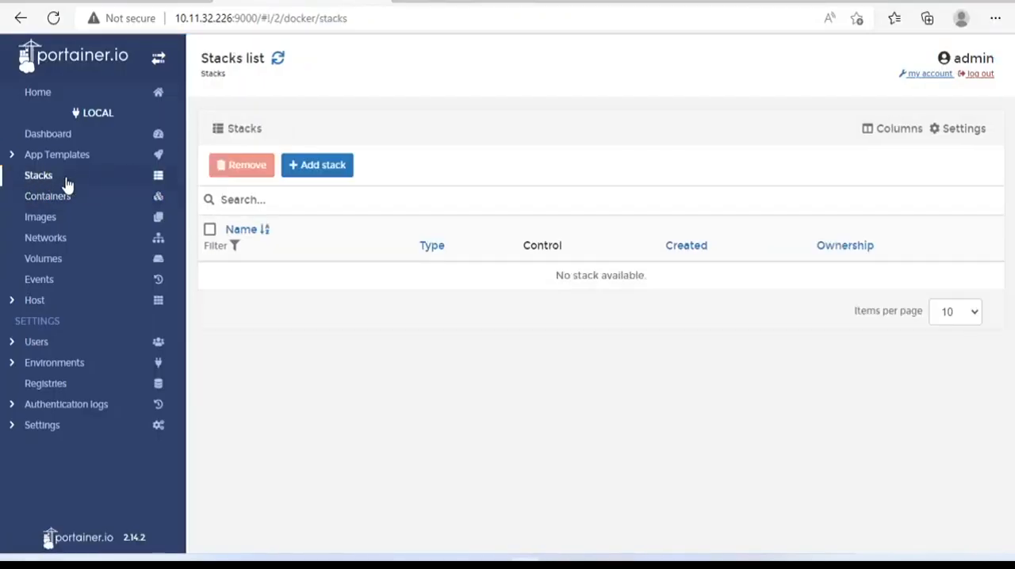
{"action": "mouse_move", "coordinate": [328, 170]}
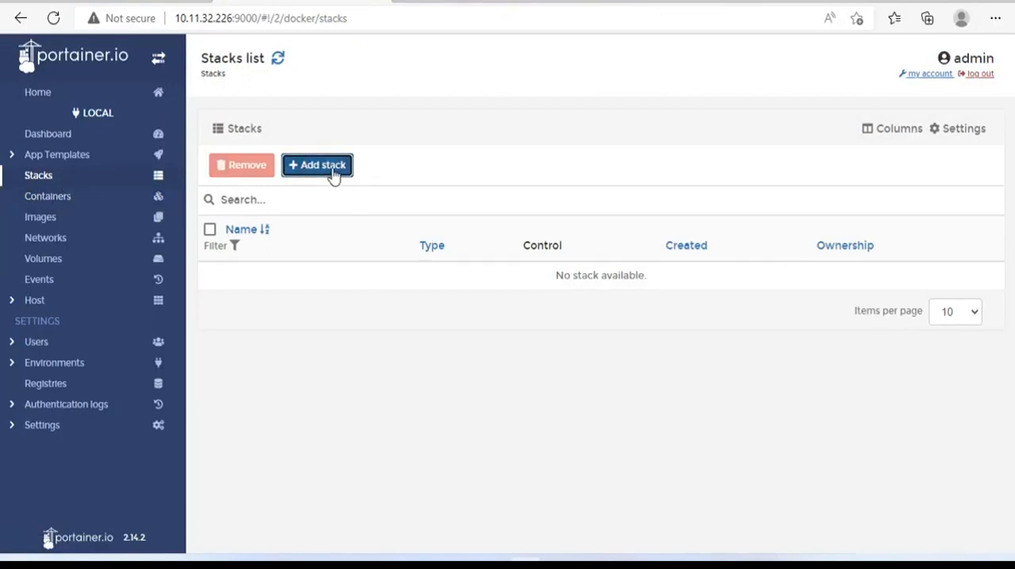
{"action": "left_click", "coordinate": [317, 165]}
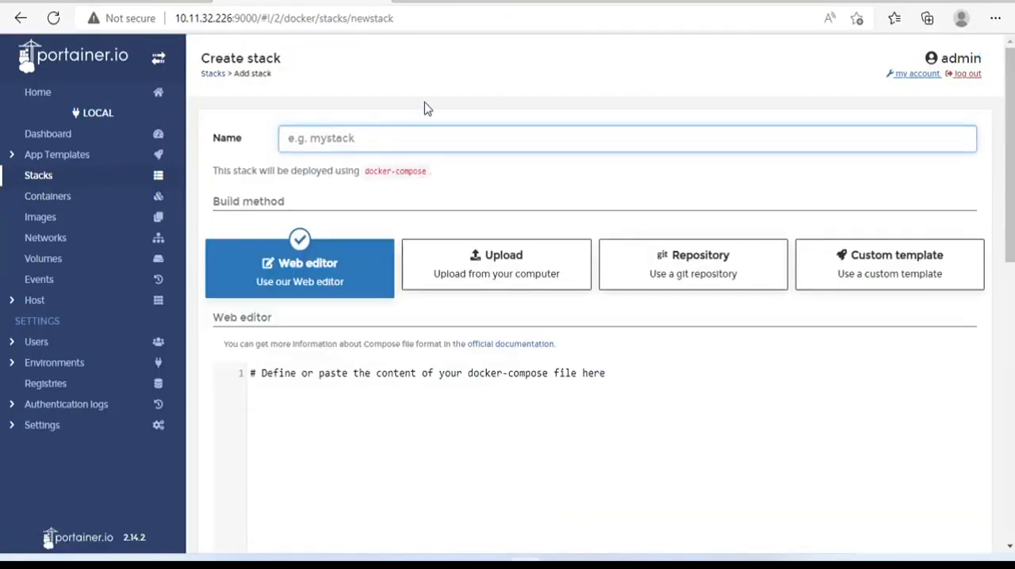
{"action": "type", "text": "nextcloud"}
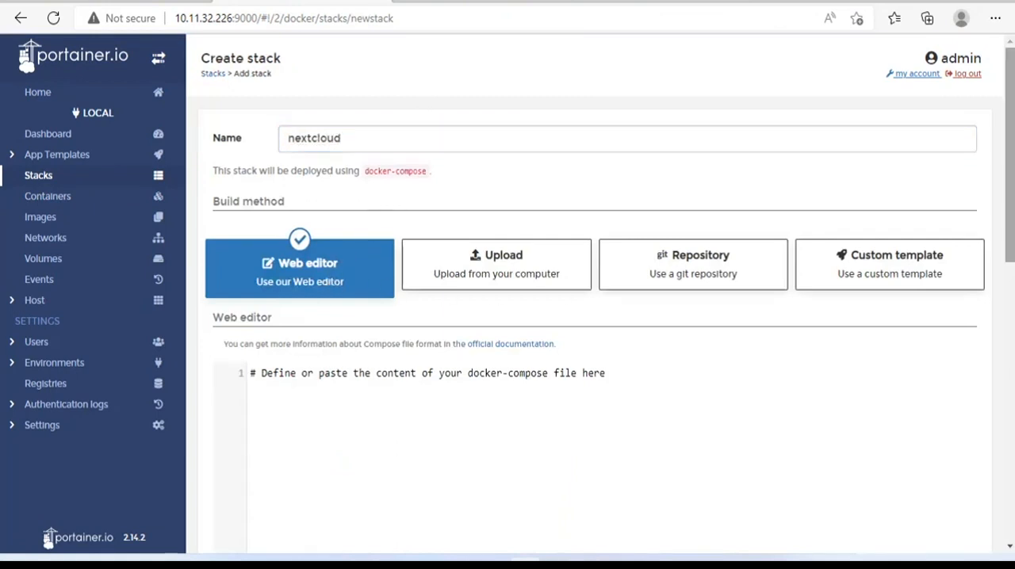
{"action": "scroll", "scroll_direction": "down", "scroll_amount": 3}
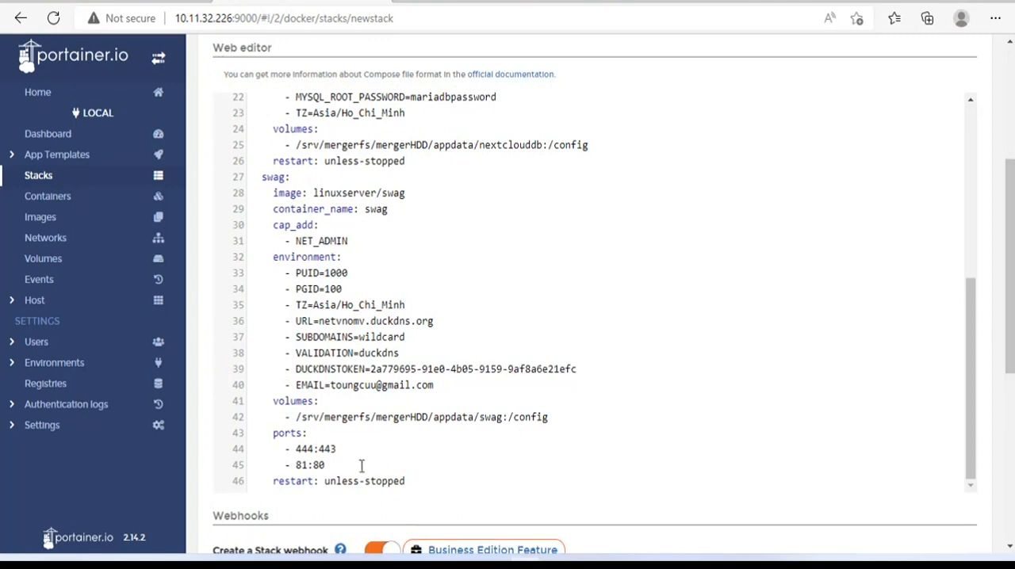
{"action": "double_click", "coordinate": [312, 448]}
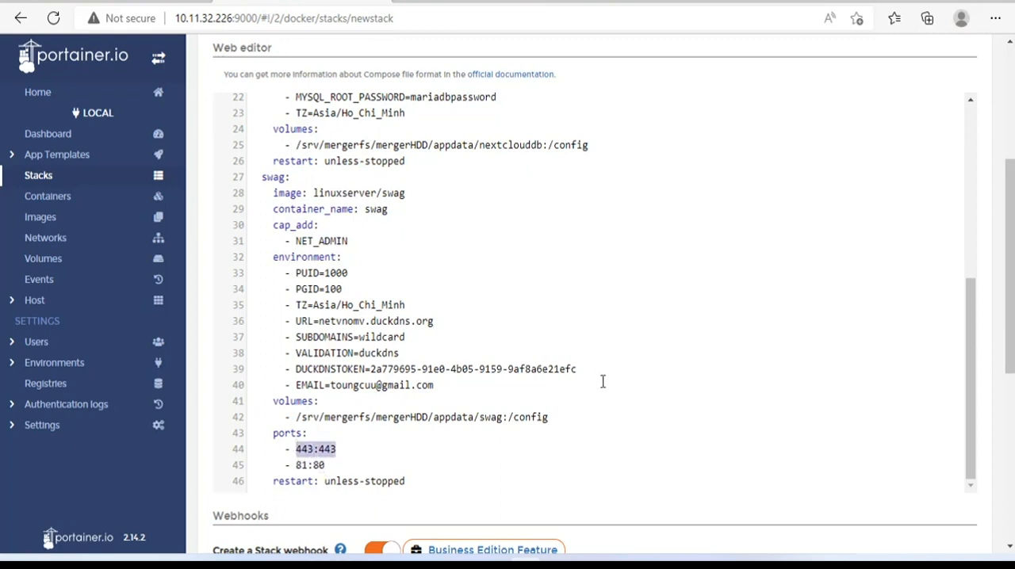
{"action": "scroll", "scroll_direction": "down", "scroll_amount": 3}
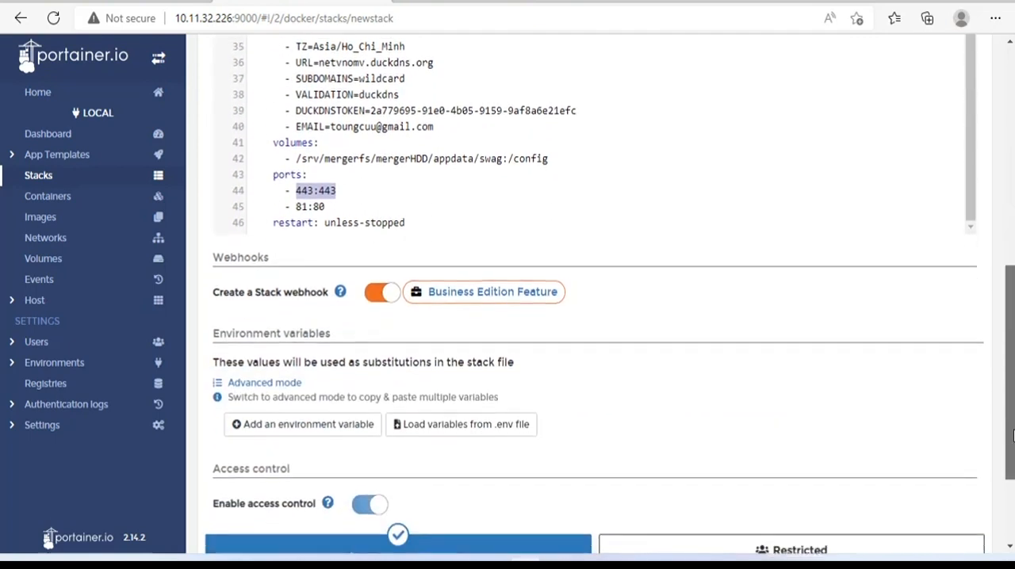
{"action": "scroll", "scroll_direction": "down", "scroll_amount": 3}
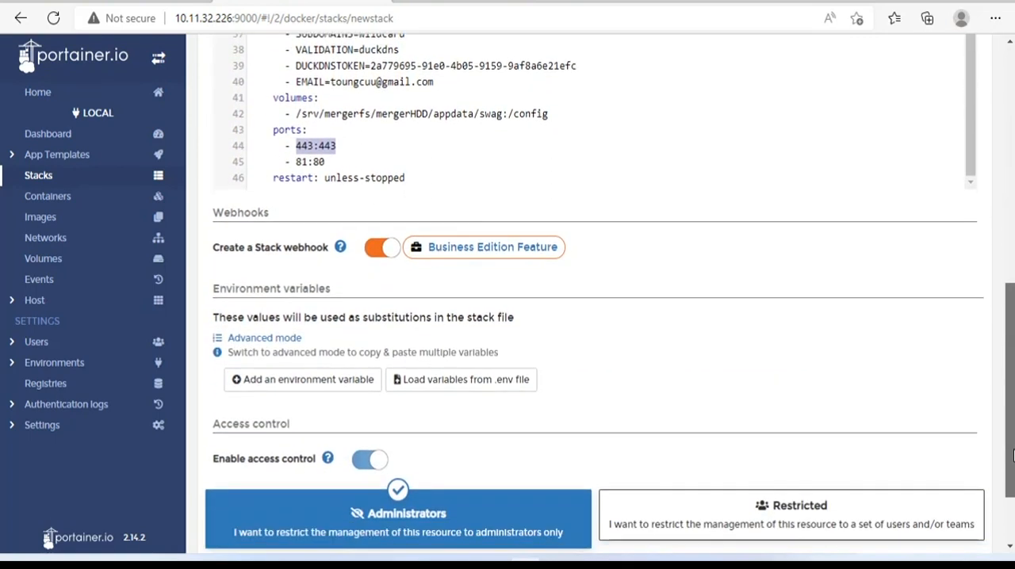
{"action": "scroll", "scroll_direction": "down", "scroll_amount": 3}
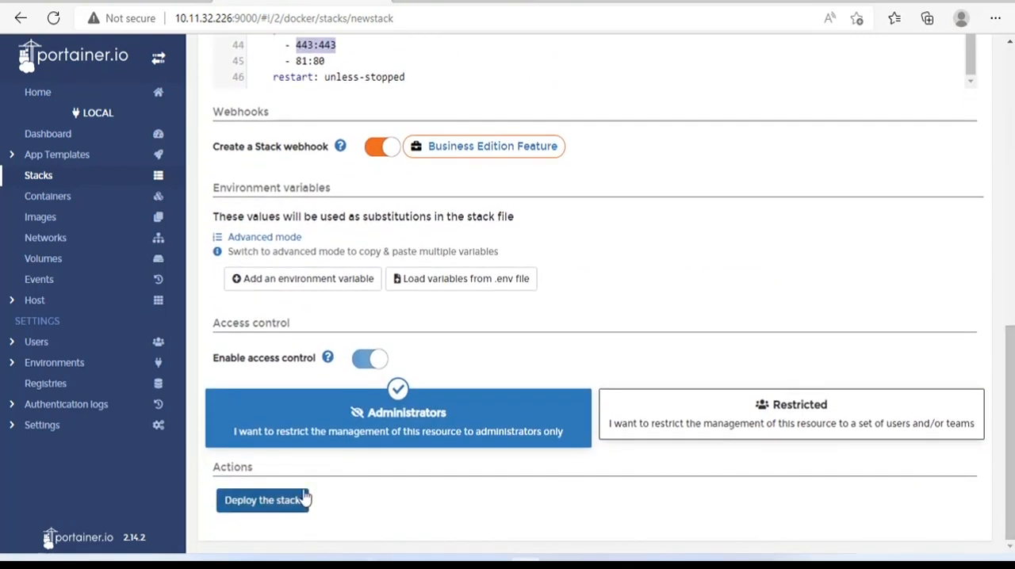
Deploy the nextcloud stack and confirm swag's container logs end with Server ready
{"action": "left_click", "coordinate": [263, 500]}
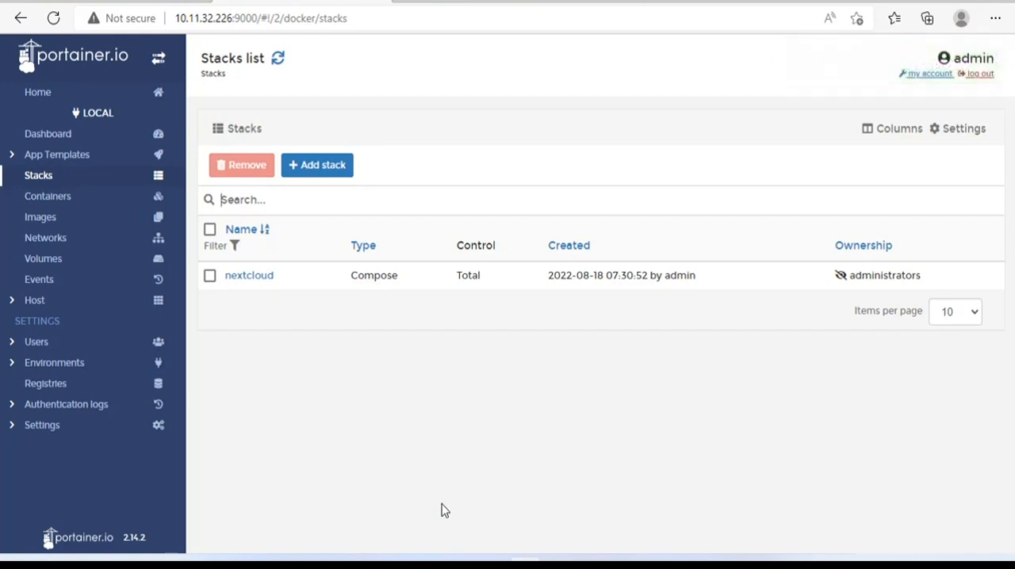
{"action": "mouse_move", "coordinate": [47, 196]}
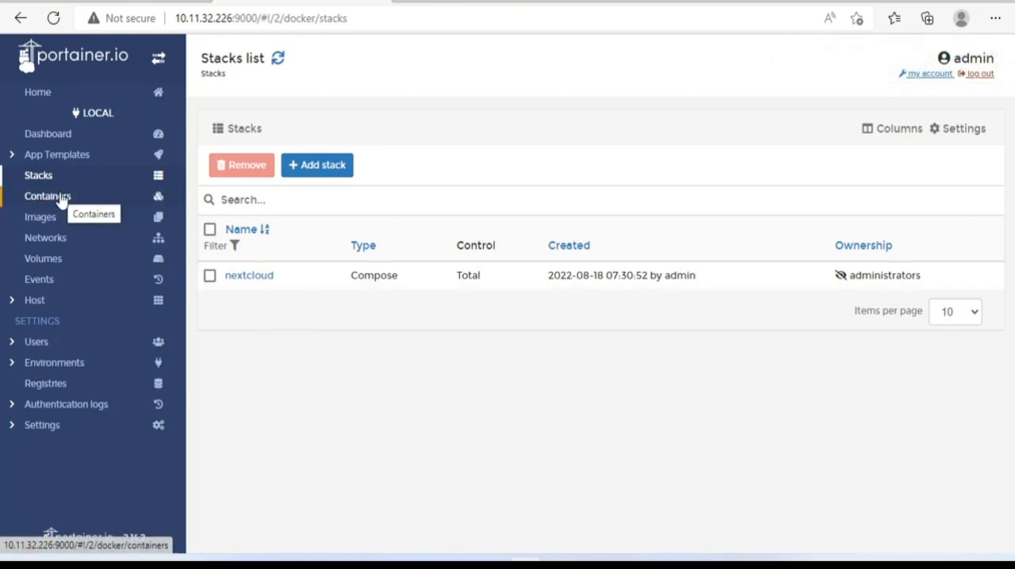
{"action": "left_click", "coordinate": [48, 196]}
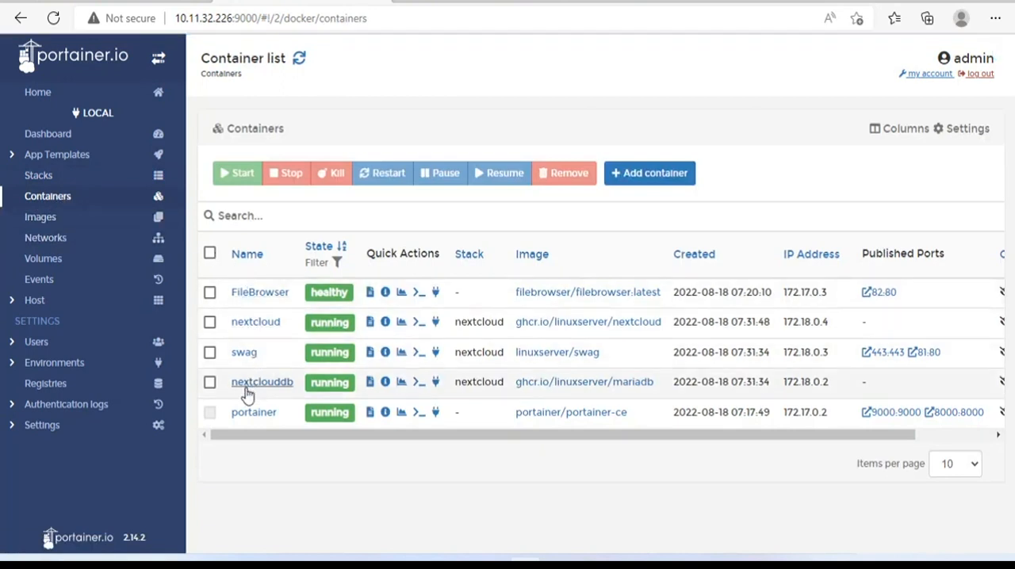
{"action": "mouse_move", "coordinate": [365, 358]}
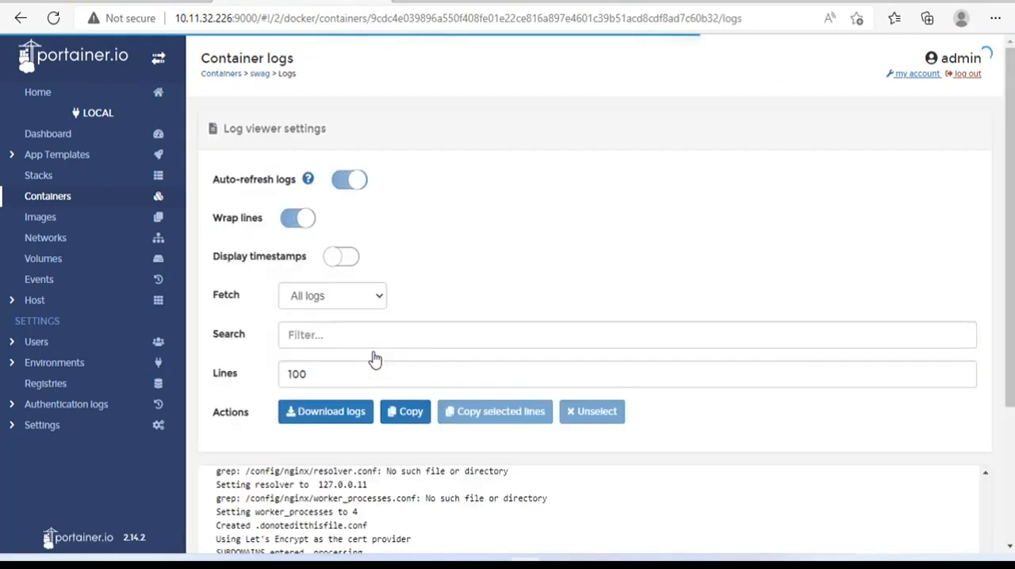
{"action": "scroll", "scroll_direction": "down", "scroll_amount": 3}
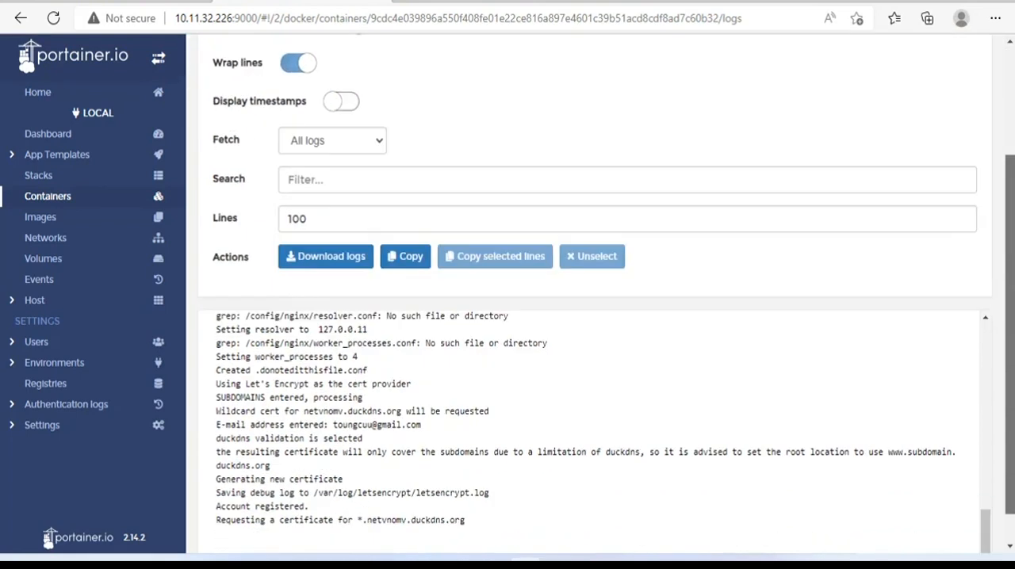
{"action": "scroll", "scroll_direction": "down", "scroll_amount": 3}
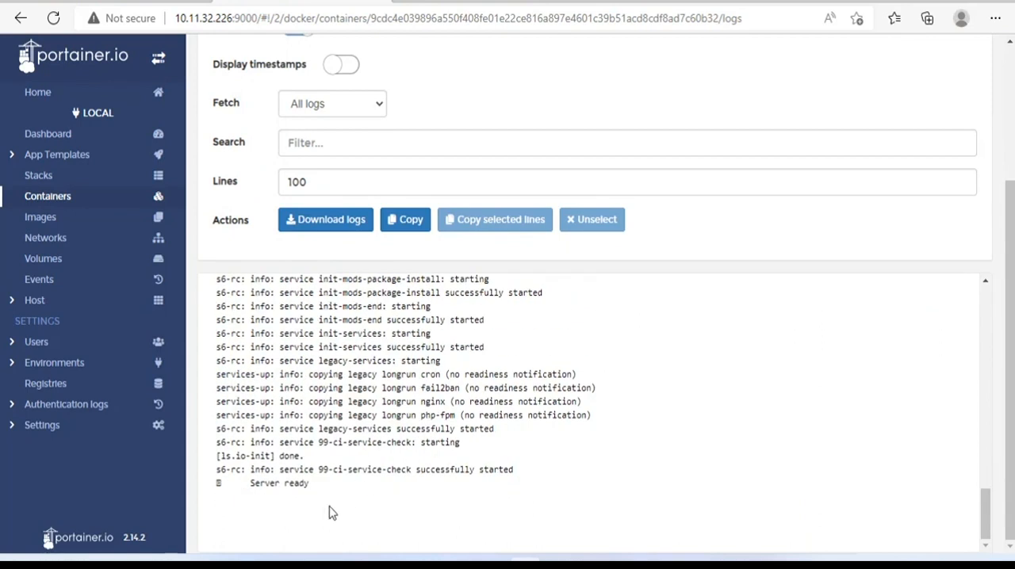
{"action": "left_click", "coordinate": [284, 484]}
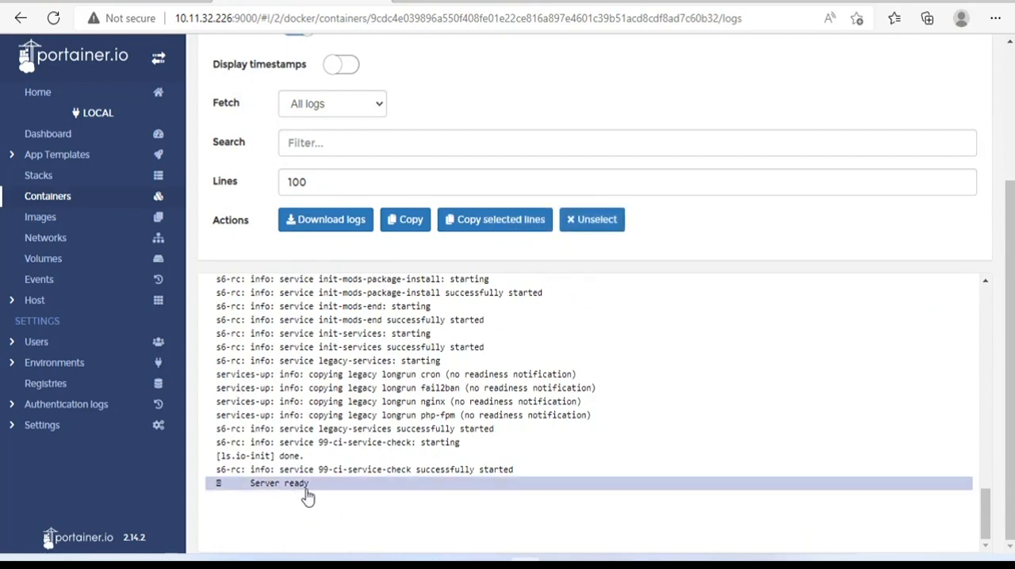
{"action": "mouse_move", "coordinate": [284, 495]}
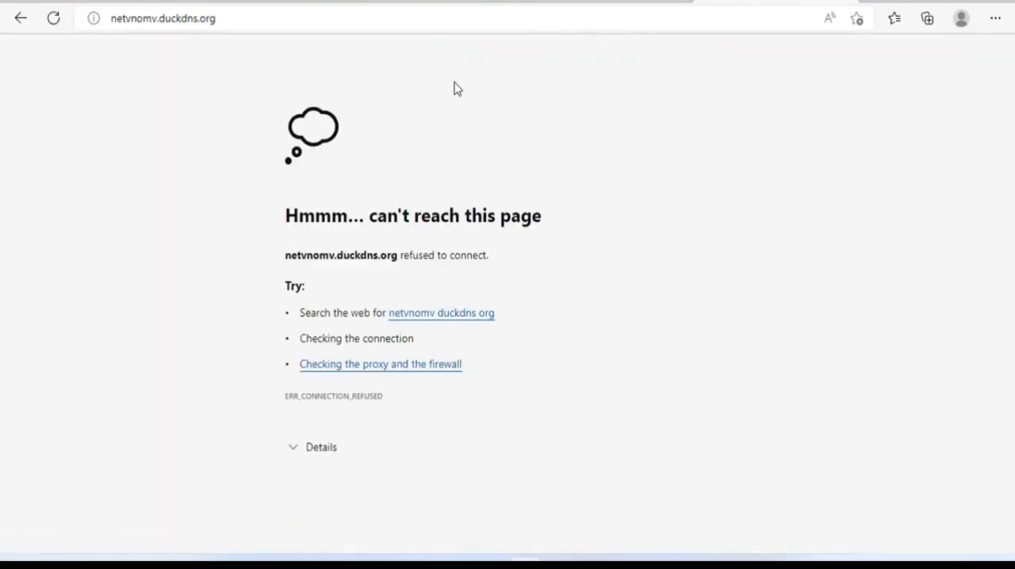
{"action": "left_click", "coordinate": [163, 18]}
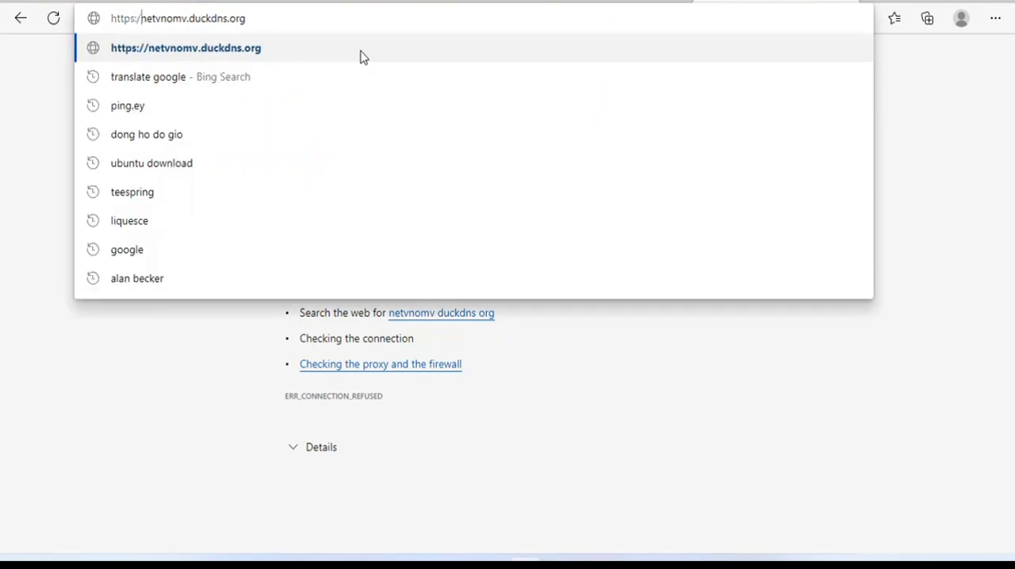
{"action": "left_click", "coordinate": [190, 47]}
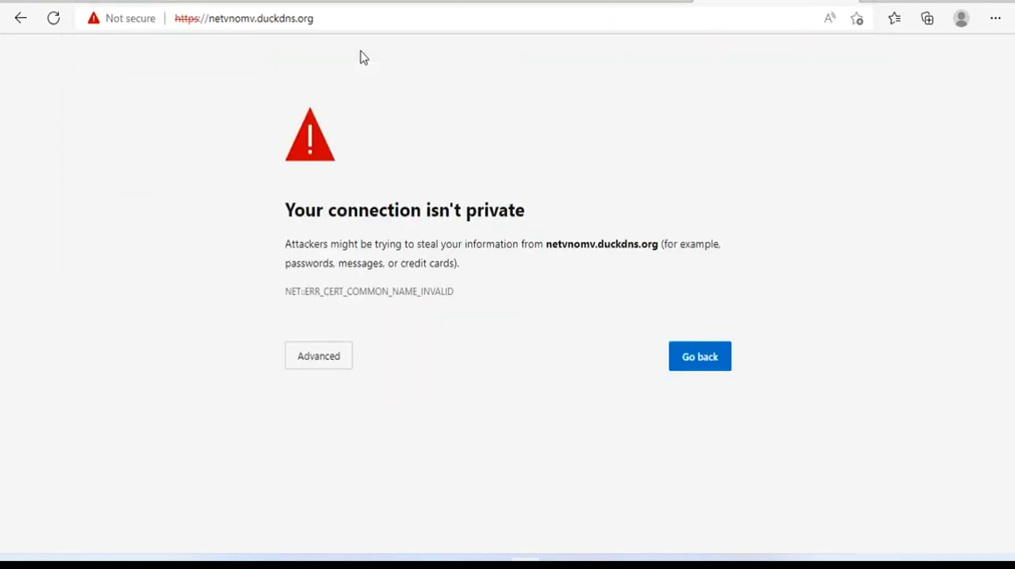
{"action": "mouse_move", "coordinate": [337, 375]}
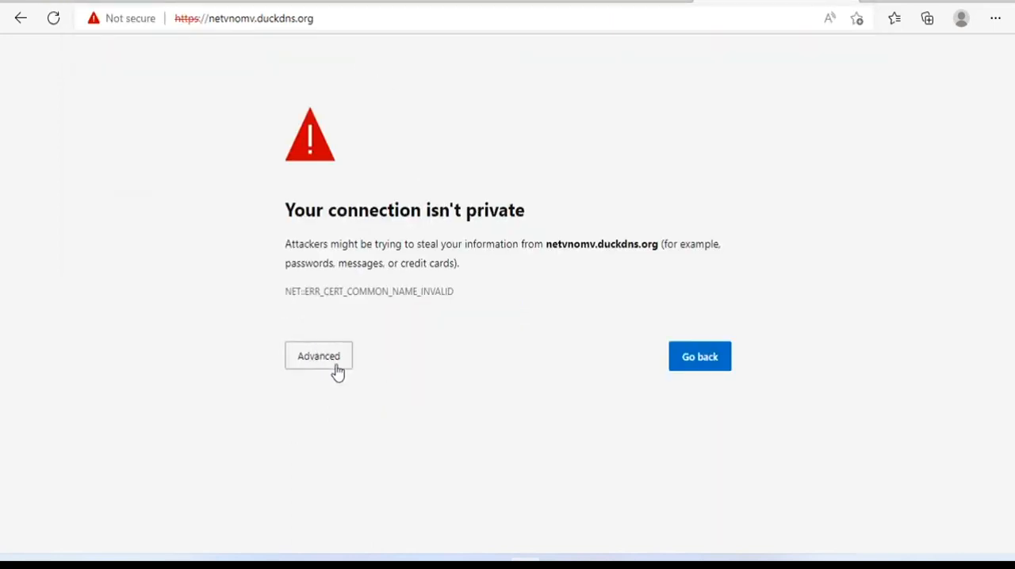
{"action": "left_click", "coordinate": [318, 356]}
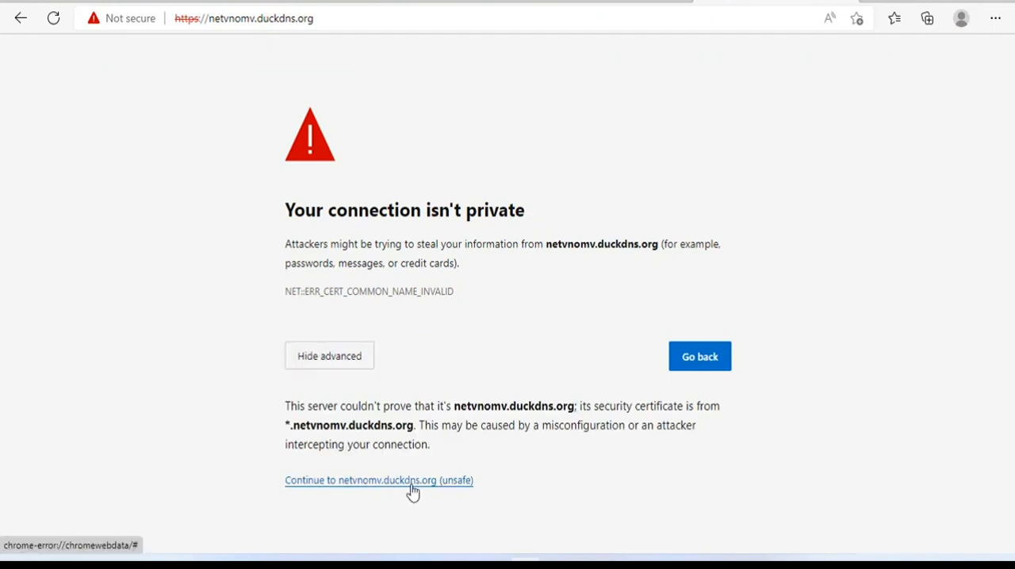
{"action": "left_click", "coordinate": [378, 480]}
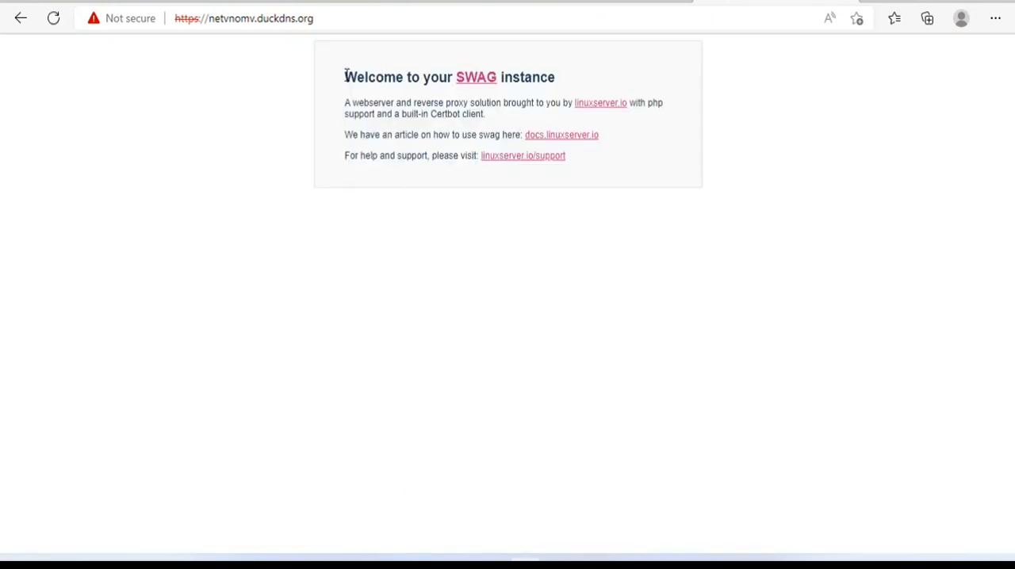
{"action": "triple_click", "coordinate": [449, 77]}
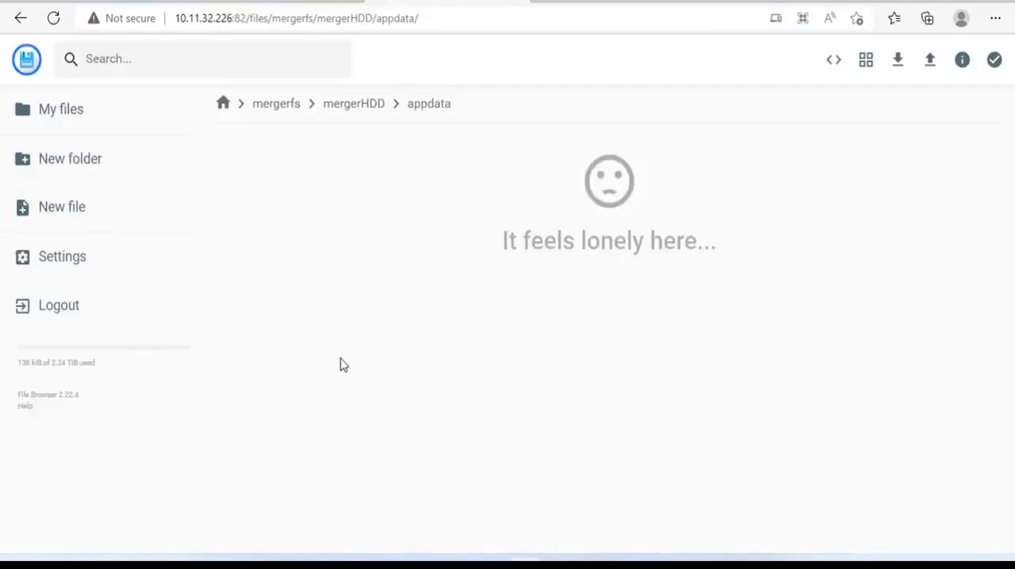
Browse to swag's nginx proxy-confs folder in list view to find nextcloud.subdomain.conf.sample
{"action": "left_click", "coordinate": [54, 19]}
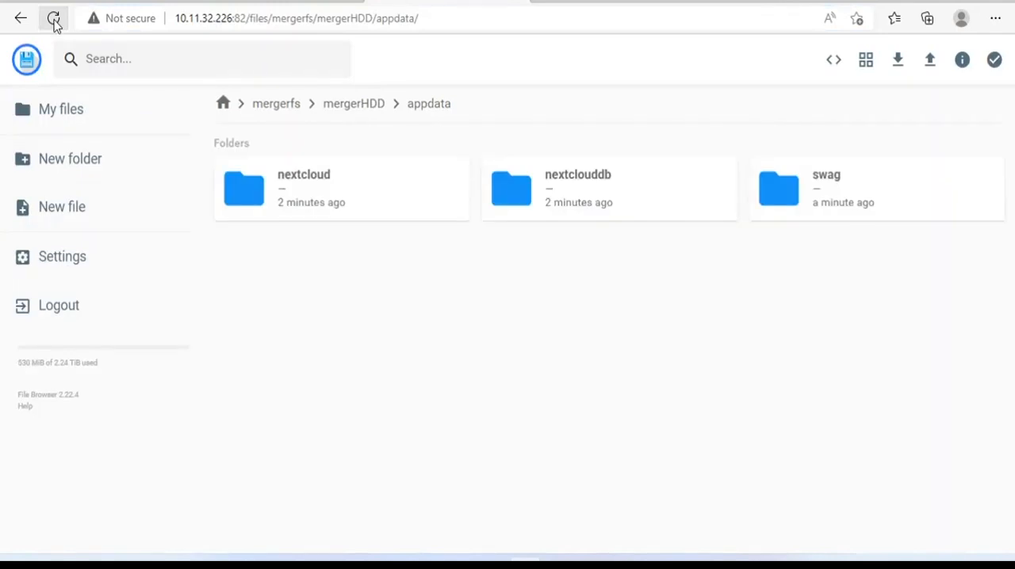
{"action": "mouse_move", "coordinate": [581, 196]}
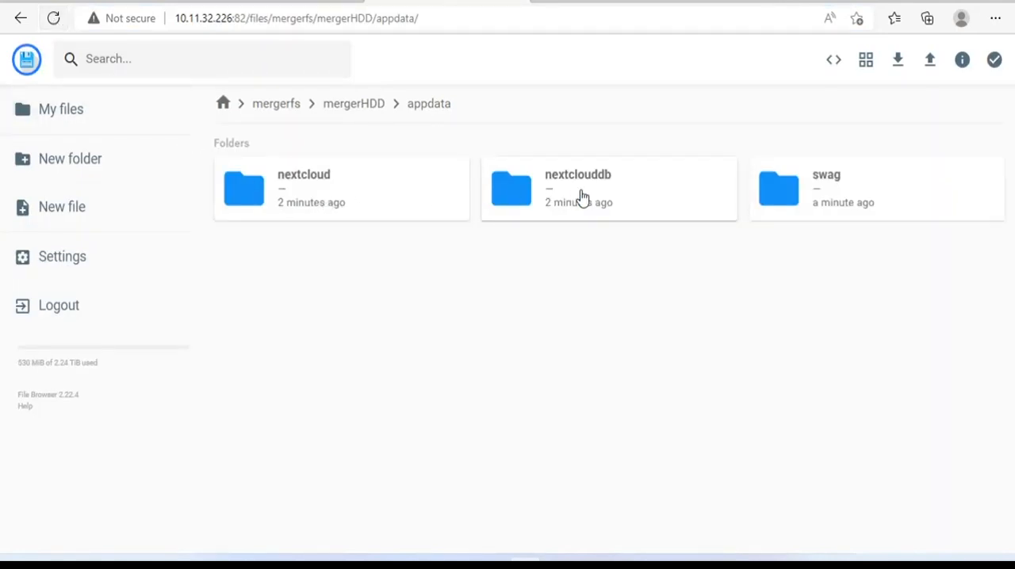
{"action": "mouse_move", "coordinate": [828, 197]}
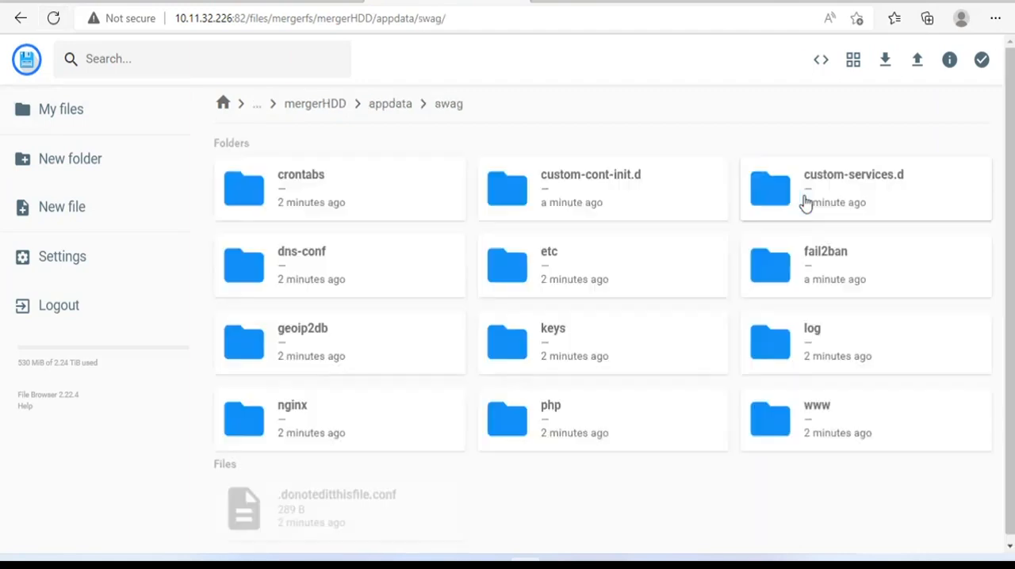
{"action": "mouse_move", "coordinate": [294, 423]}
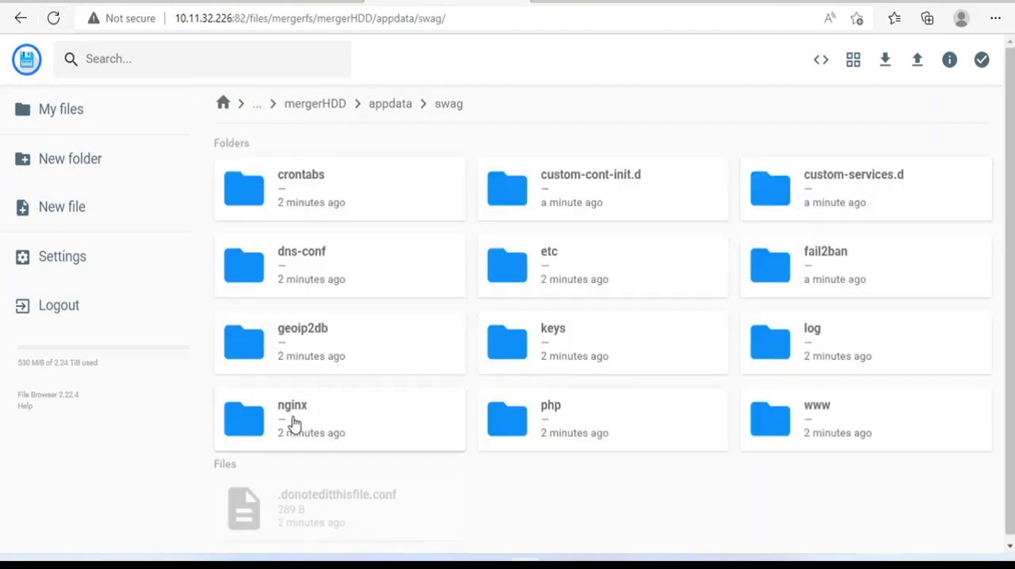
{"action": "double_click", "coordinate": [292, 419]}
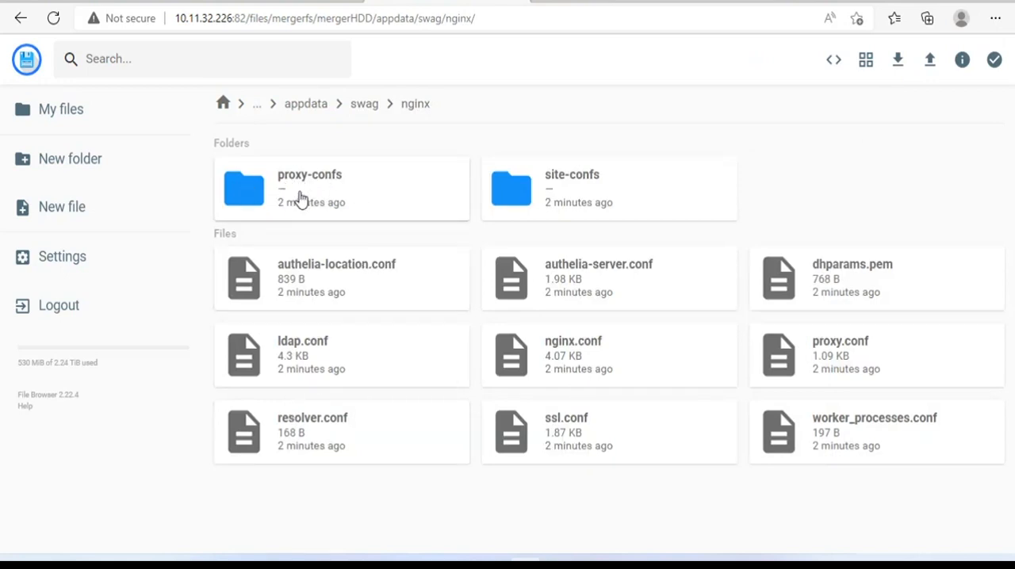
{"action": "left_click", "coordinate": [327, 189]}
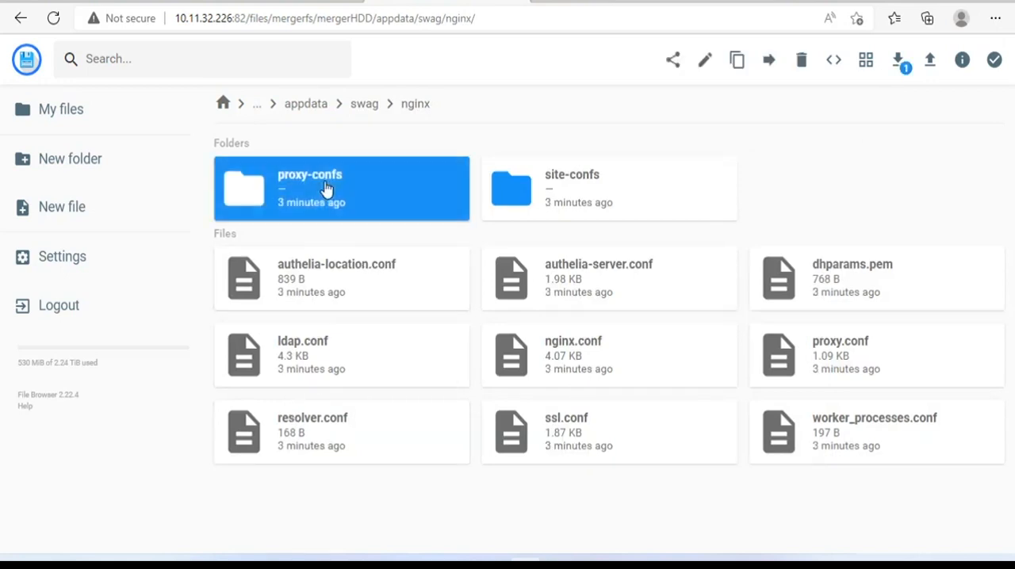
{"action": "double_click", "coordinate": [328, 188]}
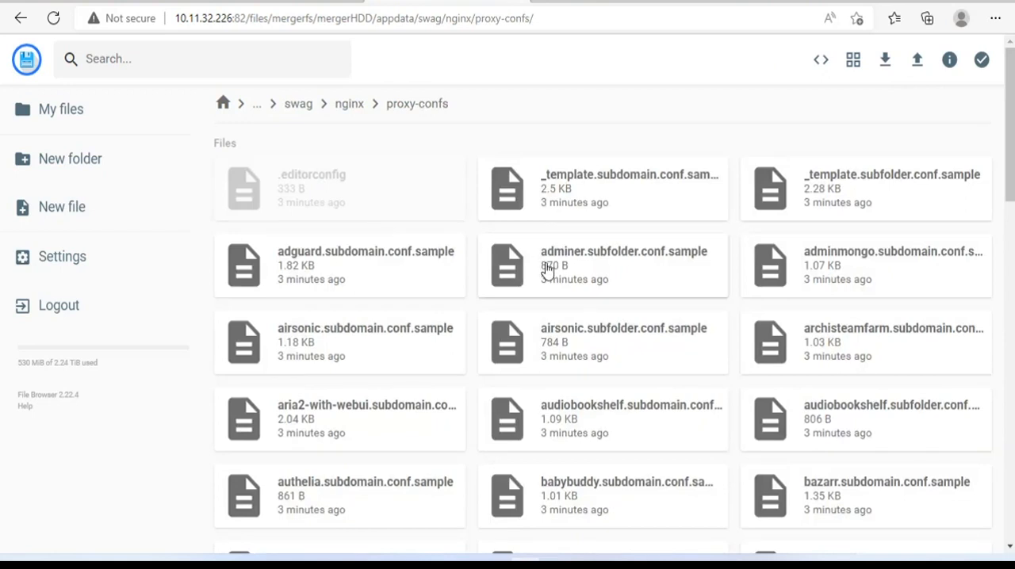
{"action": "left_click", "coordinate": [853, 59]}
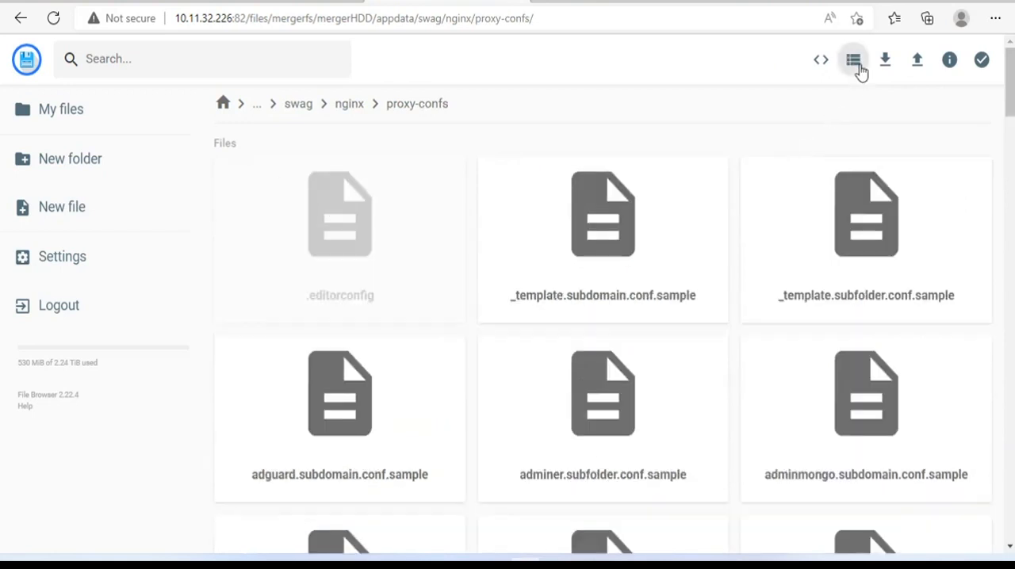
{"action": "left_click", "coordinate": [853, 58]}
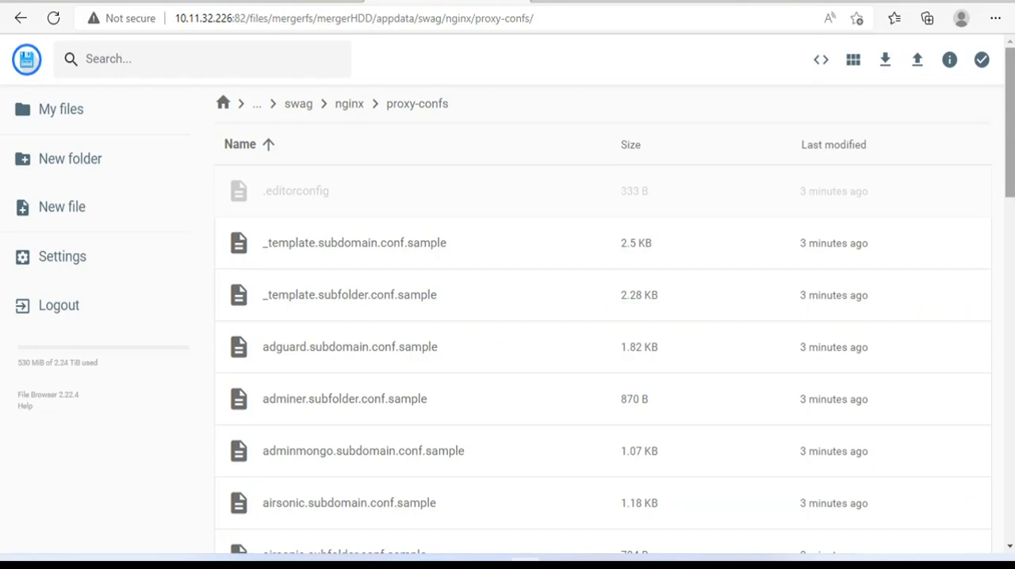
{"action": "scroll", "scroll_direction": "down", "scroll_amount": 3}
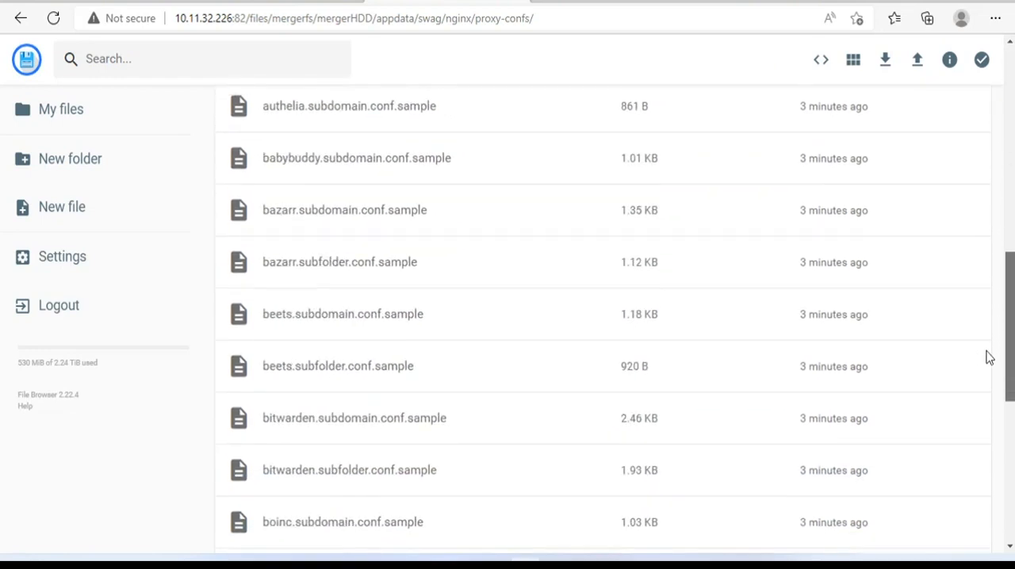
{"action": "scroll", "scroll_direction": "down", "scroll_amount": 3}
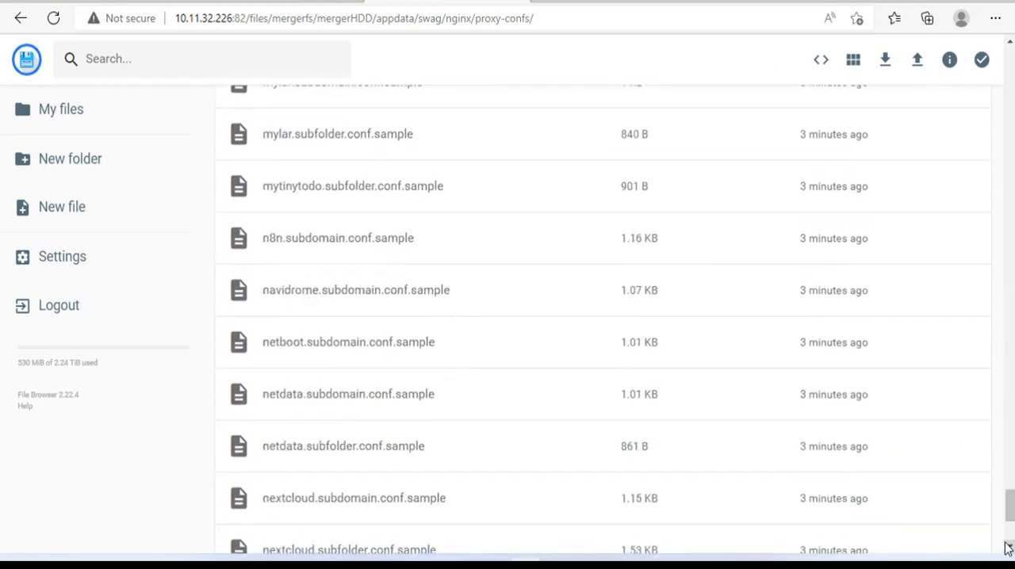
{"action": "scroll", "scroll_direction": "down", "scroll_amount": 3}
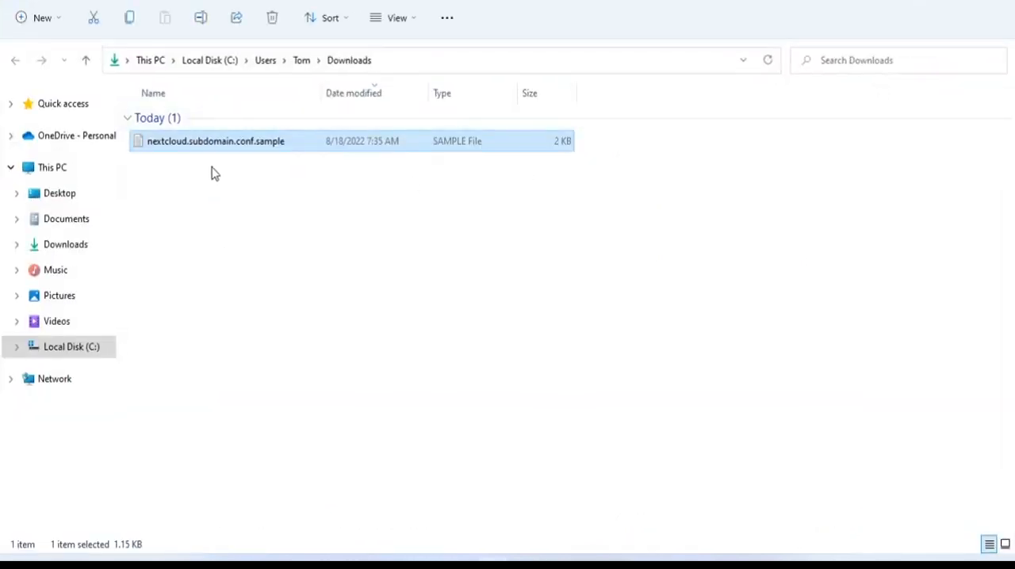
Rename the downloaded sample to nextcloud.subdomain.conf, accepting the extension change
{"action": "right_click", "coordinate": [215, 142]}
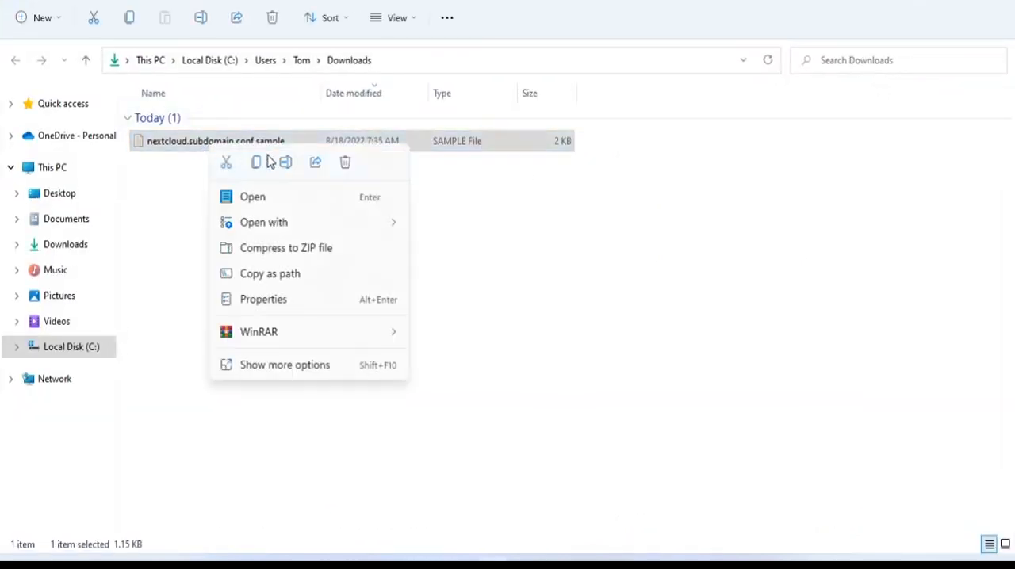
{"action": "left_click", "coordinate": [291, 172]}
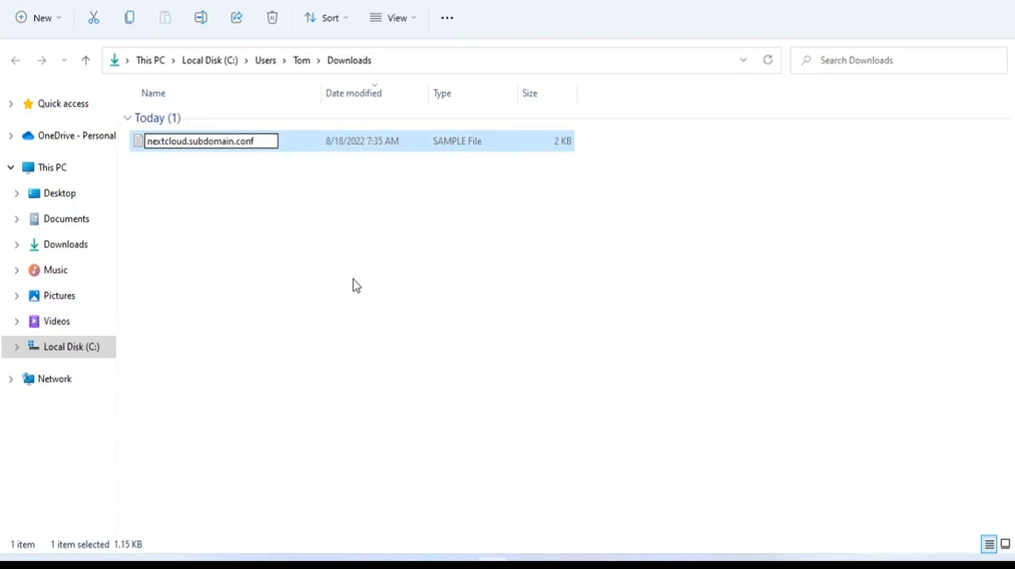
{"action": "key", "text": "Enter"}
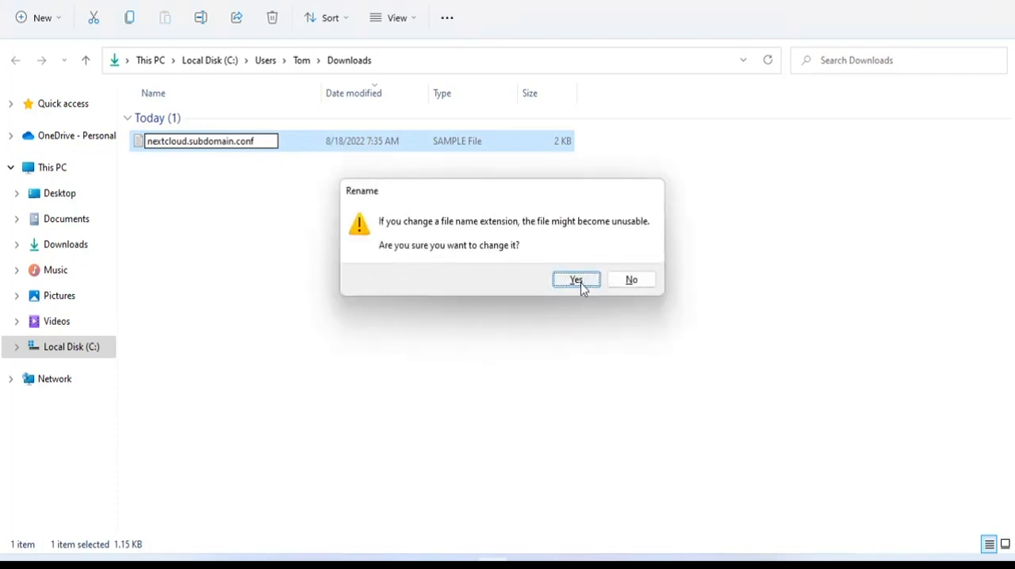
{"action": "left_click", "coordinate": [577, 279]}
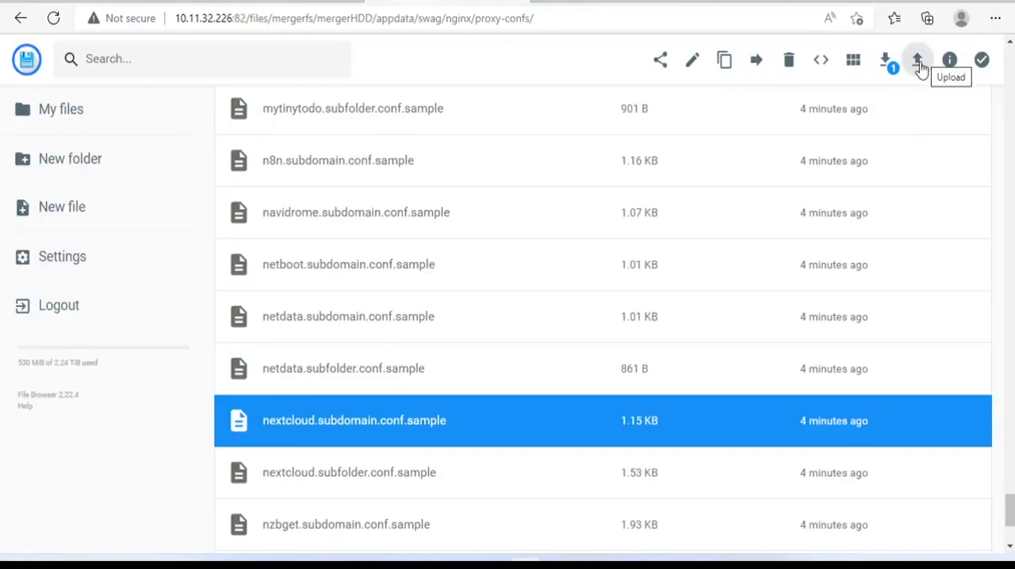
Upload nextcloud.subdomain.conf from Downloads into proxy-confs, then go back to nginx
{"action": "left_click", "coordinate": [917, 60]}
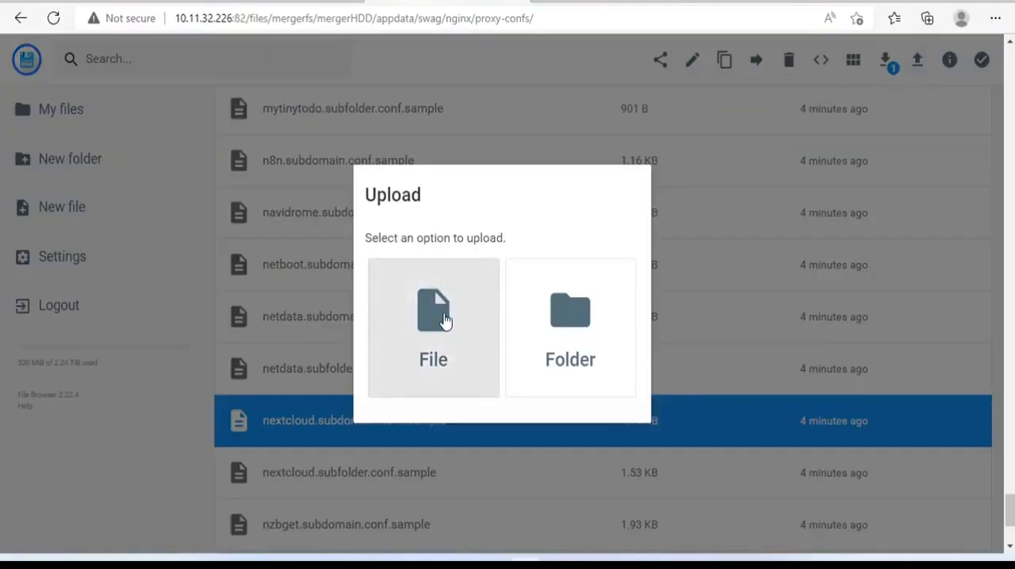
{"action": "left_click", "coordinate": [433, 313]}
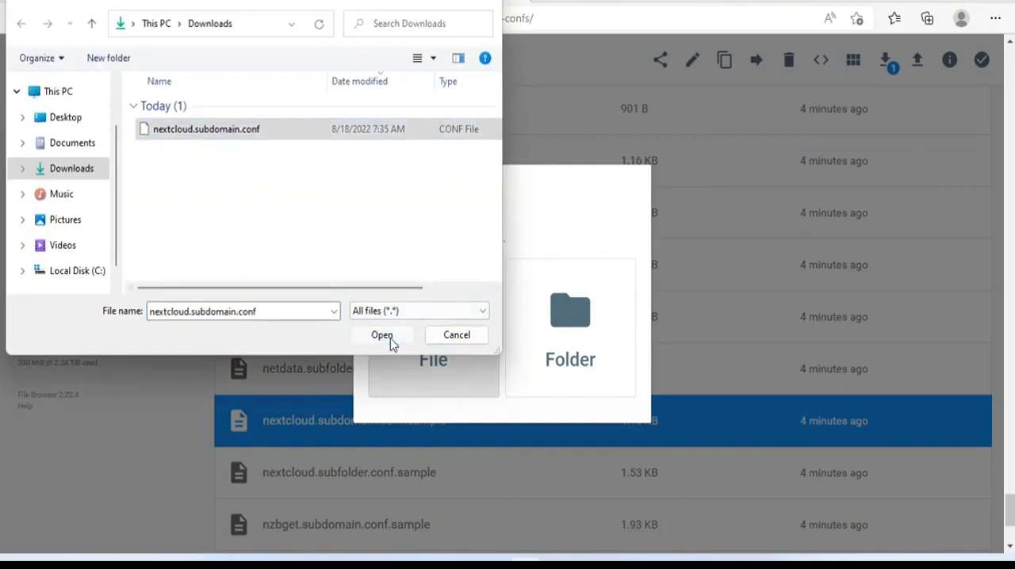
{"action": "left_click", "coordinate": [381, 335]}
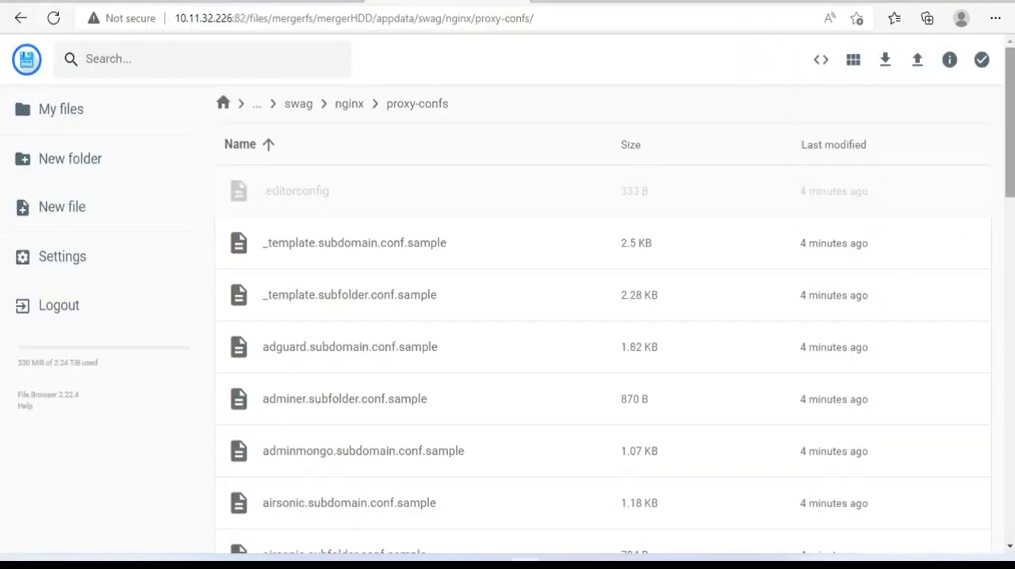
{"action": "scroll", "scroll_direction": "down", "scroll_amount": 3}
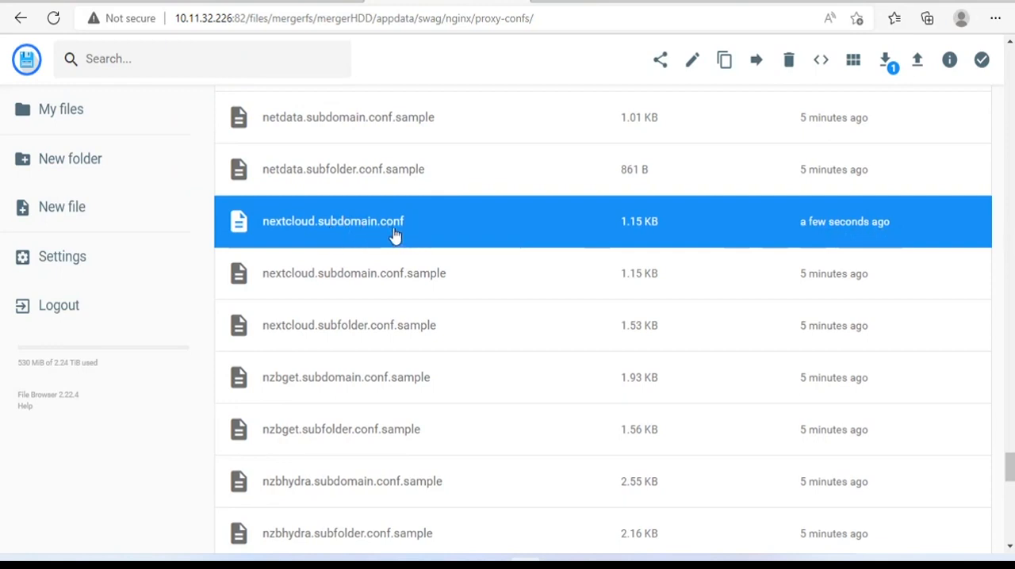
{"action": "mouse_move", "coordinate": [395, 238]}
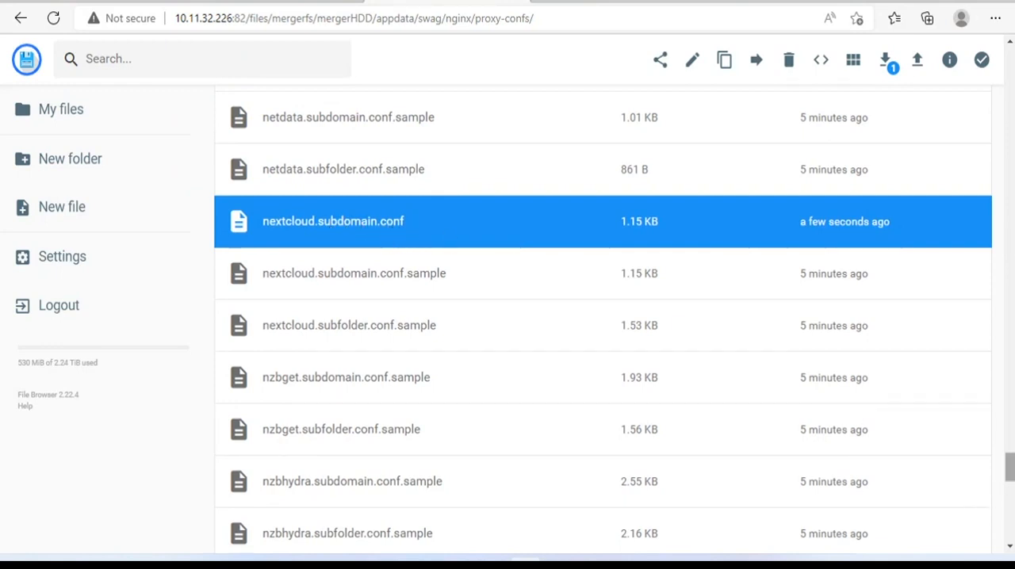
{"action": "scroll", "scroll_direction": "up", "scroll_amount": 3}
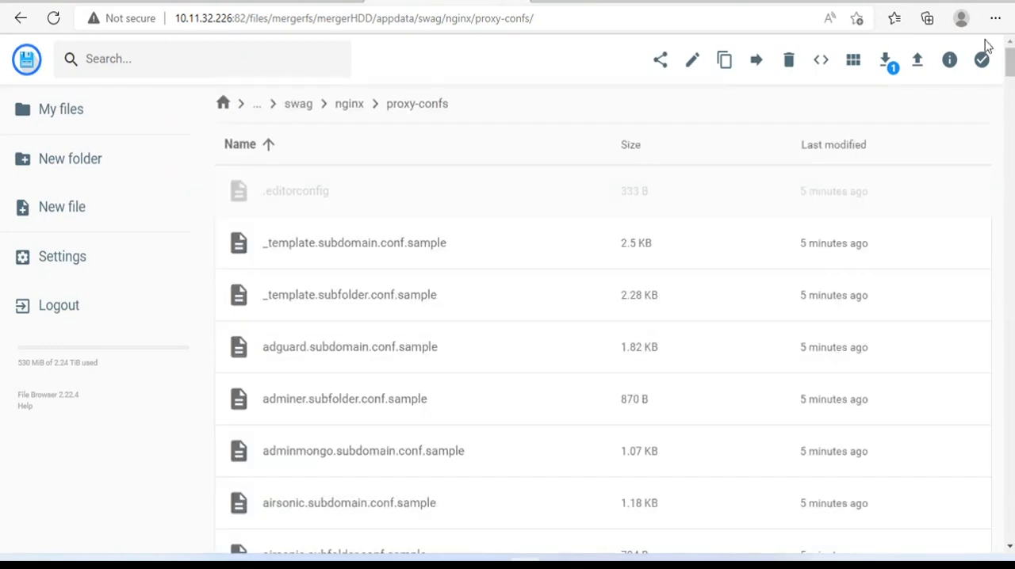
{"action": "left_click", "coordinate": [348, 103]}
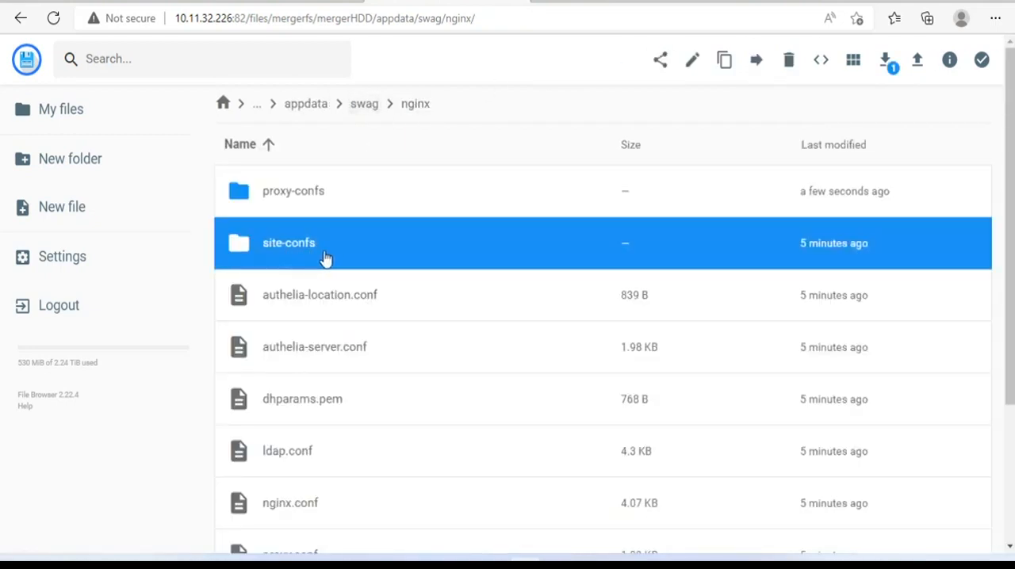
Open site-confs and download its 'default' config file
{"action": "double_click", "coordinate": [288, 242]}
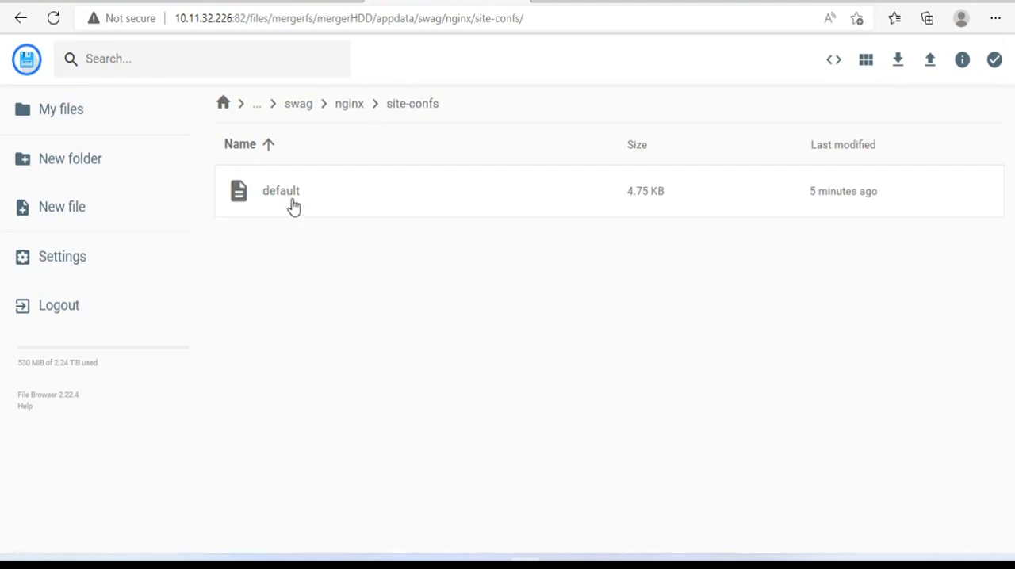
{"action": "left_click", "coordinate": [281, 190]}
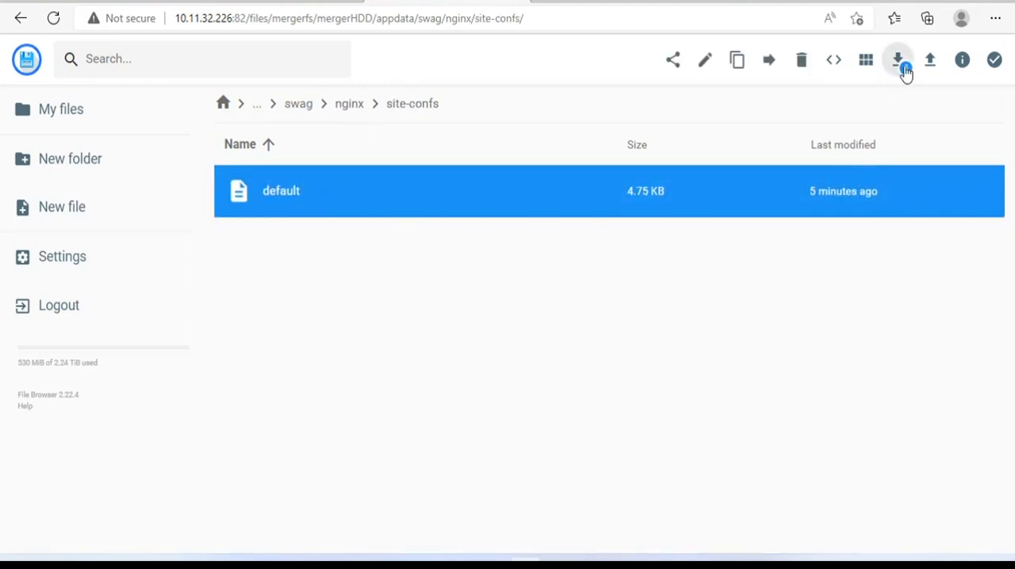
{"action": "left_click", "coordinate": [895, 59]}
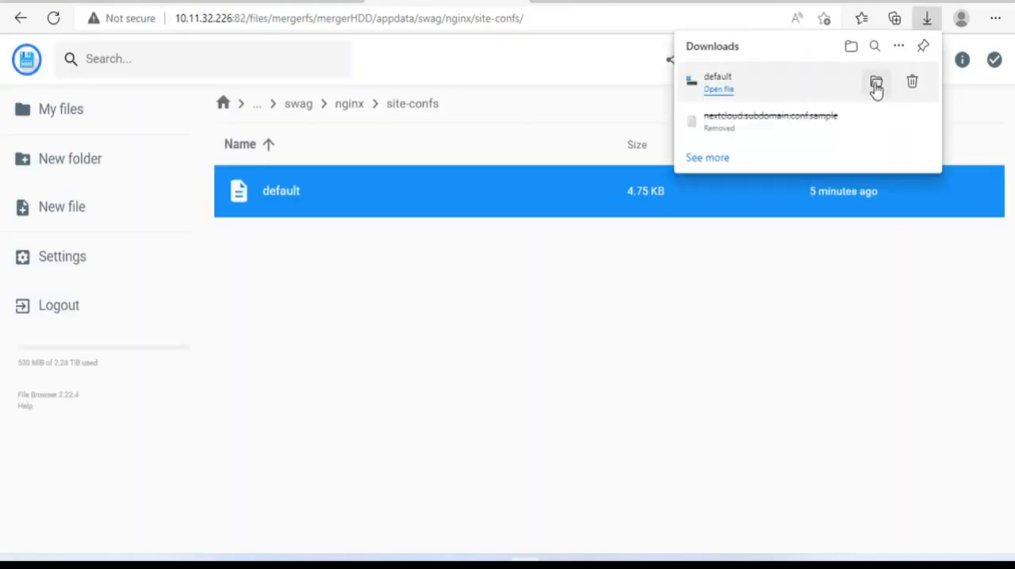
Open the downloaded 'default' file from the Downloads folder with Notepad
{"action": "left_click", "coordinate": [874, 82]}
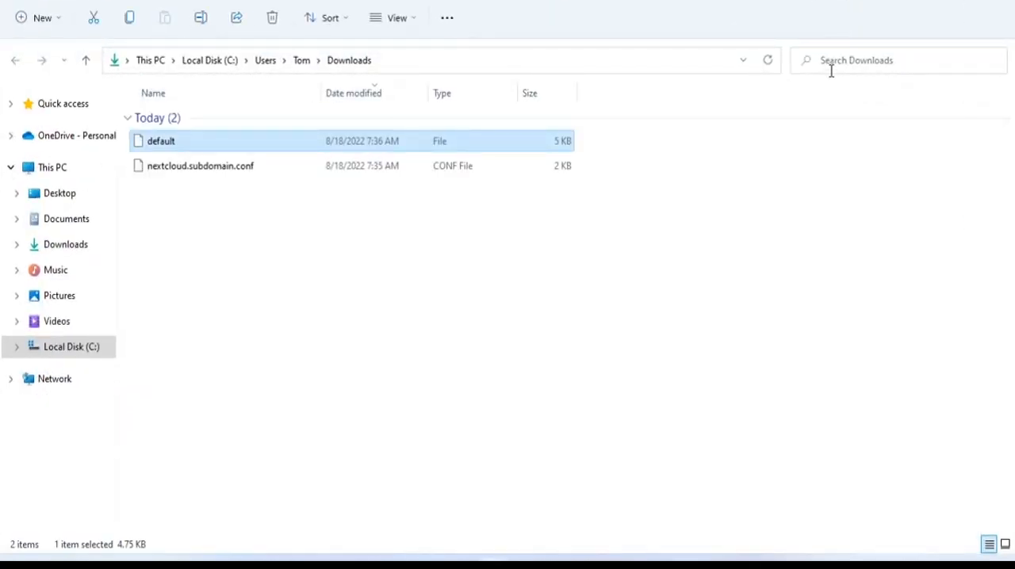
{"action": "right_click", "coordinate": [161, 141]}
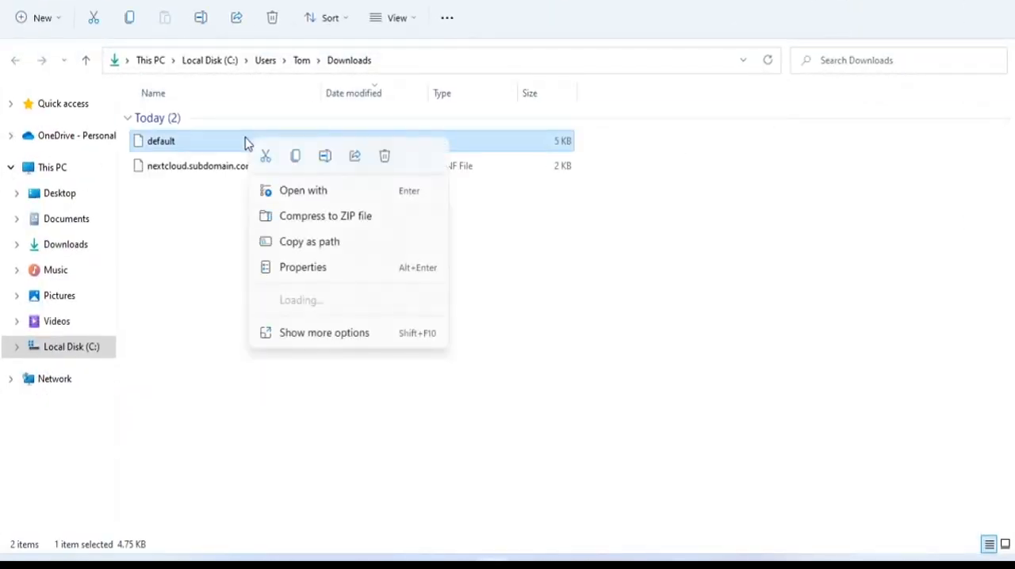
{"action": "left_click", "coordinate": [302, 190]}
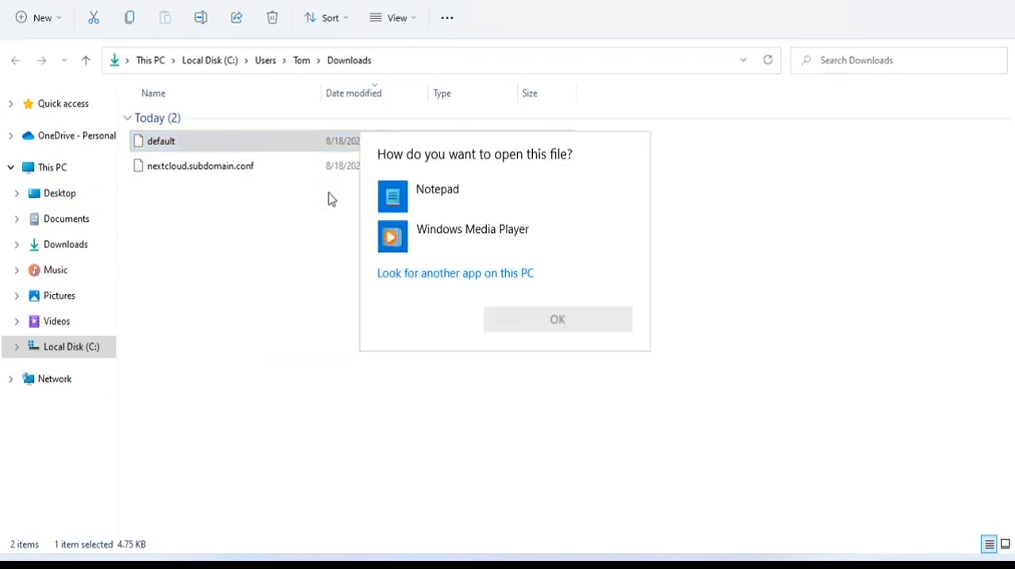
{"action": "left_click", "coordinate": [437, 189]}
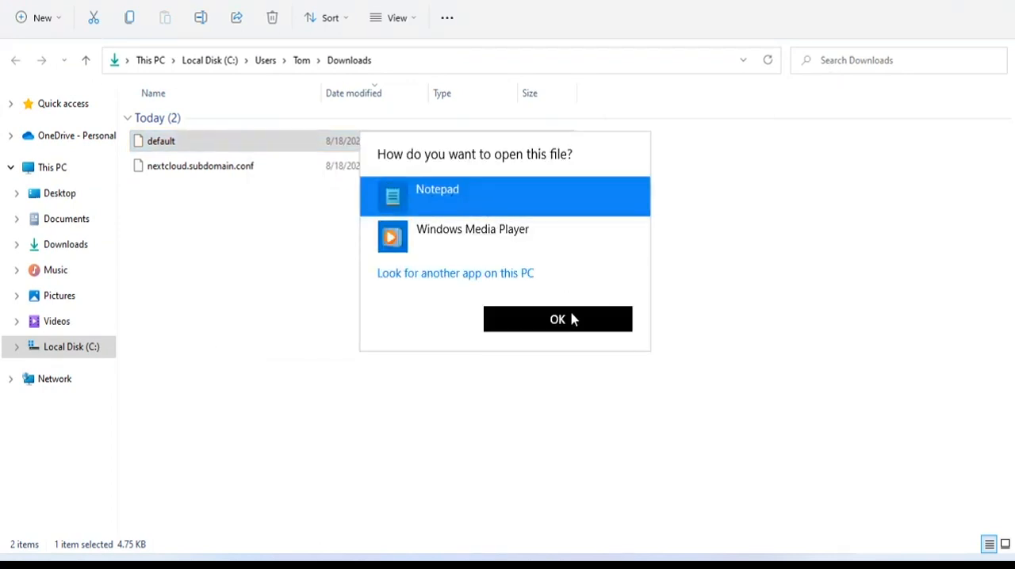
{"action": "left_click", "coordinate": [557, 318]}
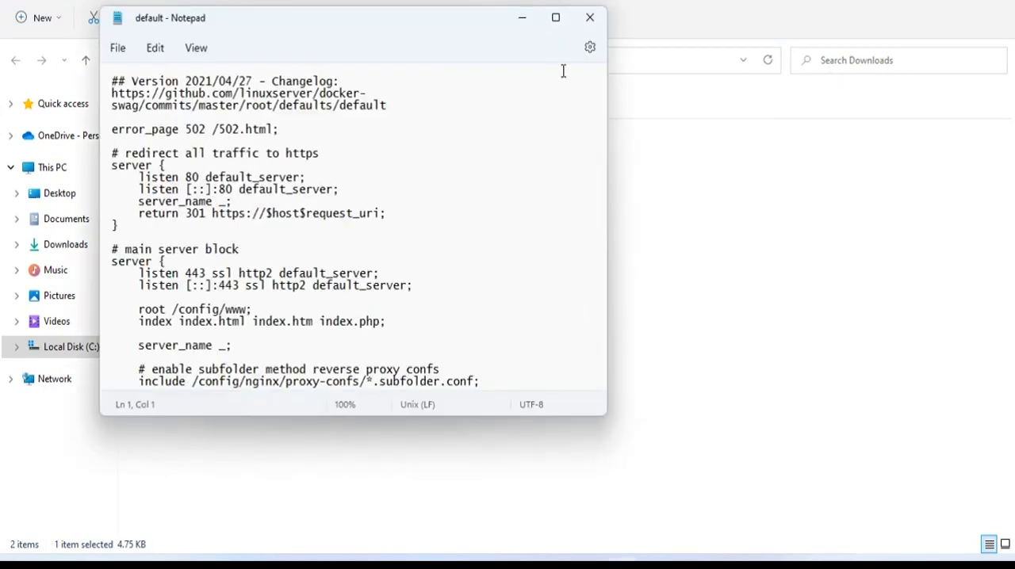
Prefix 'location / {', its try_files line and closing brace with # and save the default file
{"action": "left_click", "coordinate": [555, 17]}
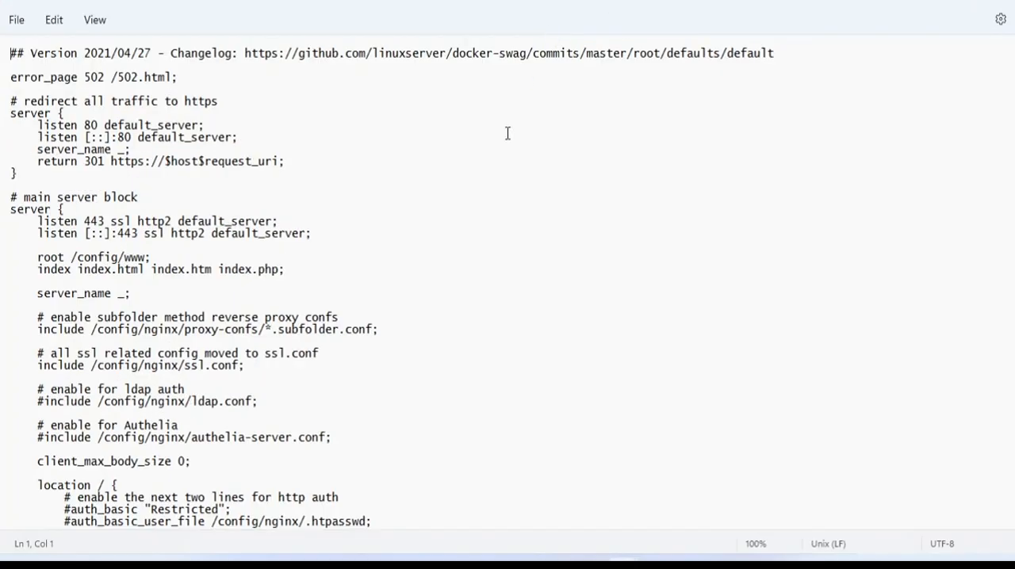
{"action": "scroll", "scroll_direction": "down", "scroll_amount": 3}
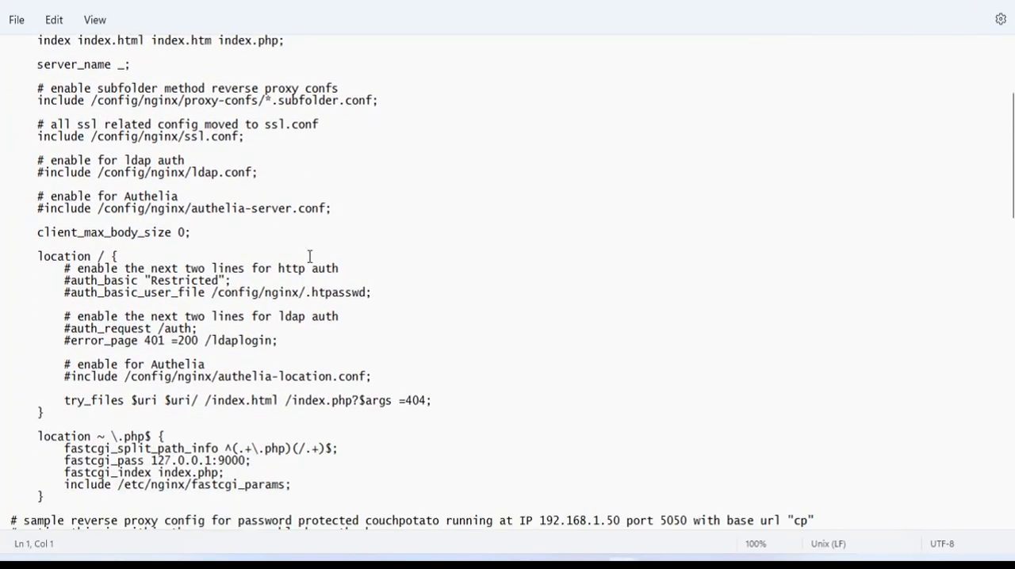
{"action": "left_click_drag", "start_coordinate": [37, 256], "coordinate": [394, 400]}
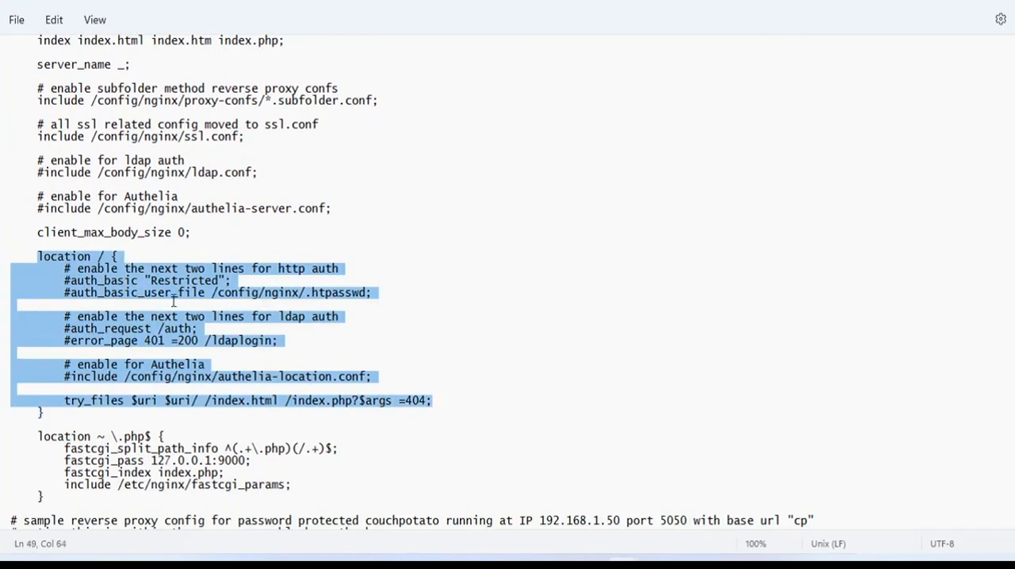
{"action": "left_click", "coordinate": [331, 257]}
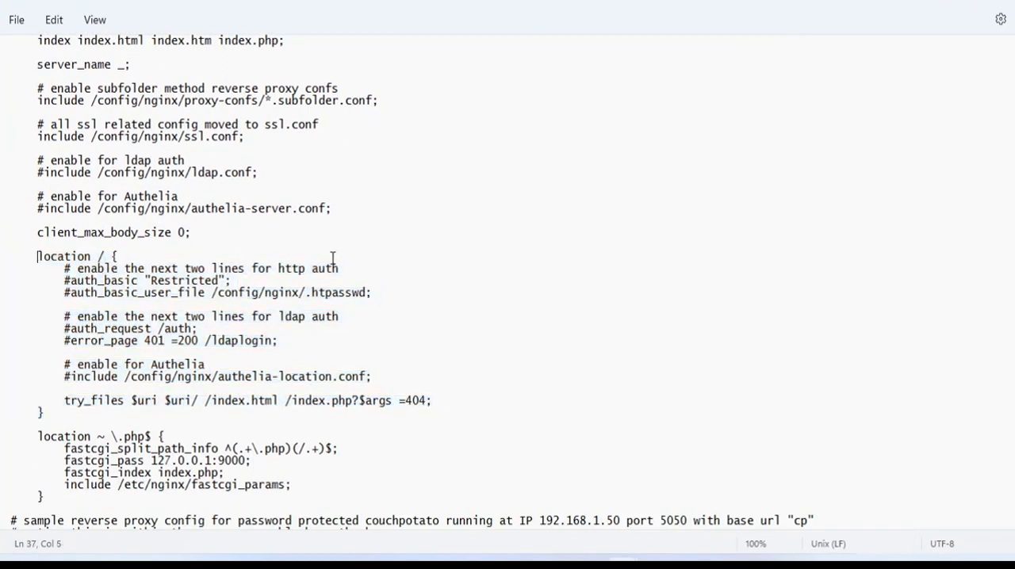
{"action": "type", "text": "#"}
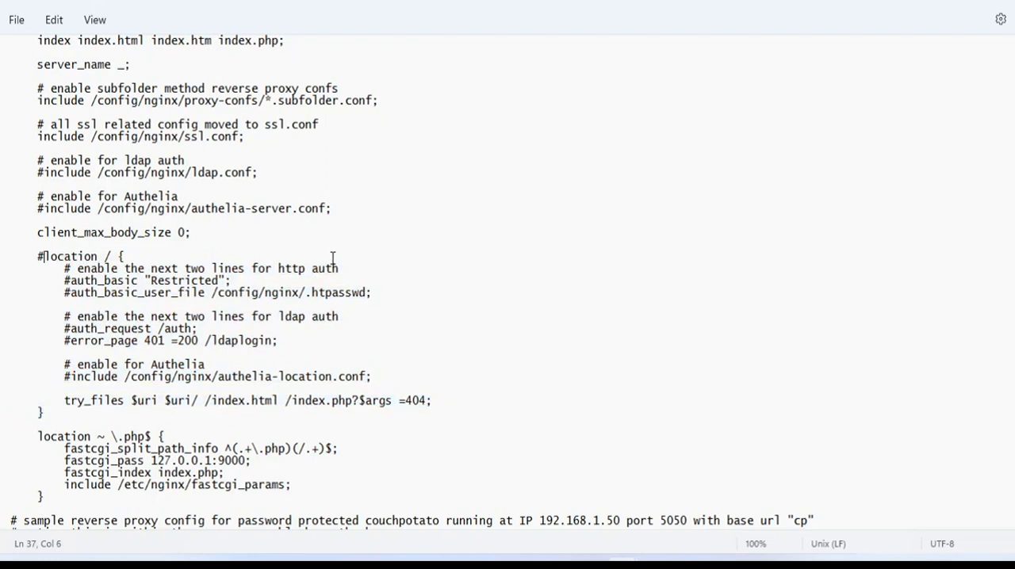
{"action": "left_click", "coordinate": [65, 400]}
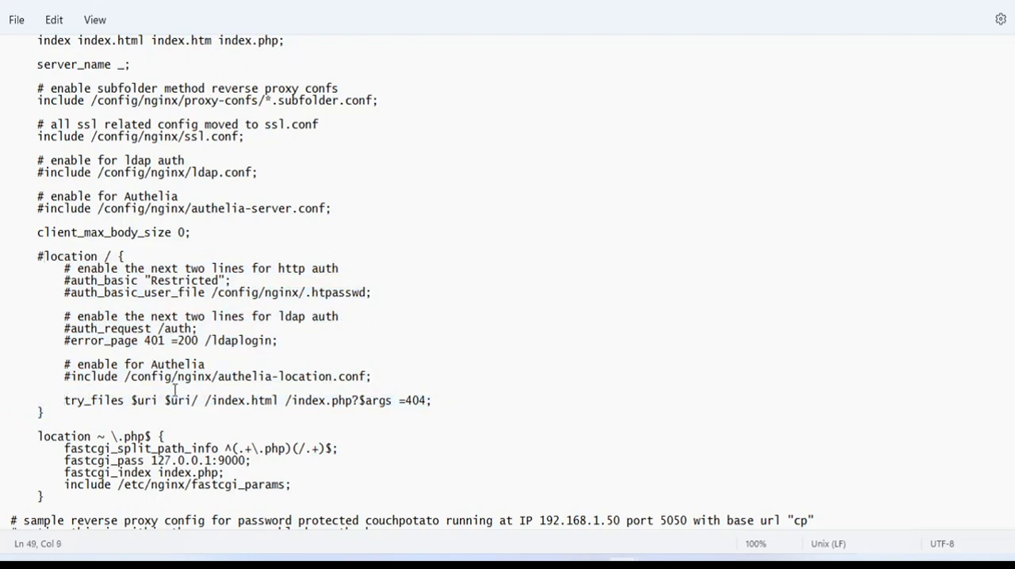
{"action": "type", "text": "#"}
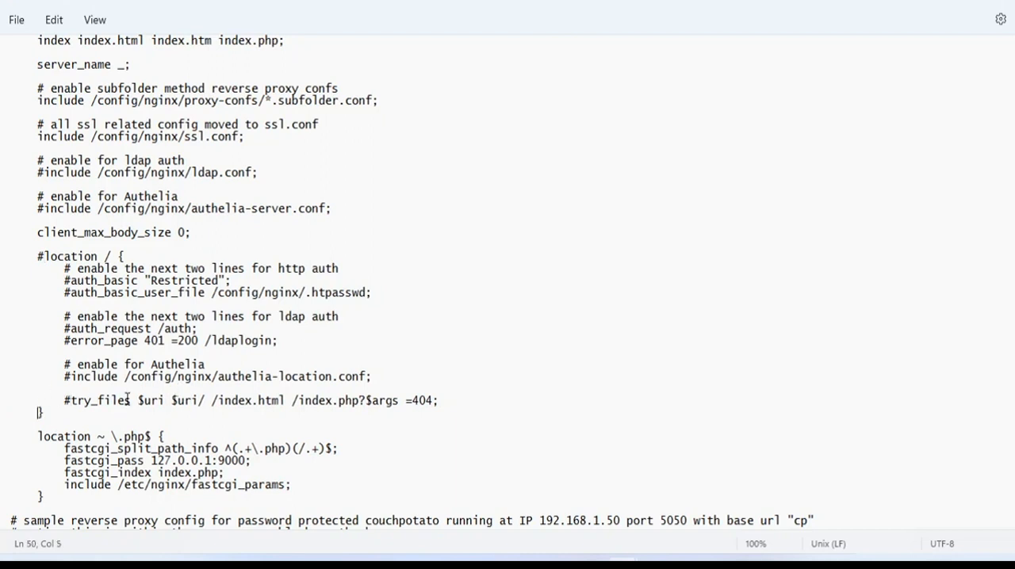
{"action": "type", "text": "#"}
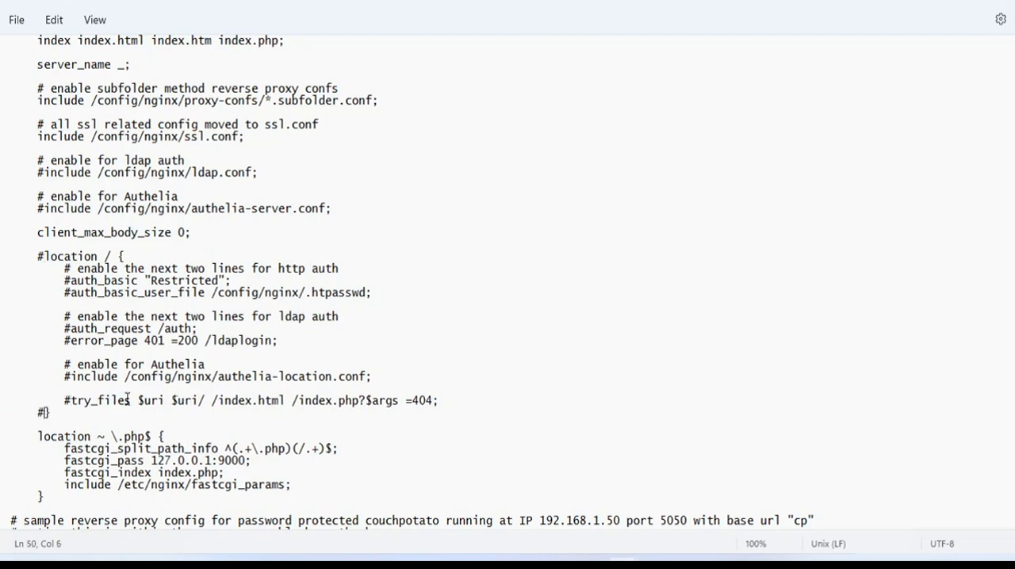
{"action": "mouse_move", "coordinate": [24, 264]}
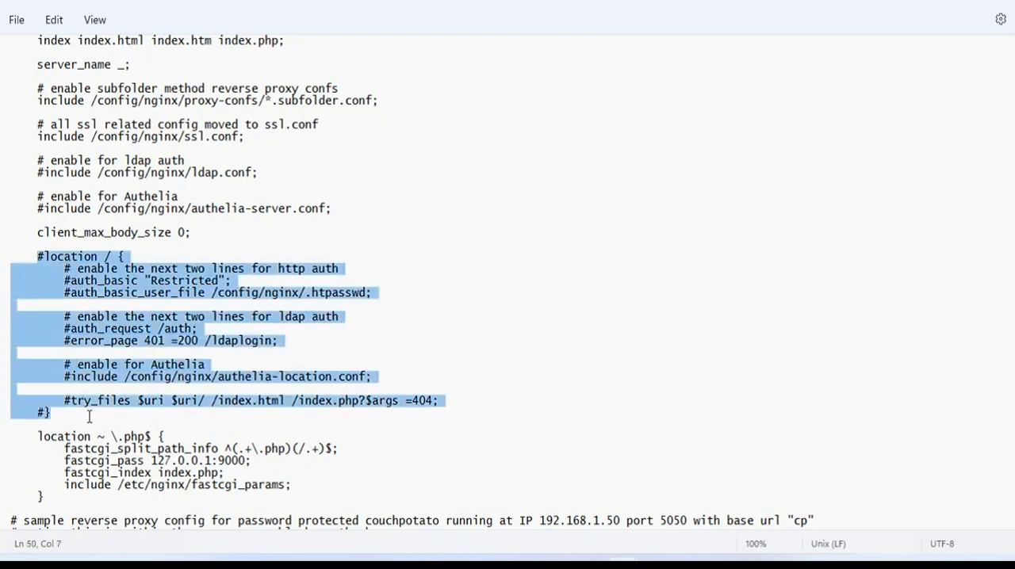
{"action": "left_click", "coordinate": [15, 20]}
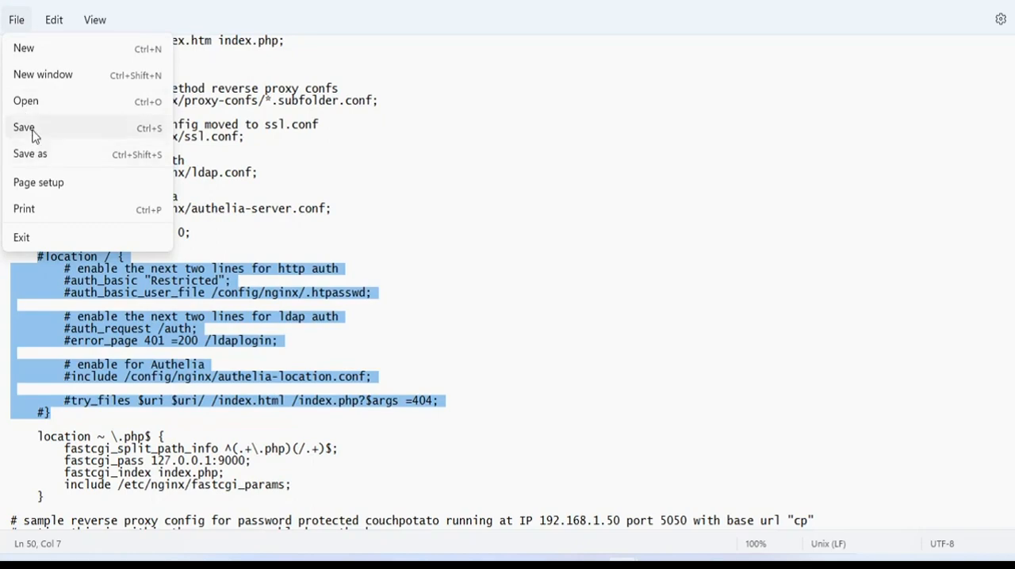
{"action": "left_click", "coordinate": [25, 126]}
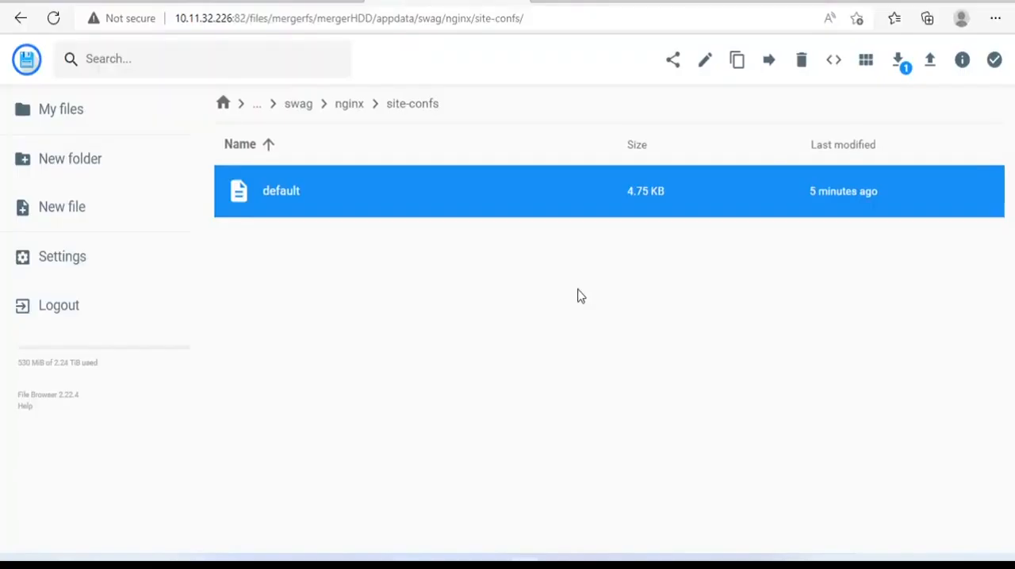
Upload the edited 'default' from Downloads over the original, confirming the 4.76 KB size
{"action": "left_click", "coordinate": [931, 60]}
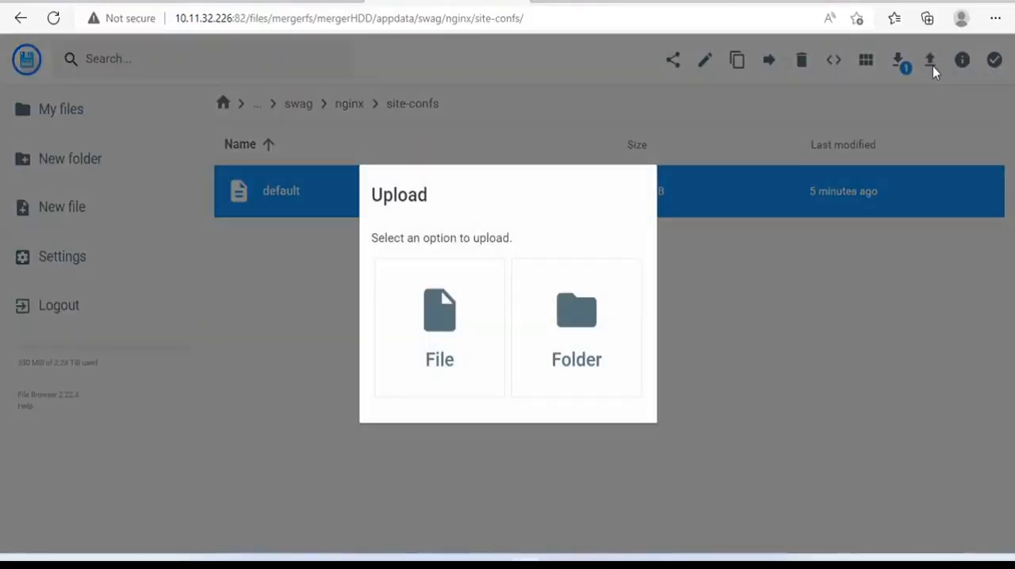
{"action": "left_click", "coordinate": [438, 326]}
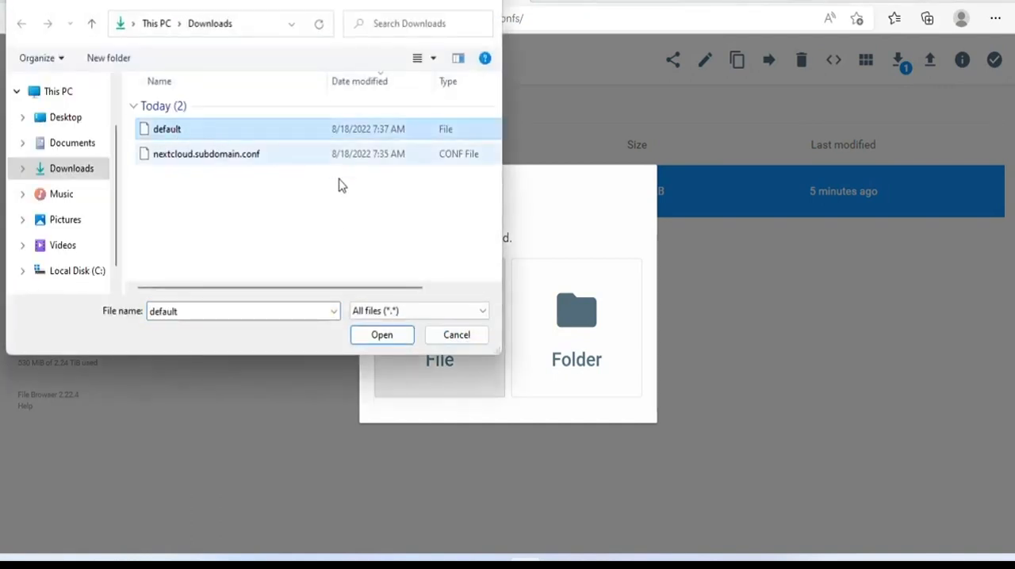
{"action": "left_click", "coordinate": [381, 335]}
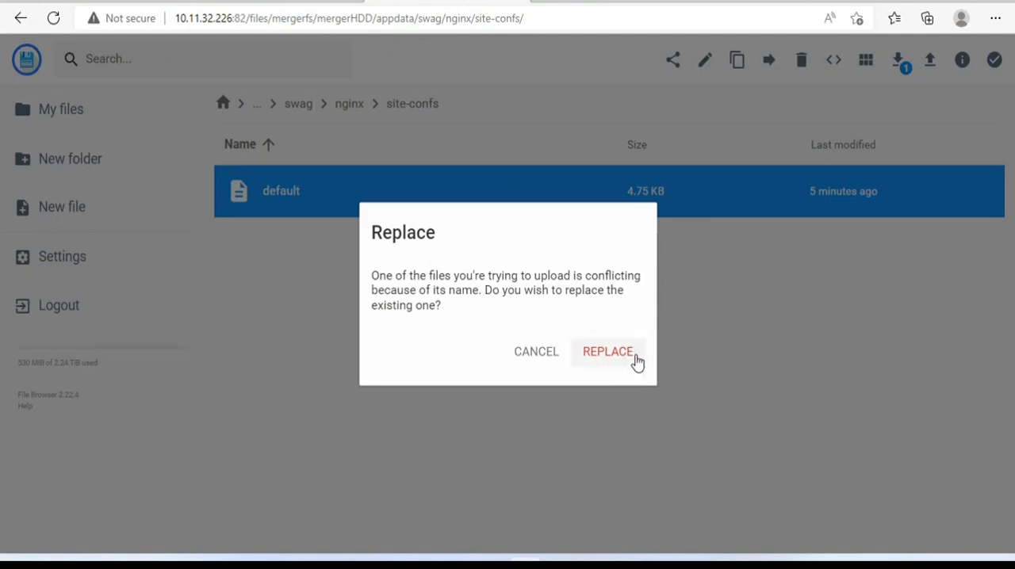
{"action": "left_click", "coordinate": [607, 351]}
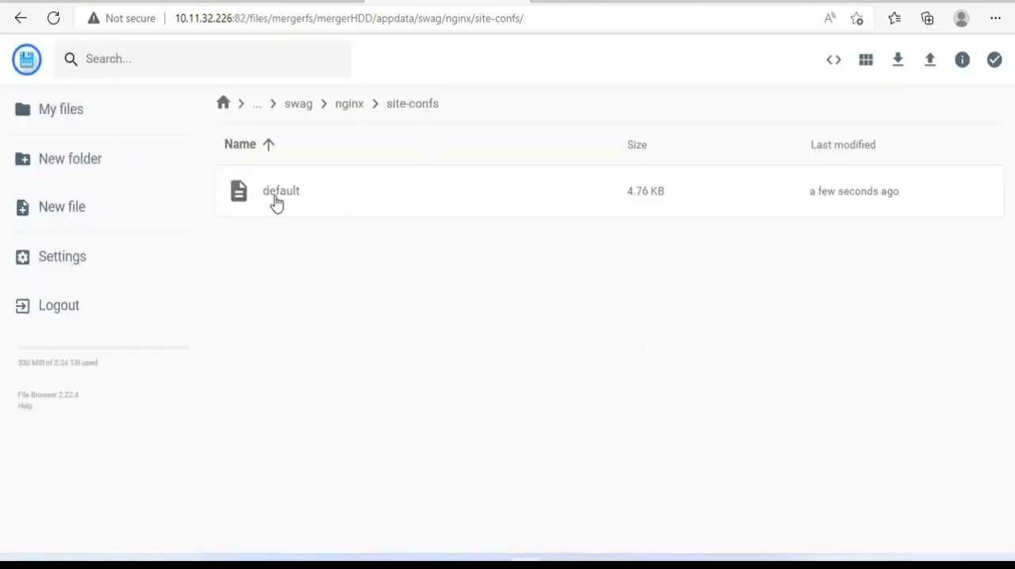
{"action": "left_click", "coordinate": [281, 190]}
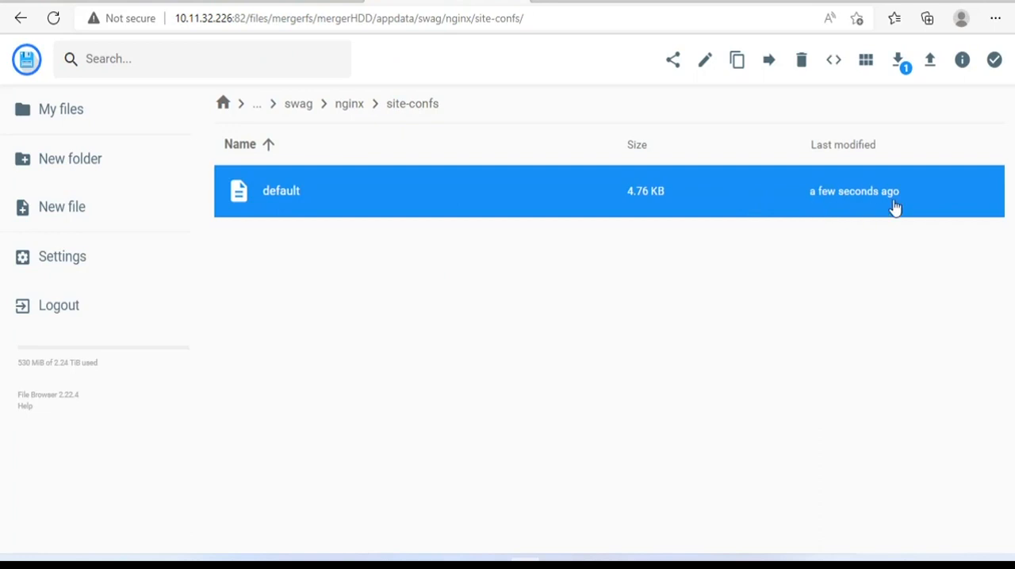
{"action": "mouse_move", "coordinate": [289, 8]}
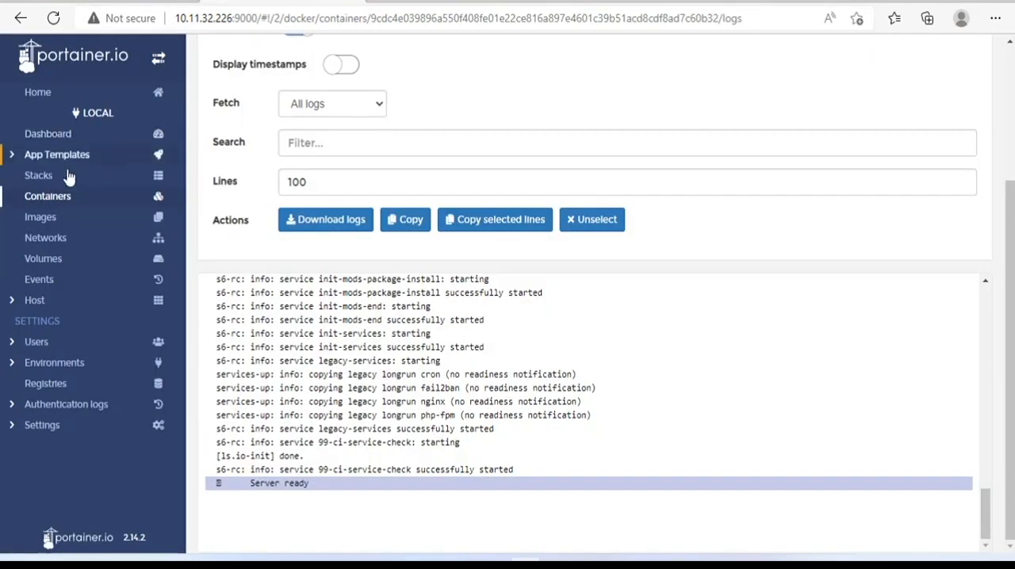
Select the swag container in the Containers list and restart it
{"action": "left_click", "coordinate": [47, 196]}
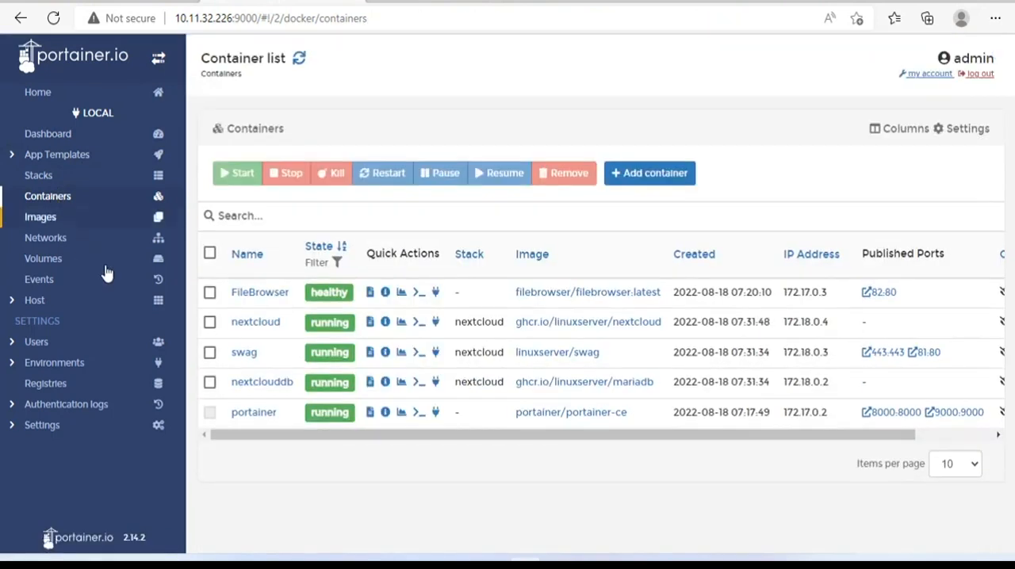
{"action": "mouse_move", "coordinate": [209, 354]}
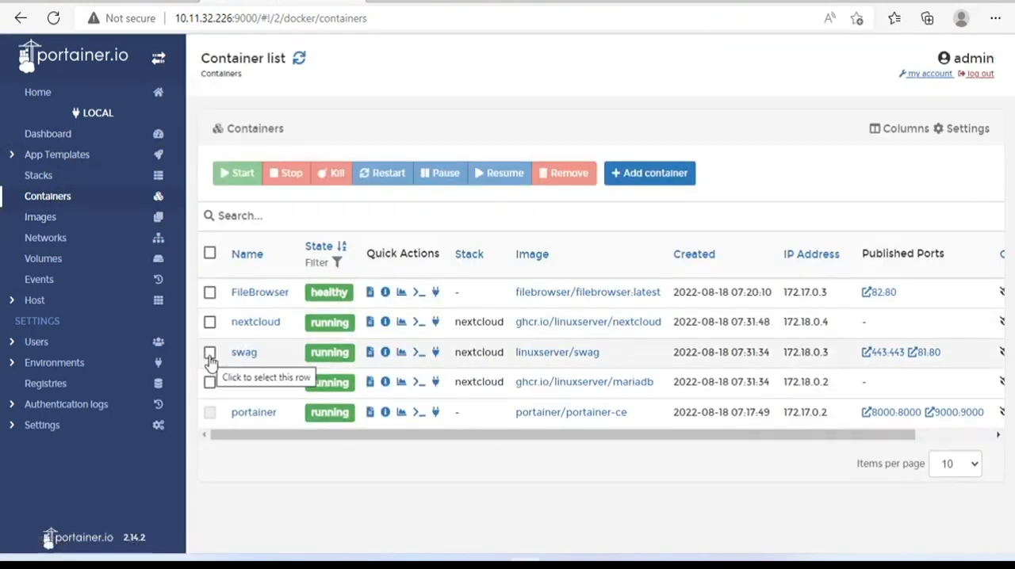
{"action": "left_click", "coordinate": [209, 353]}
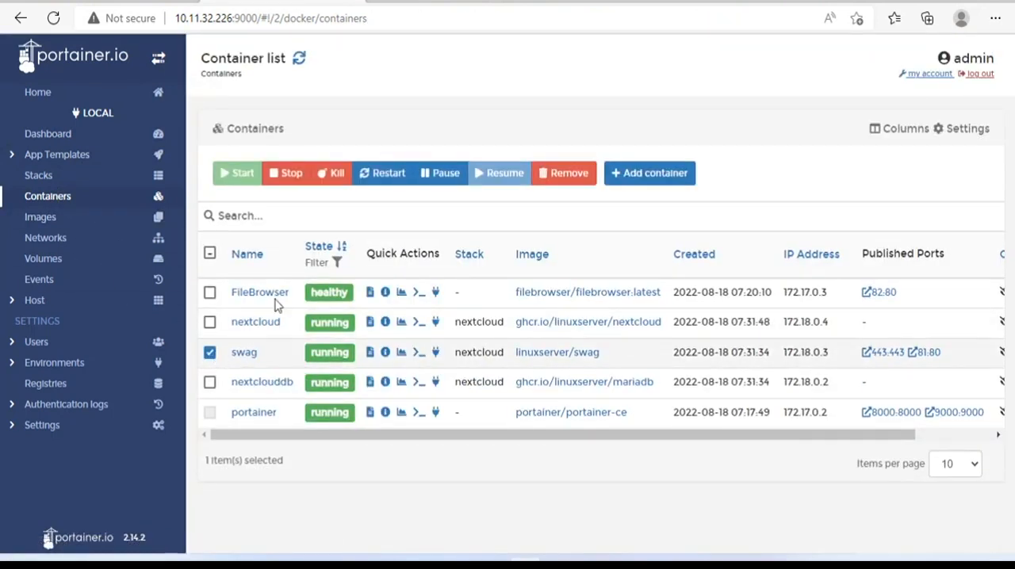
{"action": "mouse_move", "coordinate": [388, 186]}
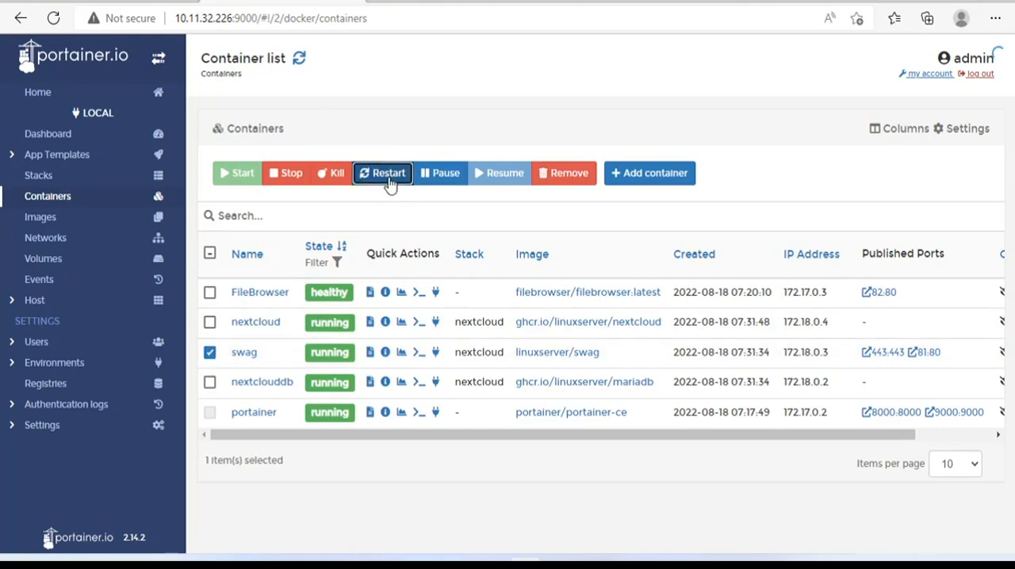
{"action": "left_click", "coordinate": [382, 173]}
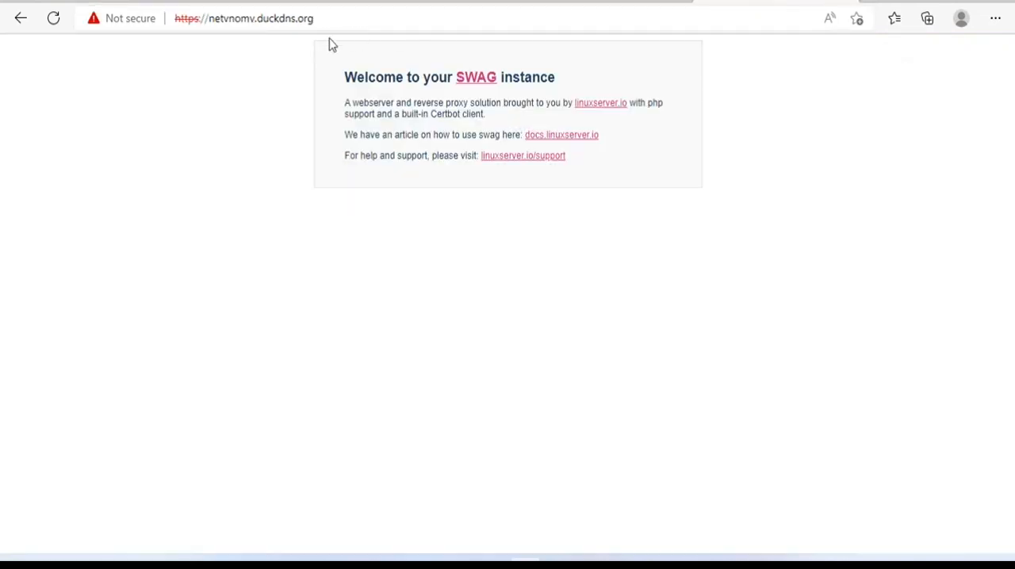
Go to the nextcloud.netvnomv.duckdns.org setup page and enter the admin username
{"action": "left_click", "coordinate": [238, 19]}
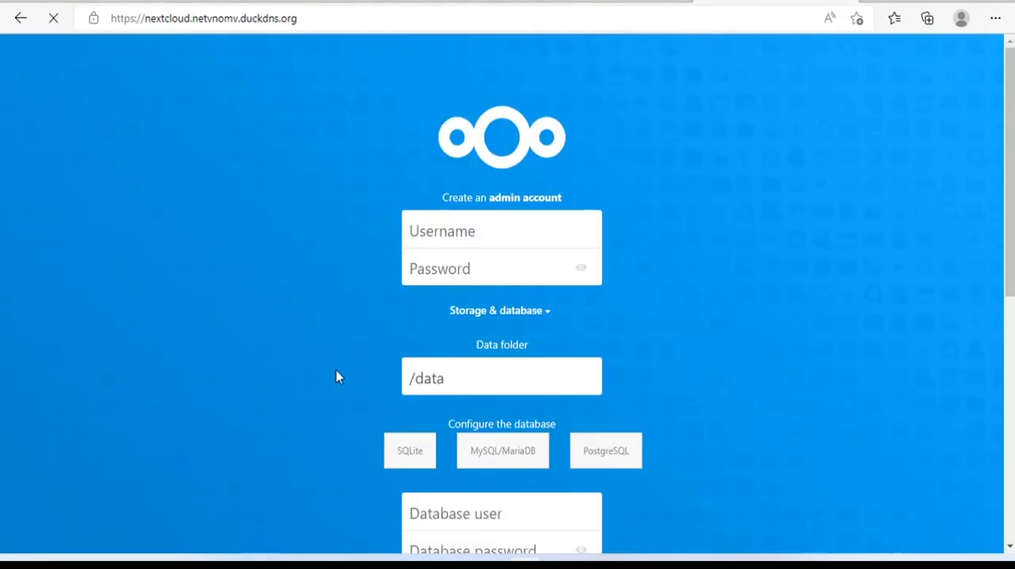
{"action": "left_click", "coordinate": [410, 451]}
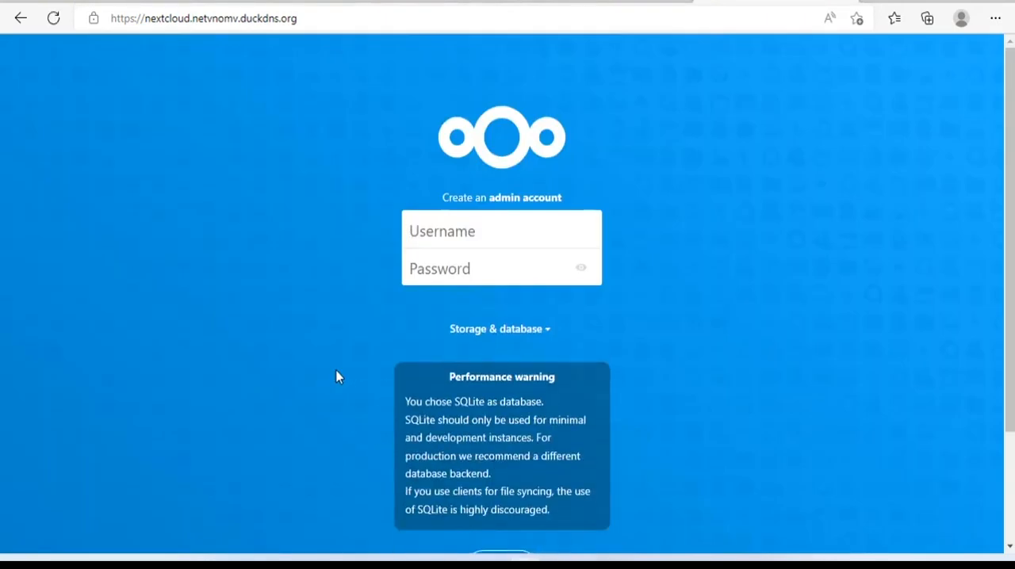
{"action": "scroll", "scroll_direction": "down", "scroll_amount": 3}
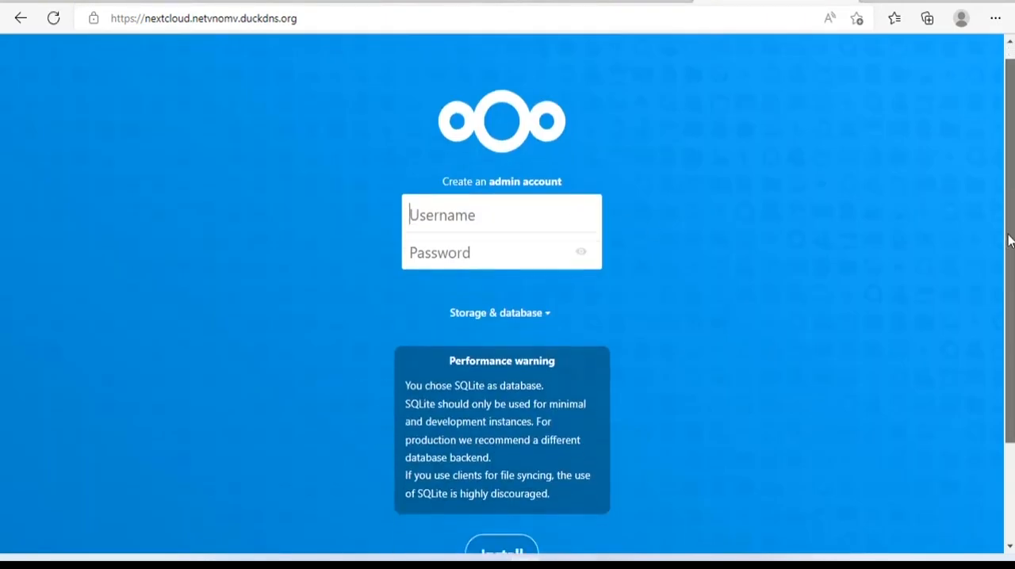
{"action": "type", "text": "admin"}
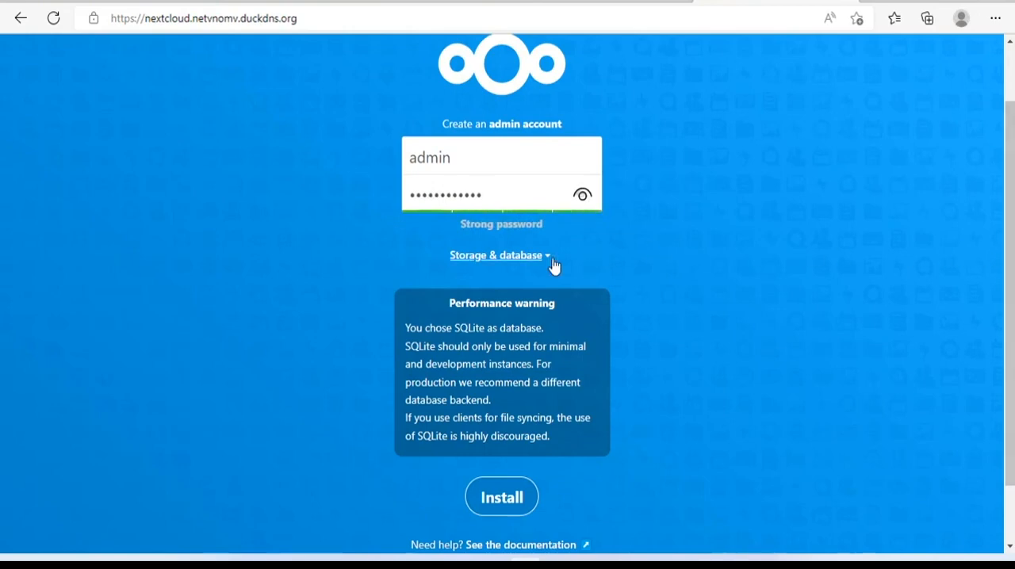
Choose MySQL/MariaDB under Storage & database and enter root as database user
{"action": "left_click", "coordinate": [496, 255]}
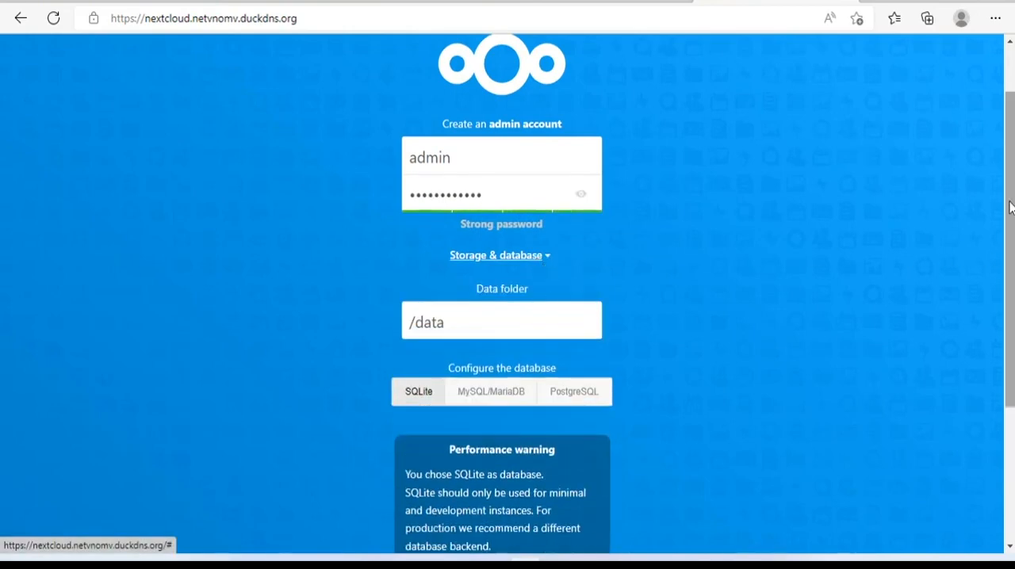
{"action": "scroll", "scroll_direction": "down", "scroll_amount": 3}
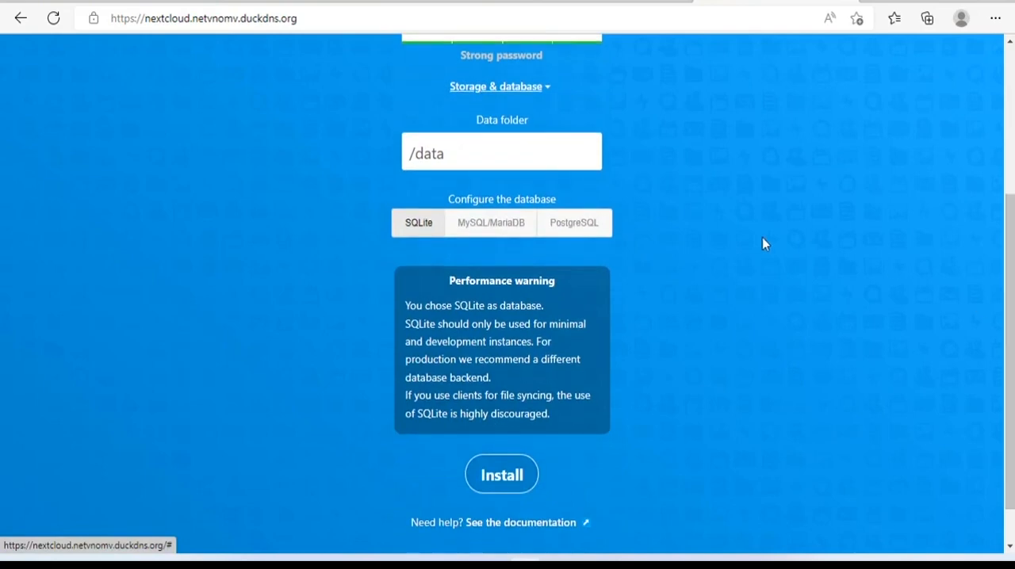
{"action": "mouse_move", "coordinate": [498, 232]}
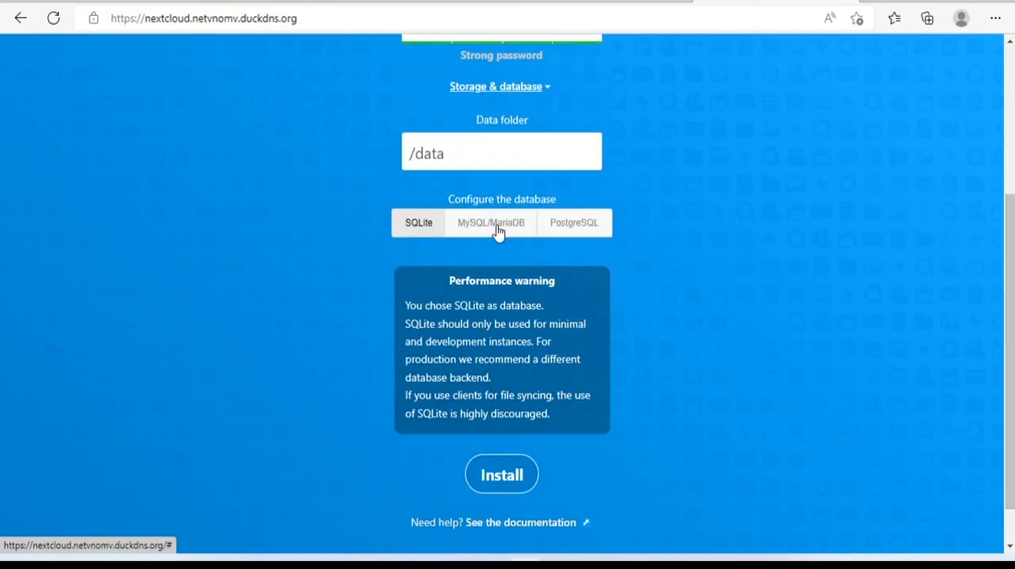
{"action": "left_click", "coordinate": [490, 222]}
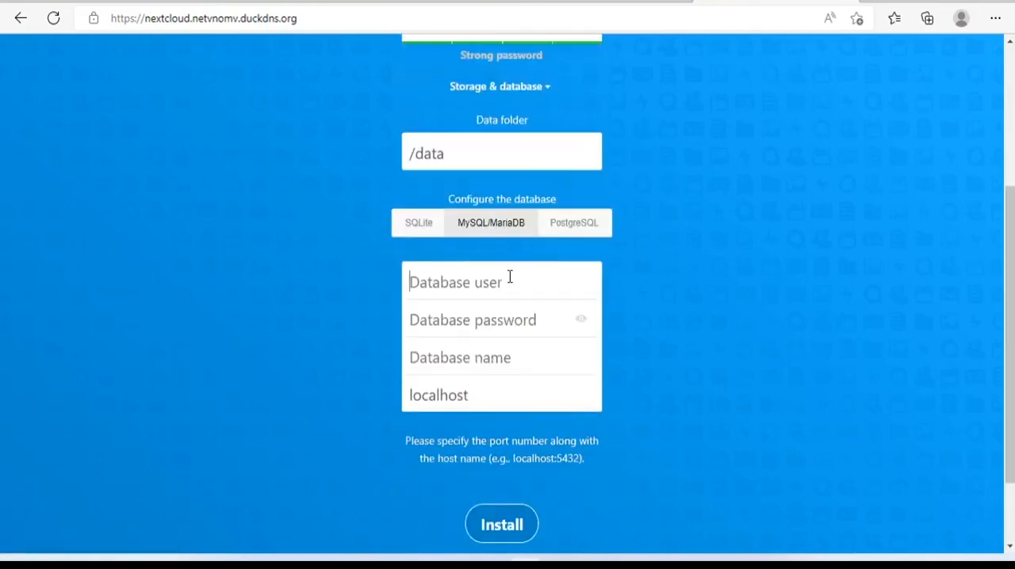
{"action": "type", "text": "root"}
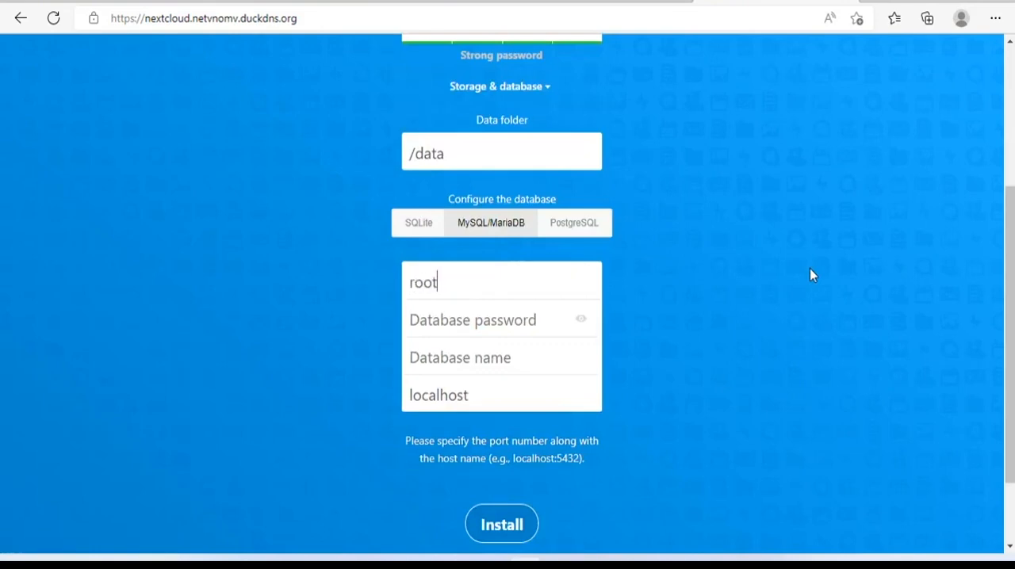
{"action": "left_click", "coordinate": [491, 319]}
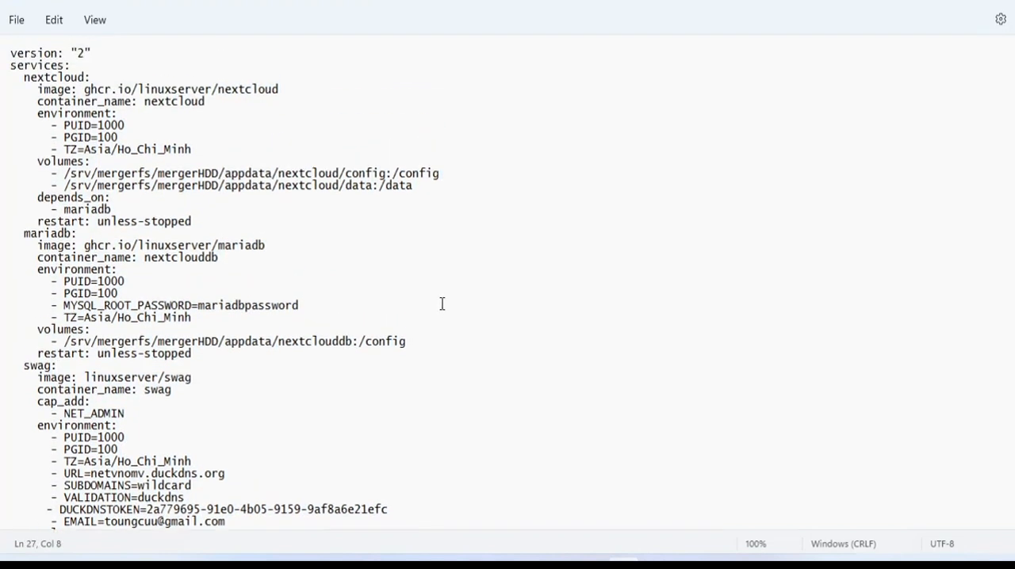
Select the mariadb service name and the MYSQL_ROOT_PASSWORD value in the compose notes
{"action": "left_click", "coordinate": [26, 233]}
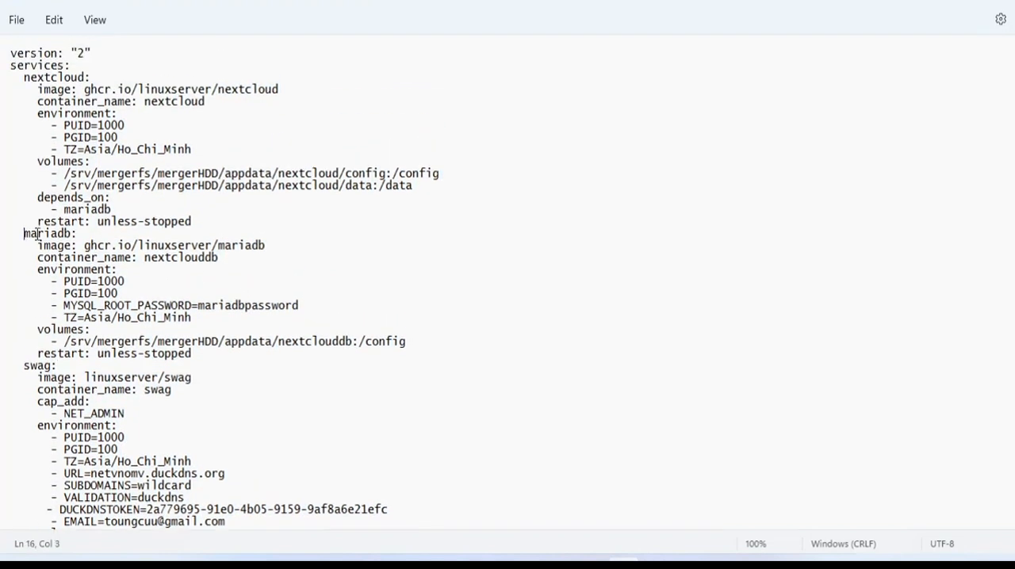
{"action": "double_click", "coordinate": [46, 233]}
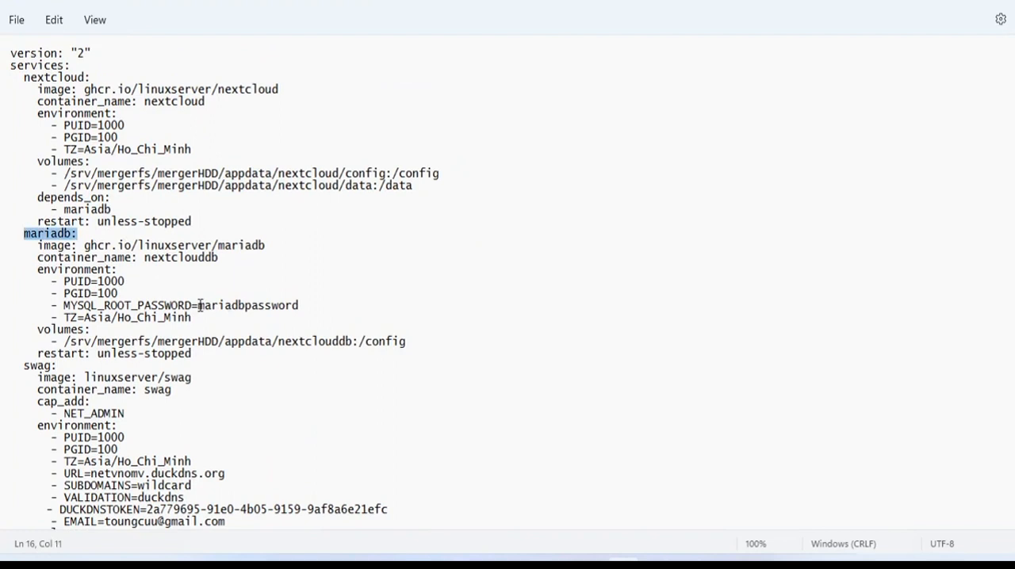
{"action": "triple_click", "coordinate": [180, 305]}
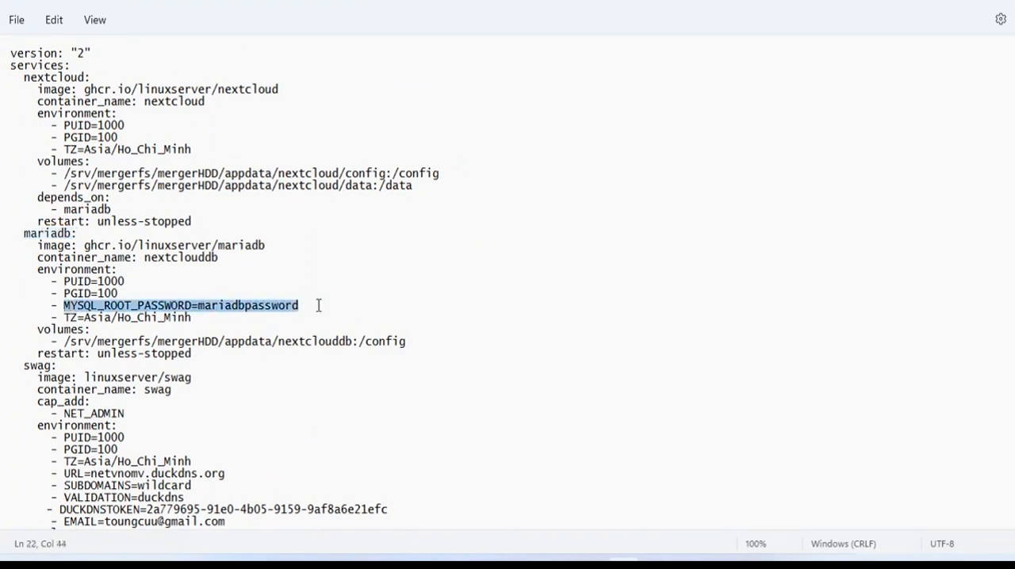
{"action": "left_click", "coordinate": [200, 305]}
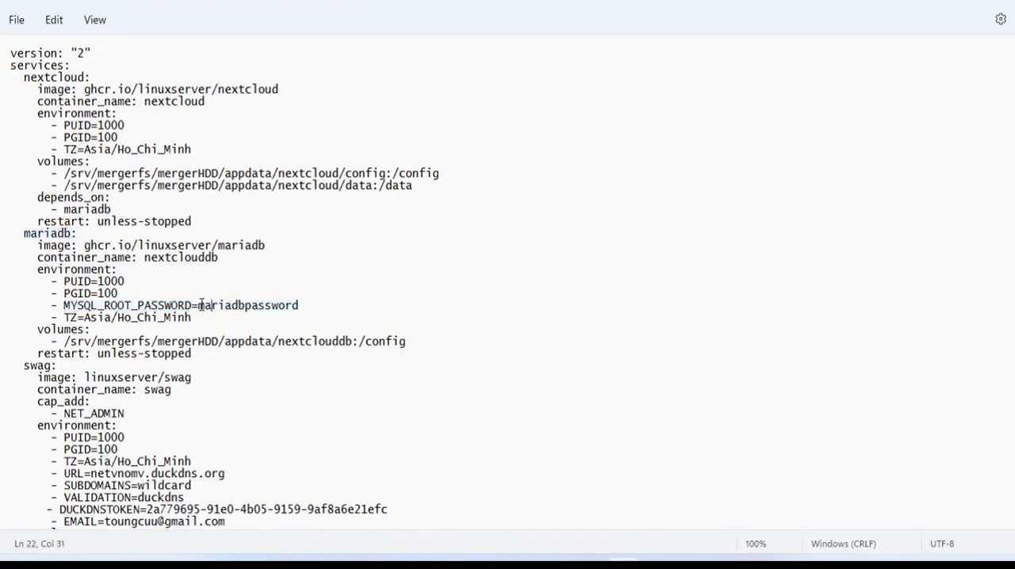
{"action": "double_click", "coordinate": [248, 305]}
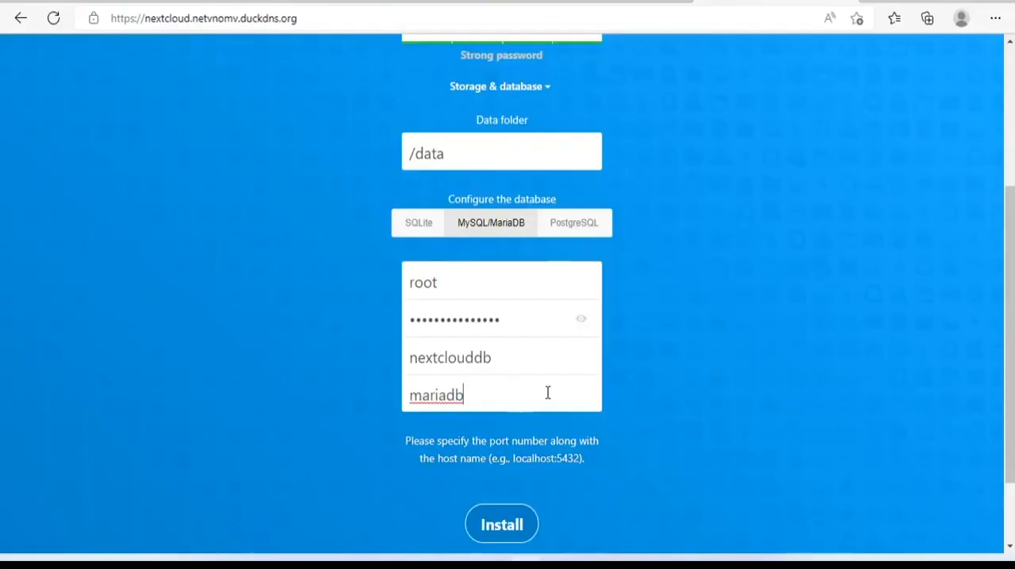
{"action": "mouse_move", "coordinate": [541, 496]}
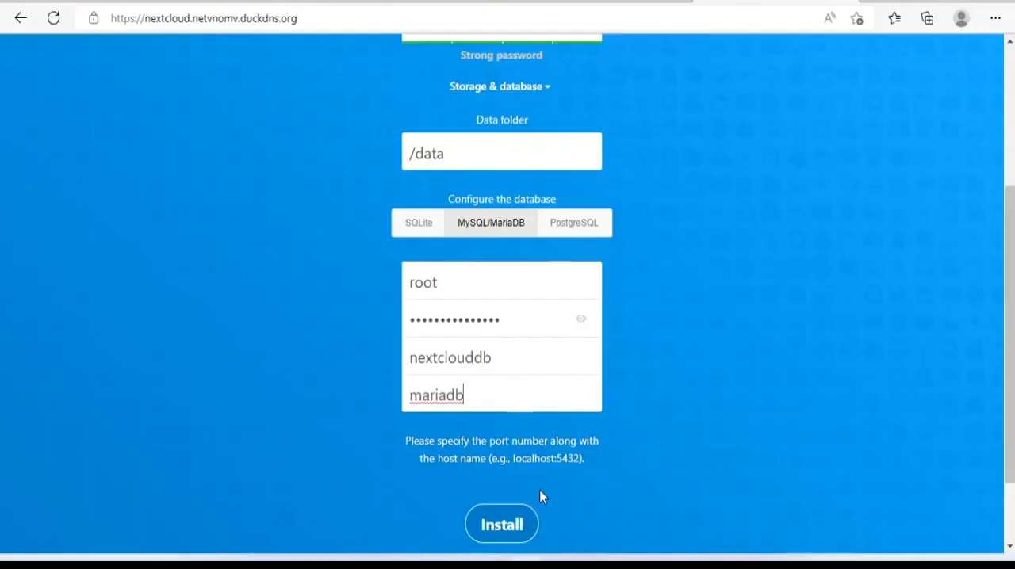
Submit the password, nextclouddb database and mariadb host to run the installation
{"action": "left_click", "coordinate": [501, 524]}
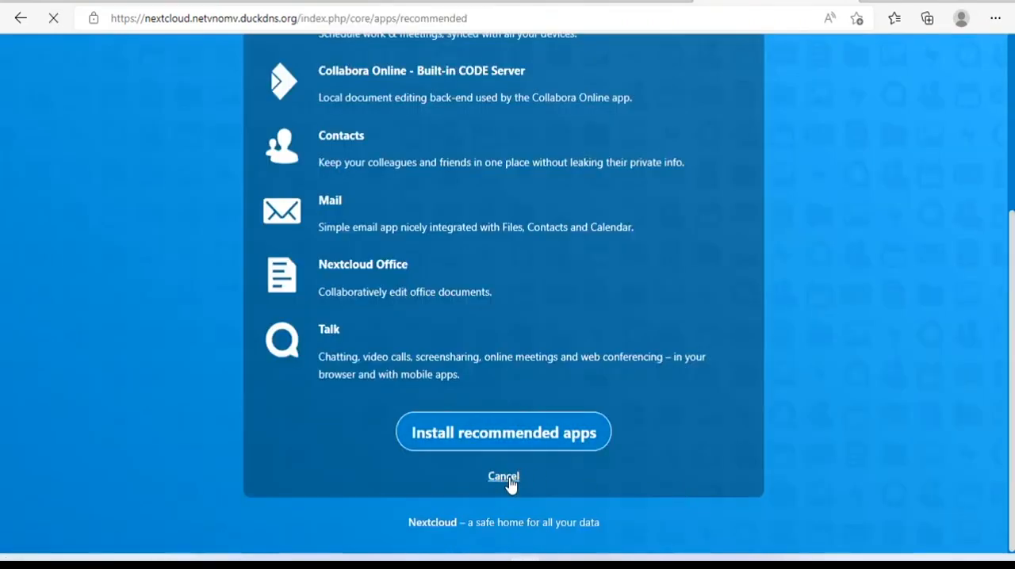
Cancel the recommended apps, close the Nextcloud Hub intro, and open the avatar menu
{"action": "left_click", "coordinate": [502, 475]}
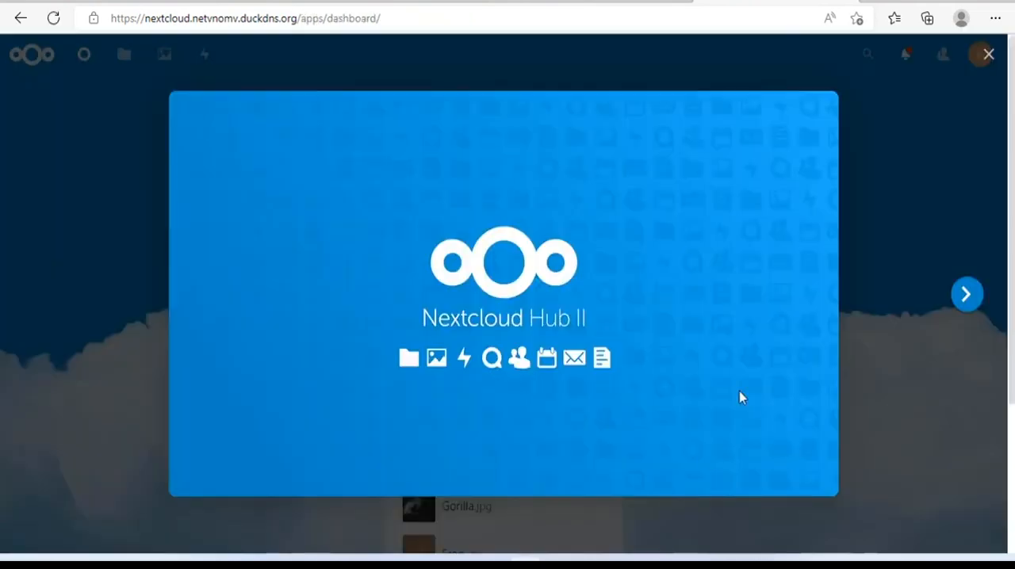
{"action": "left_click", "coordinate": [988, 53]}
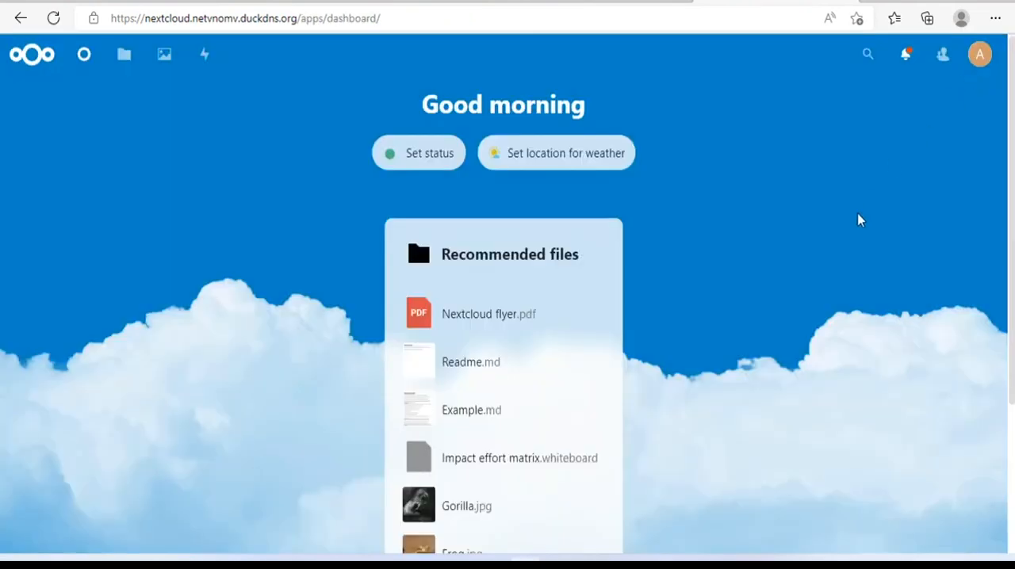
{"action": "mouse_move", "coordinate": [758, 269]}
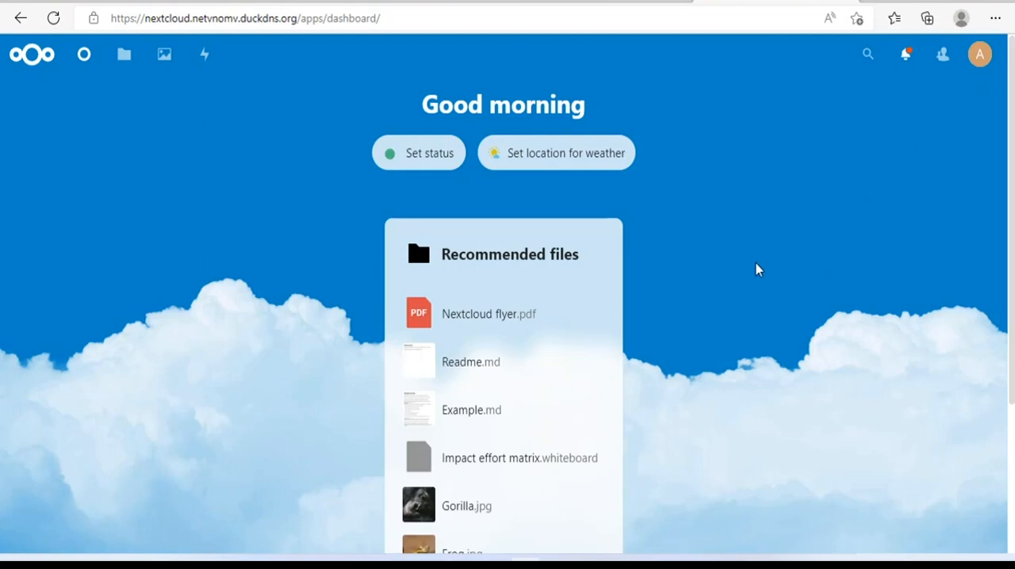
{"action": "left_click", "coordinate": [979, 53]}
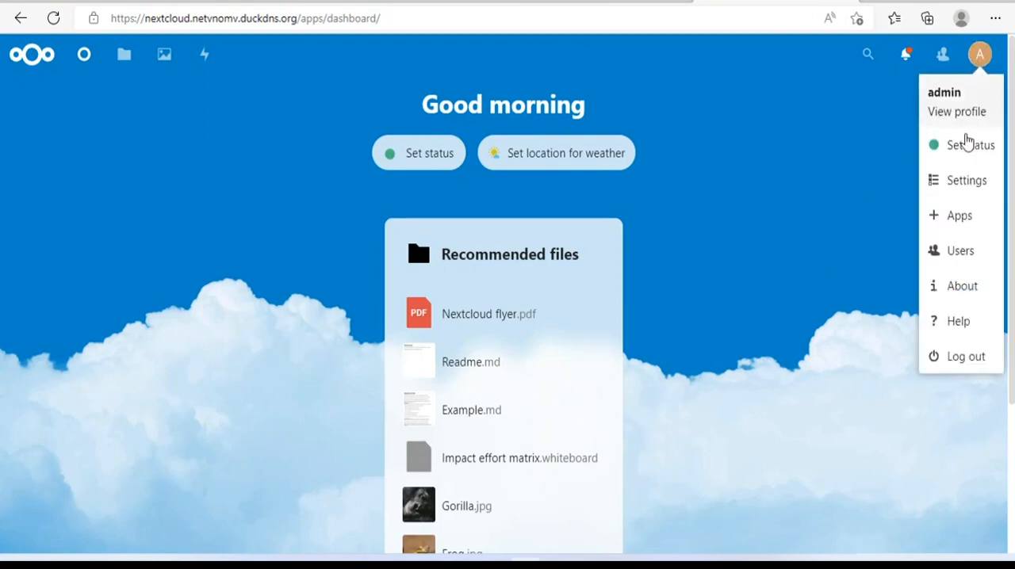
{"action": "mouse_move", "coordinate": [966, 187]}
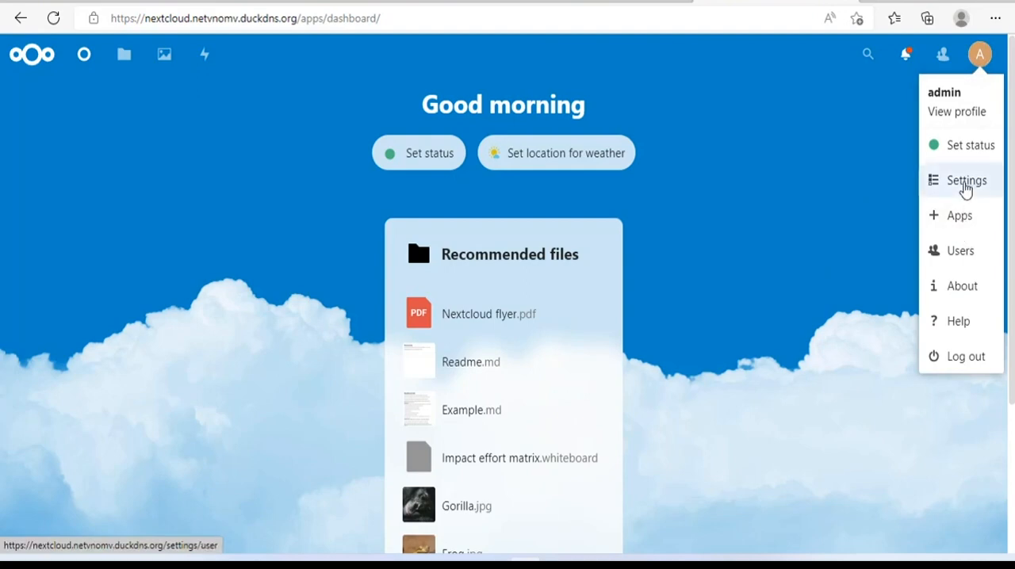
Check Administration > System for the 2.24 TB disk with 2.2 TB free, then open Files
{"action": "left_click", "coordinate": [964, 180]}
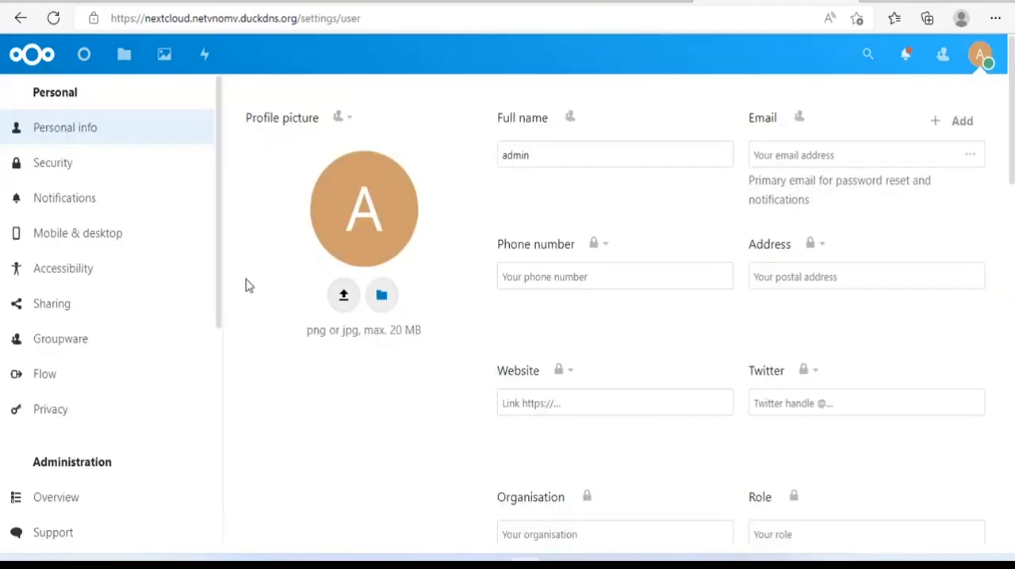
{"action": "scroll", "scroll_direction": "down", "scroll_amount": 3}
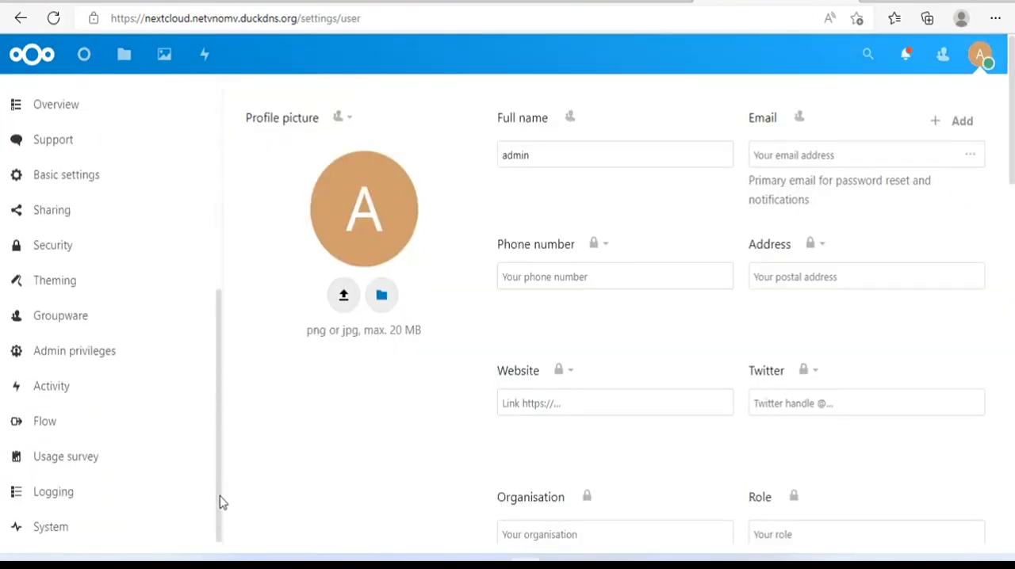
{"action": "left_click", "coordinate": [49, 526]}
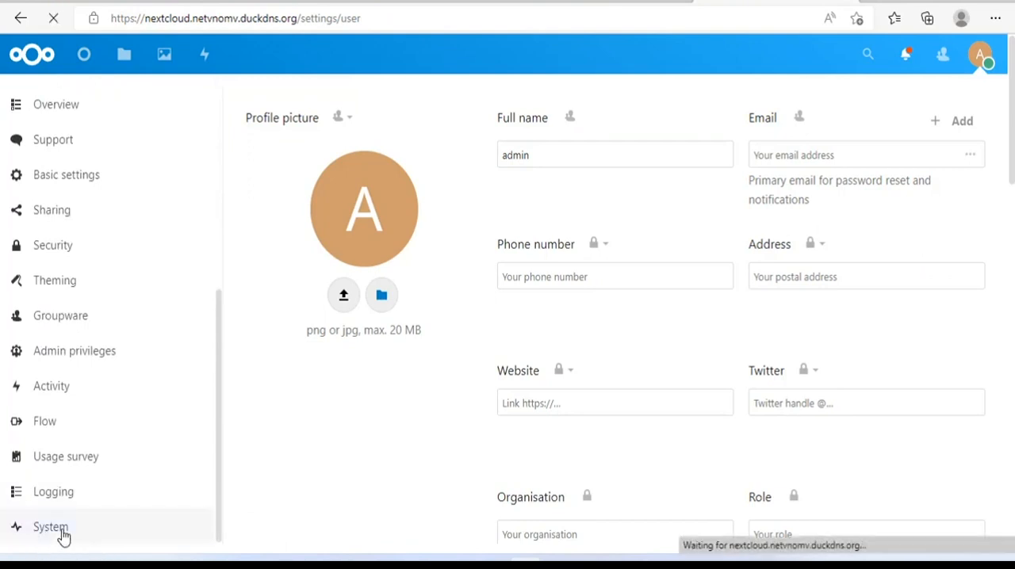
{"action": "left_click", "coordinate": [49, 527]}
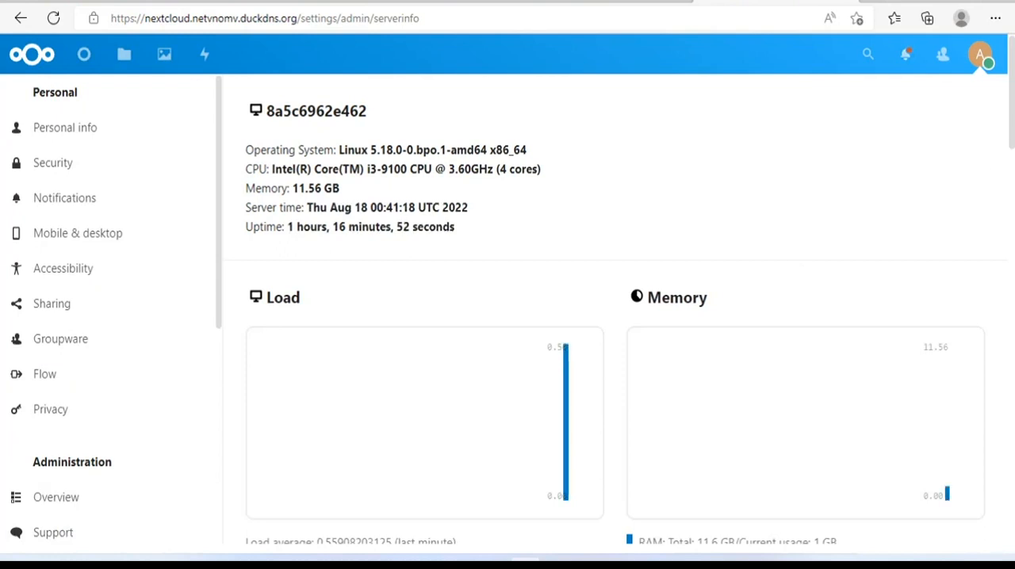
{"action": "scroll", "scroll_direction": "down", "scroll_amount": 3}
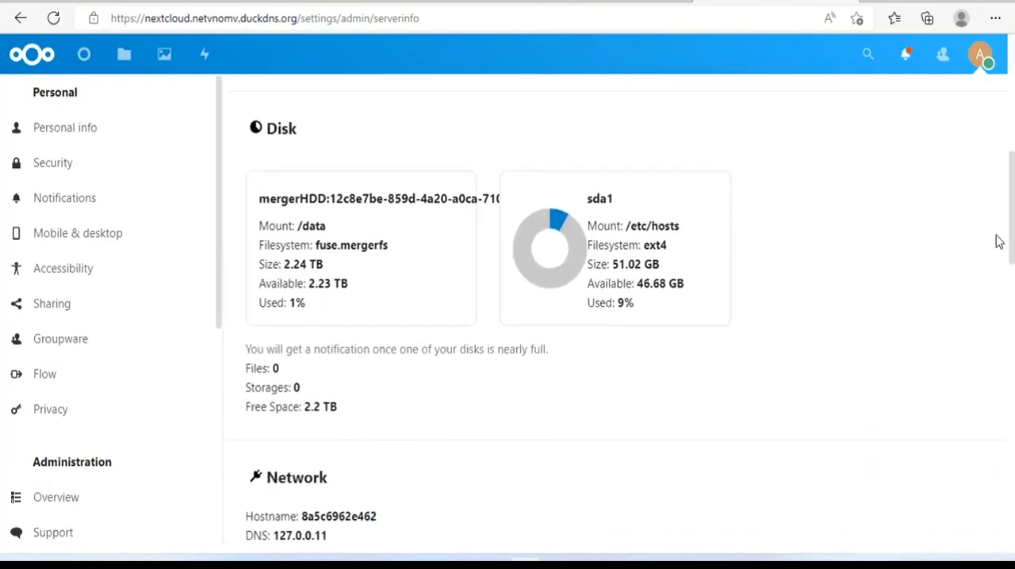
{"action": "double_click", "coordinate": [295, 264]}
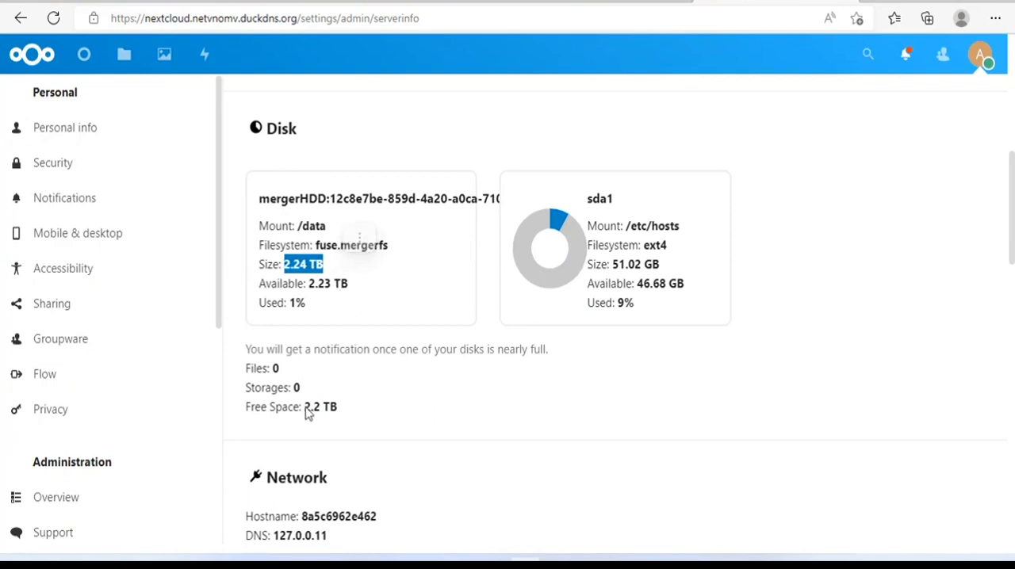
{"action": "double_click", "coordinate": [320, 408]}
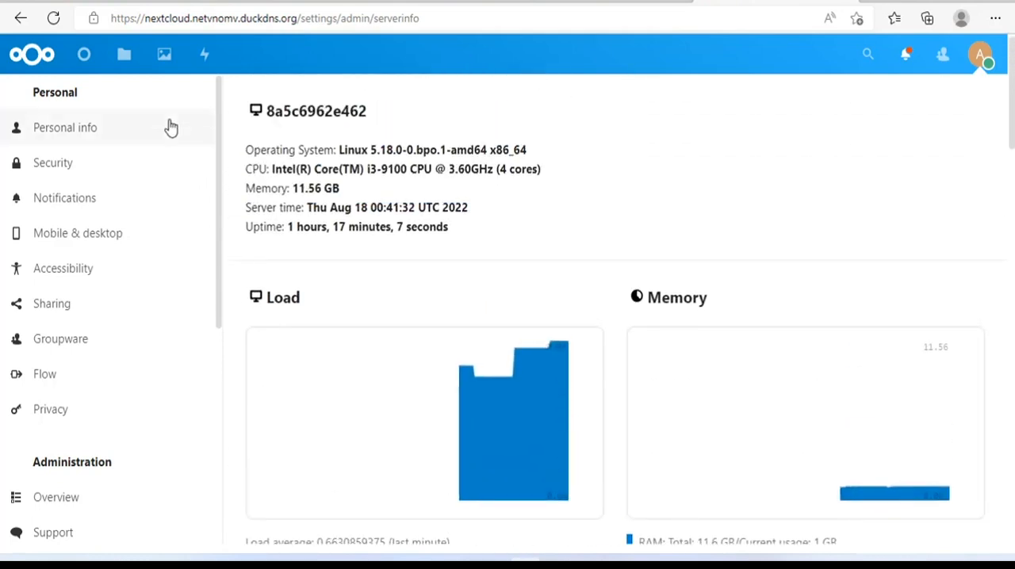
{"action": "left_click", "coordinate": [124, 55]}
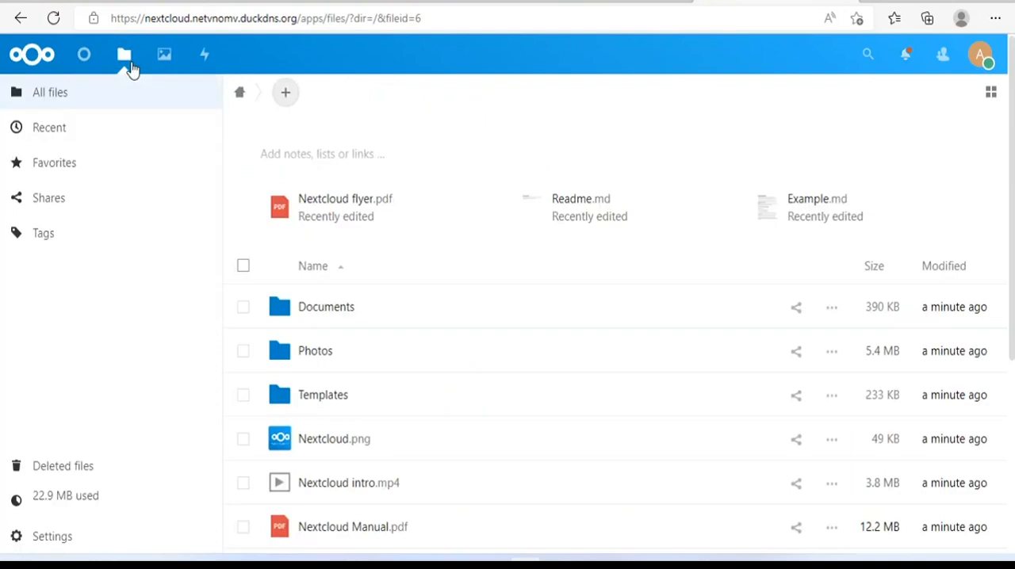
{"action": "left_click", "coordinate": [285, 92]}
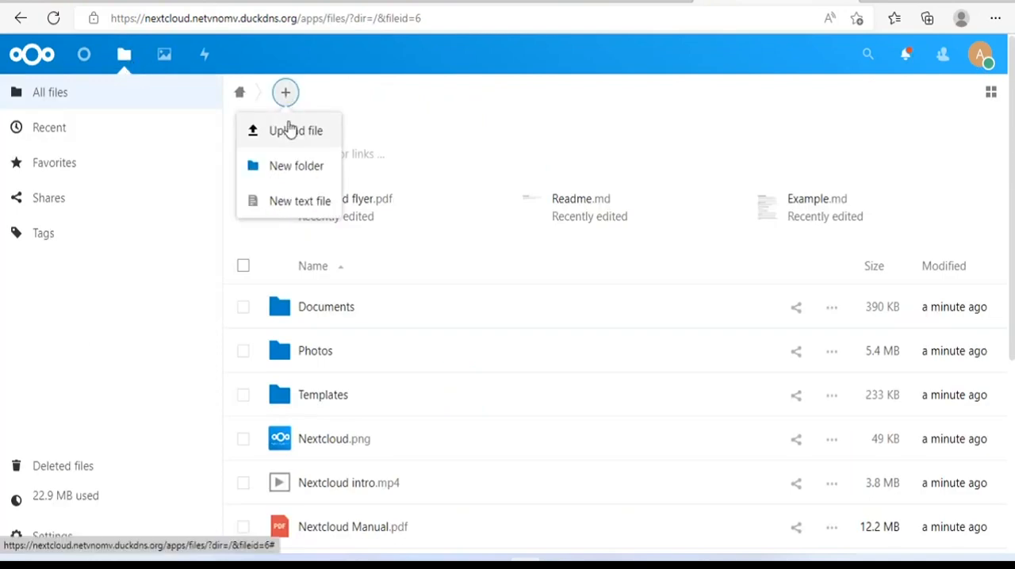